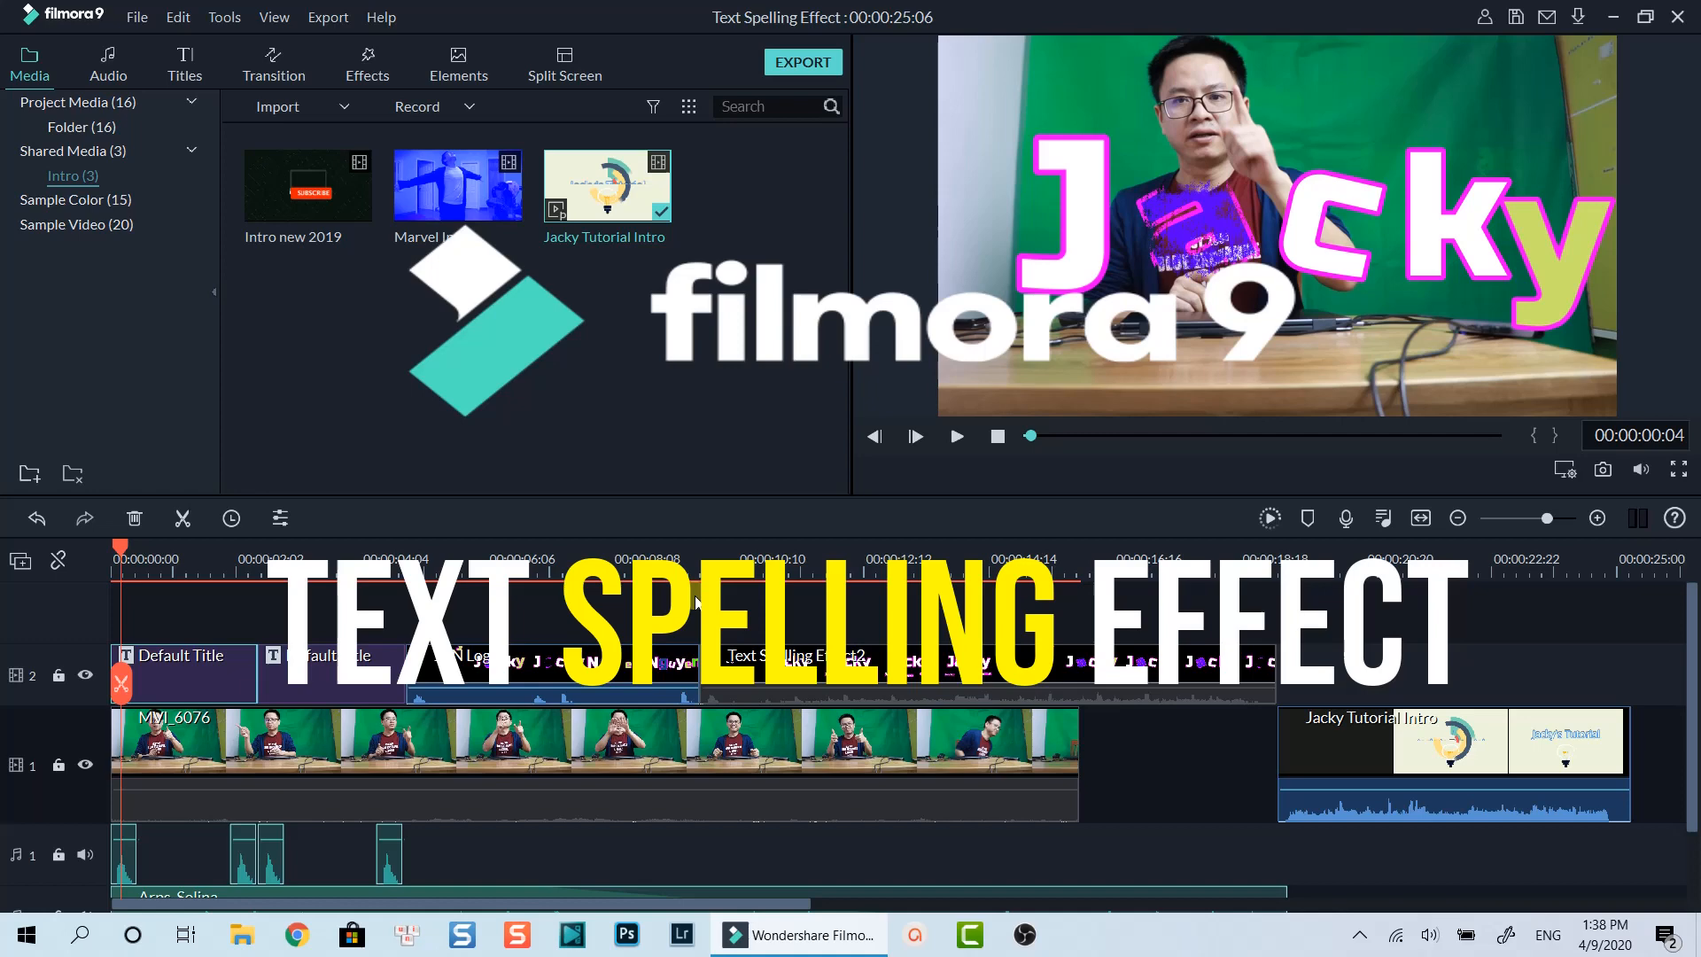
# - Show the Titles library's plain title category listing Default Title and numbered templates
pyautogui.scroll(-3)
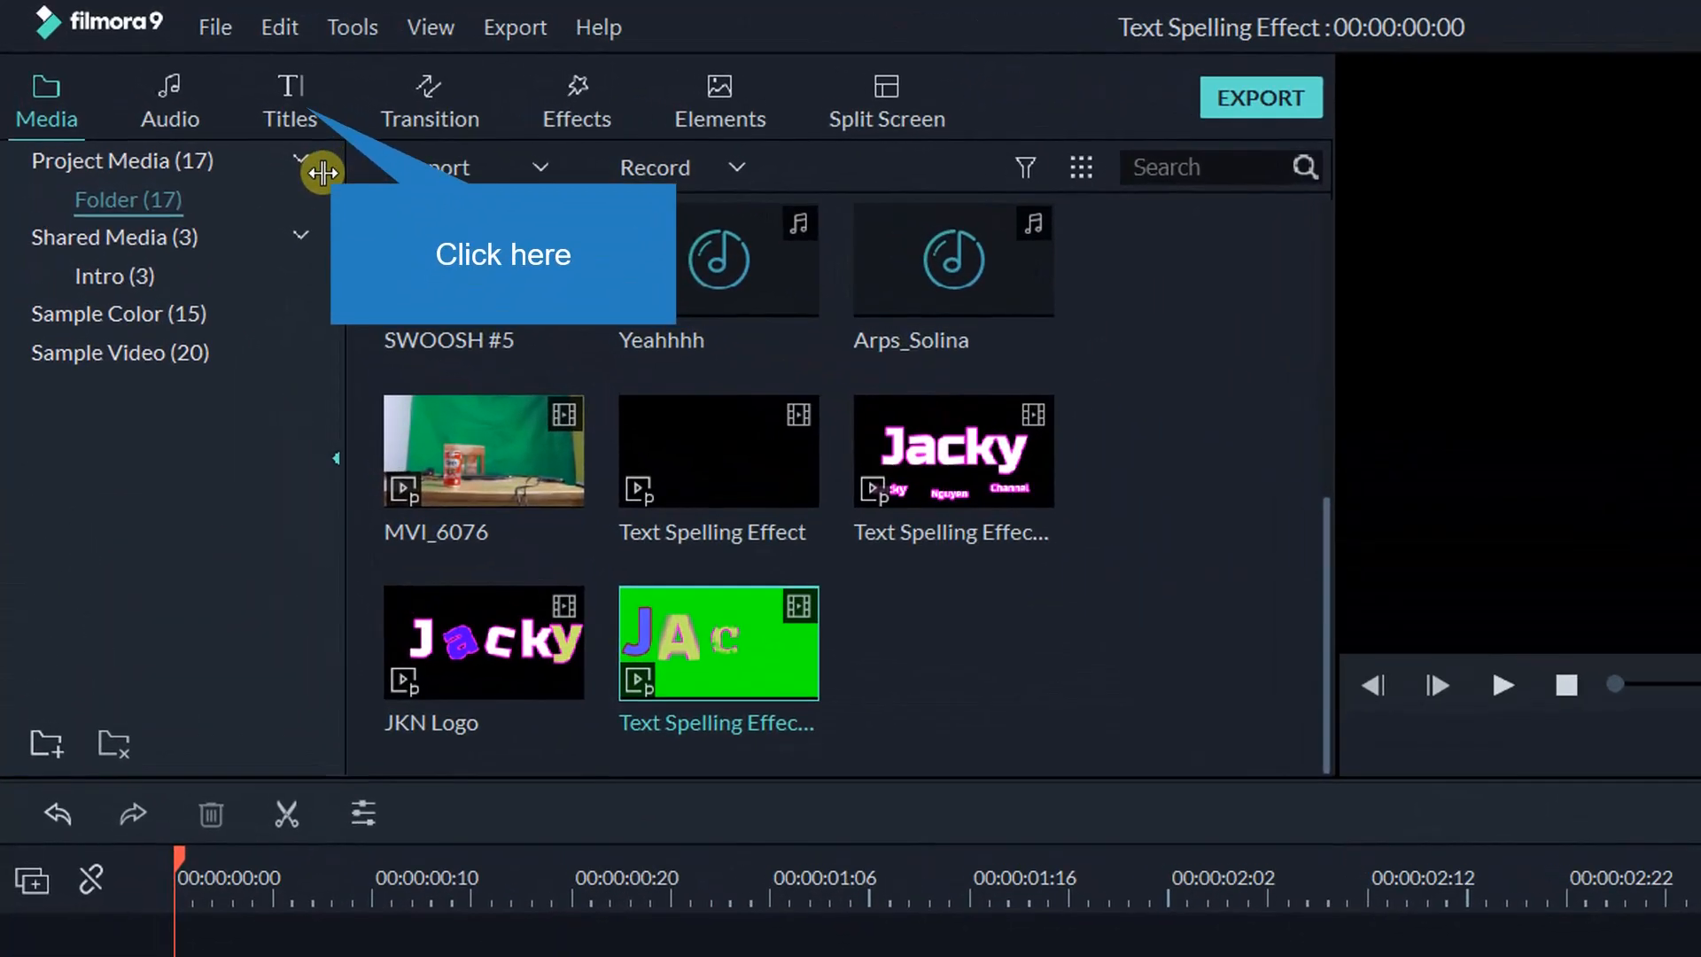
pyautogui.click(288, 97)
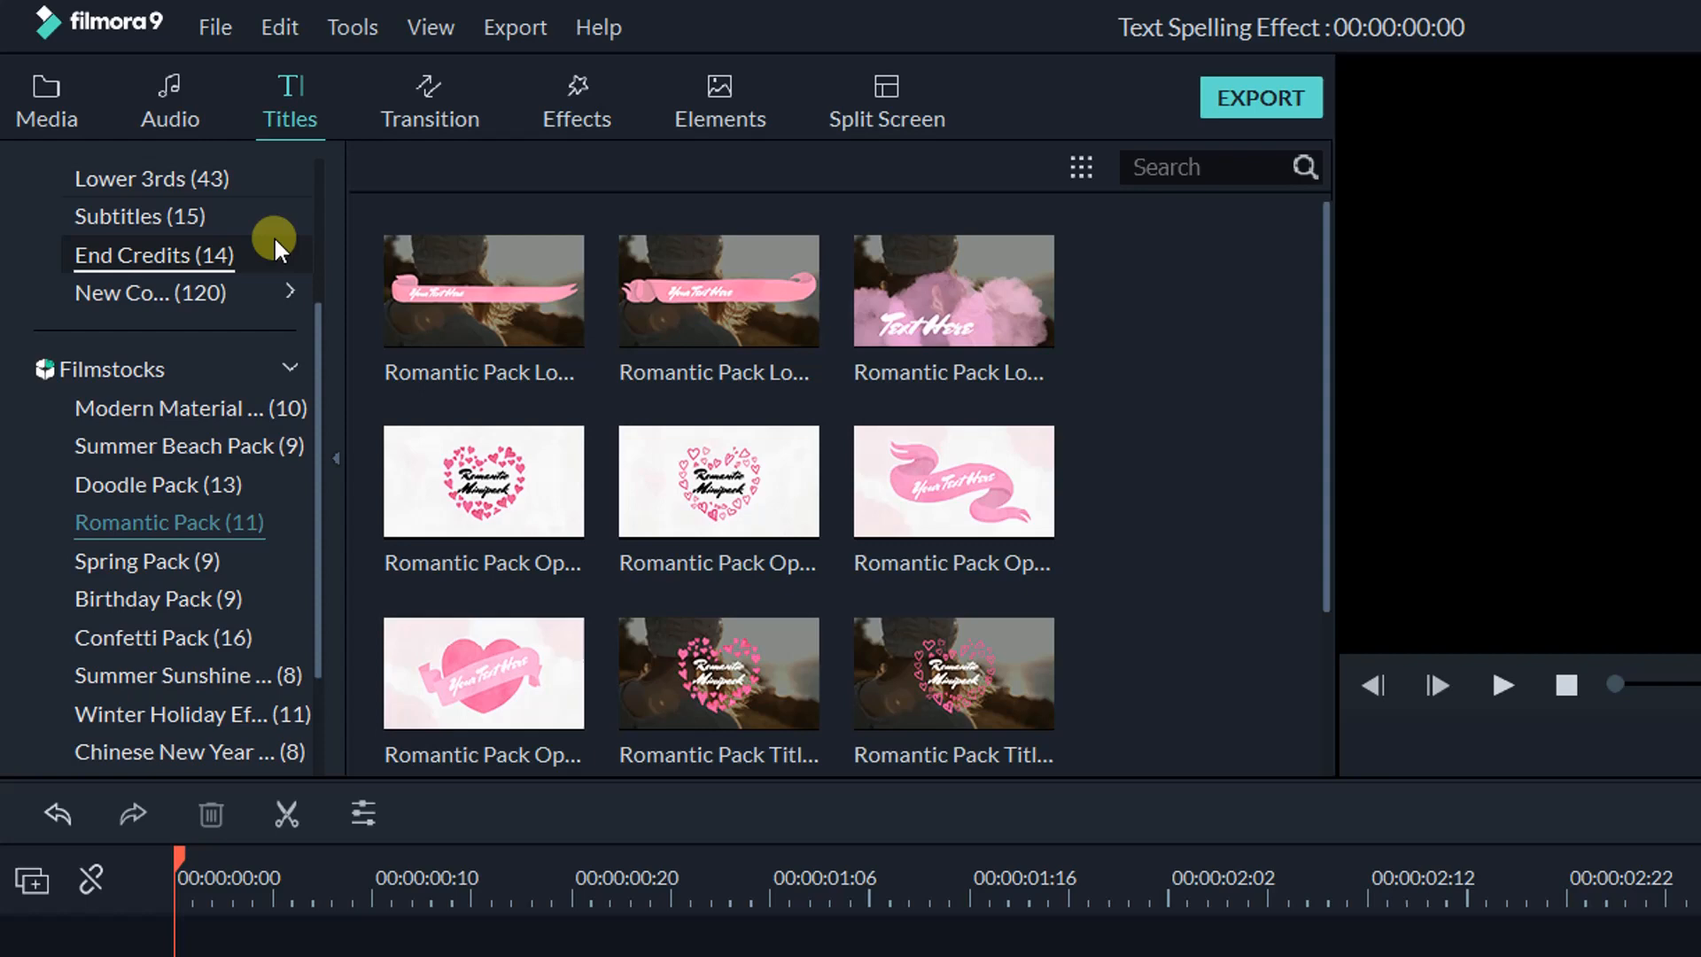
pyautogui.scroll(3)
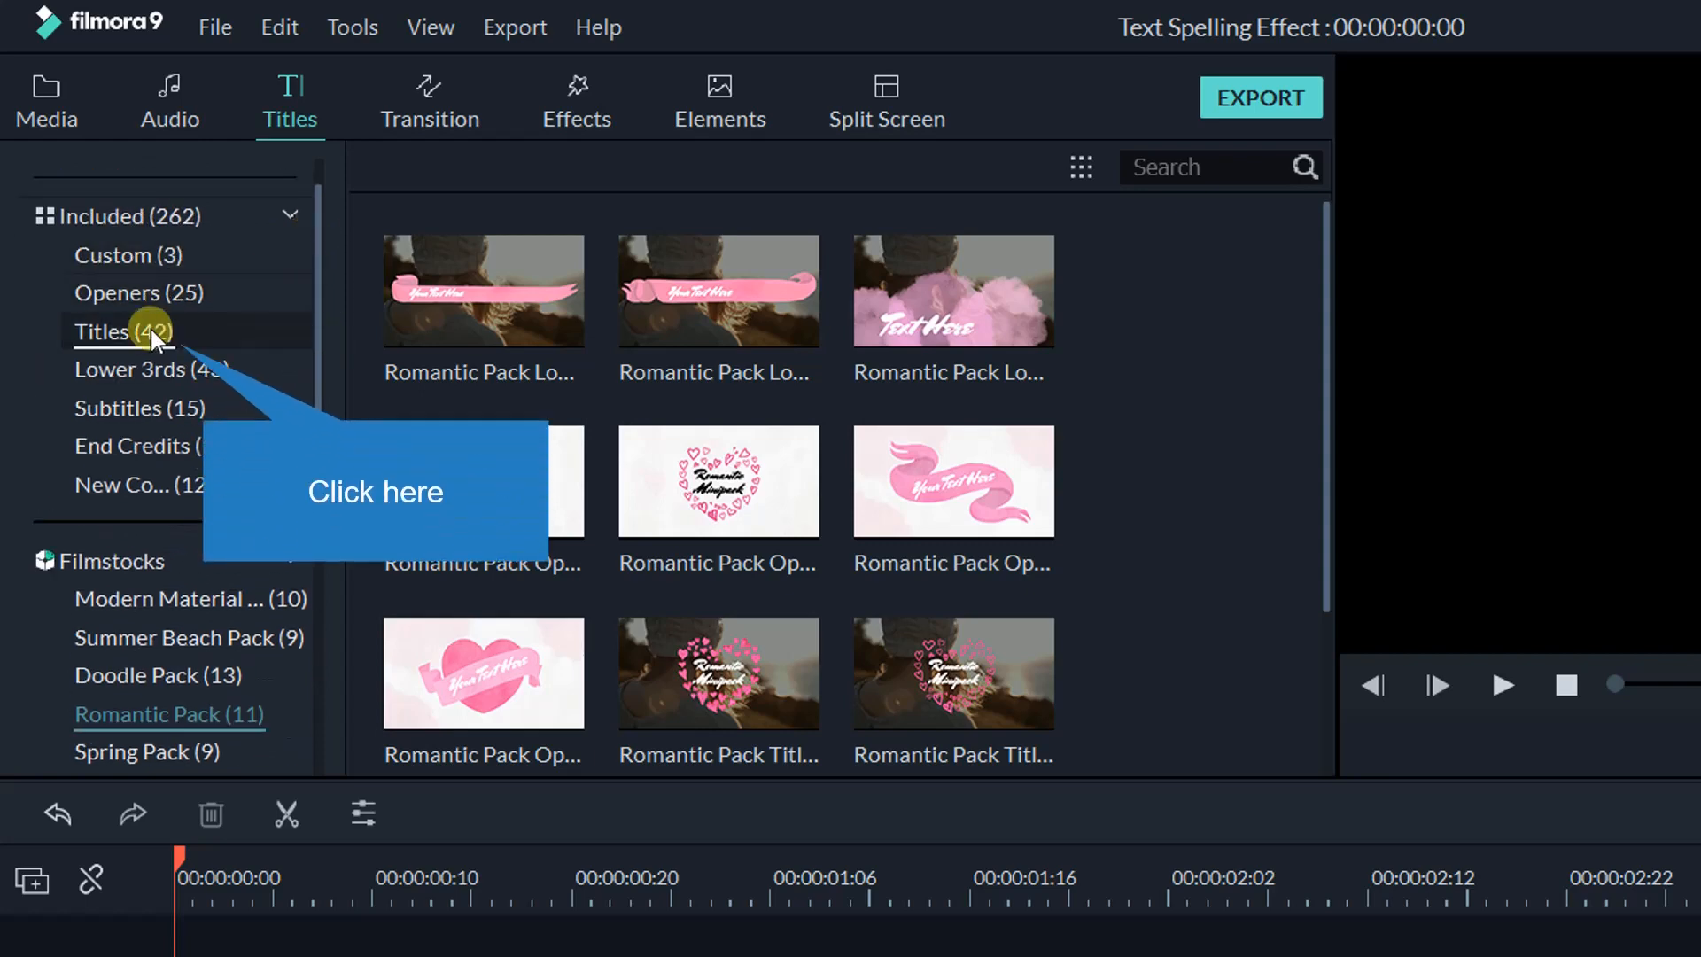
pyautogui.click(122, 332)
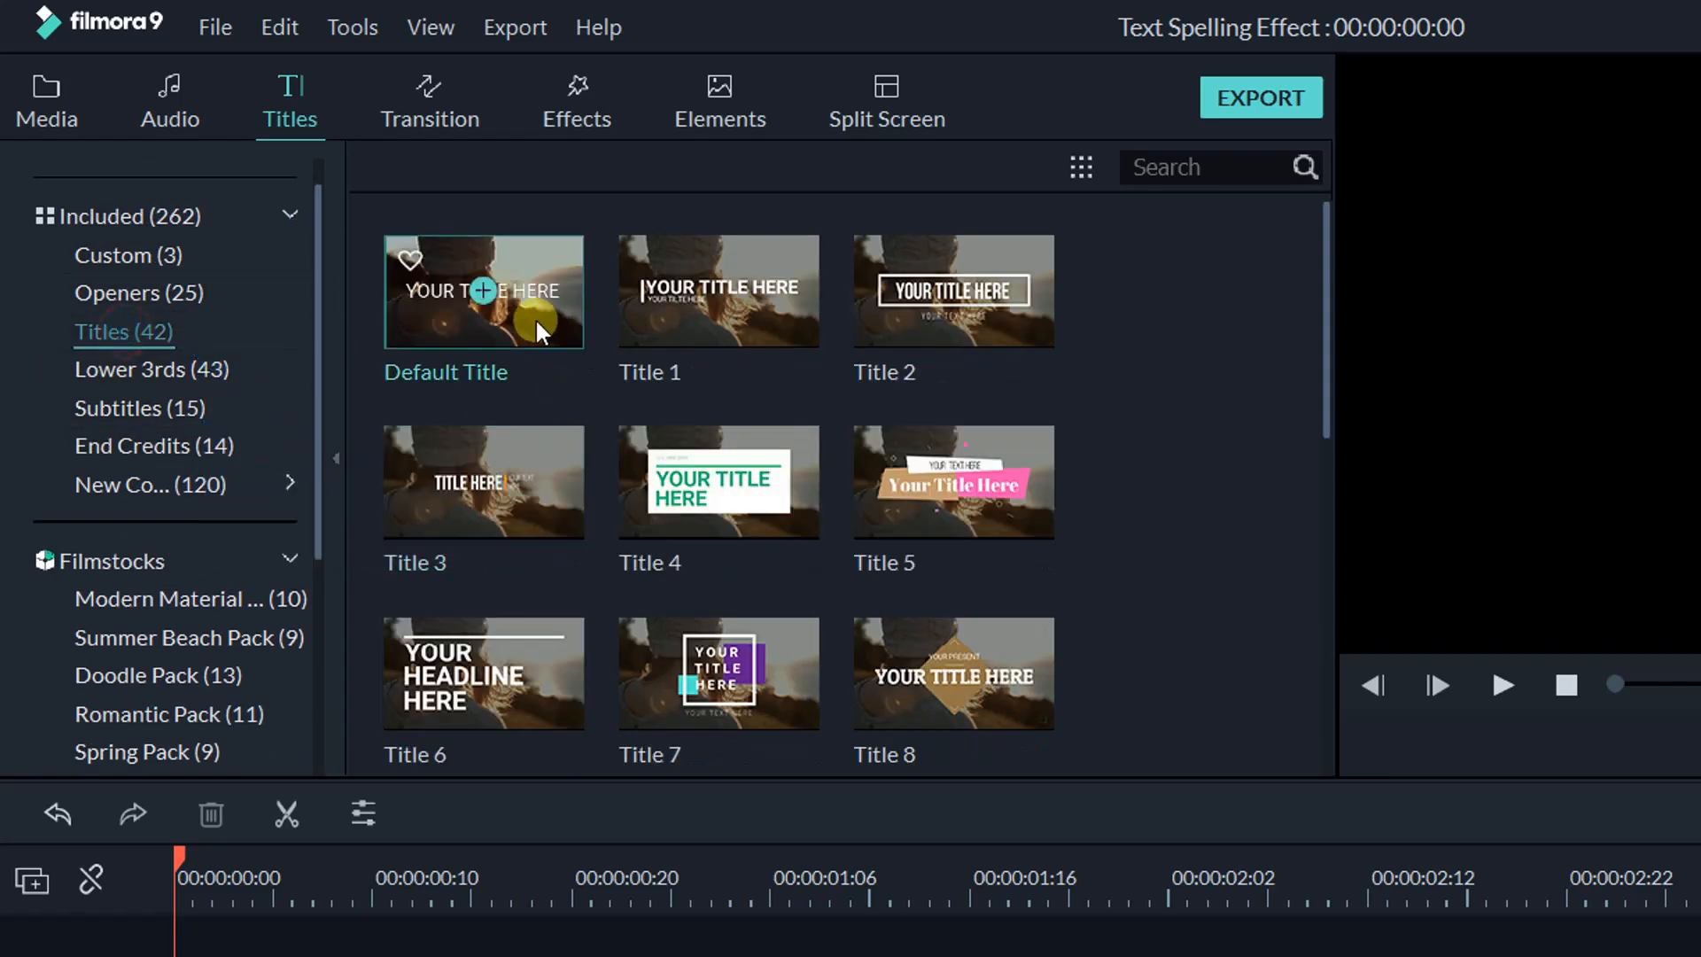
pyautogui.moveTo(532, 323)
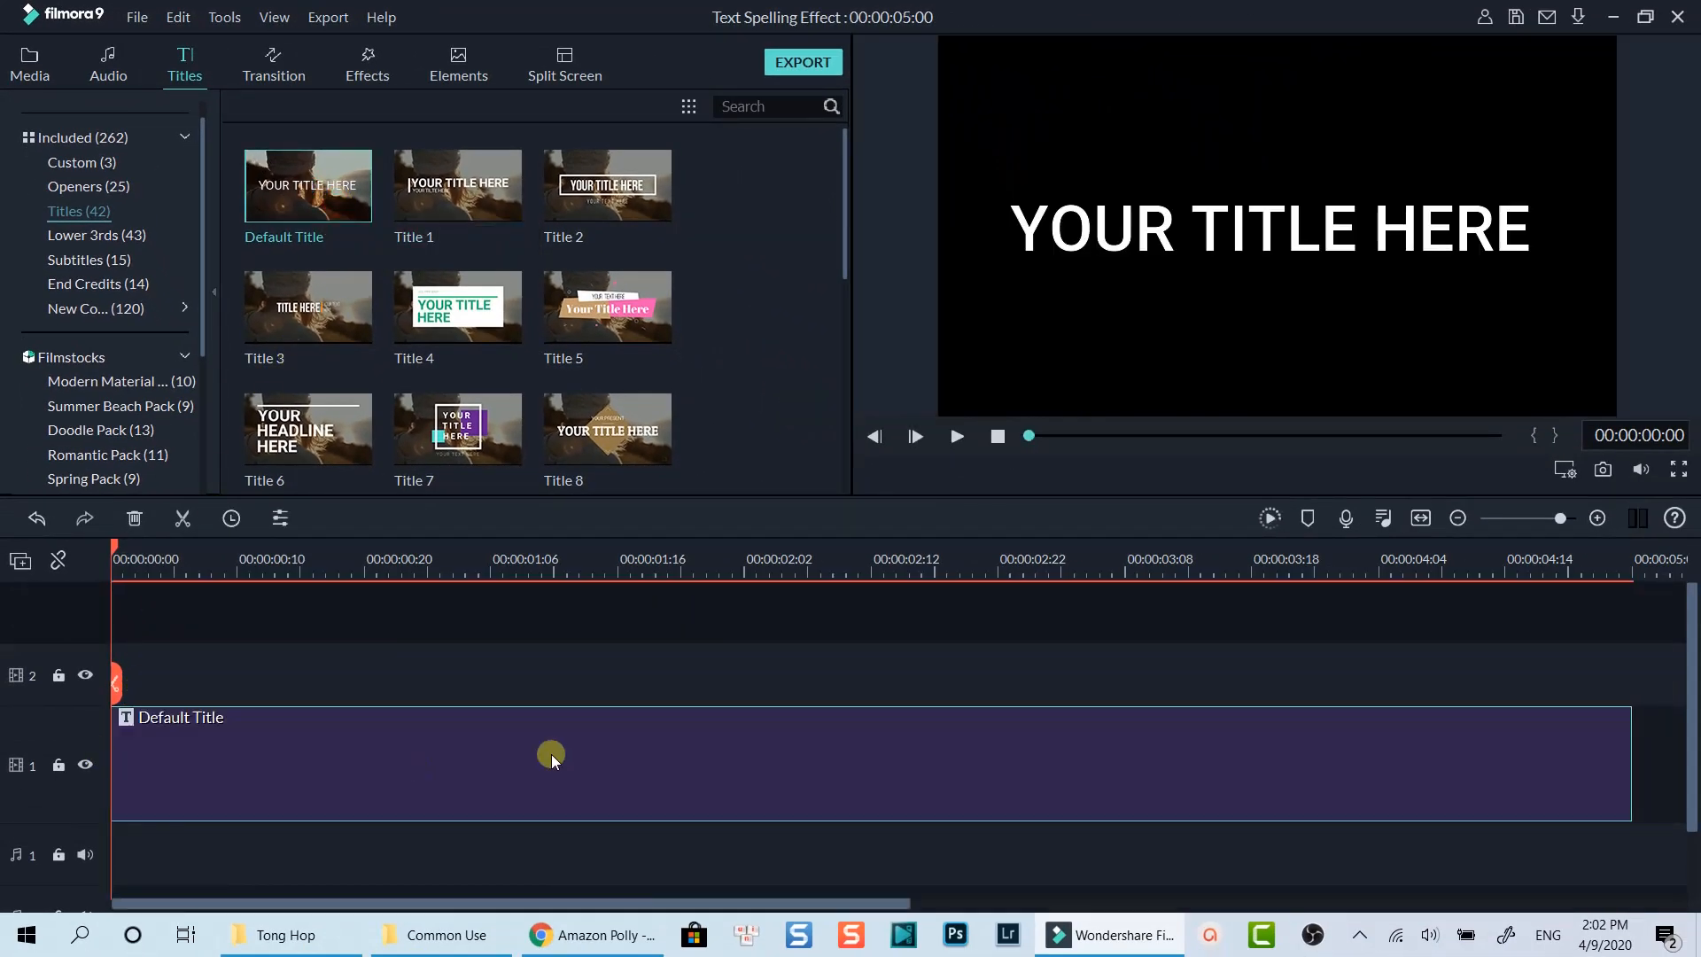
pyautogui.moveTo(1638, 579)
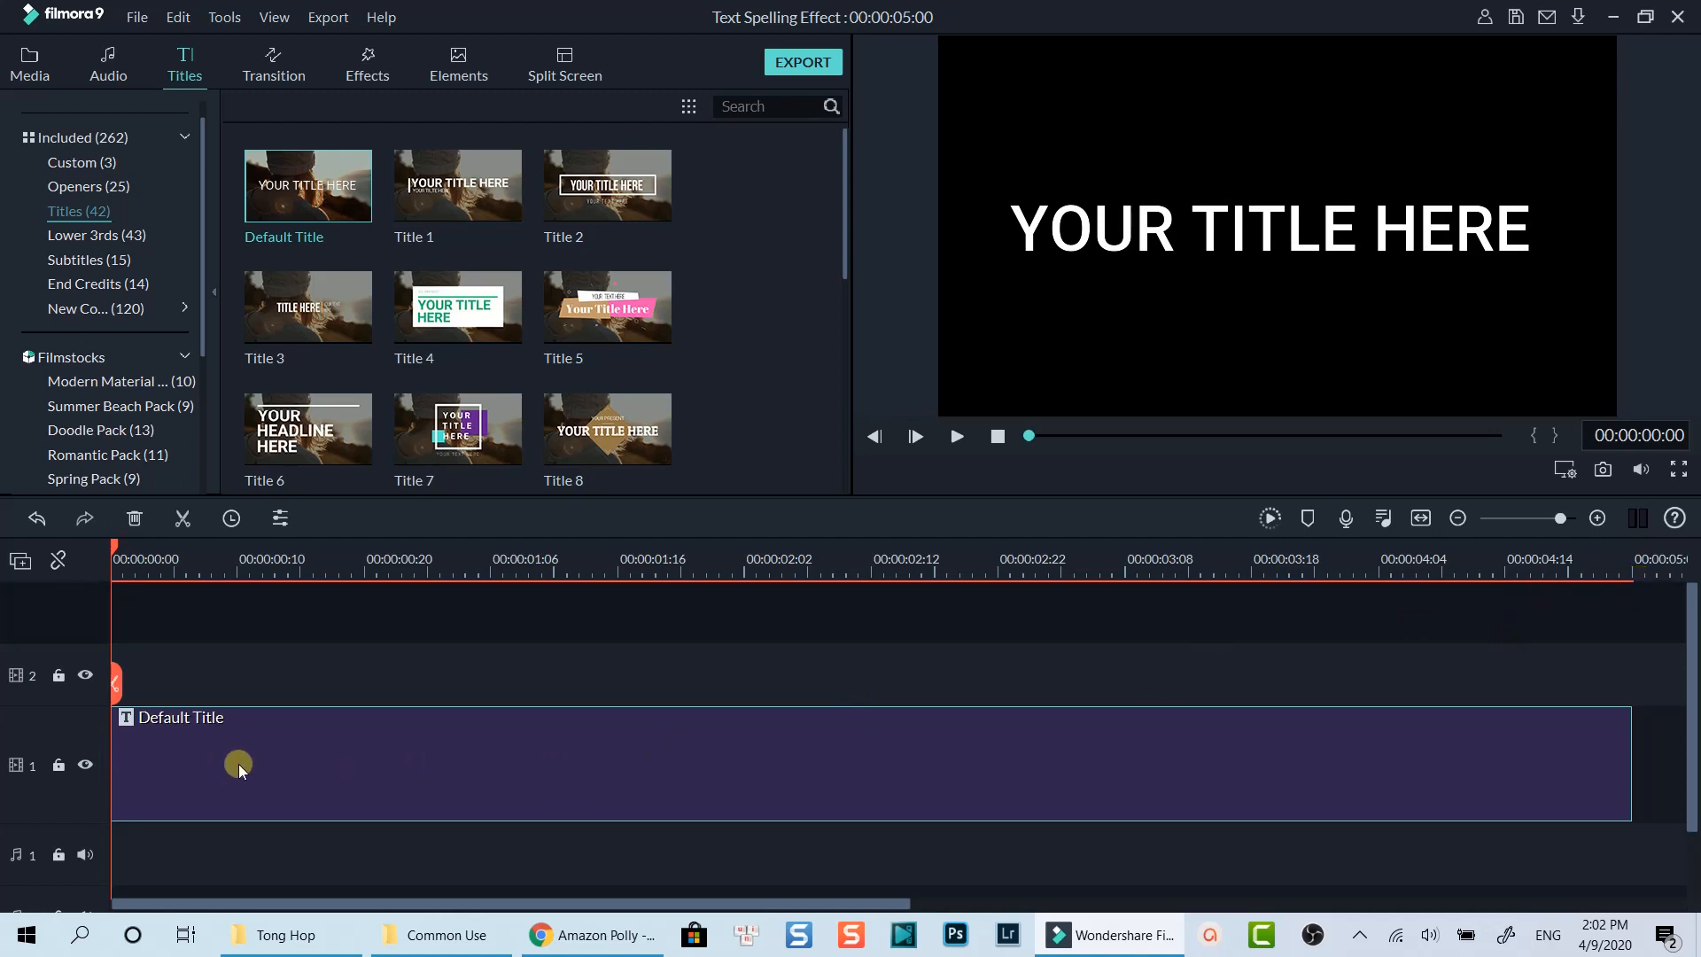
# - Open the Default Title in Advanced Edit and replace its text with J
pyautogui.rightClick(238, 767)
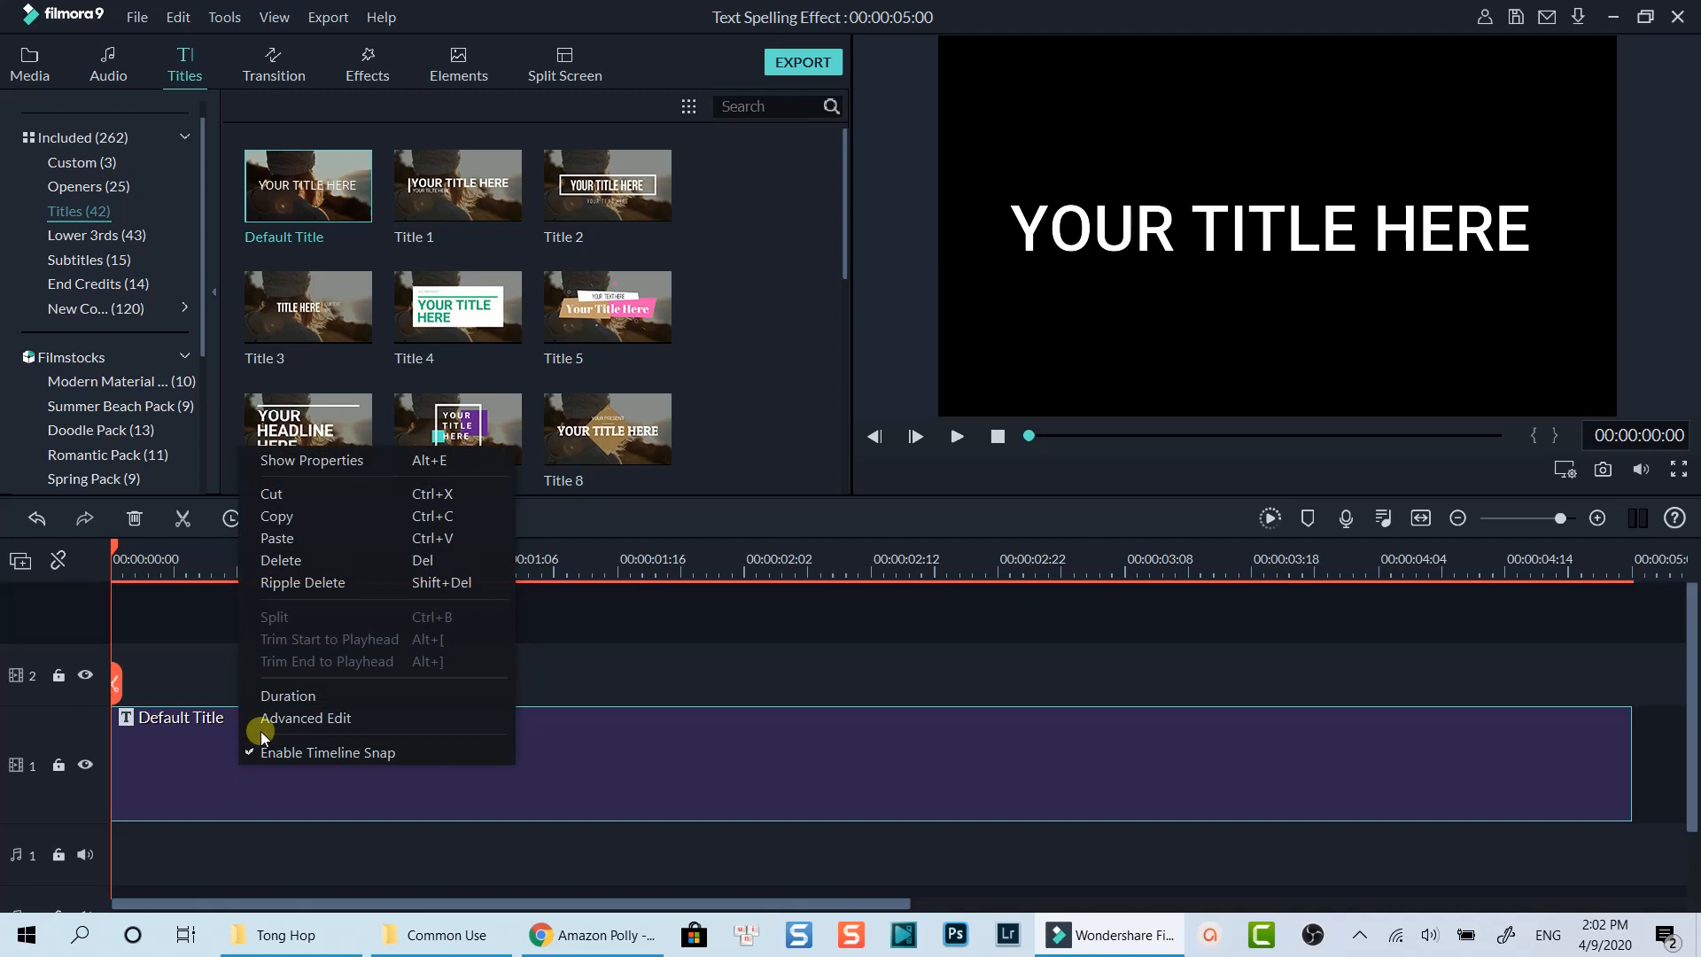
pyautogui.moveTo(315, 718)
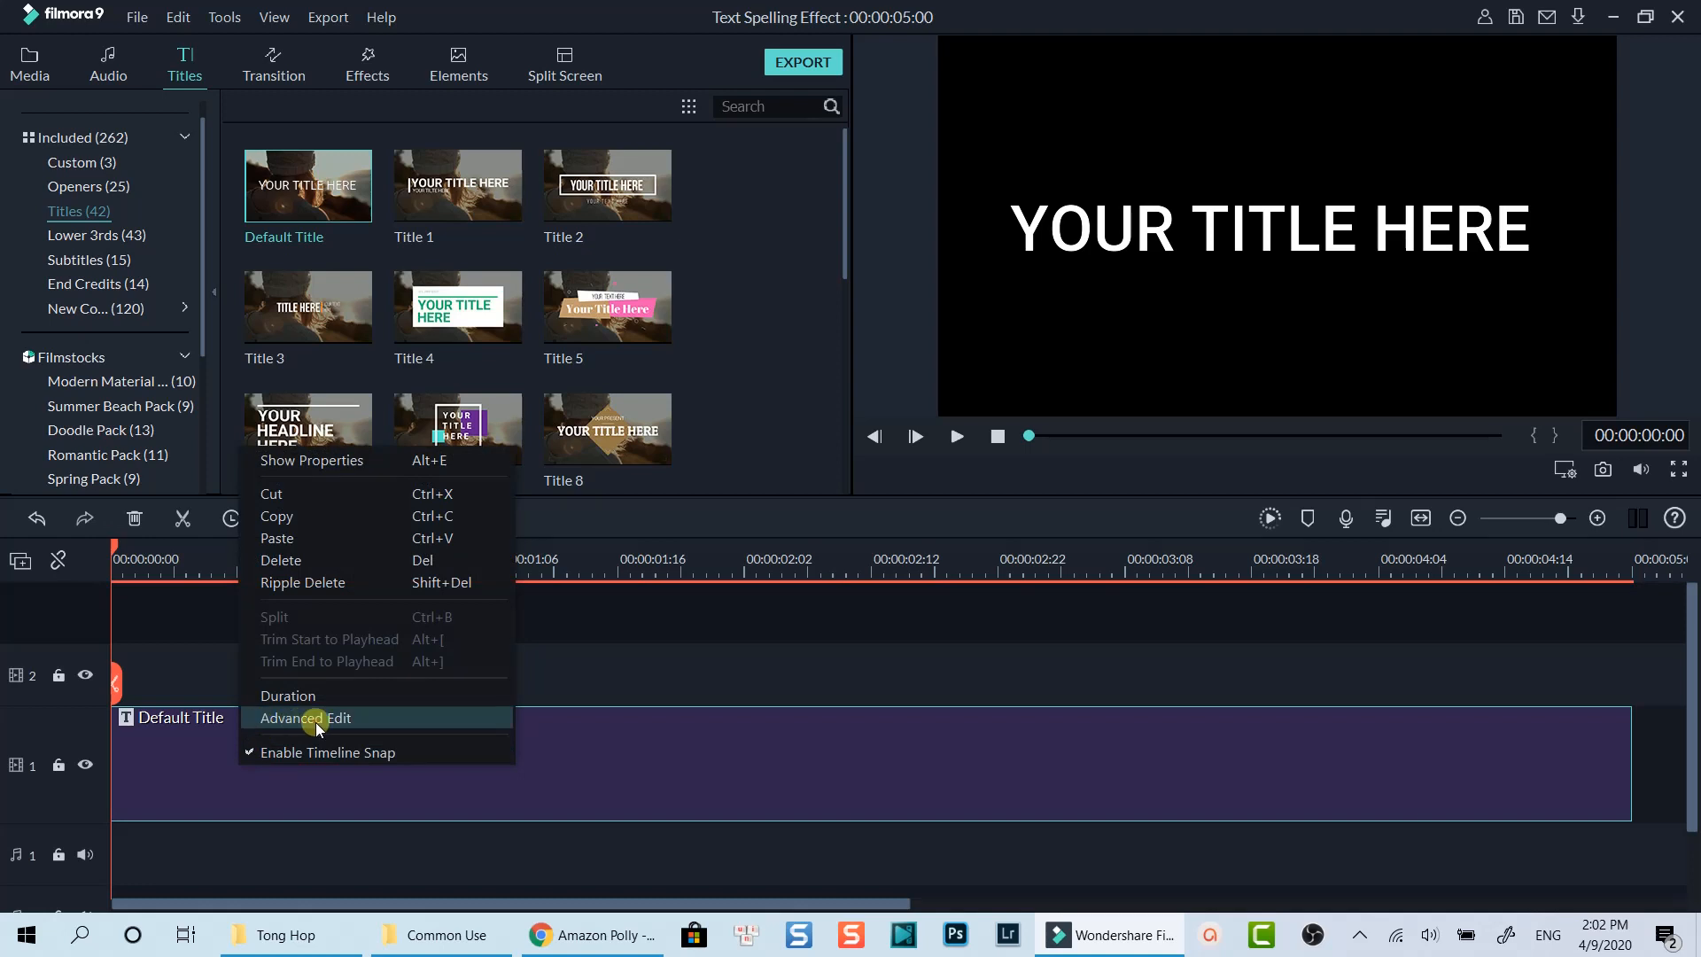
pyautogui.click(305, 716)
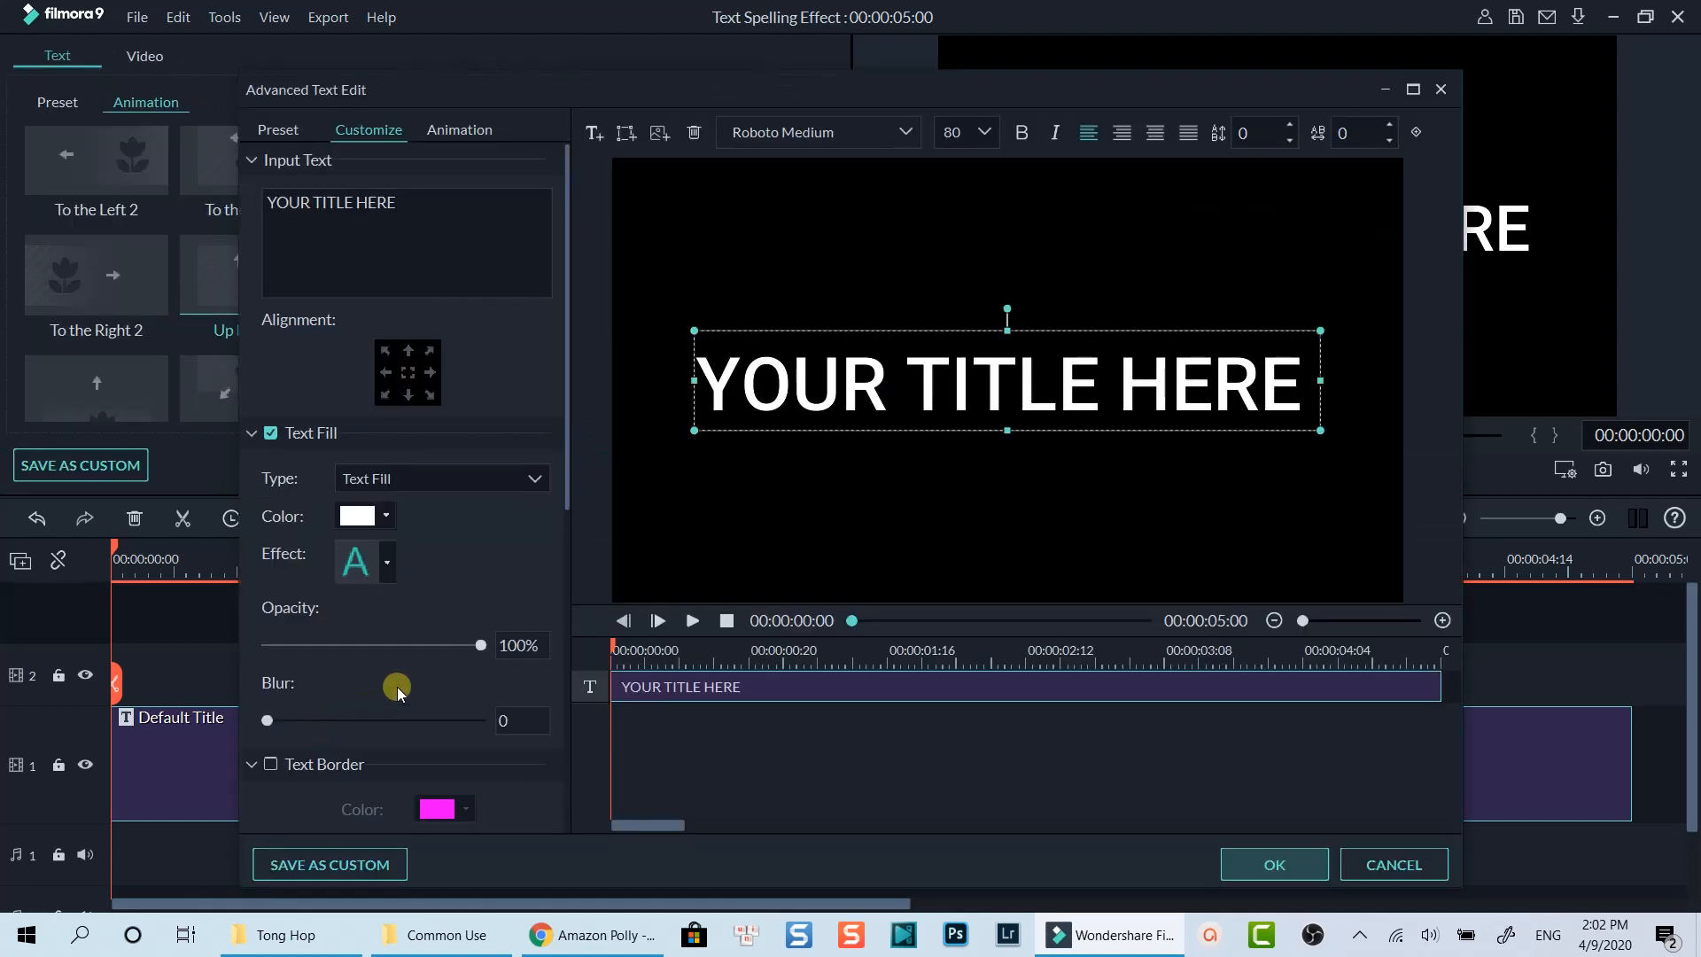
pyautogui.moveTo(883, 411)
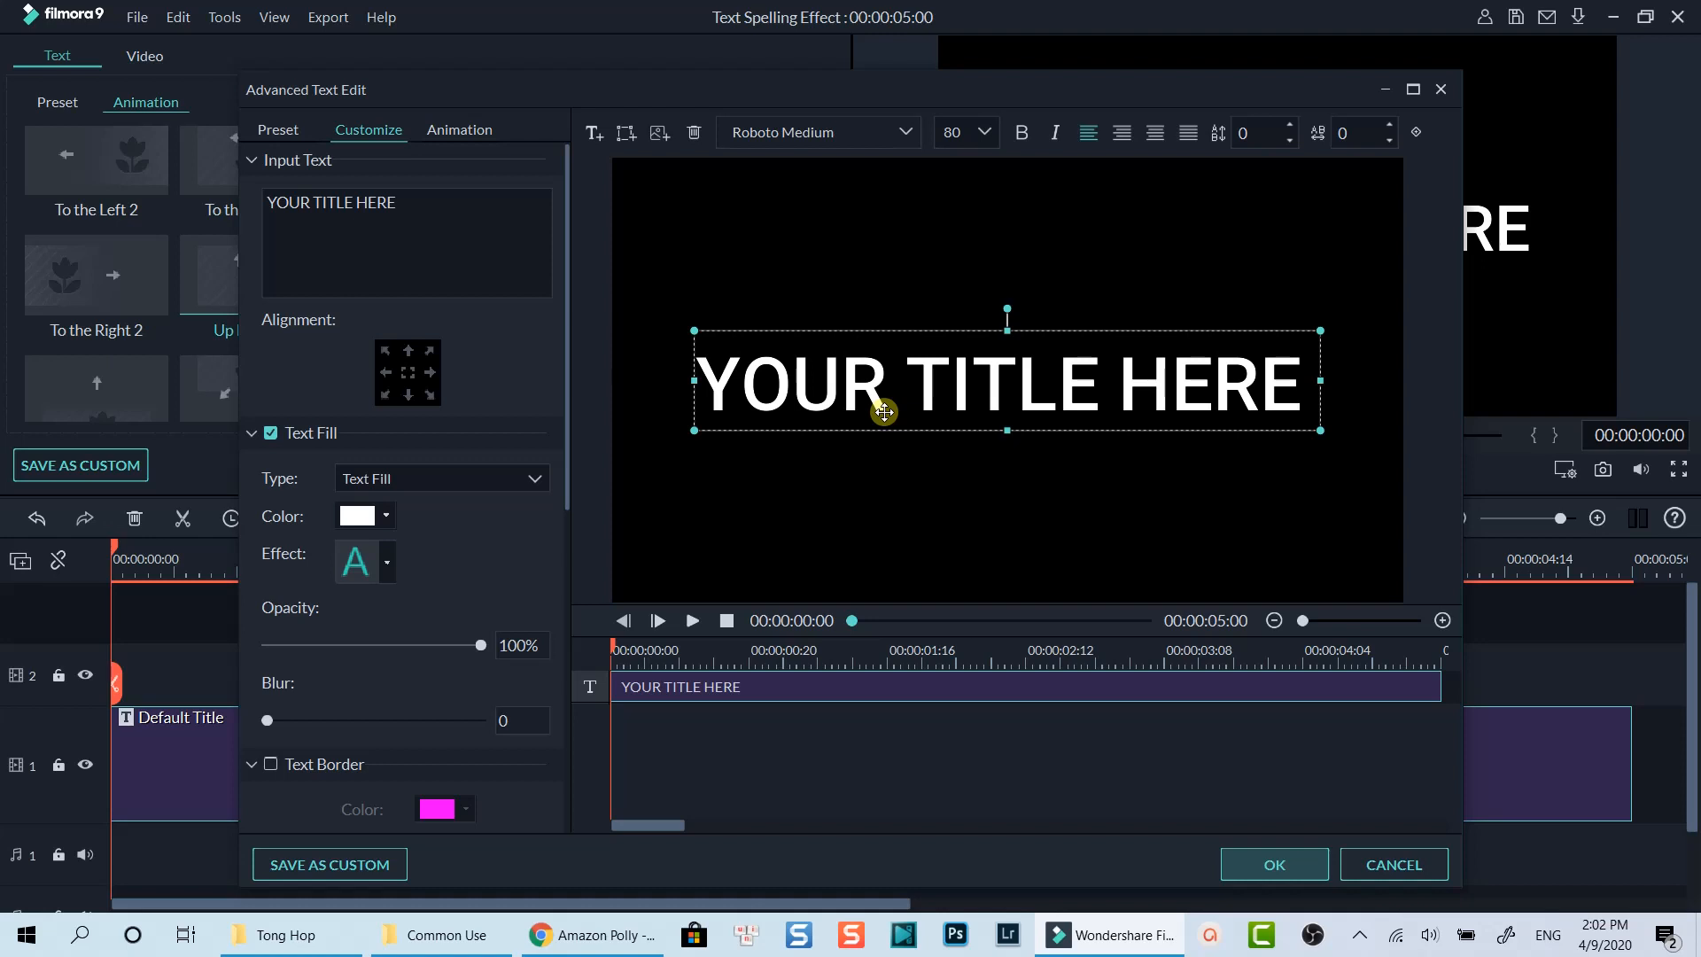
pyautogui.tripleClick(331, 203)
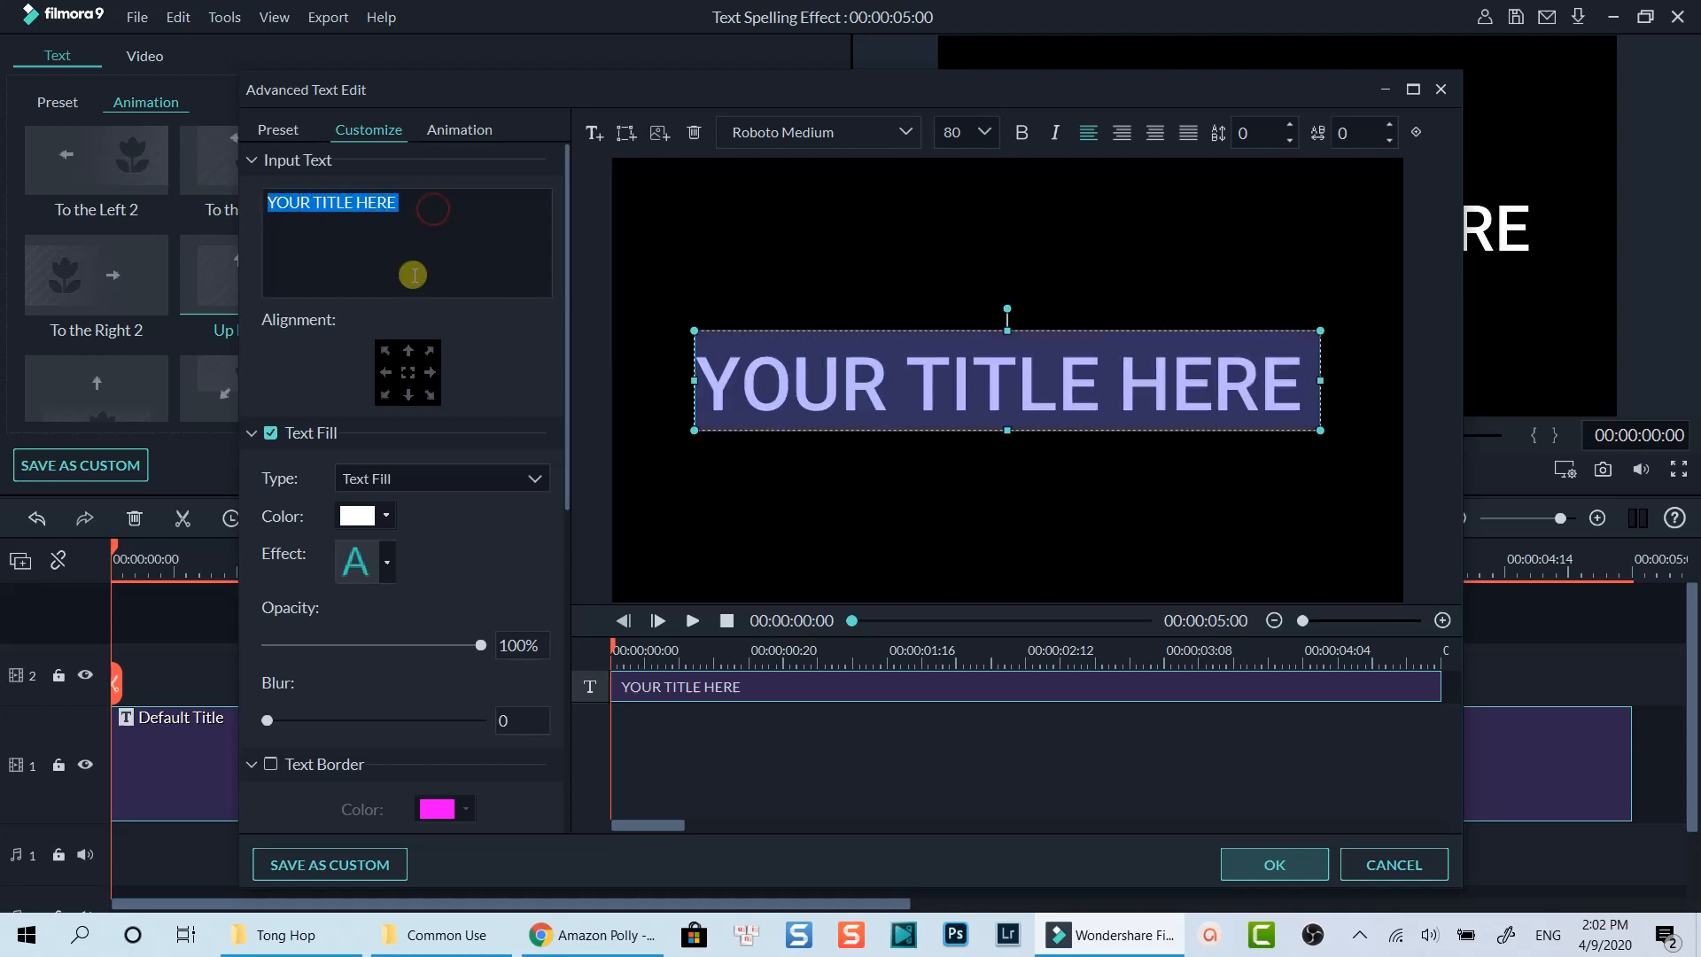
pyautogui.write('Jac')
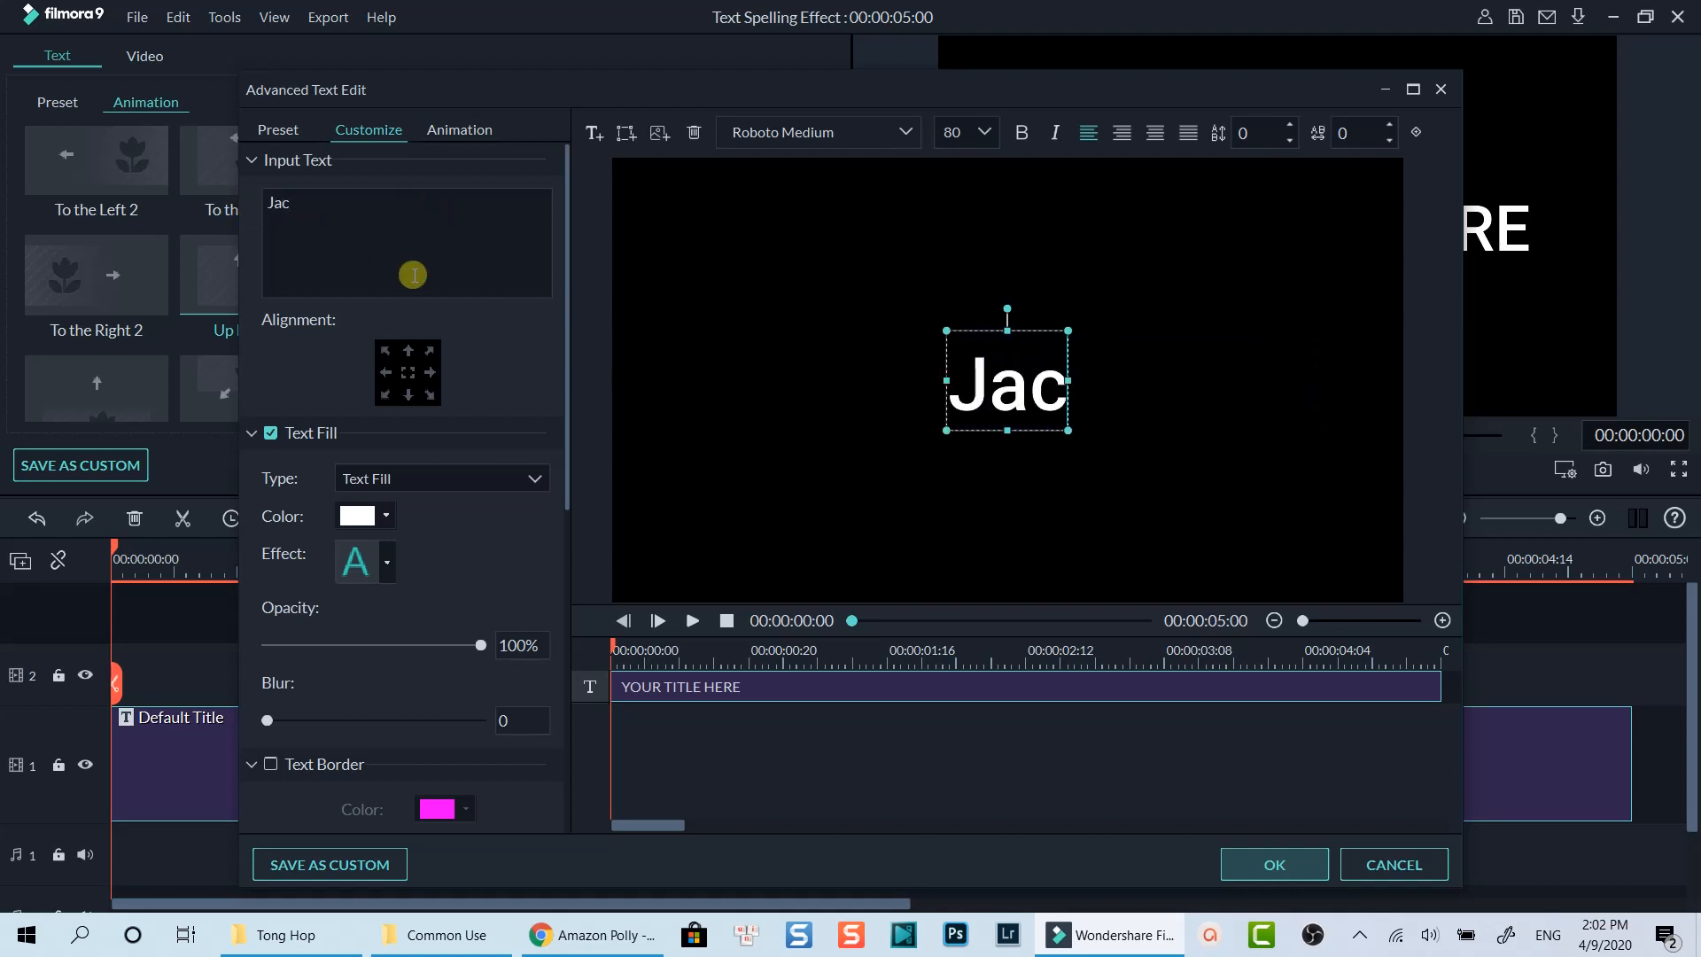
pyautogui.press('Backspace')
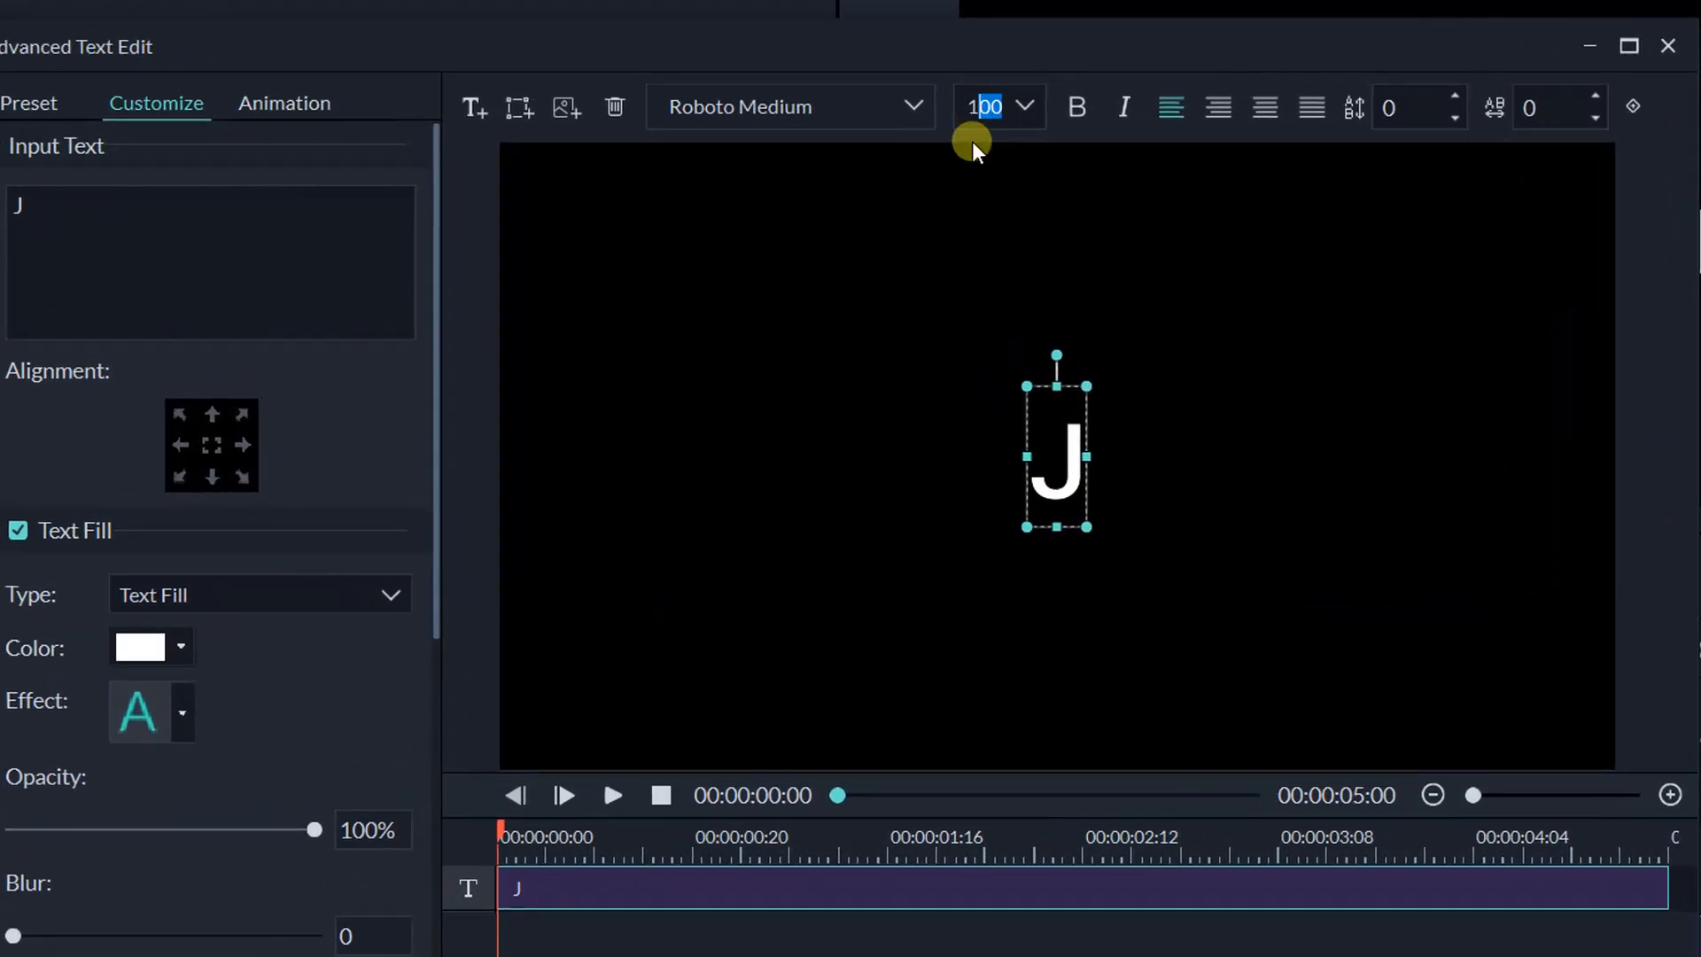
# - Set the letter J's text size to 200
pyautogui.write('150')
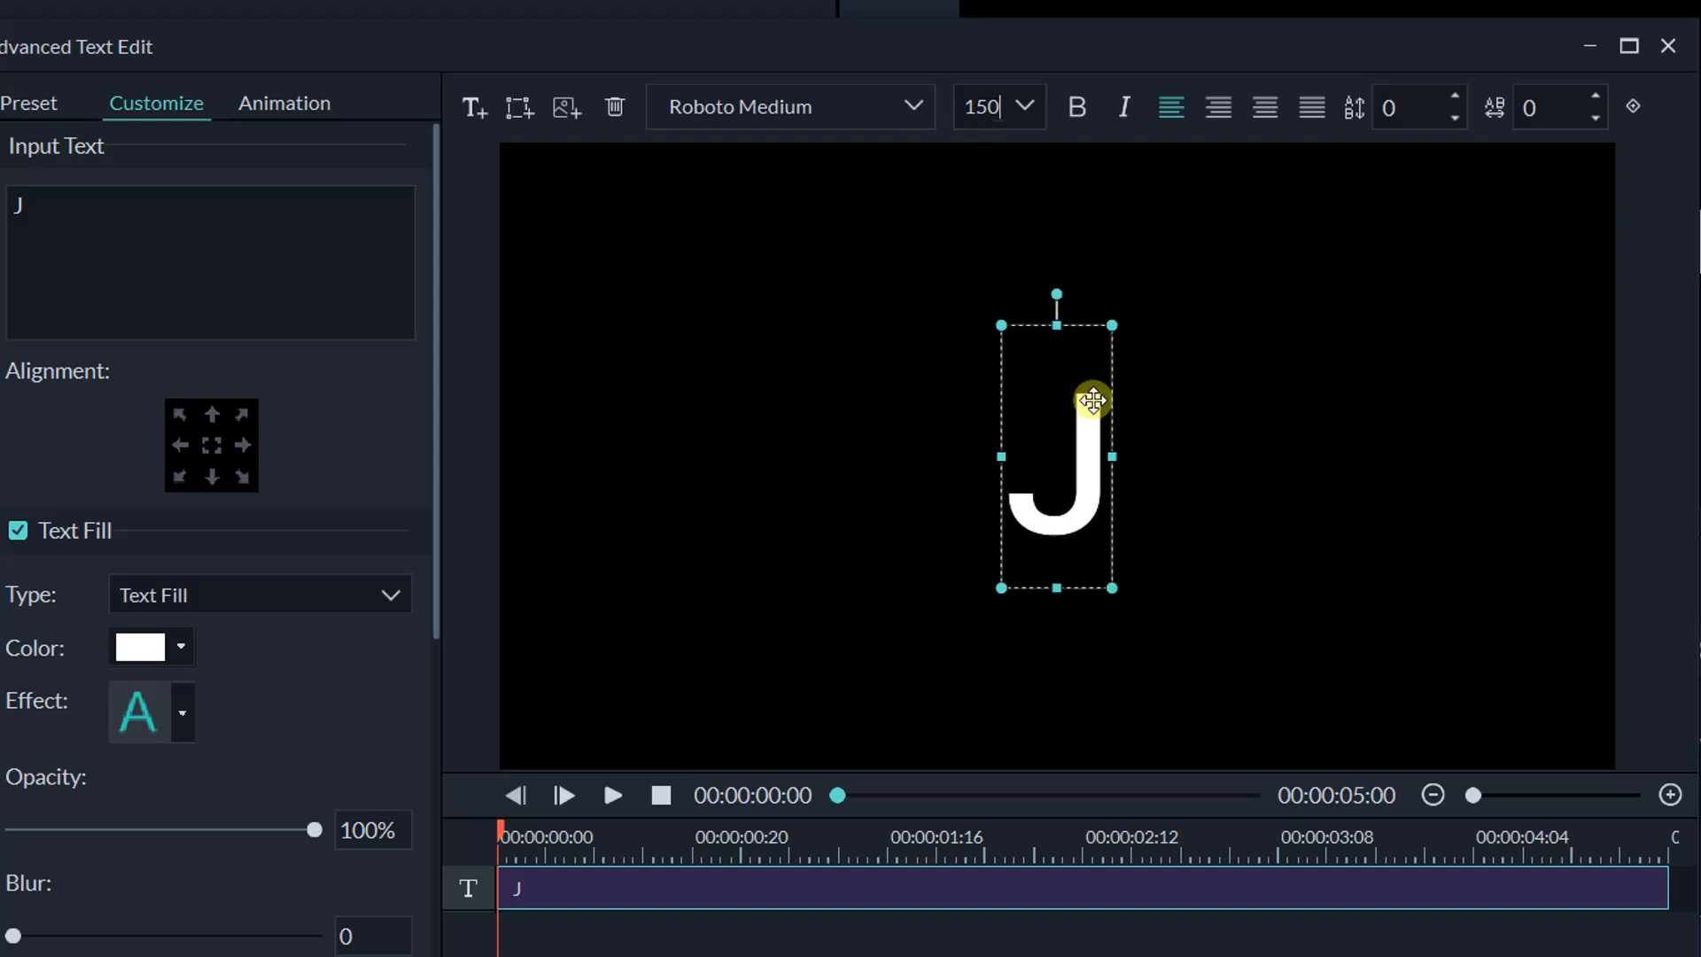
pyautogui.click(989, 107)
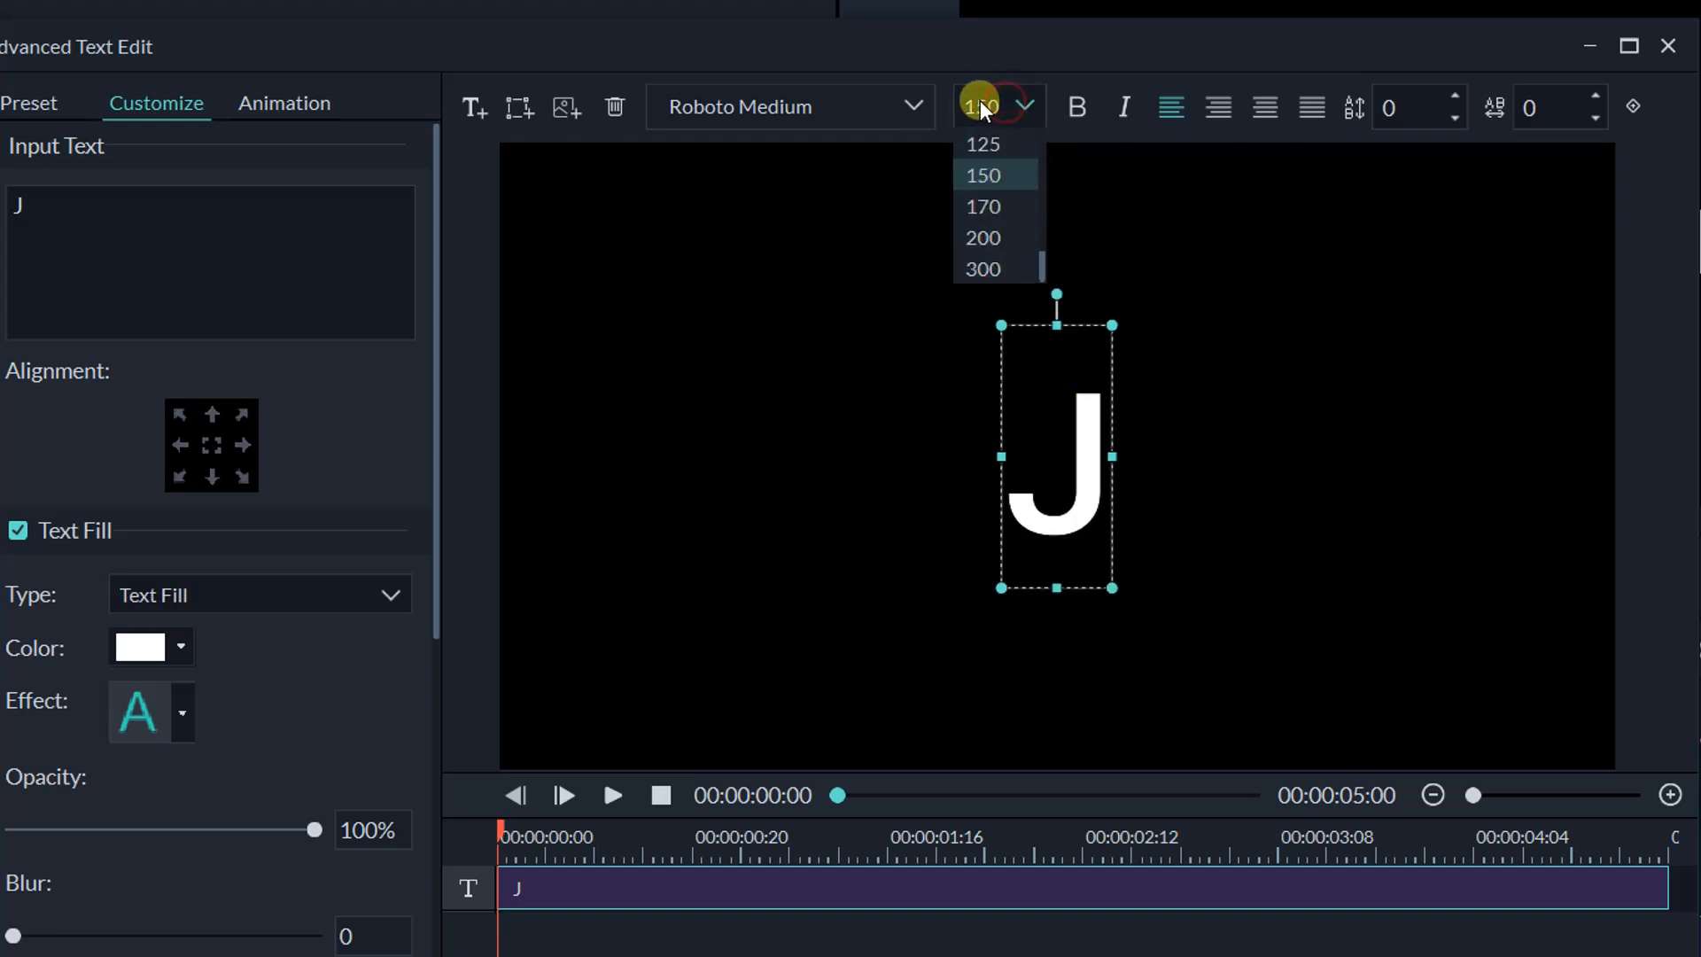
pyautogui.click(981, 237)
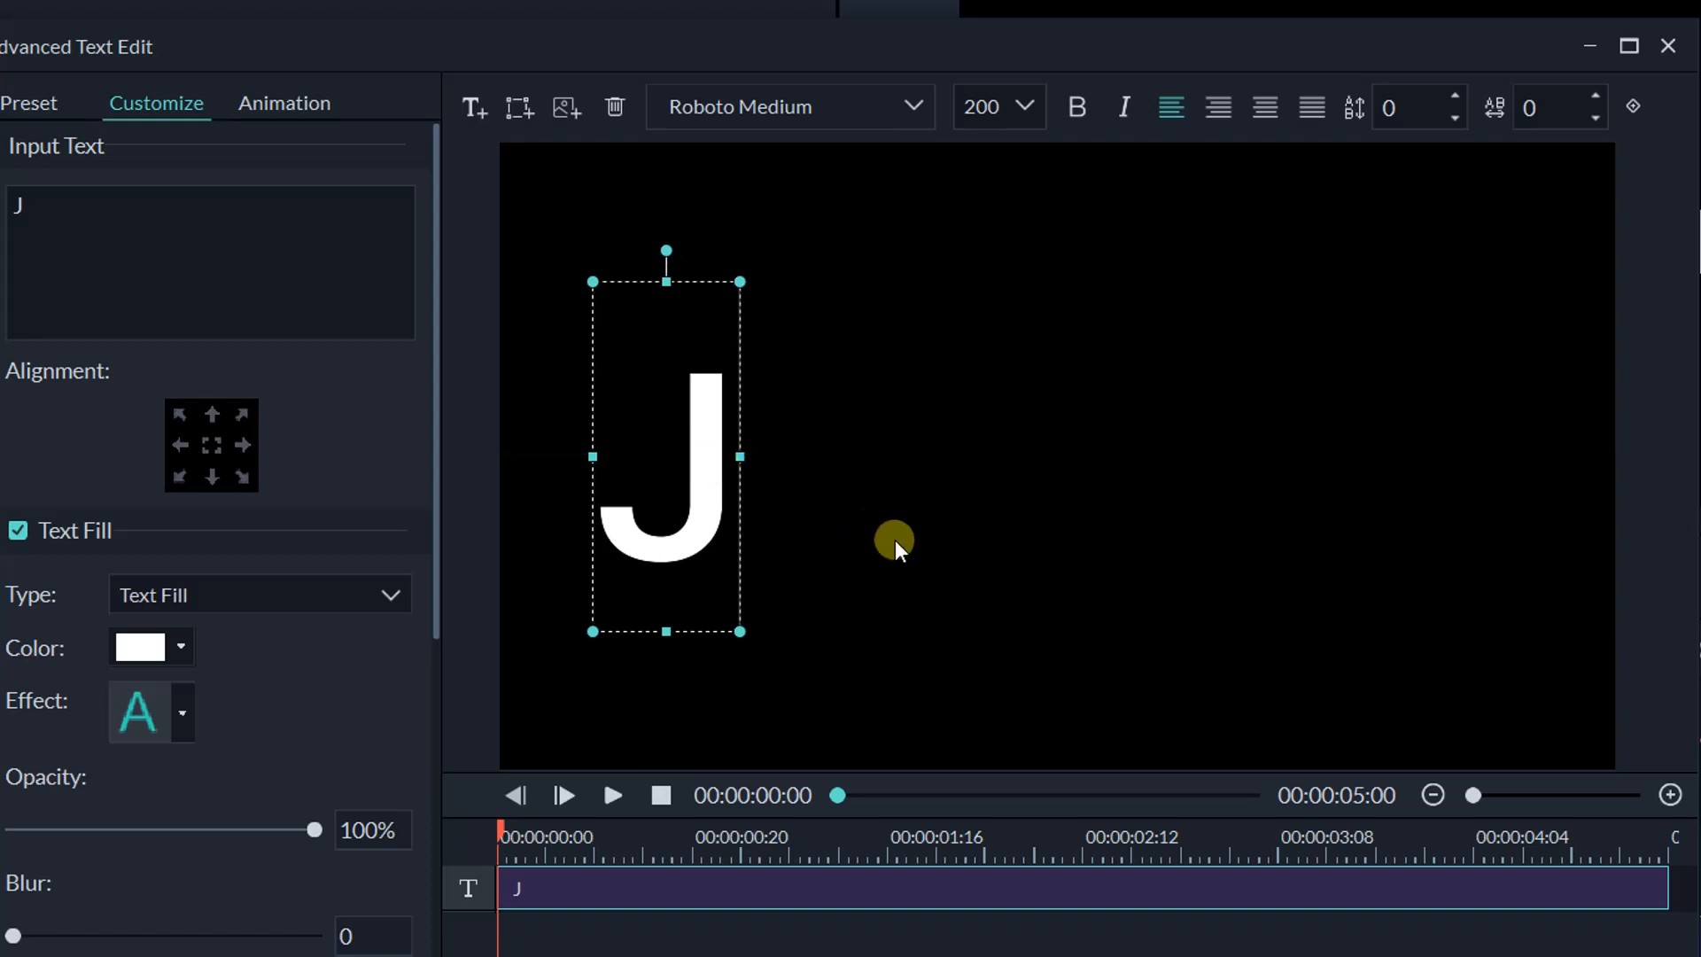
pyautogui.click(912, 107)
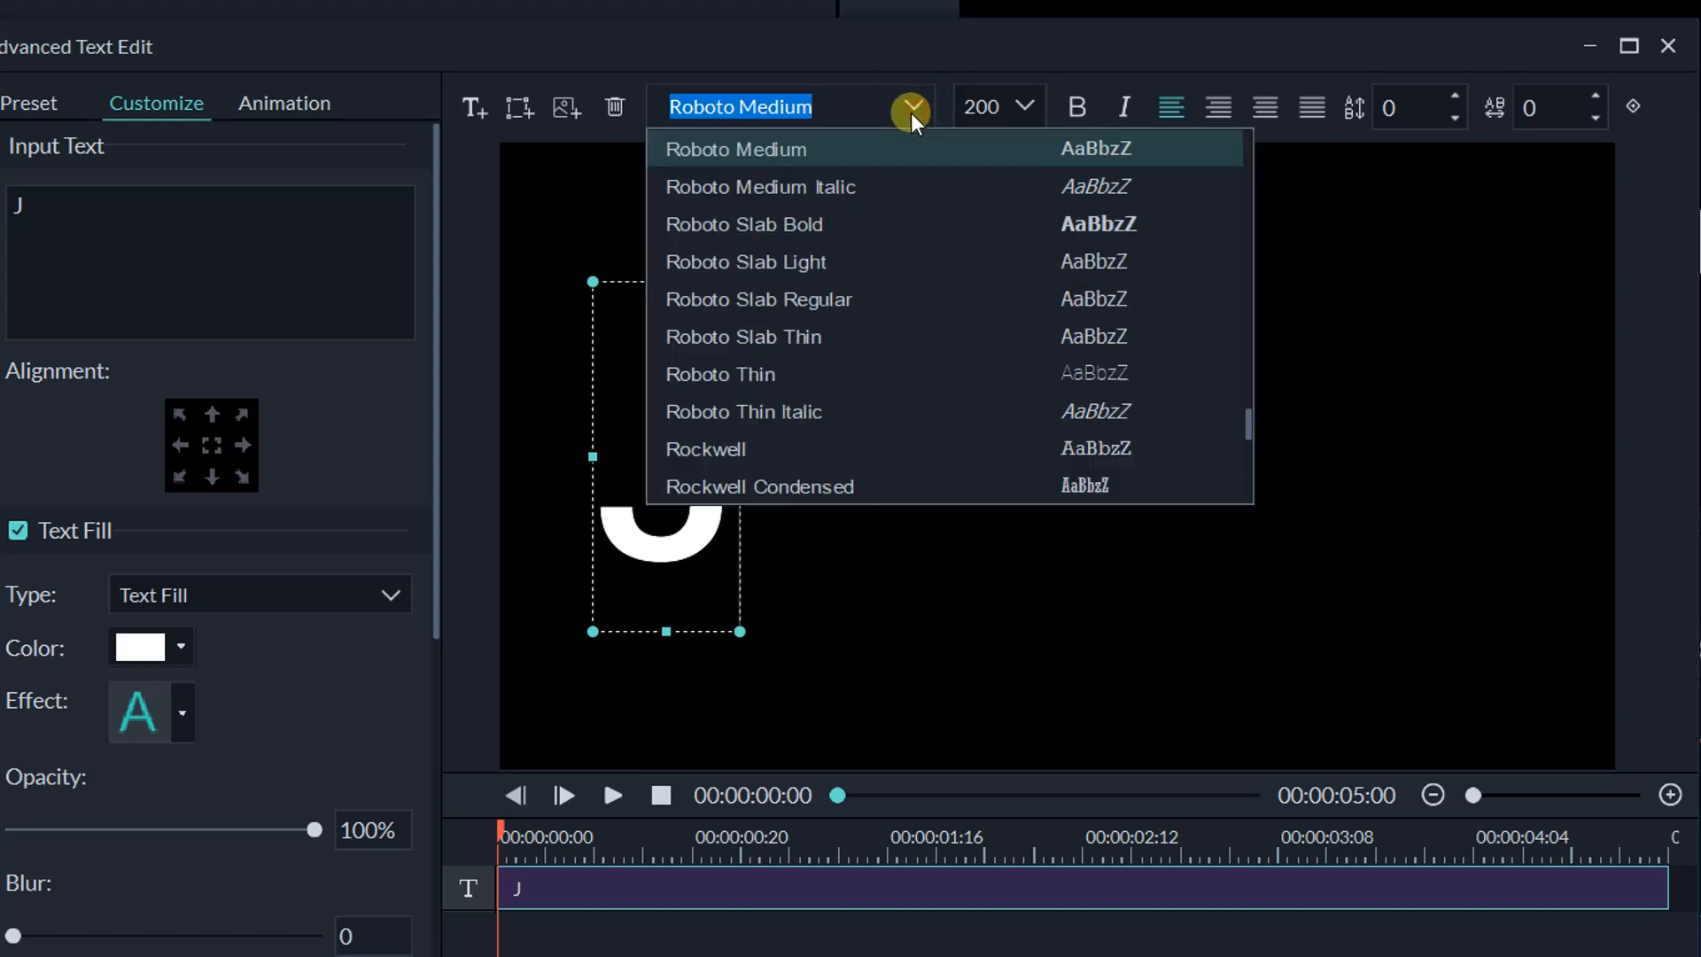
pyautogui.moveTo(835, 262)
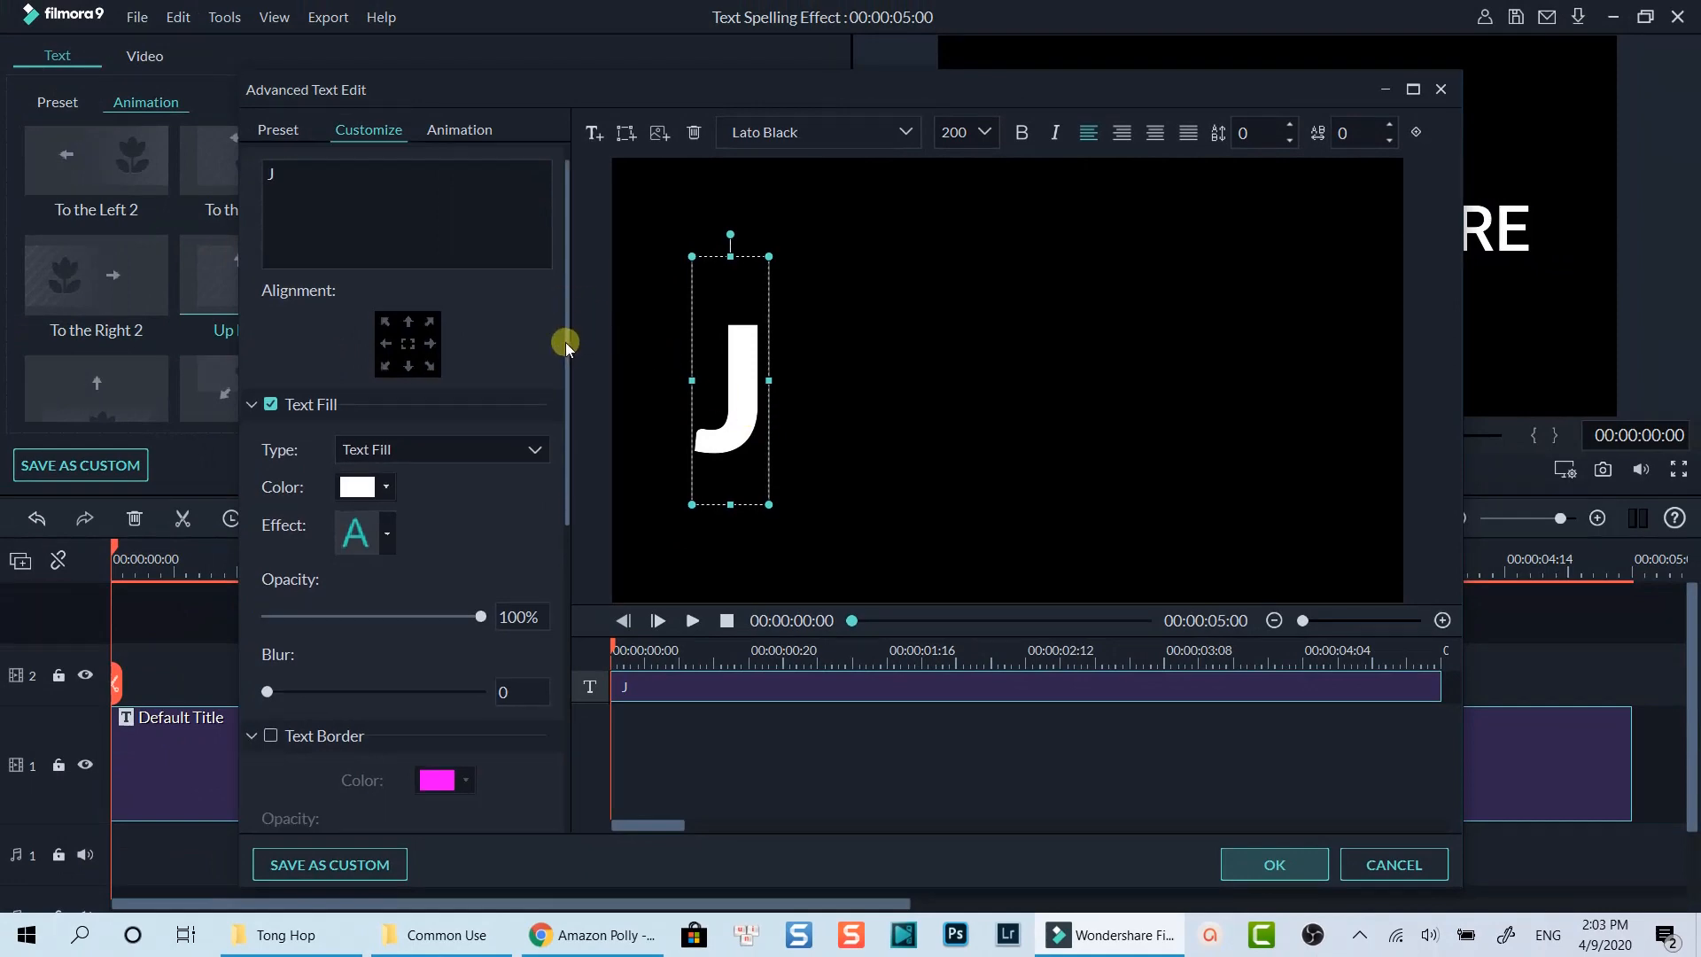
# - Switch the J to Lato Black and enable a magenta Text Border of size 14
pyautogui.scroll(-3)
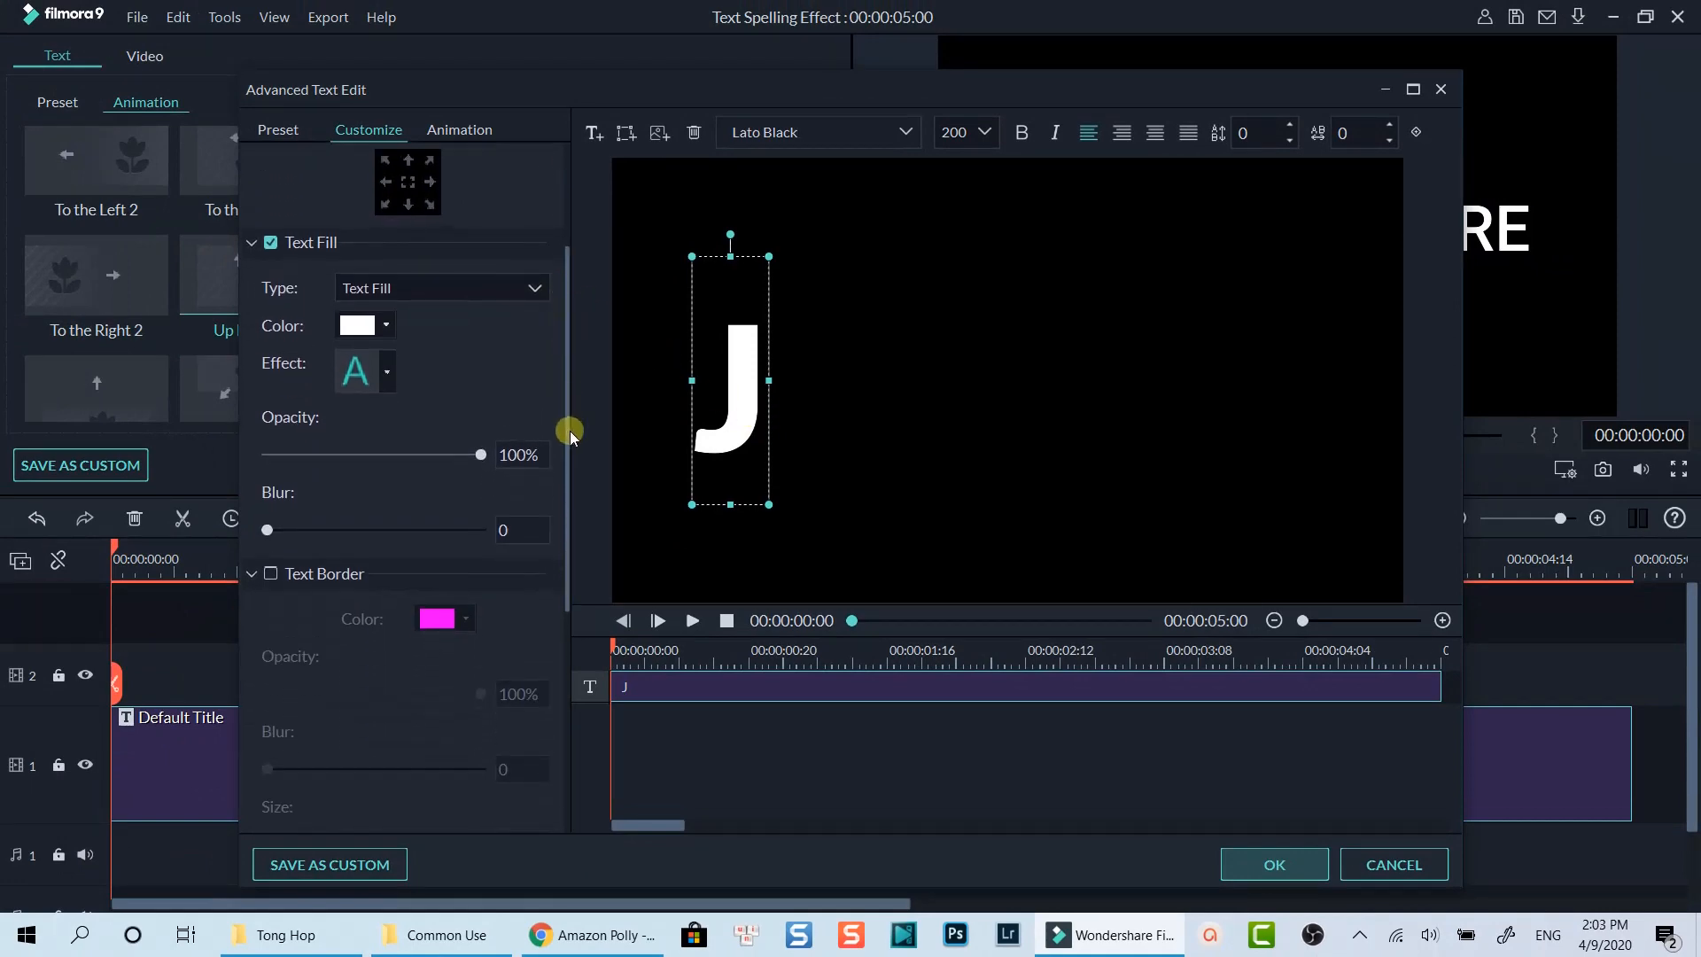
pyautogui.click(270, 574)
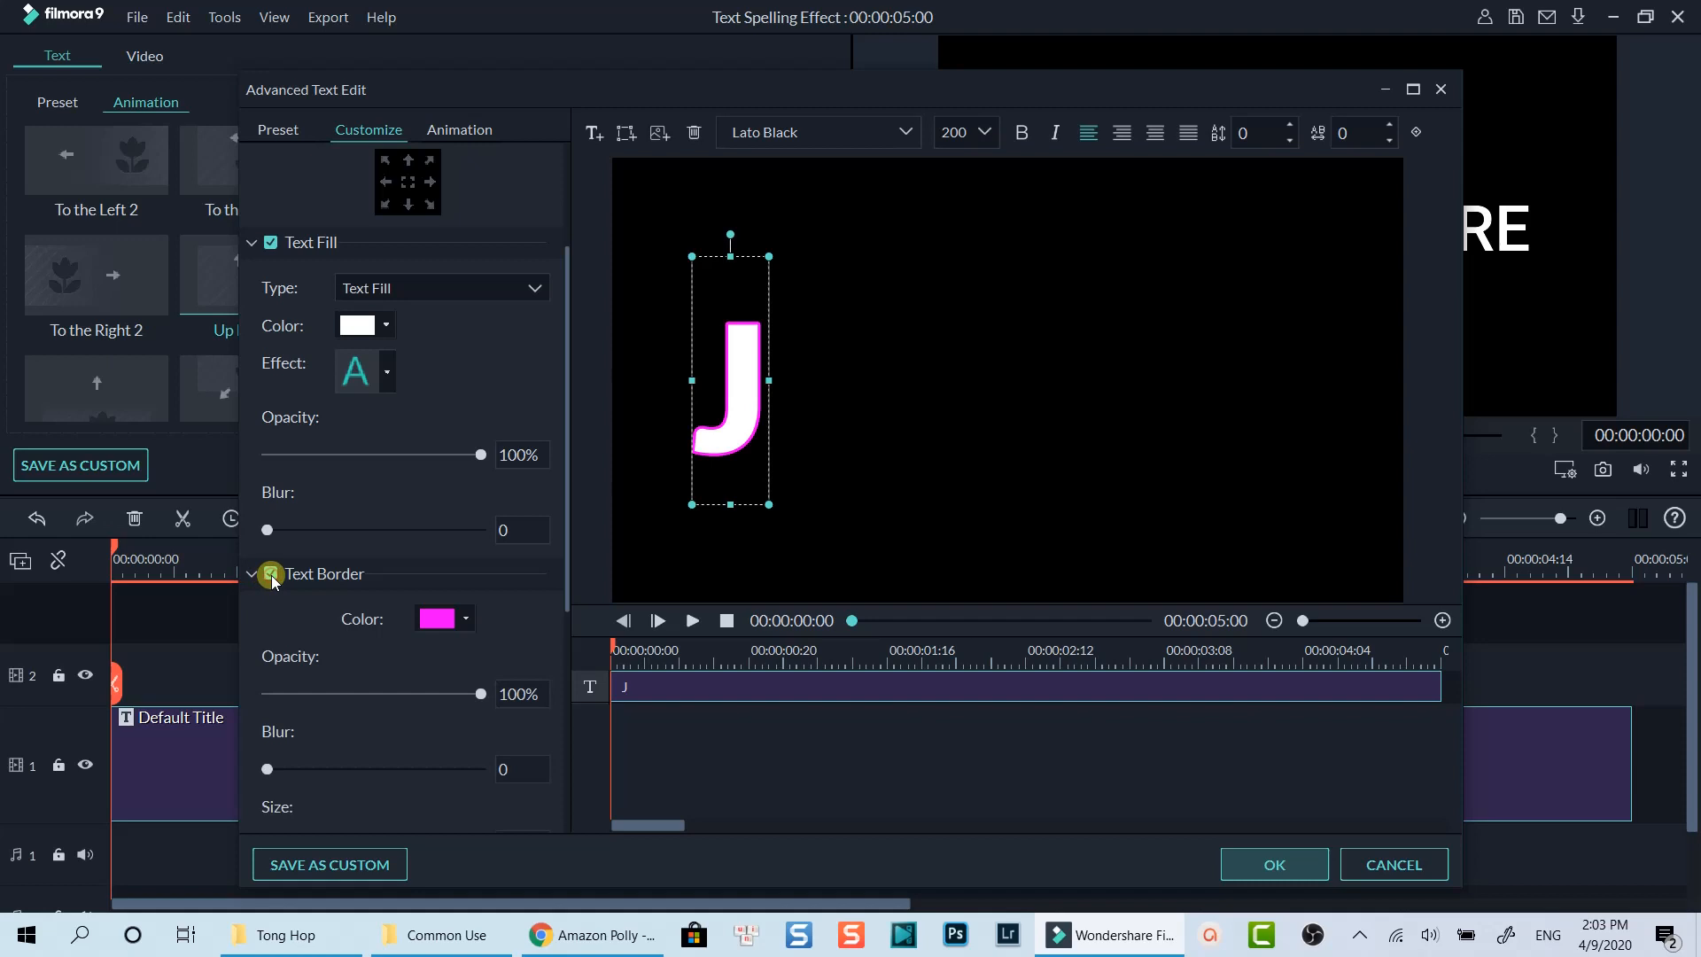
pyautogui.click(270, 573)
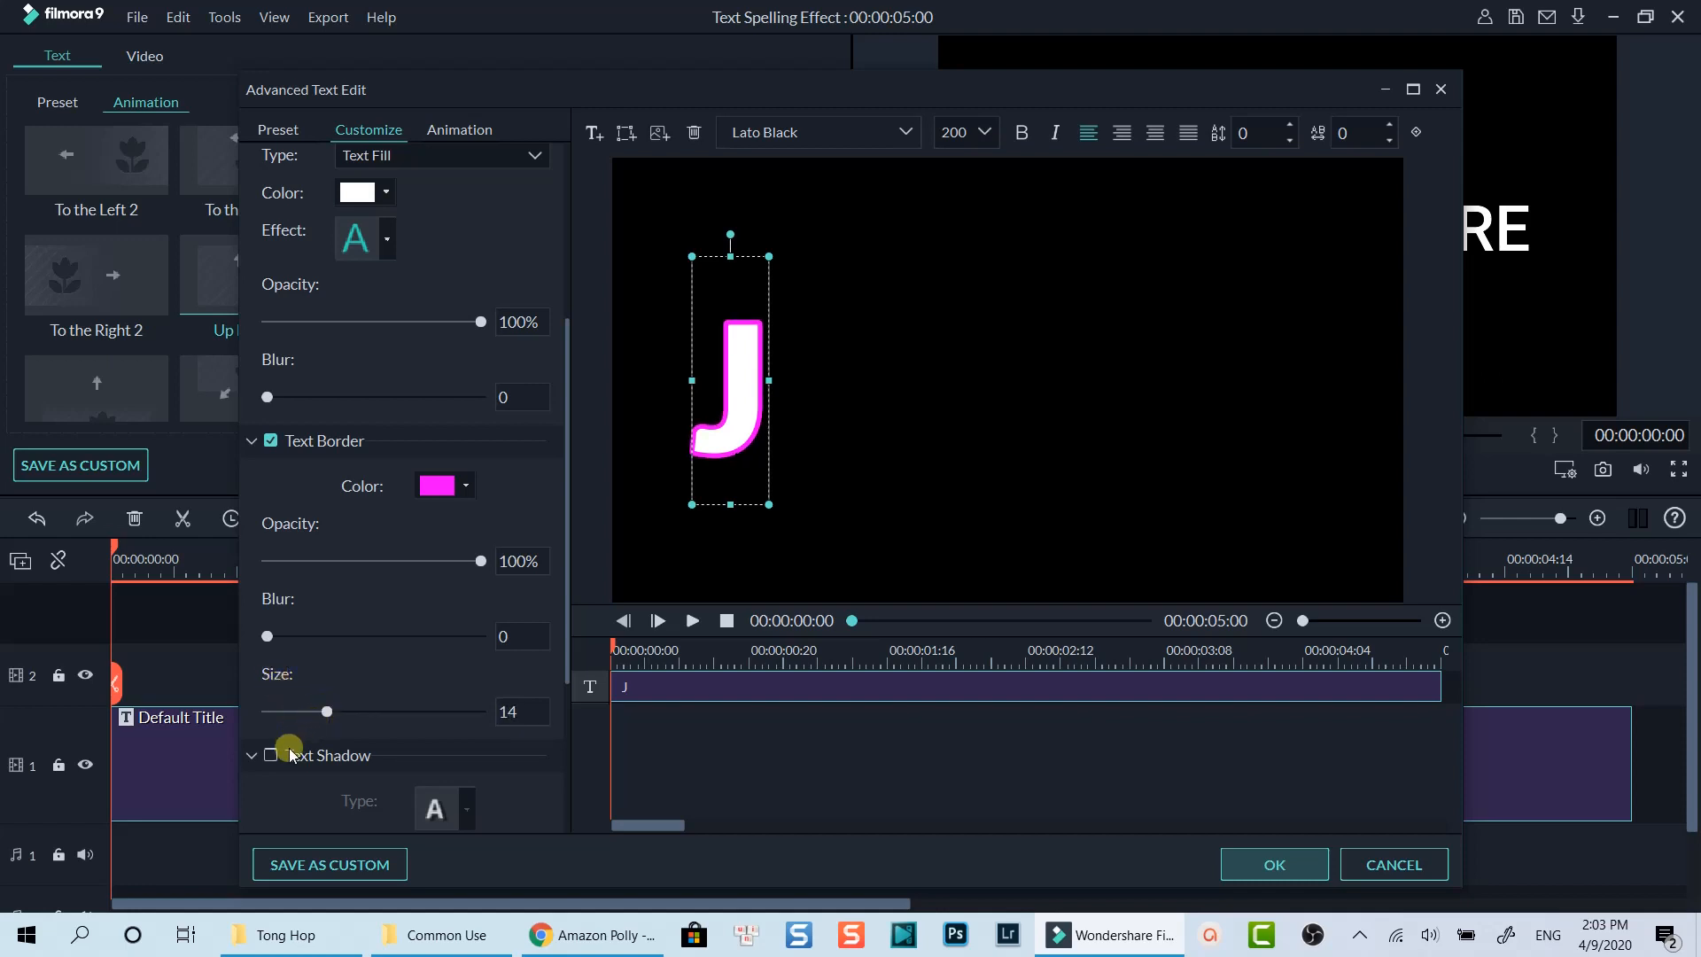
pyautogui.moveTo(565, 689)
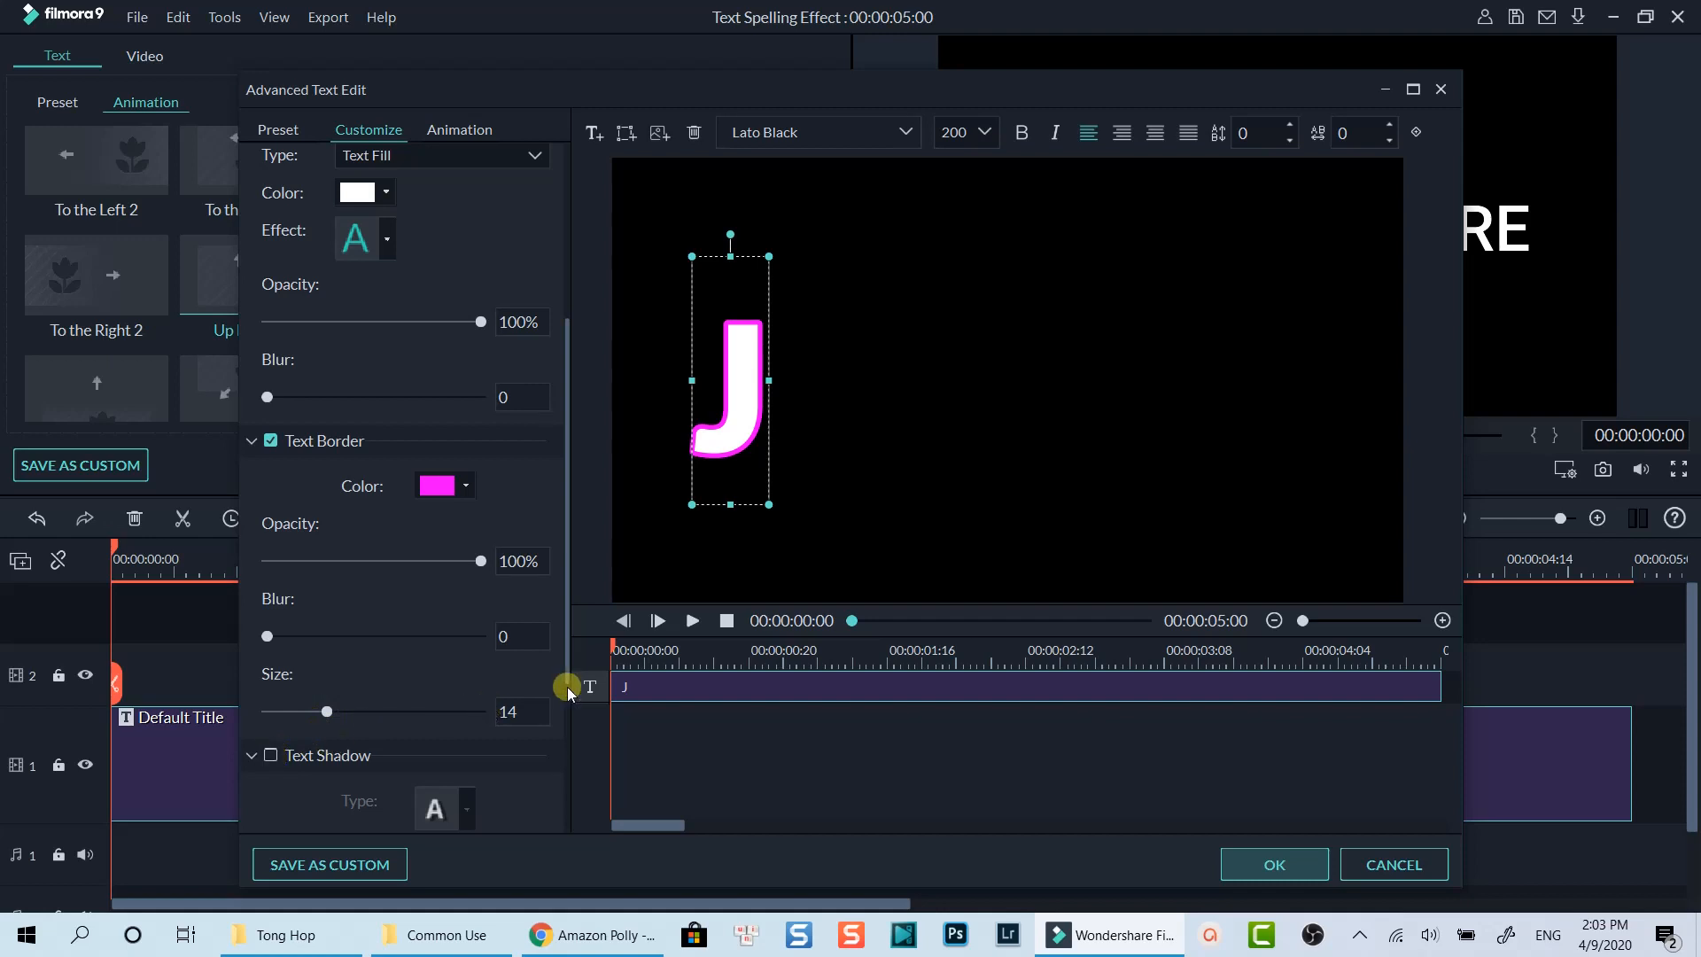
pyautogui.scroll(3)
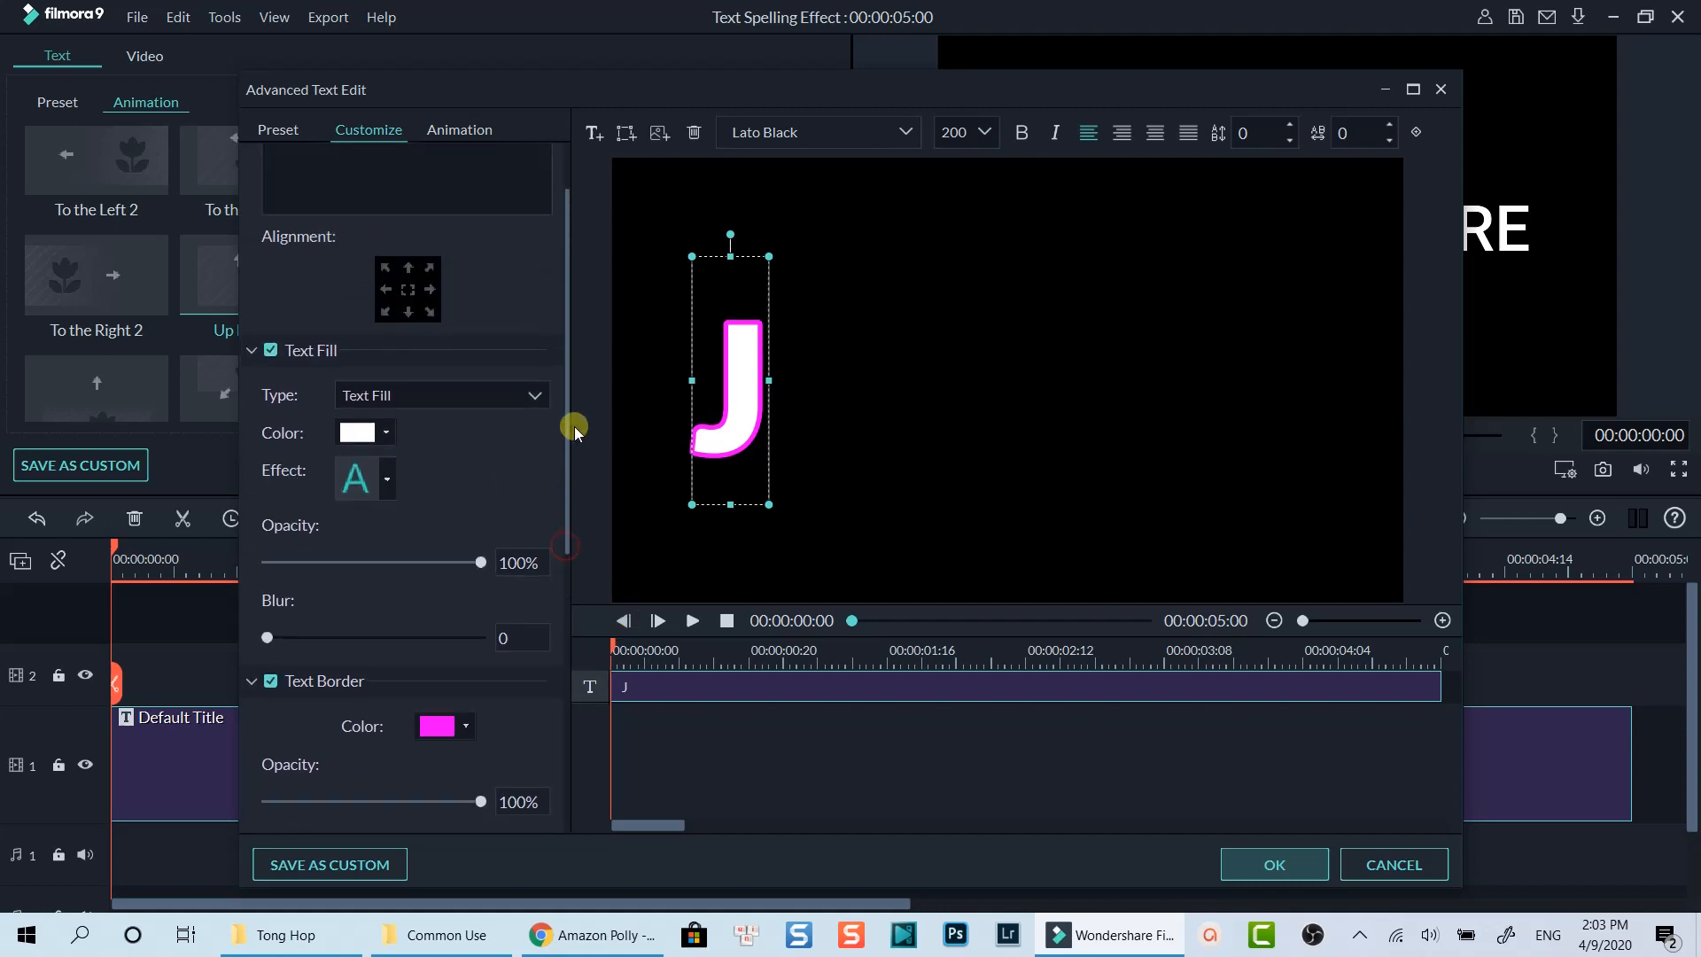
pyautogui.scroll(3)
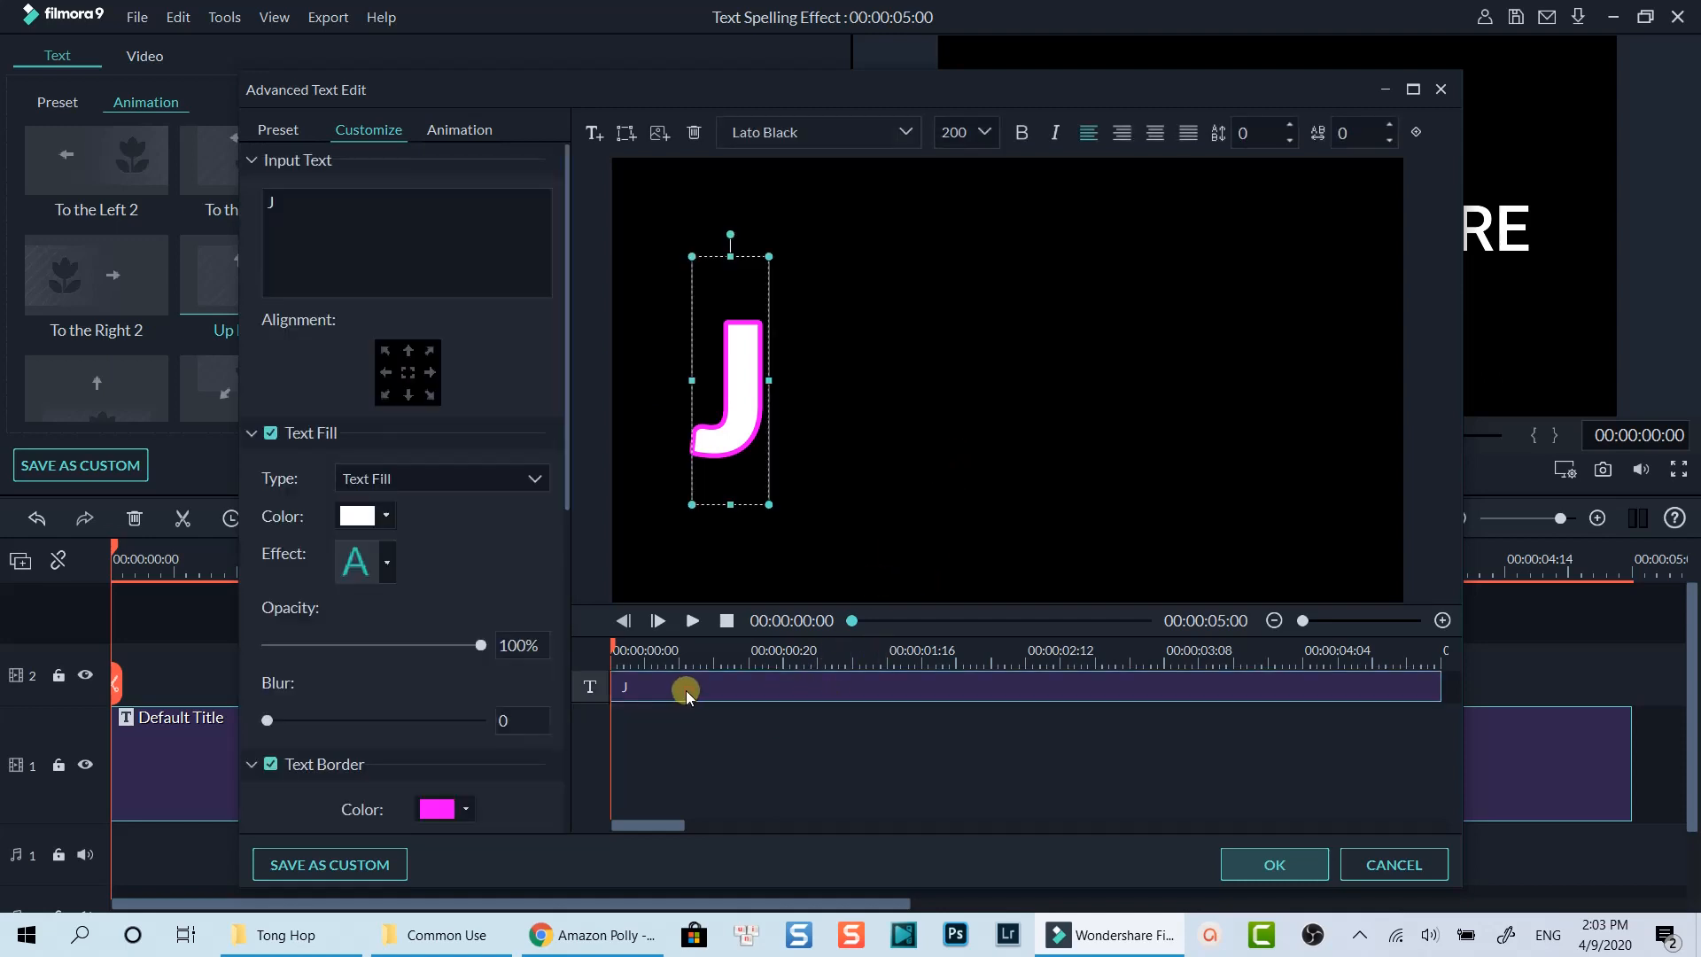
pyautogui.moveTo(685, 702)
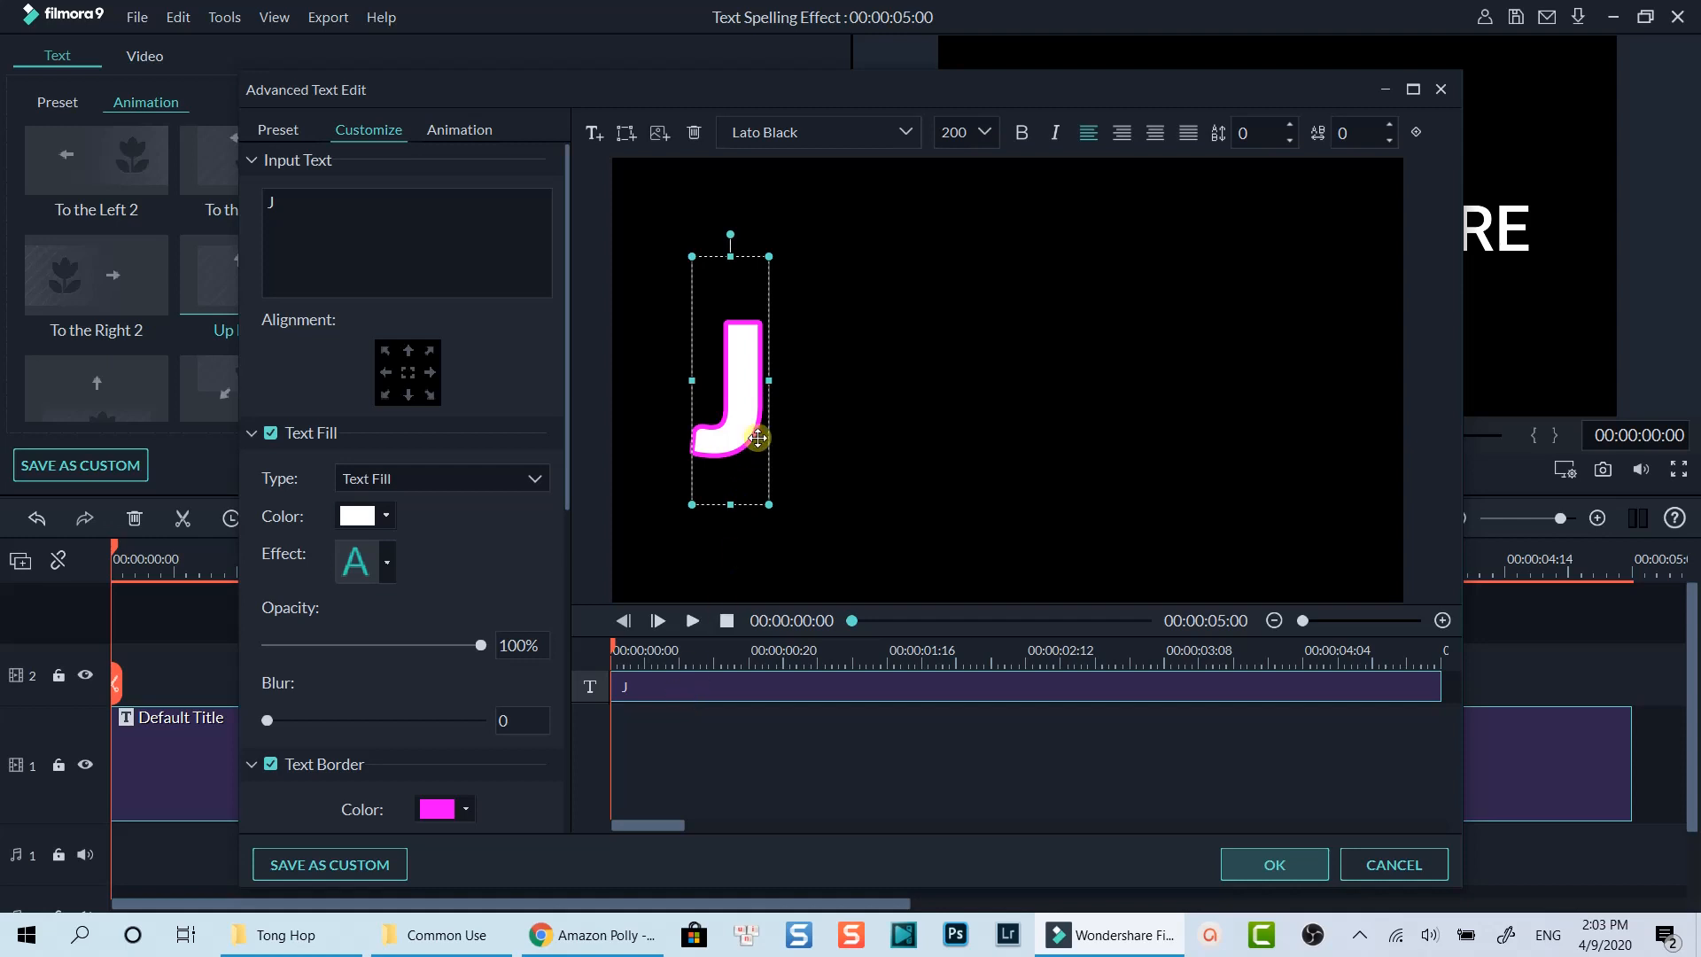
pyautogui.moveTo(758, 389)
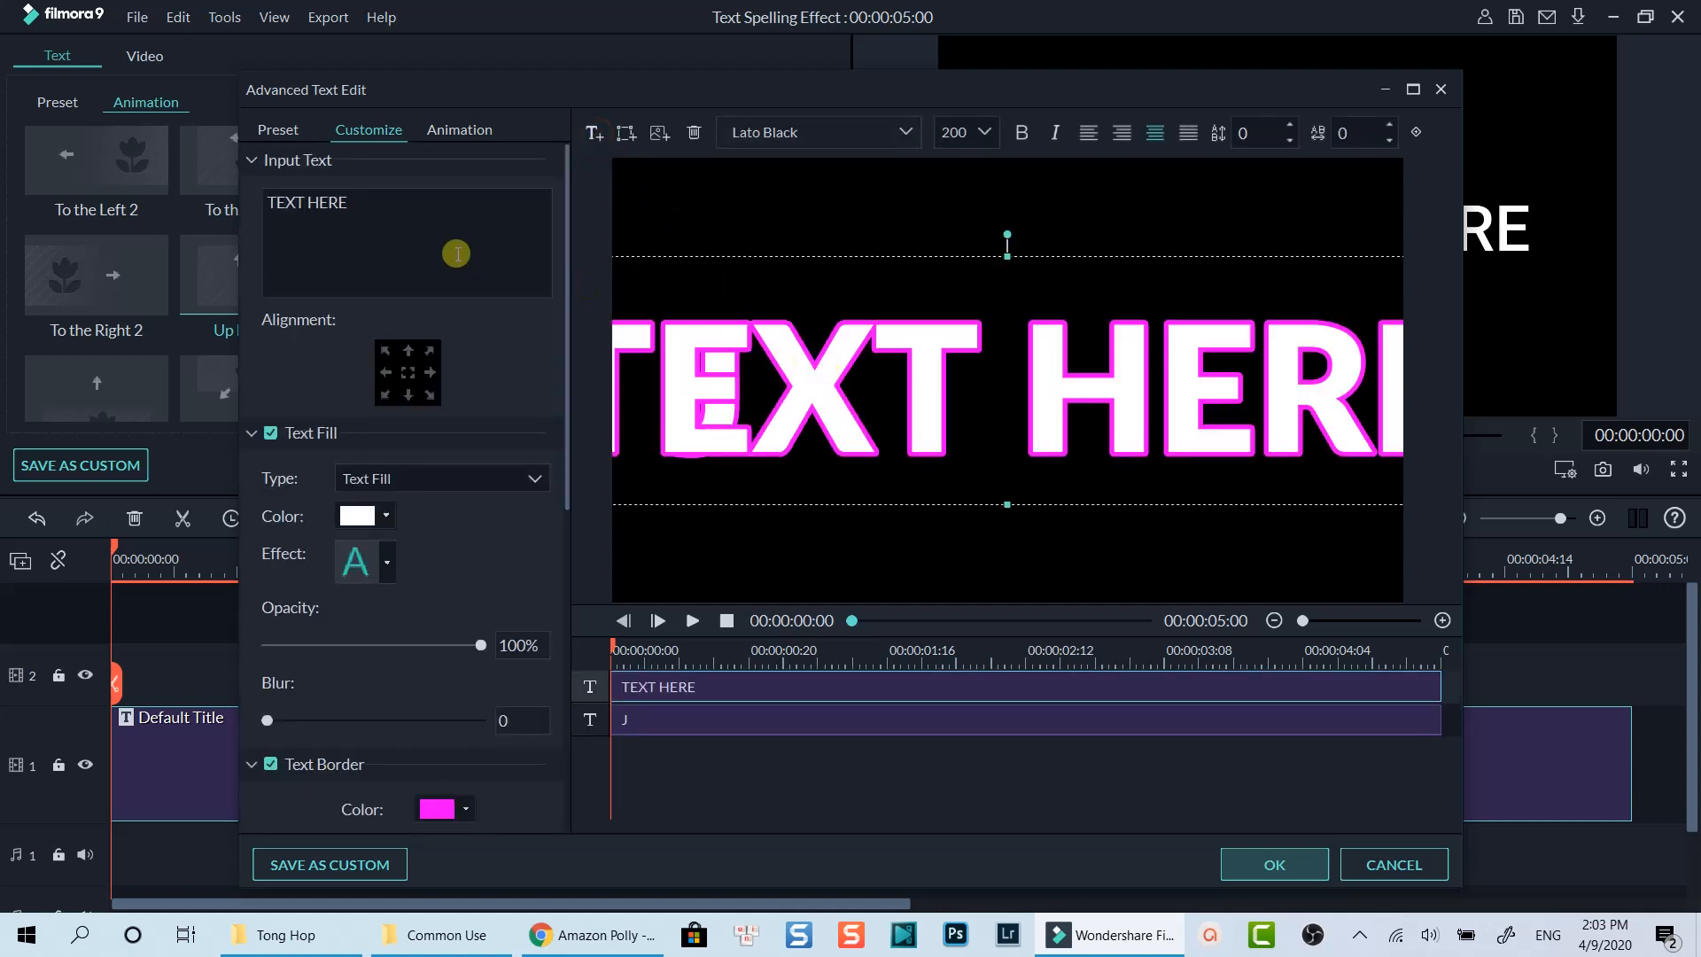
# - Add the letter a as a separate text box and adjust its size and position
pyautogui.tripleClick(308, 203)
pyautogui.write('a')
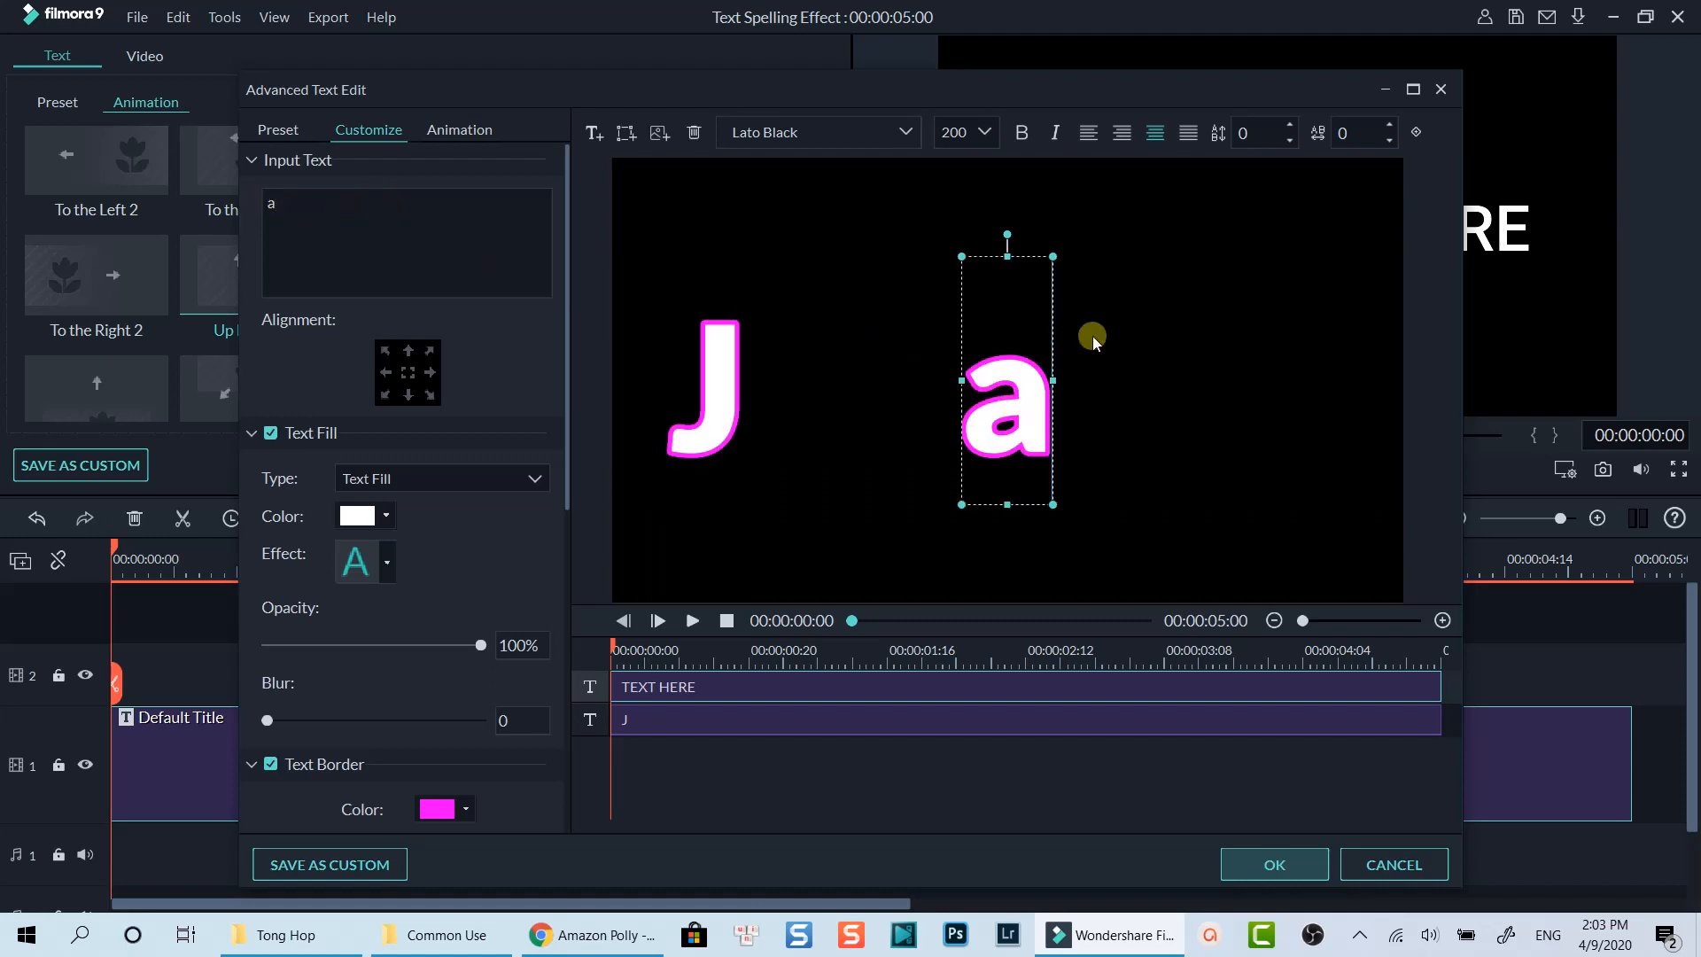
pyautogui.click(1002, 423)
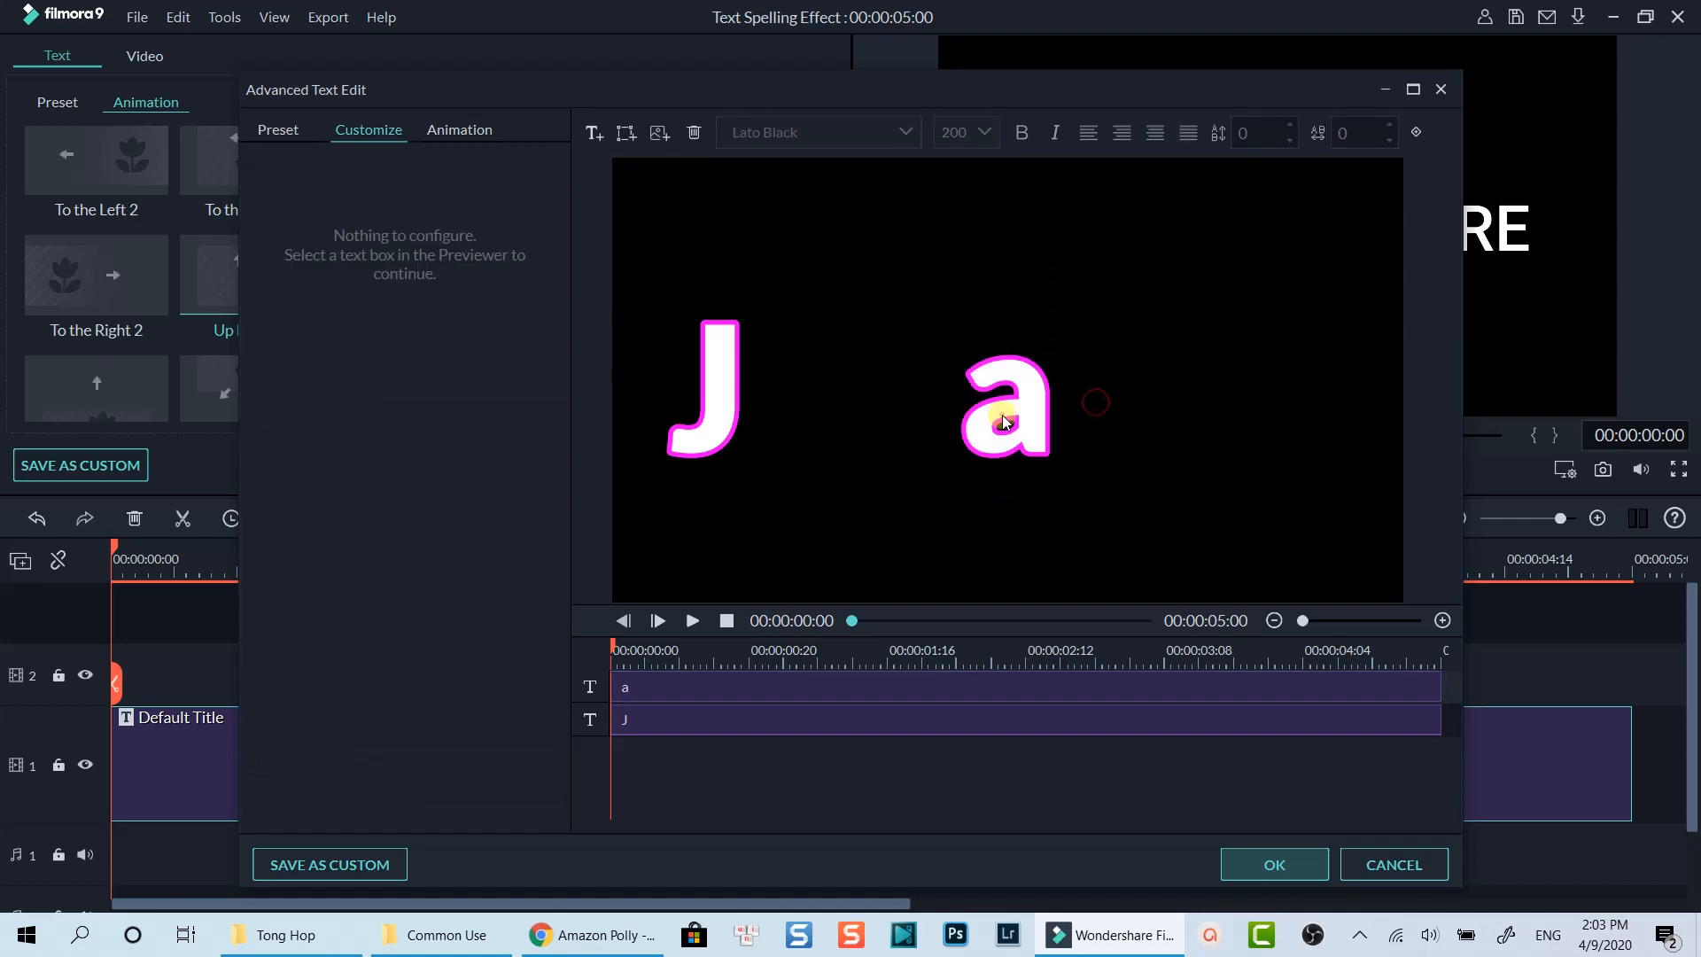
pyautogui.click(1003, 407)
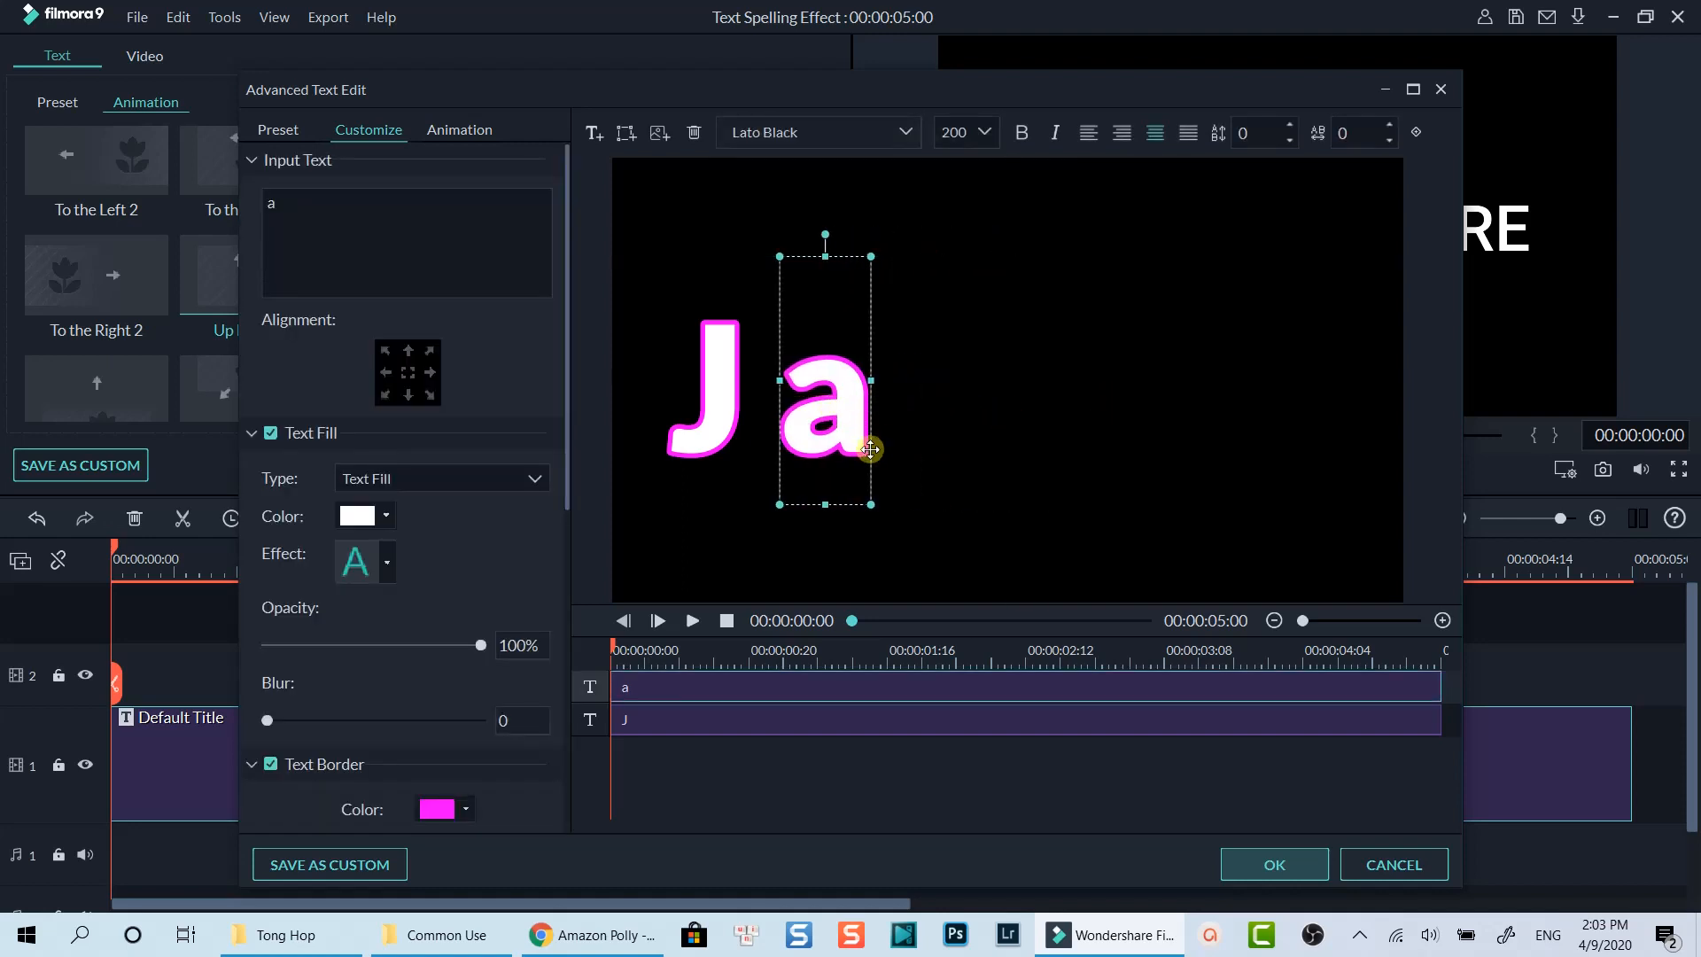
pyautogui.tripleClick(952, 131)
pyautogui.write('300')
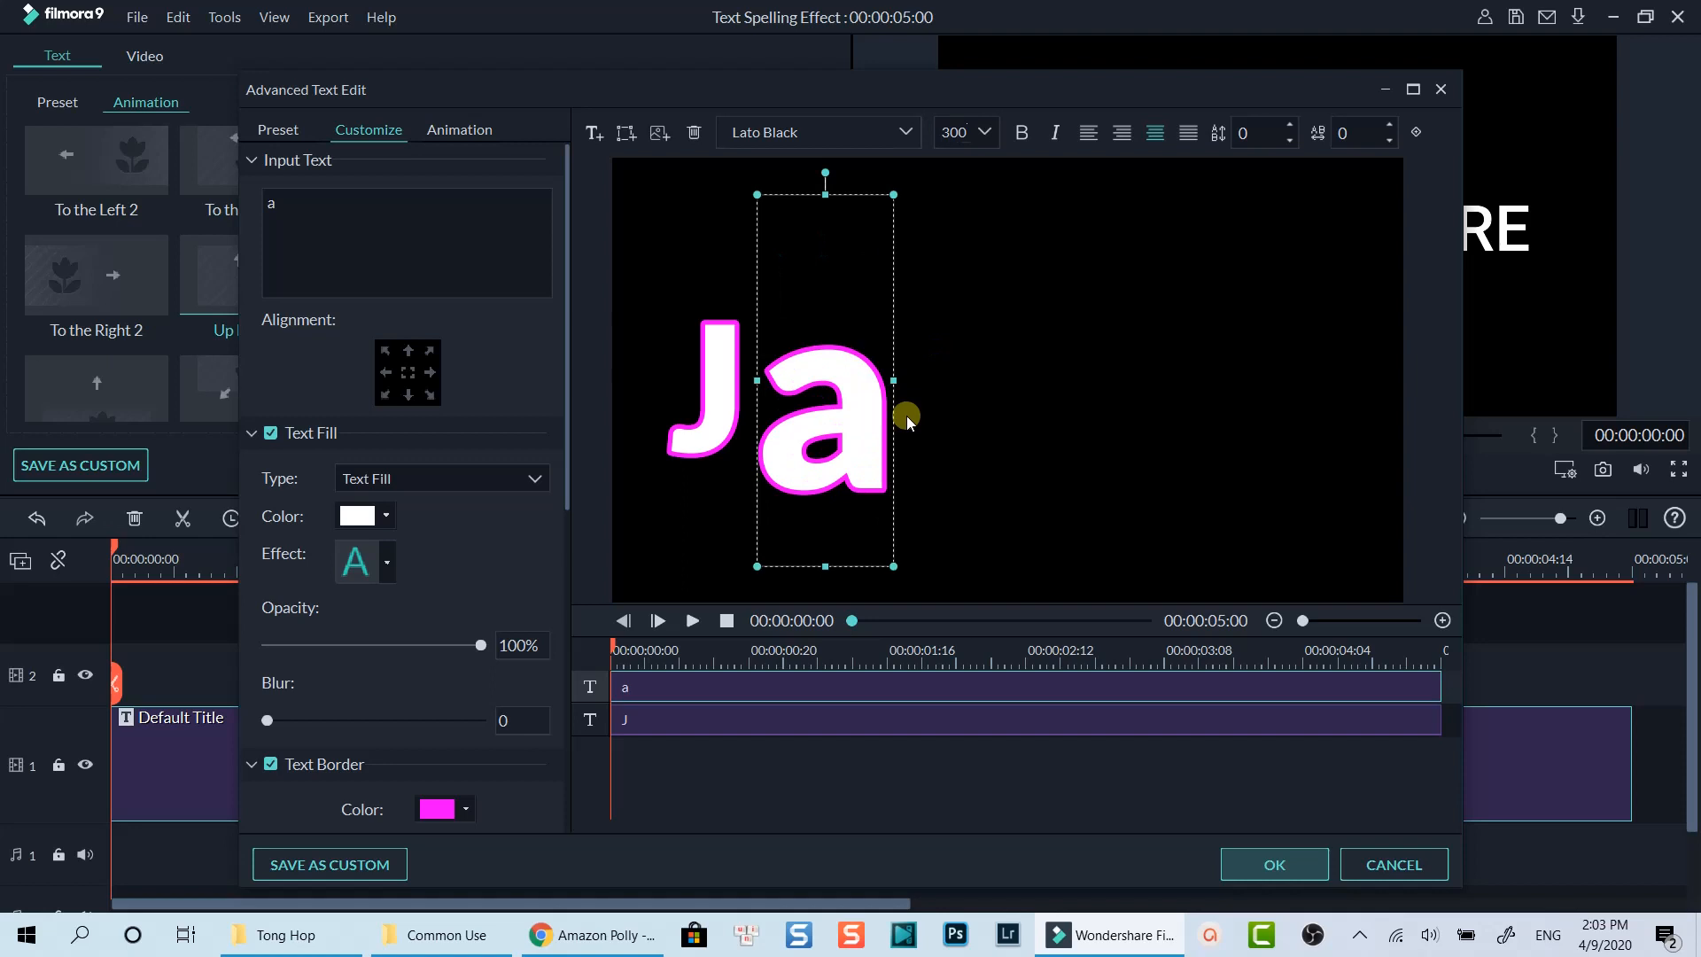
pyautogui.click(385, 516)
pyautogui.write('c')
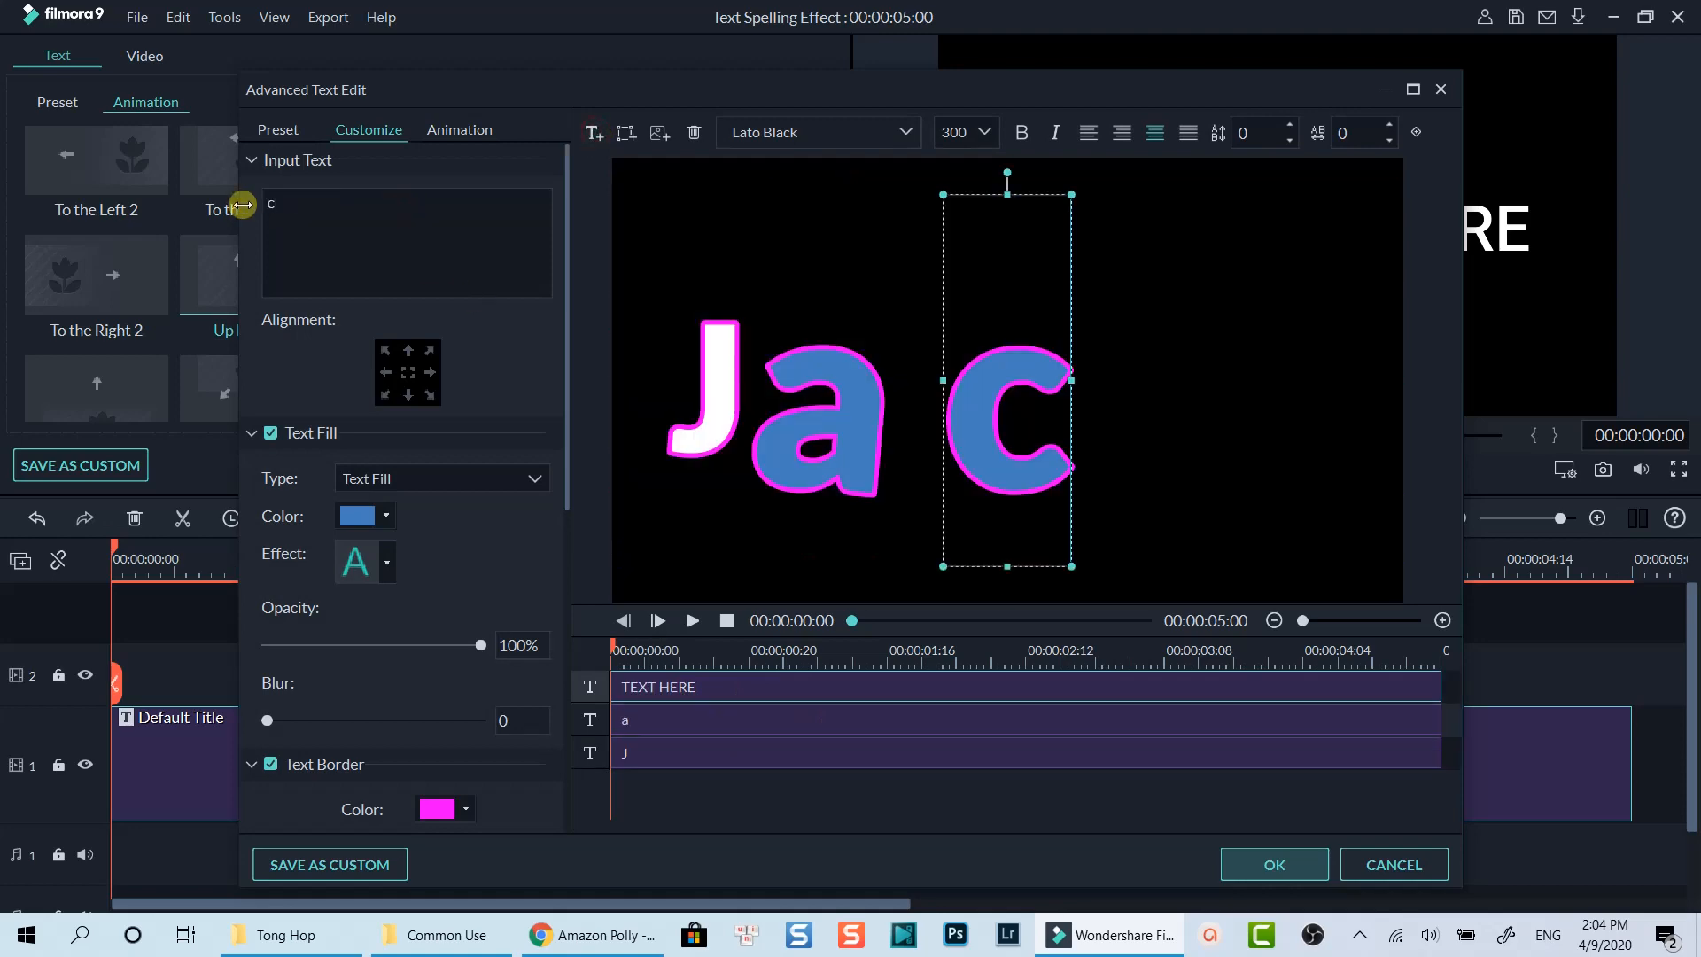
# - Fill the letter c green, then add the letter k and fill it red
pyautogui.click(356, 515)
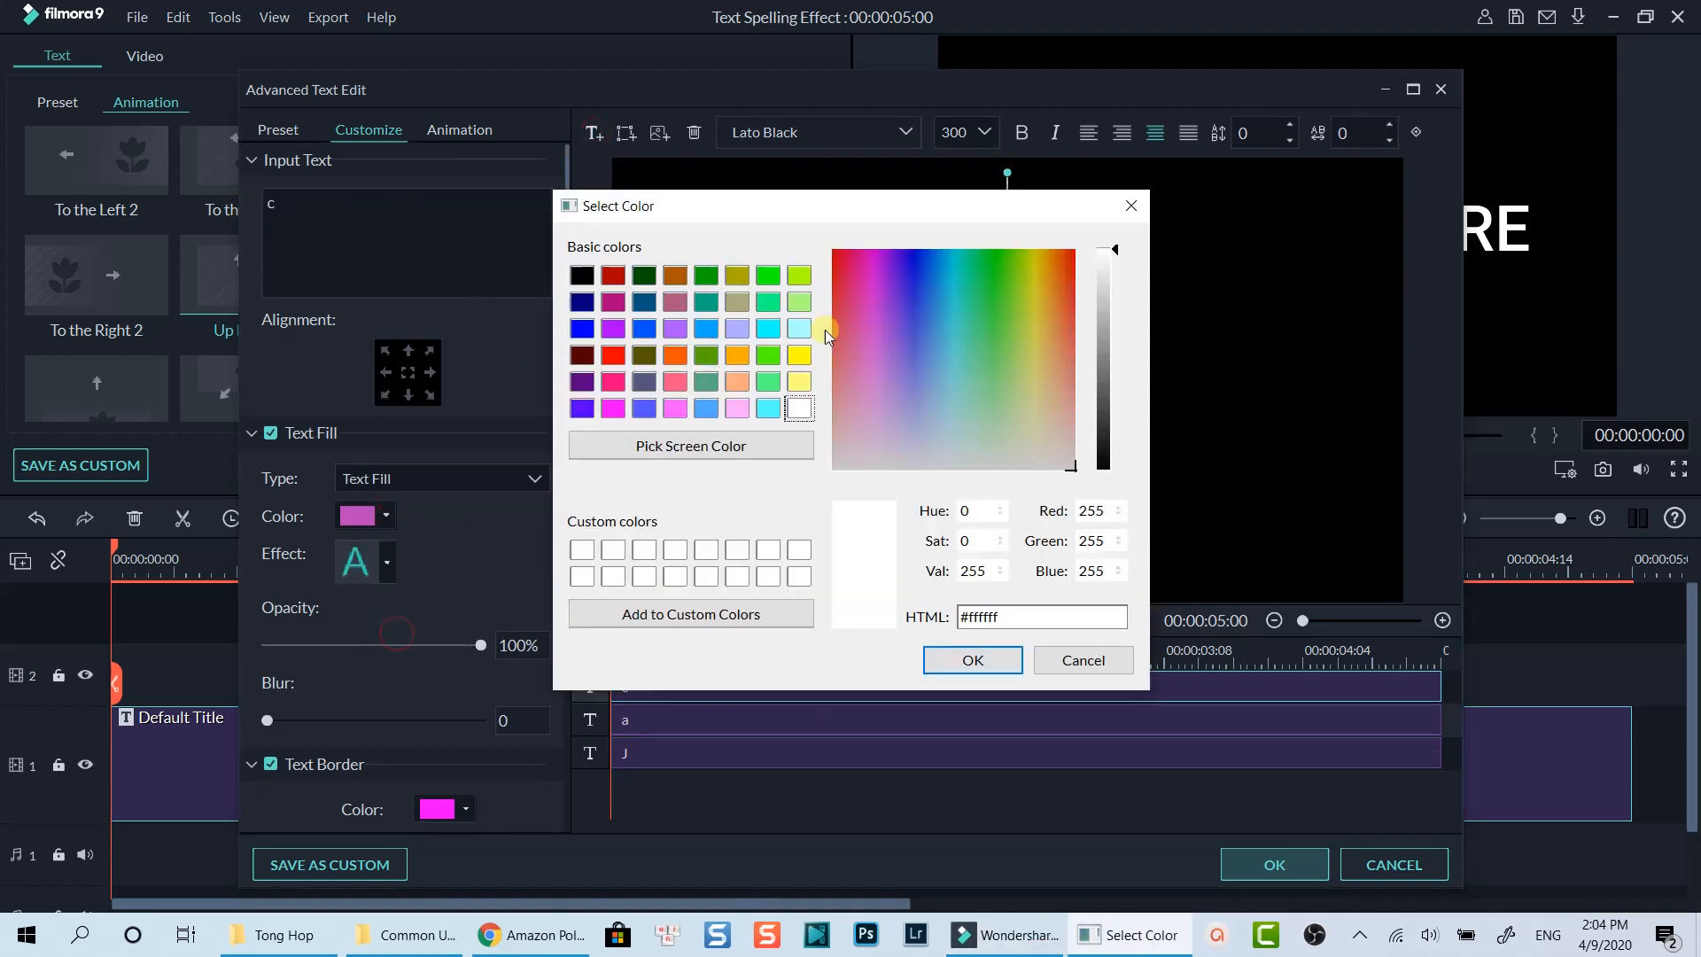
pyautogui.click(970, 659)
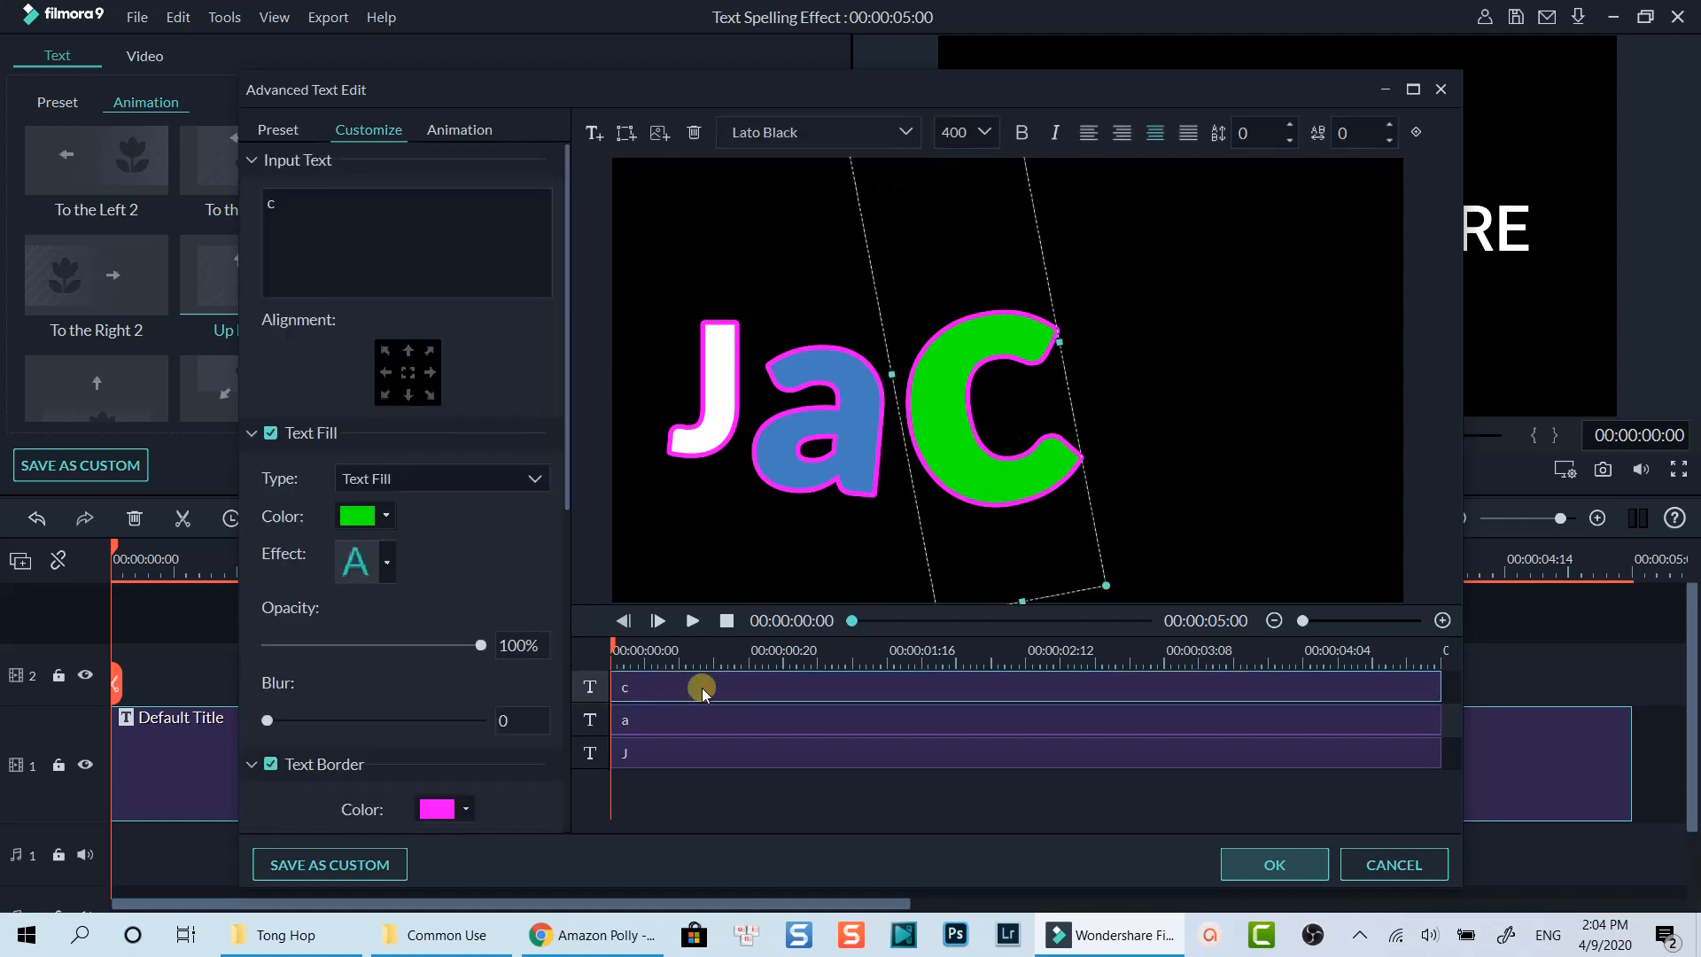
pyautogui.write('k')
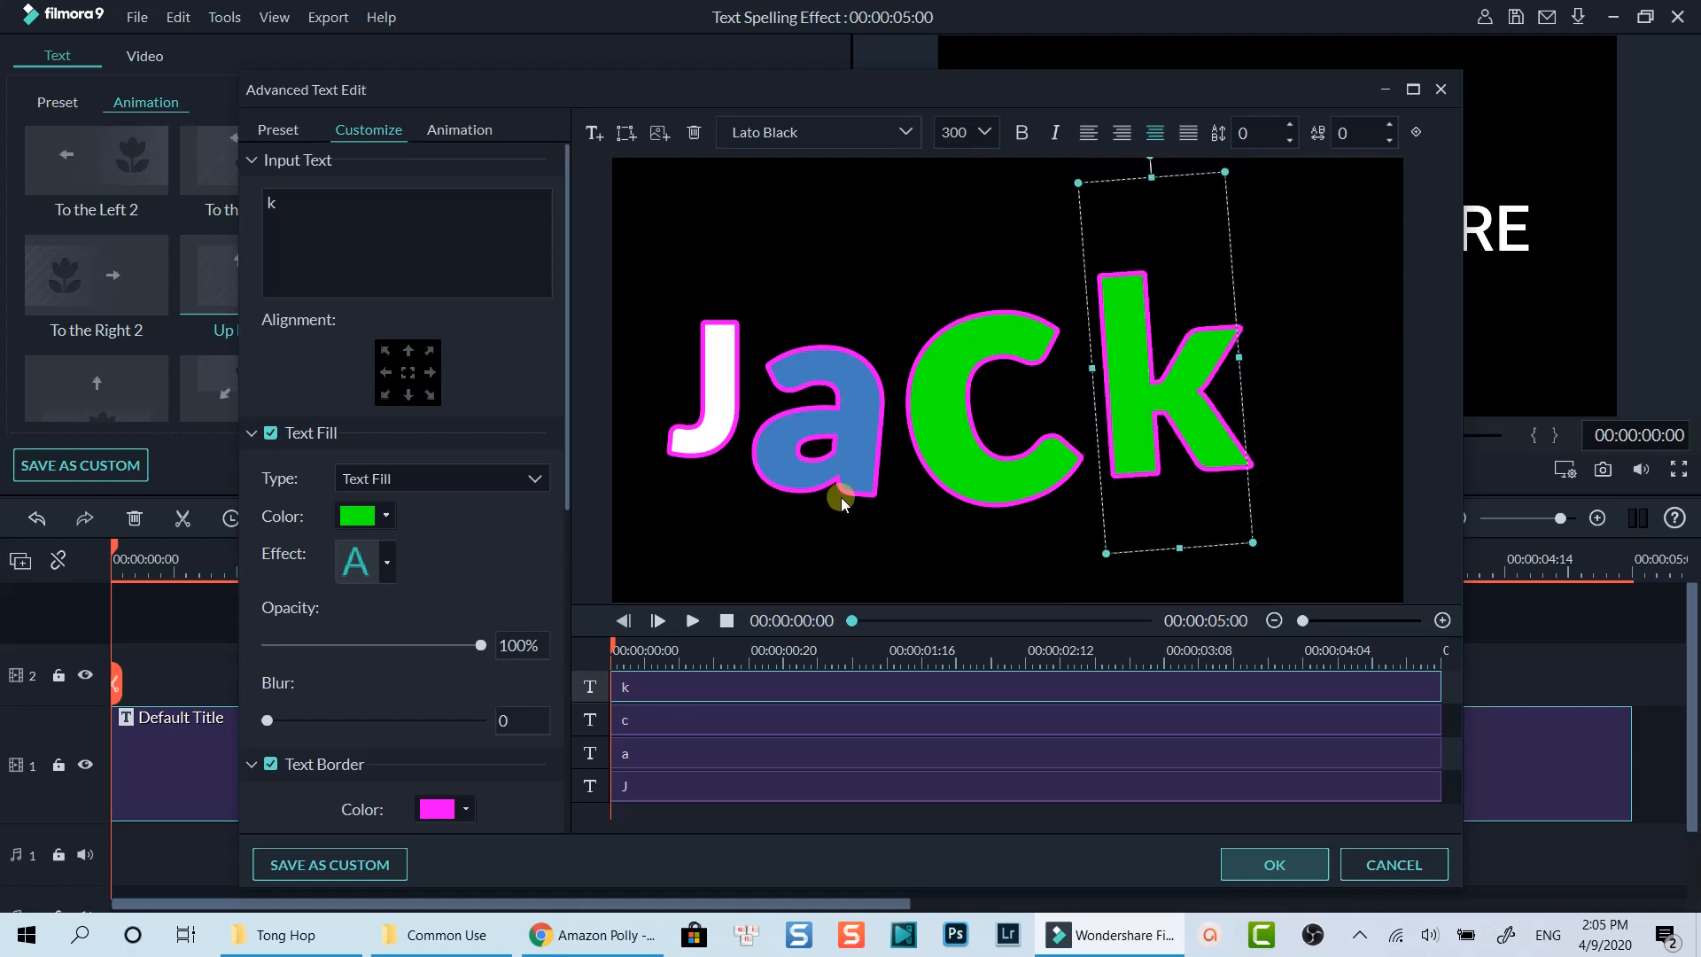
pyautogui.click(384, 516)
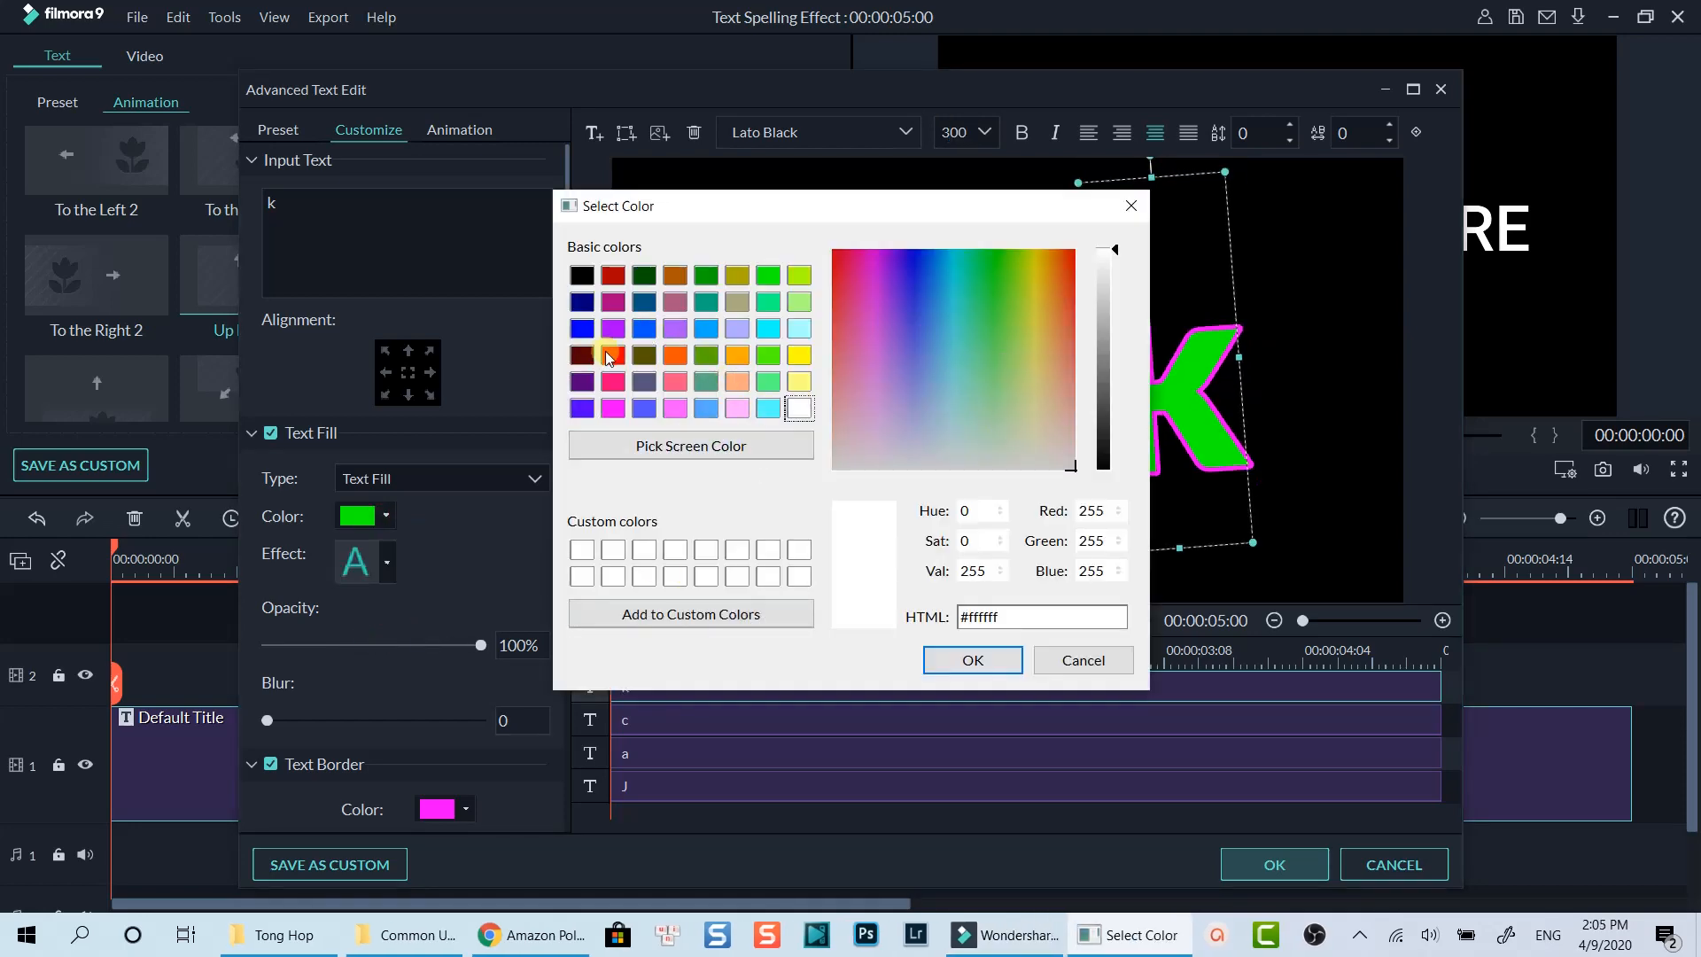
pyautogui.click(971, 659)
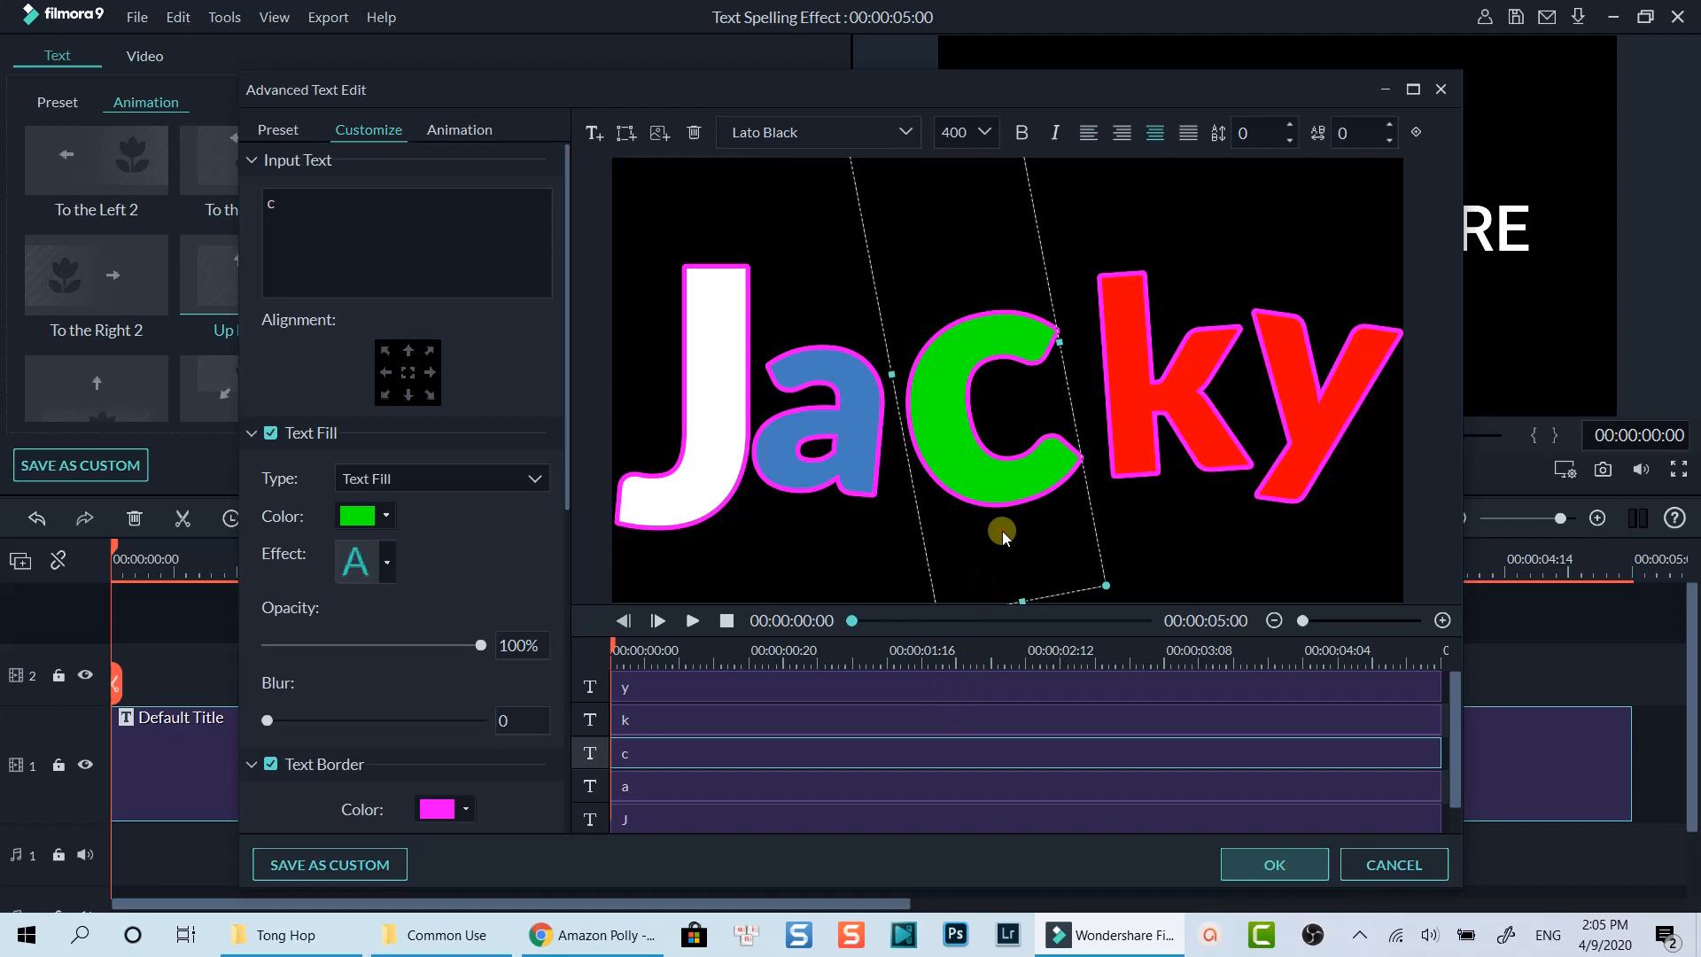
pyautogui.moveTo(1160, 526)
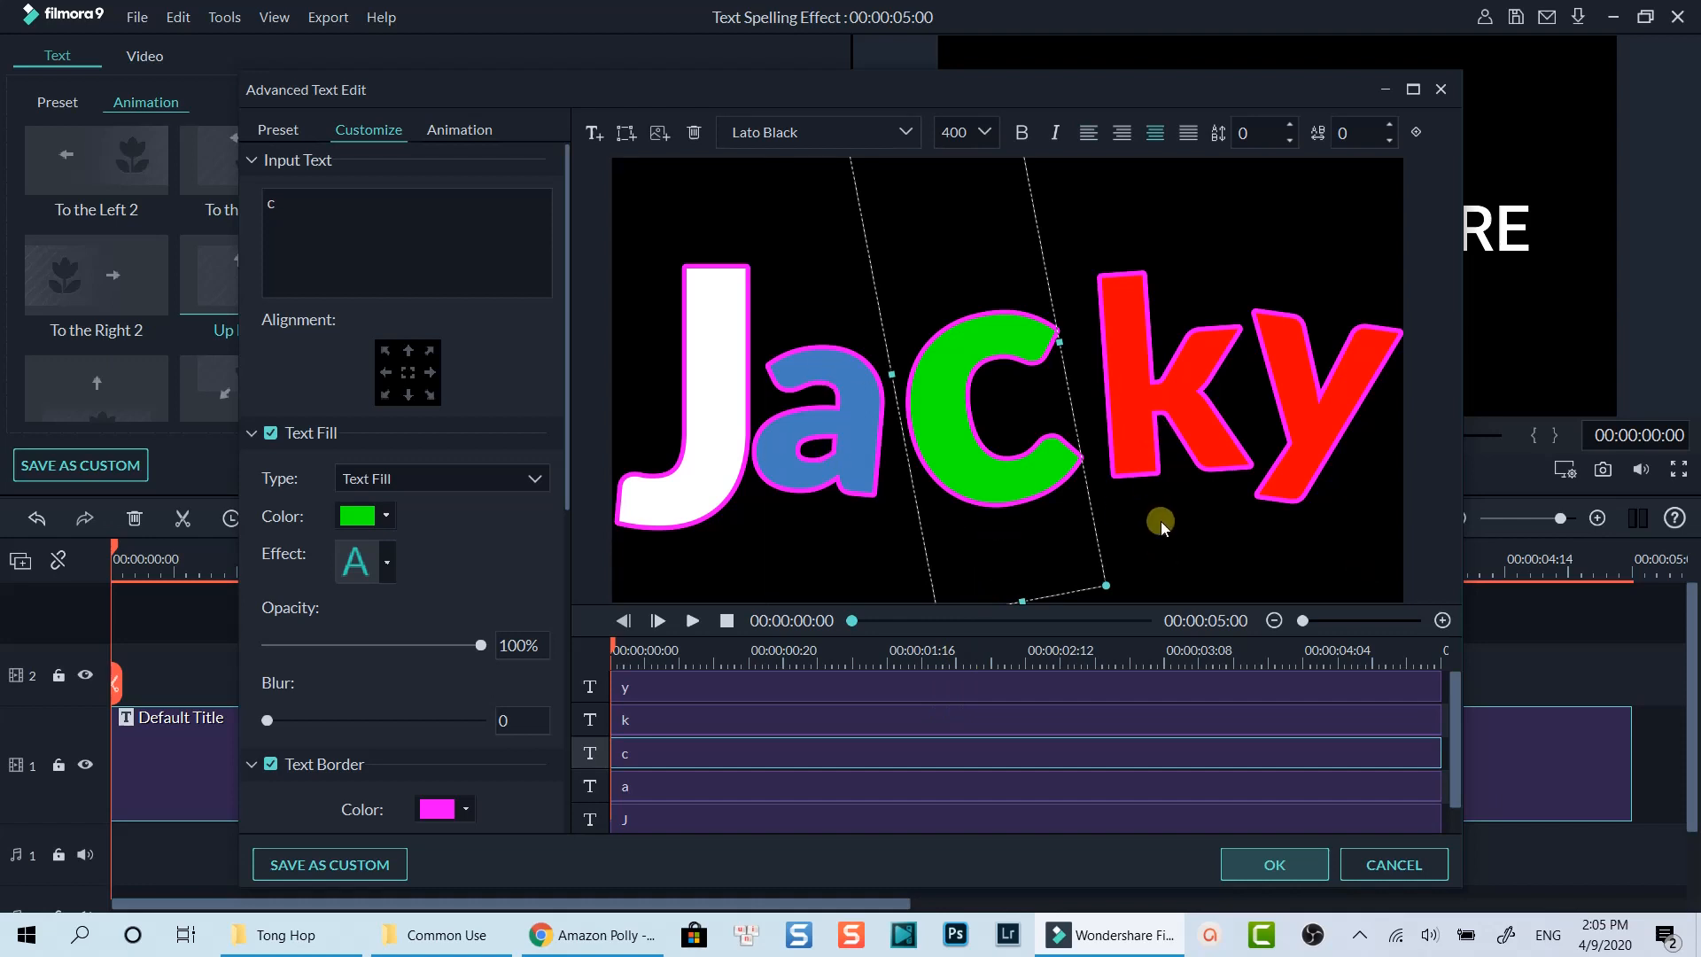
pyautogui.moveTo(738, 689)
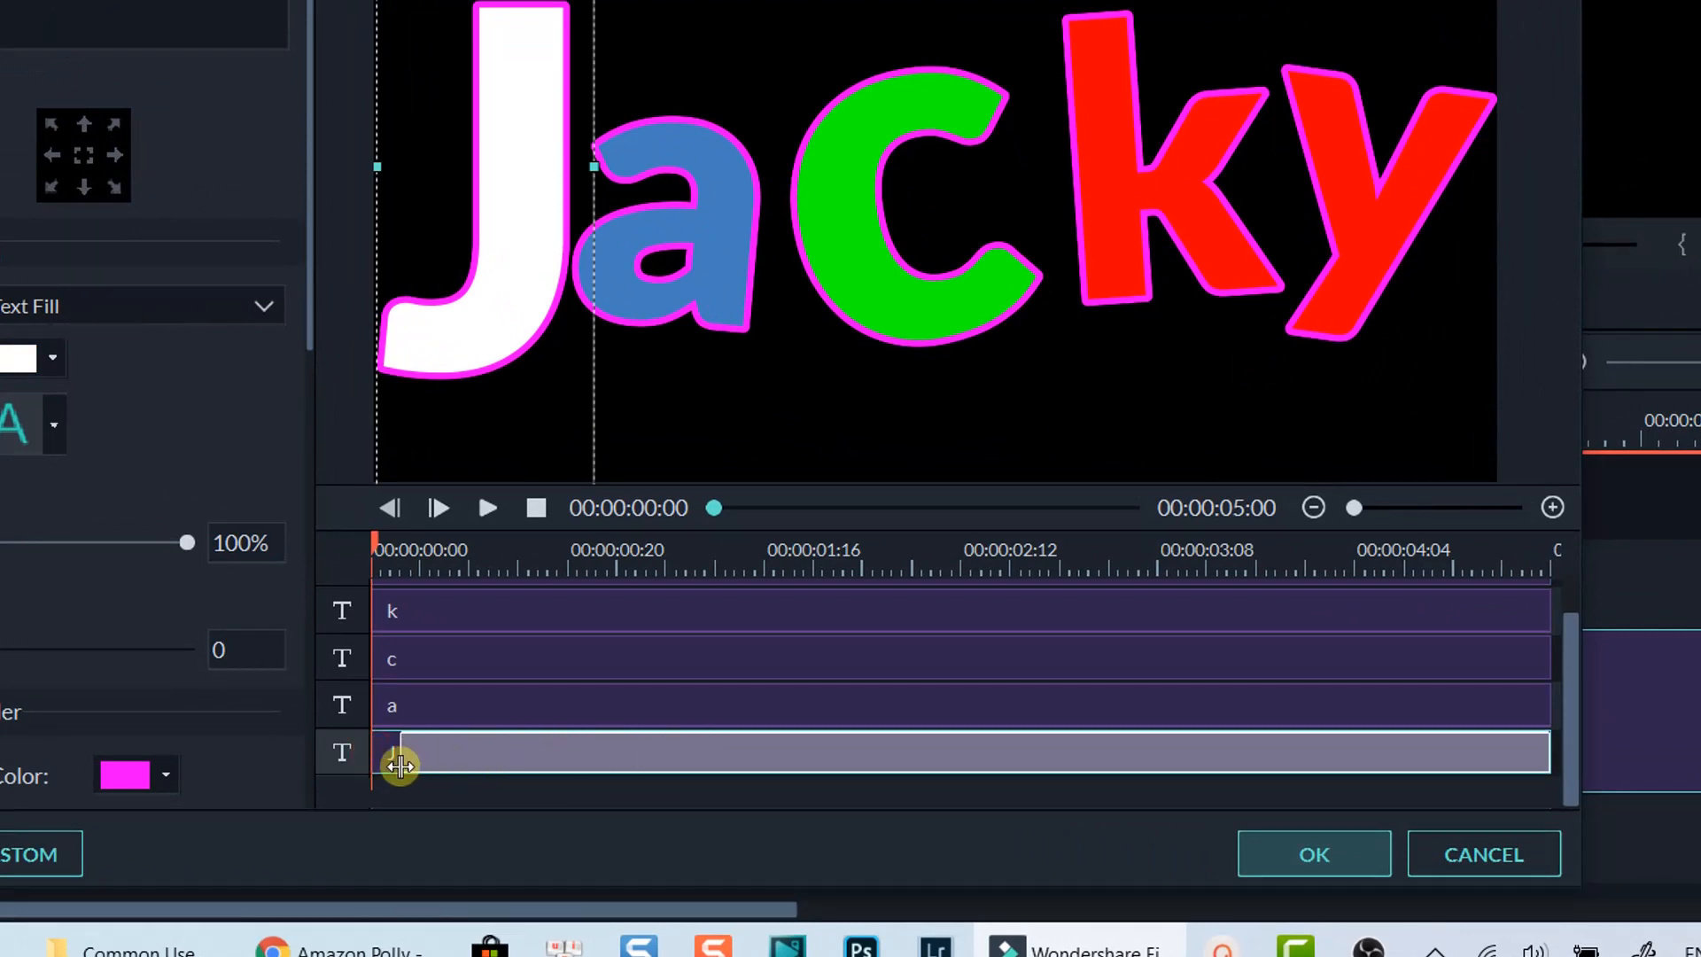
# - Delay the letter a's start in the editor timeline, then select the k track
pyautogui.click(390, 705)
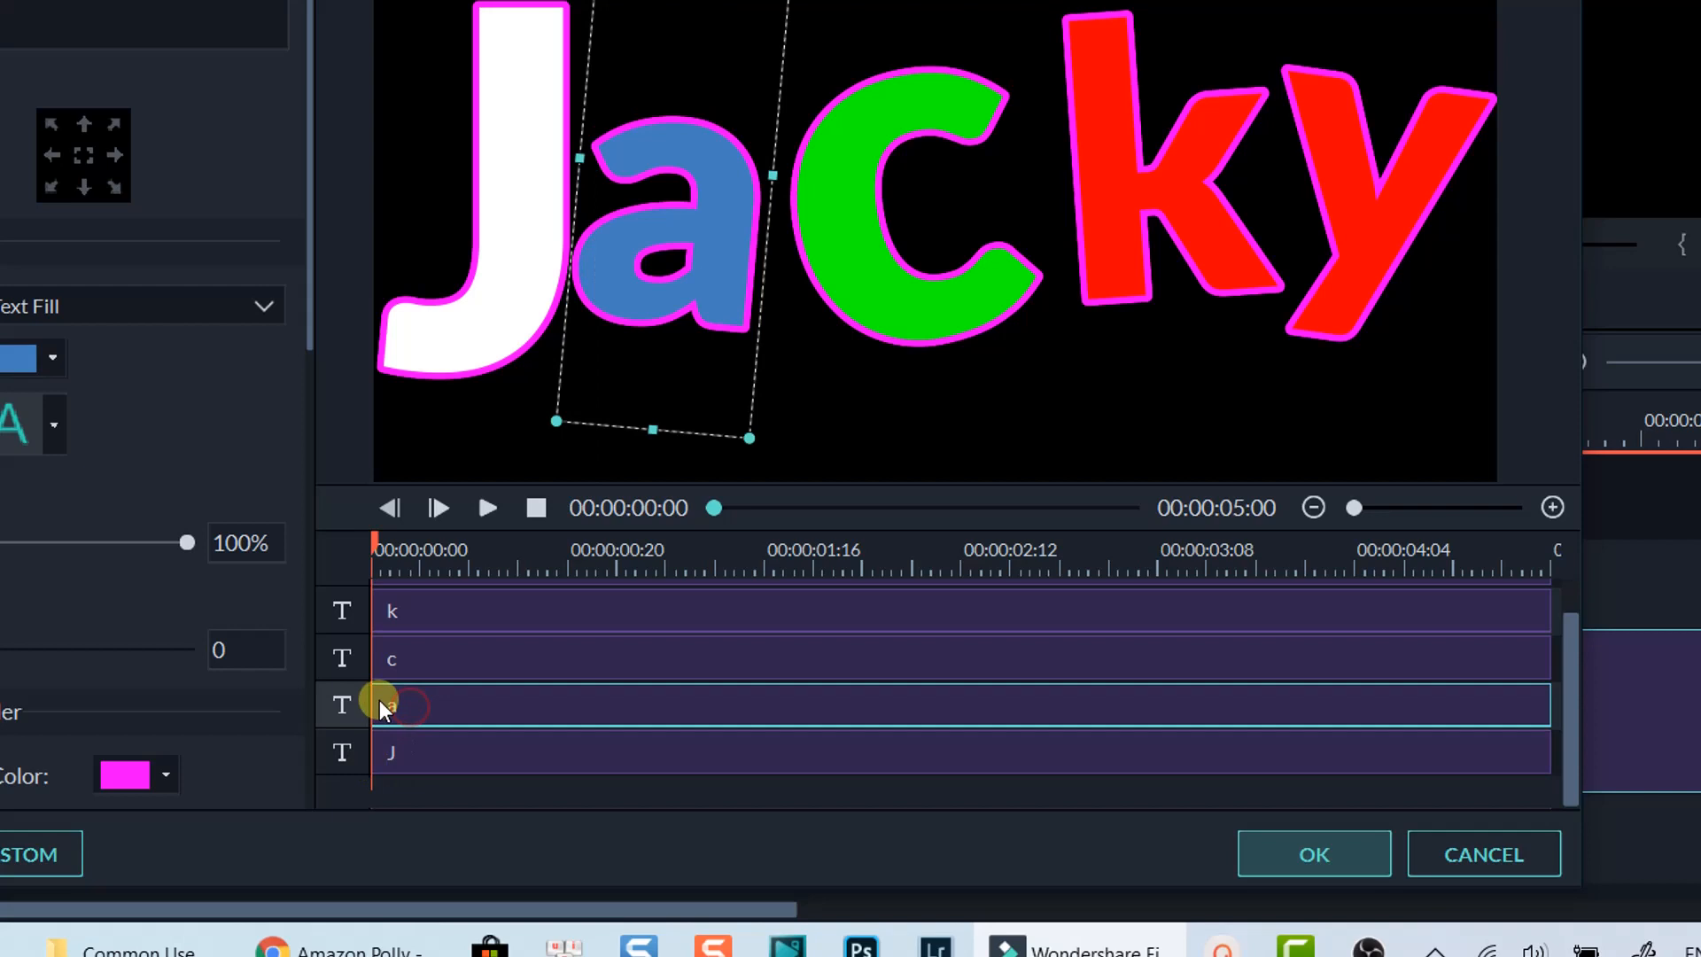
pyautogui.click(385, 705)
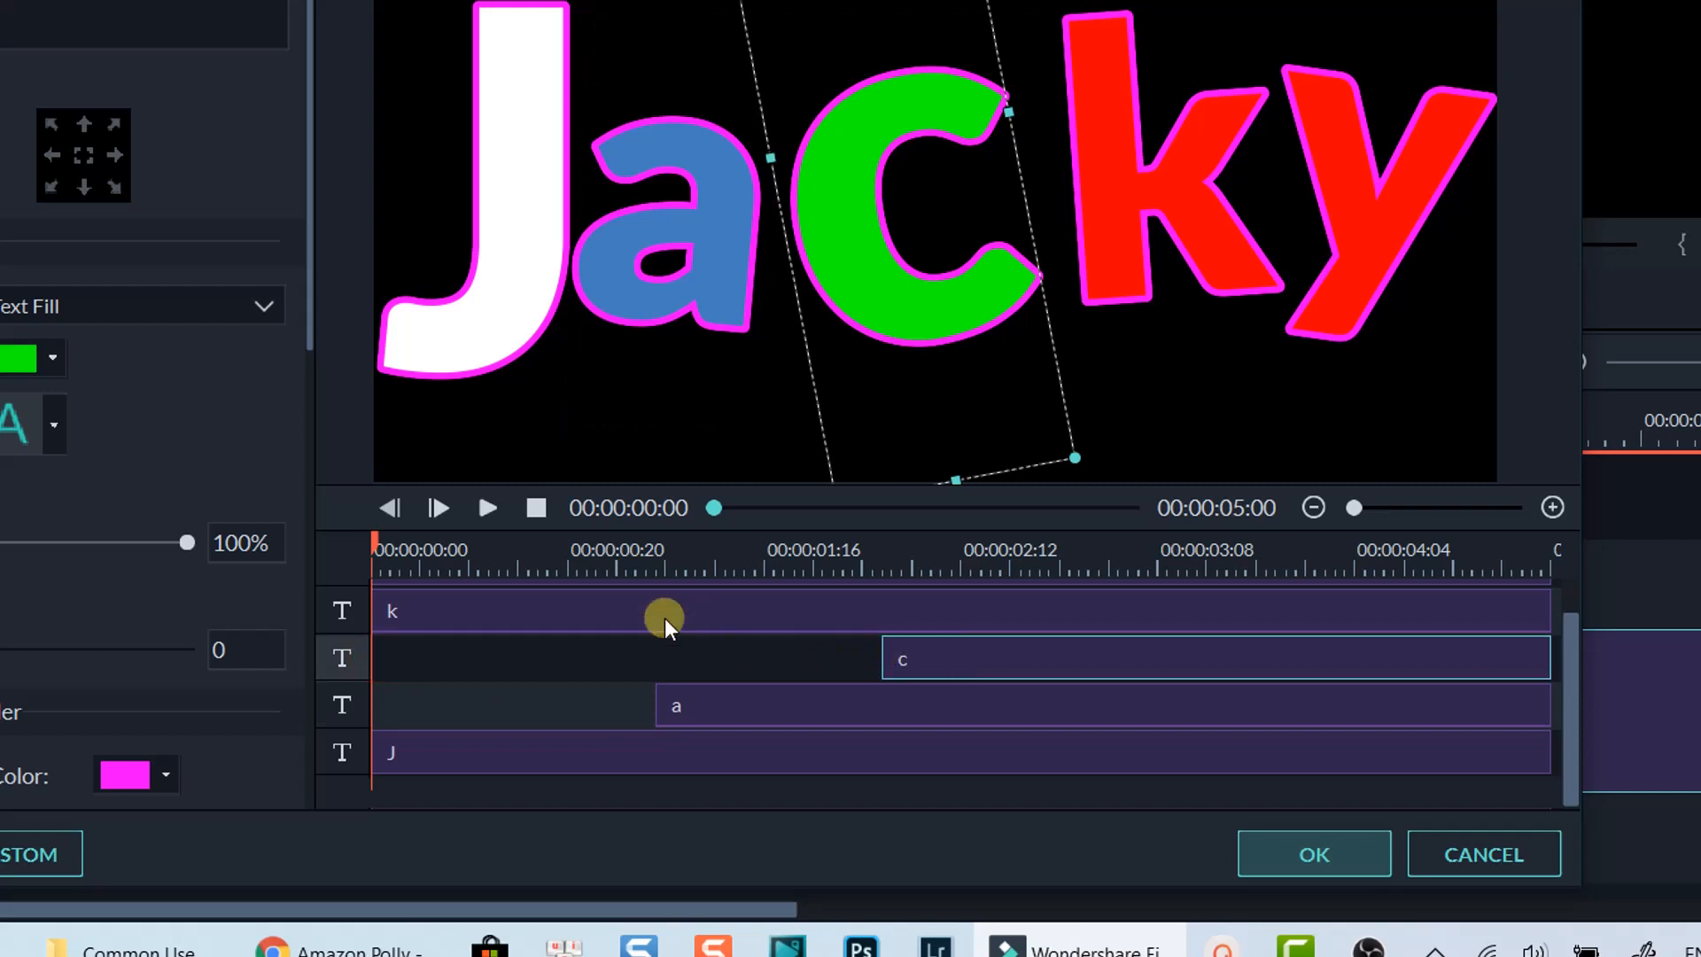
pyautogui.click(663, 610)
pyautogui.write('y')
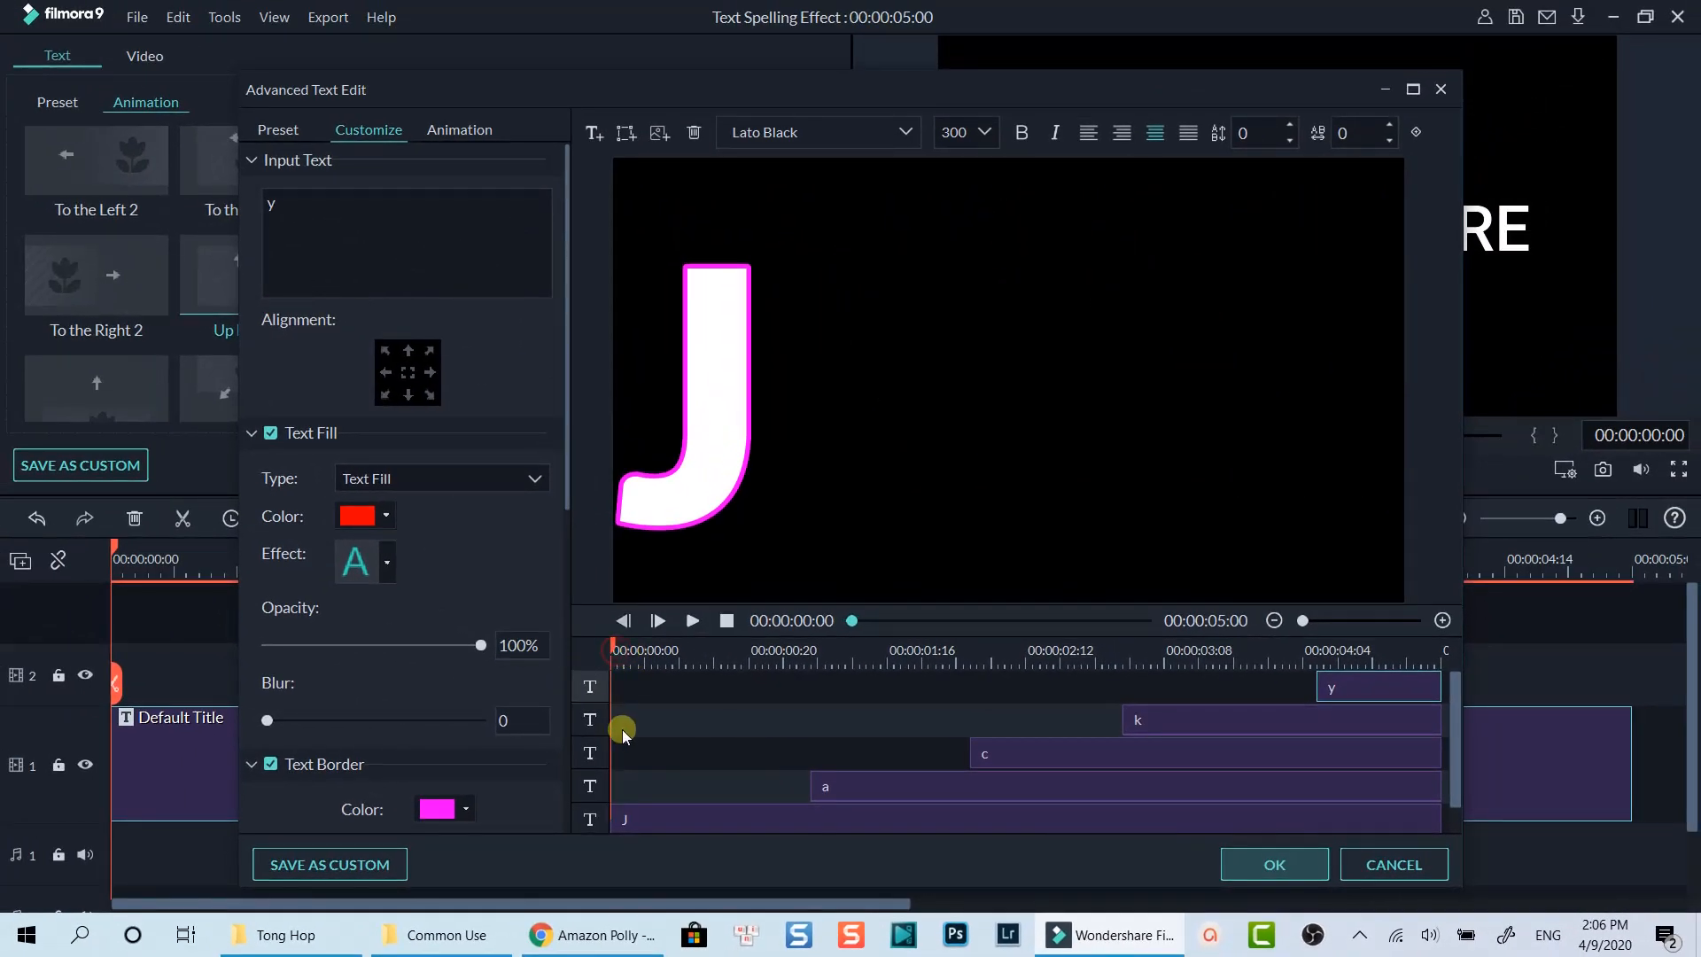
# - Preview the spelling animation and change the letter y's fill to dark navy blue
pyautogui.click(657, 619)
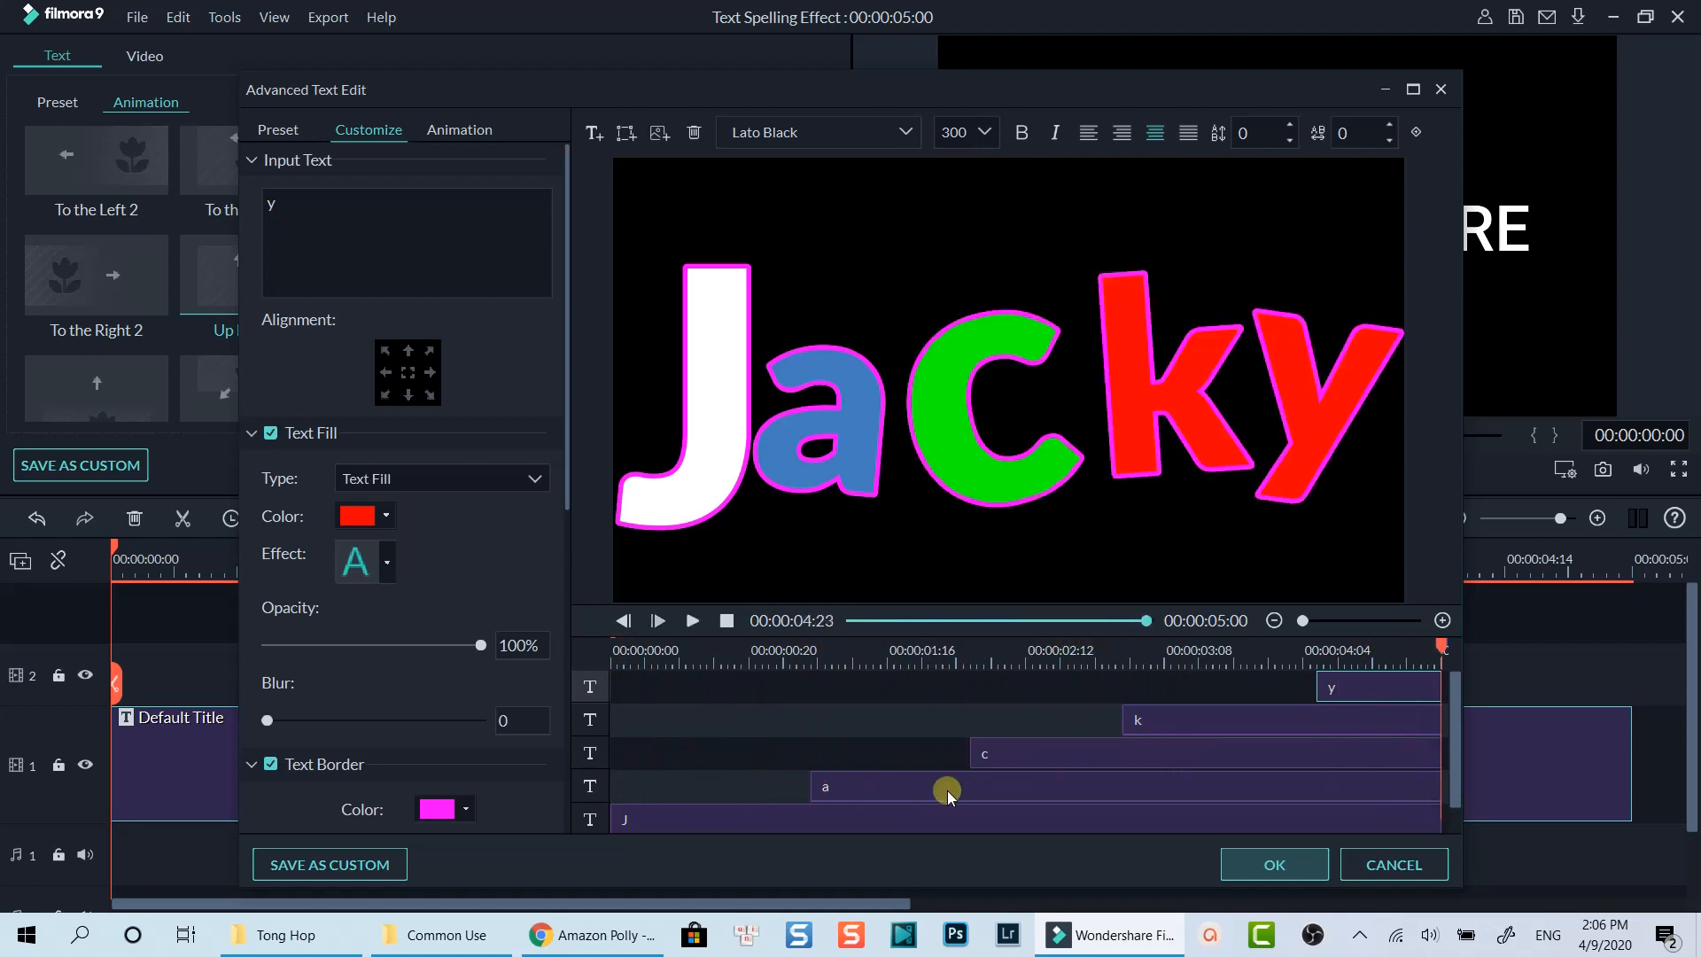
pyautogui.click(657, 620)
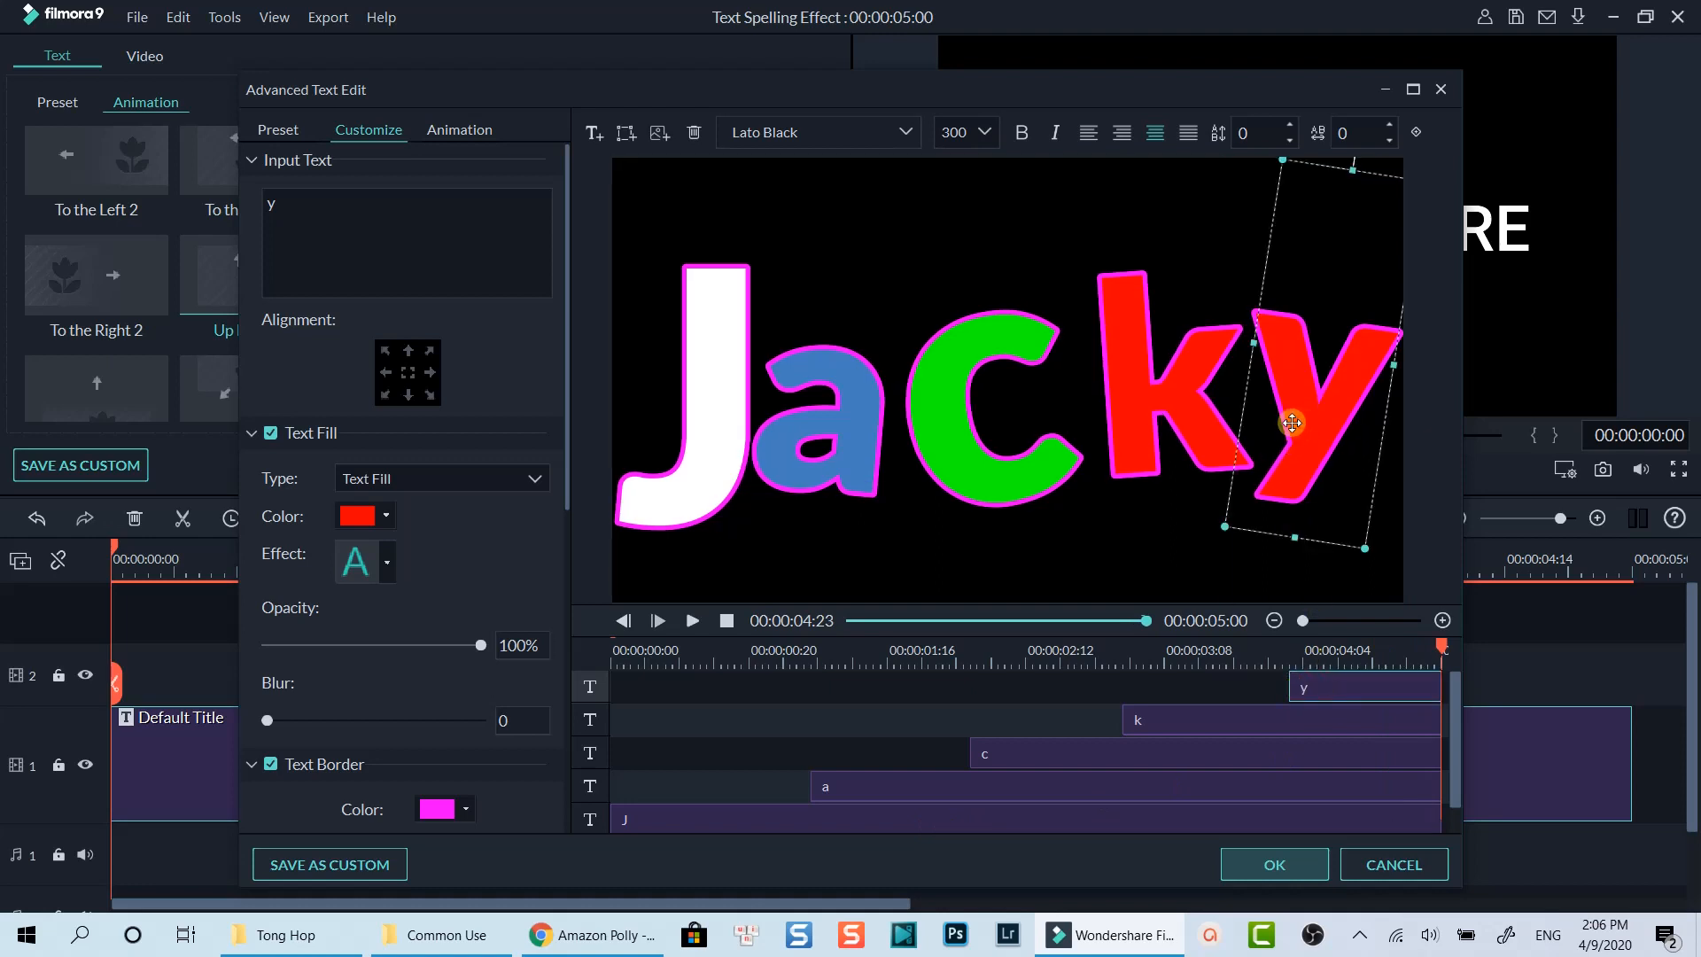
pyautogui.click(385, 516)
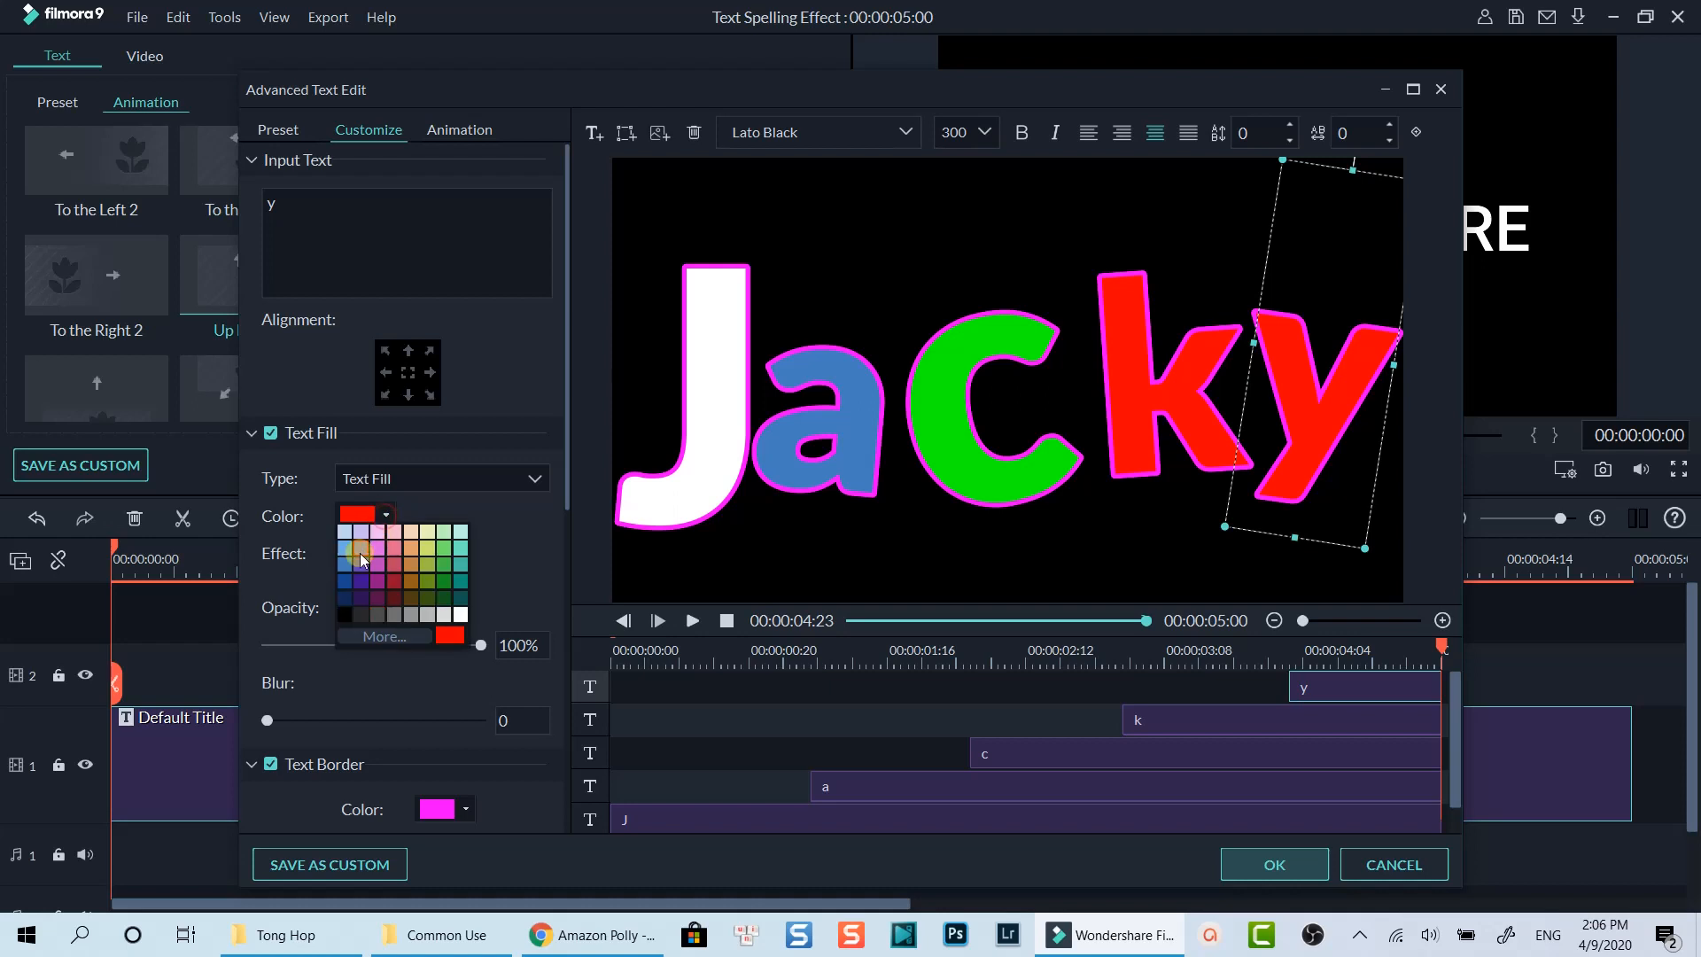
pyautogui.click(358, 564)
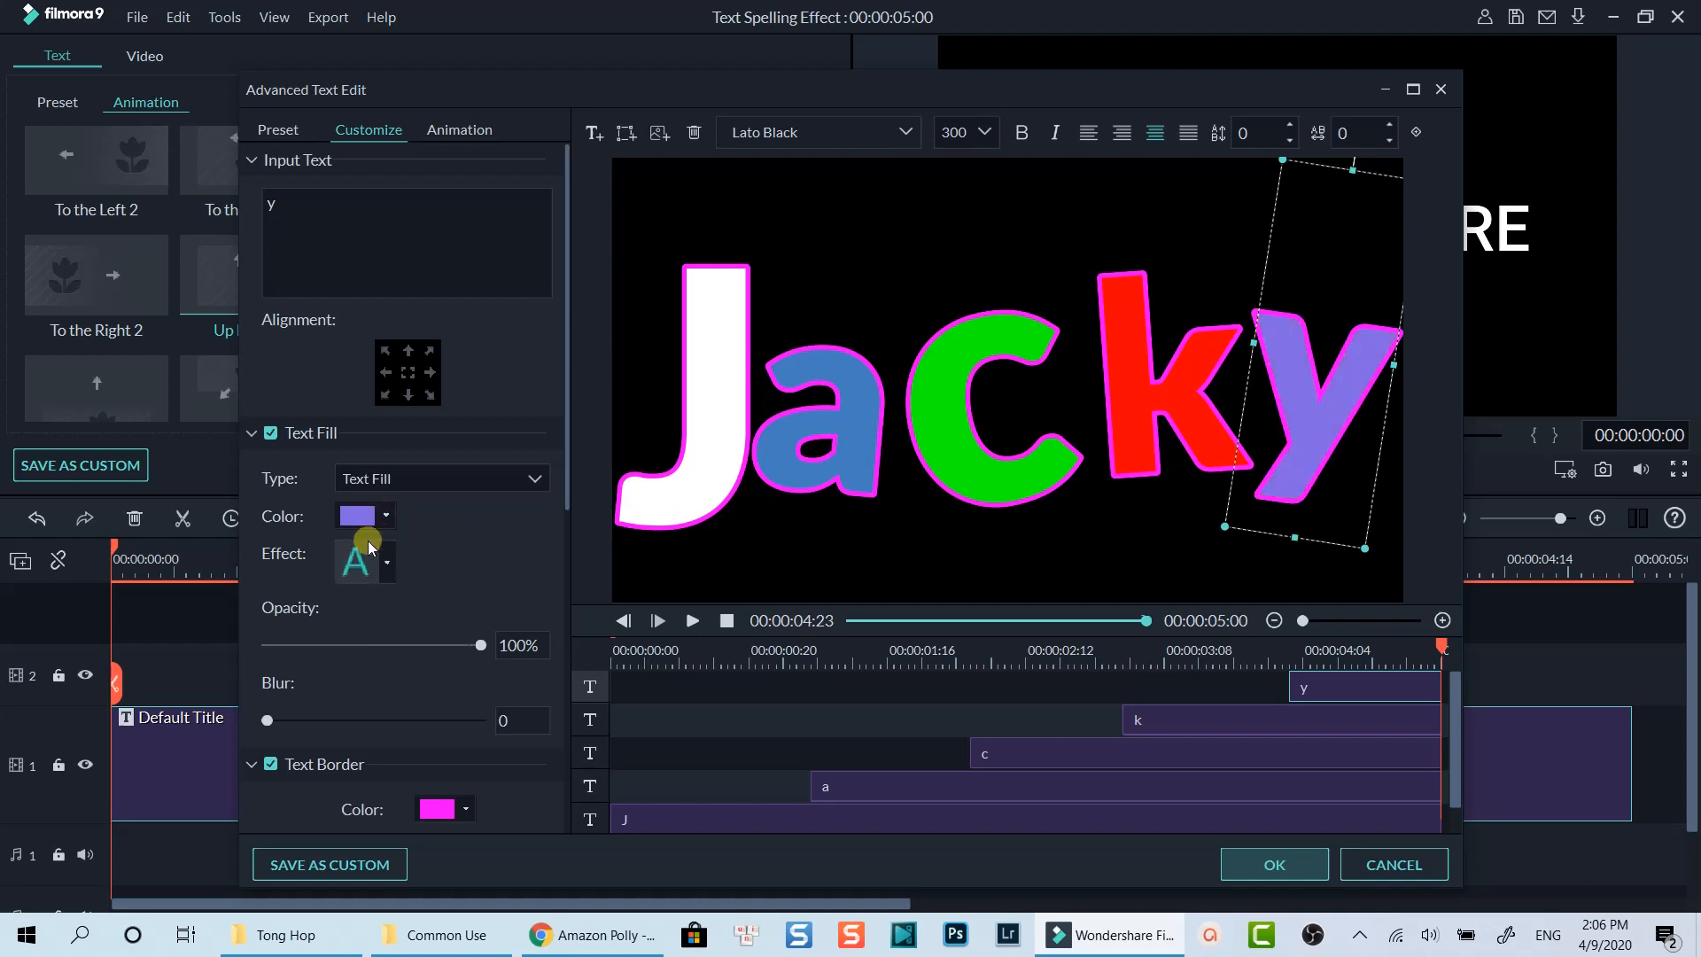
pyautogui.click(385, 515)
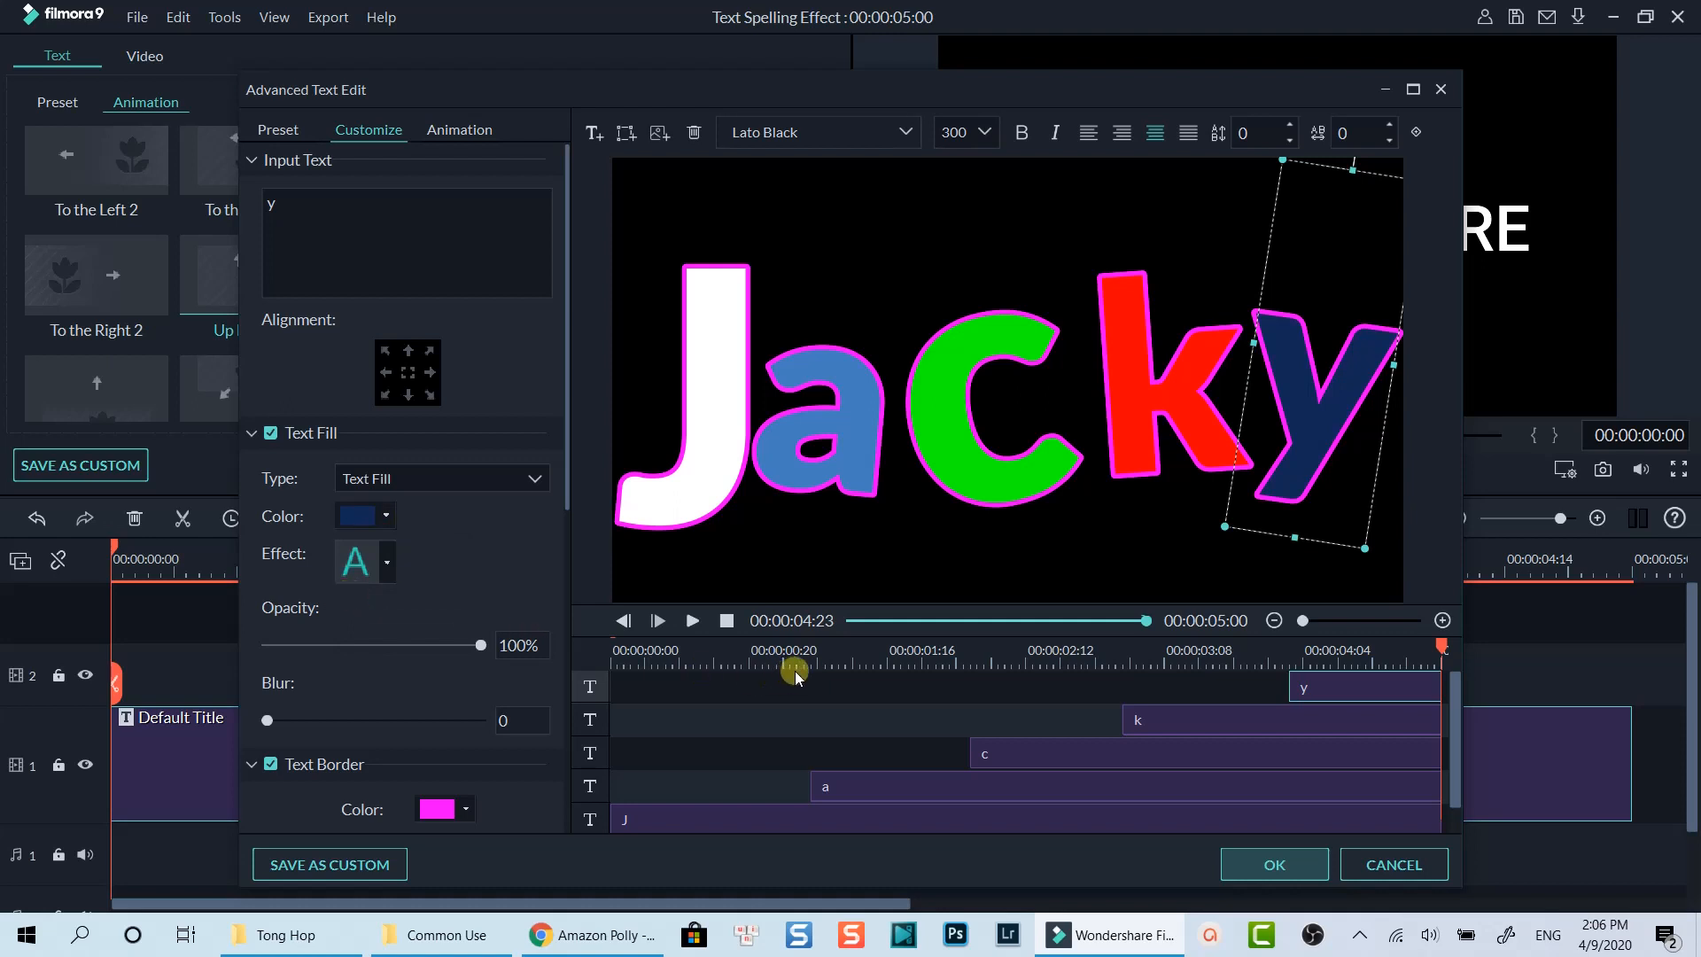
pyautogui.click(743, 367)
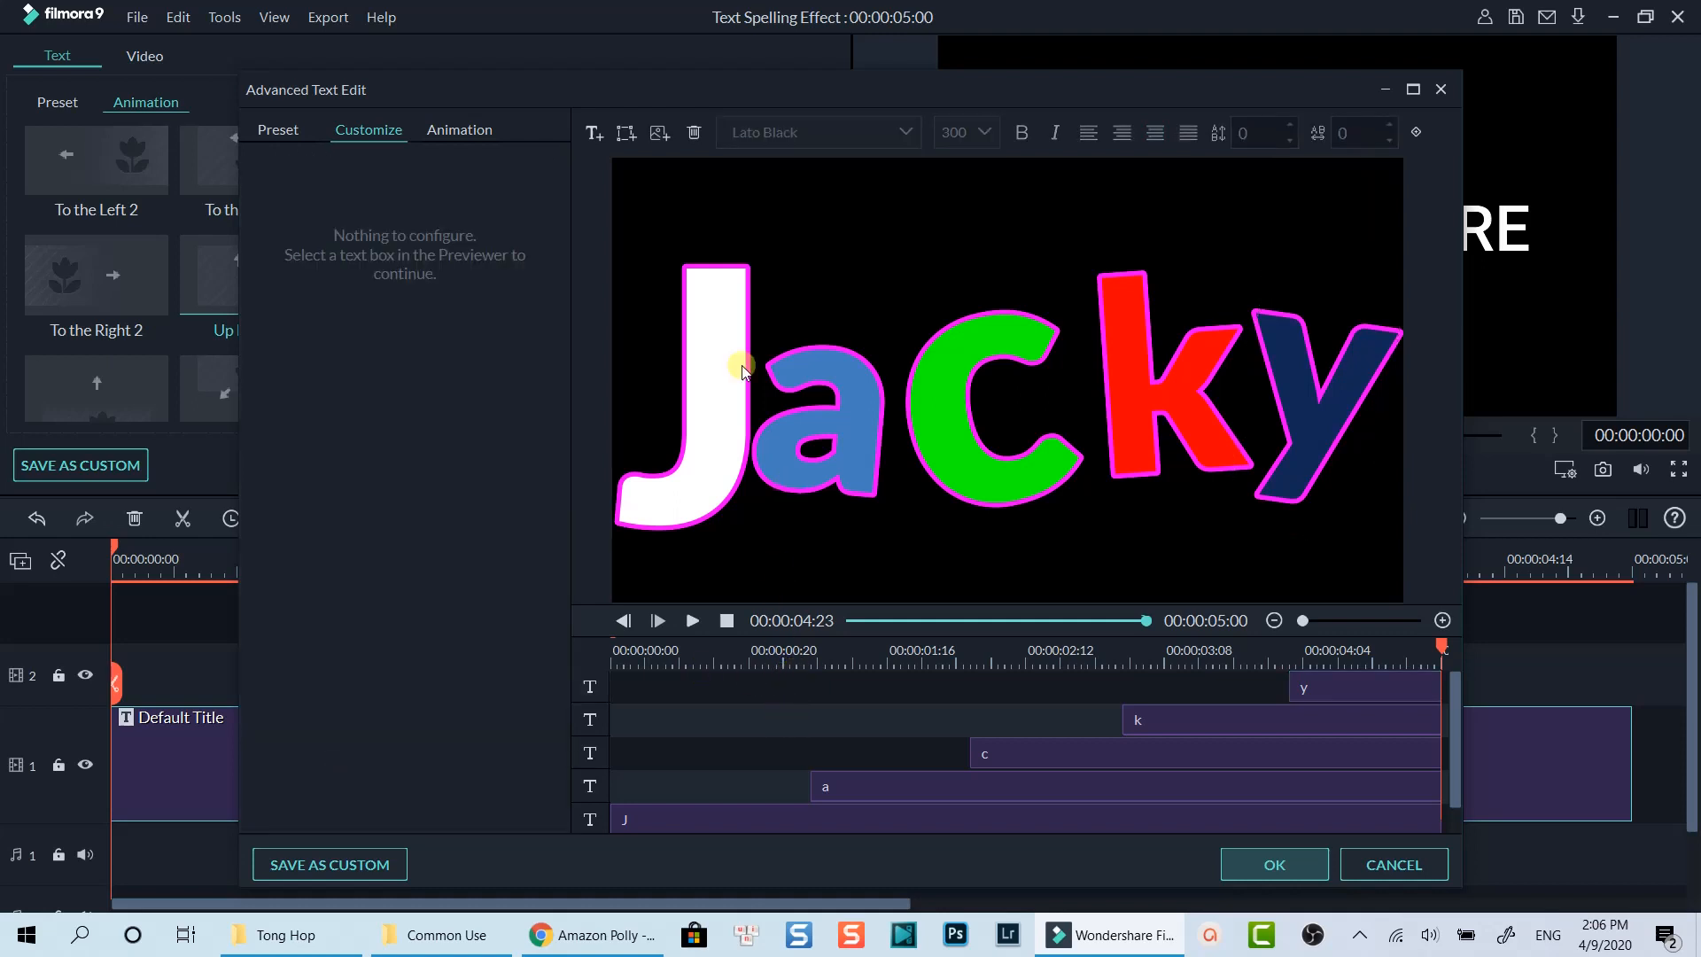
pyautogui.moveTo(964, 531)
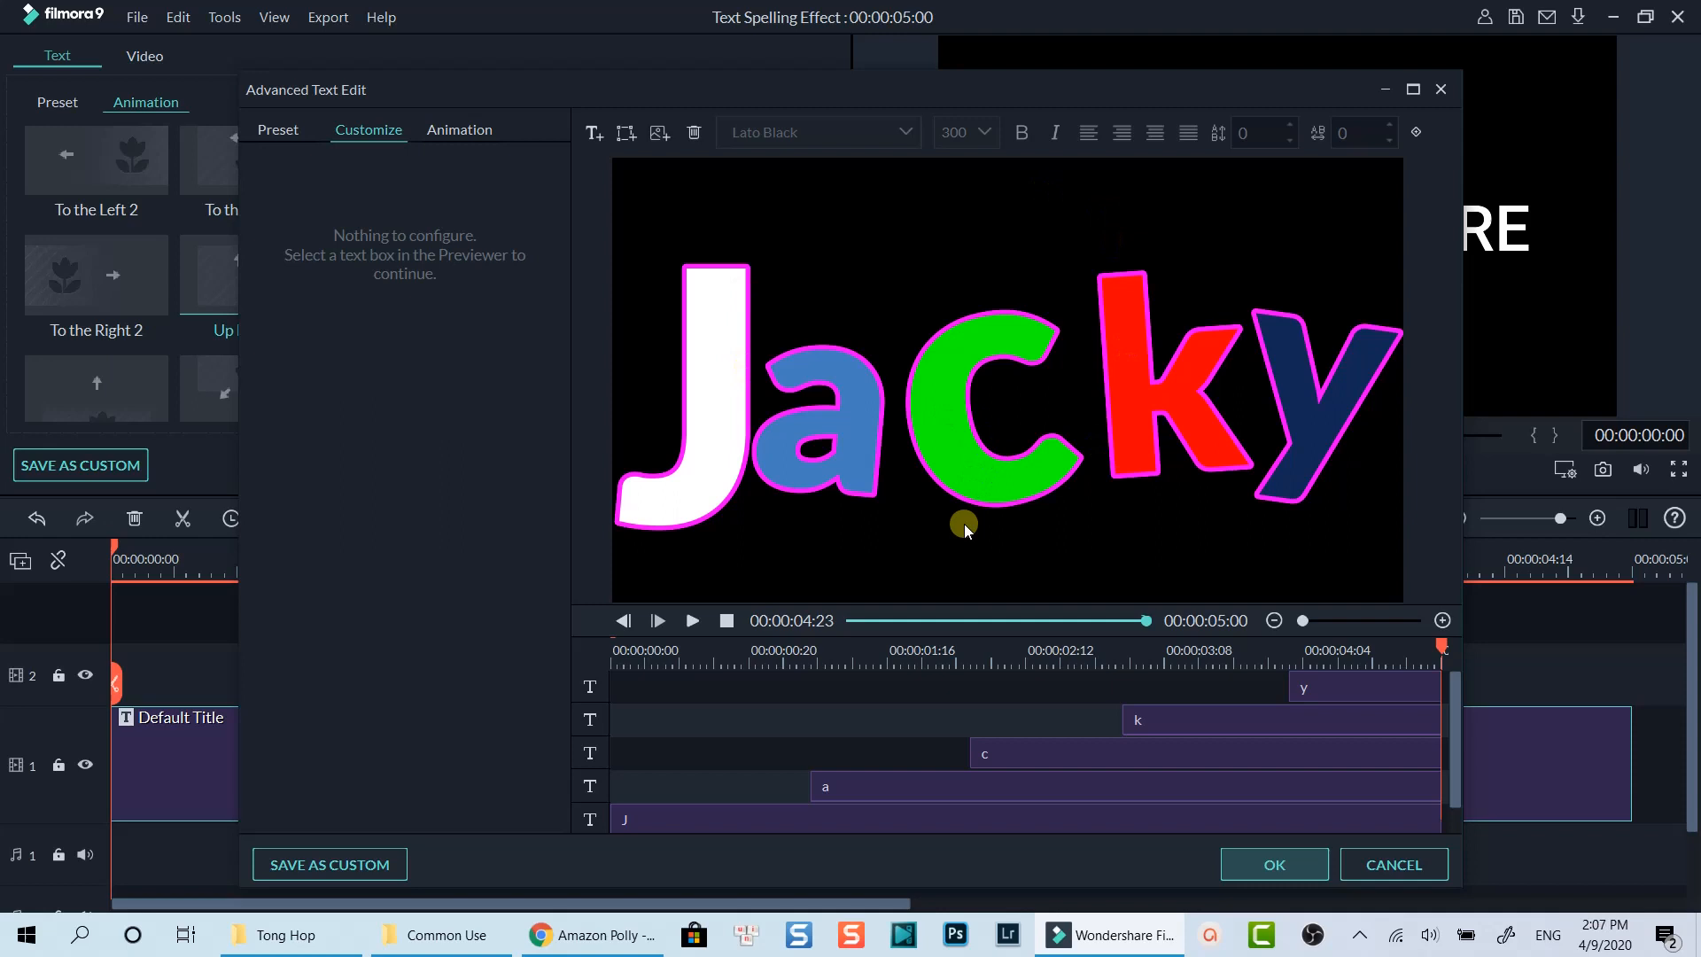
pyautogui.click(797, 818)
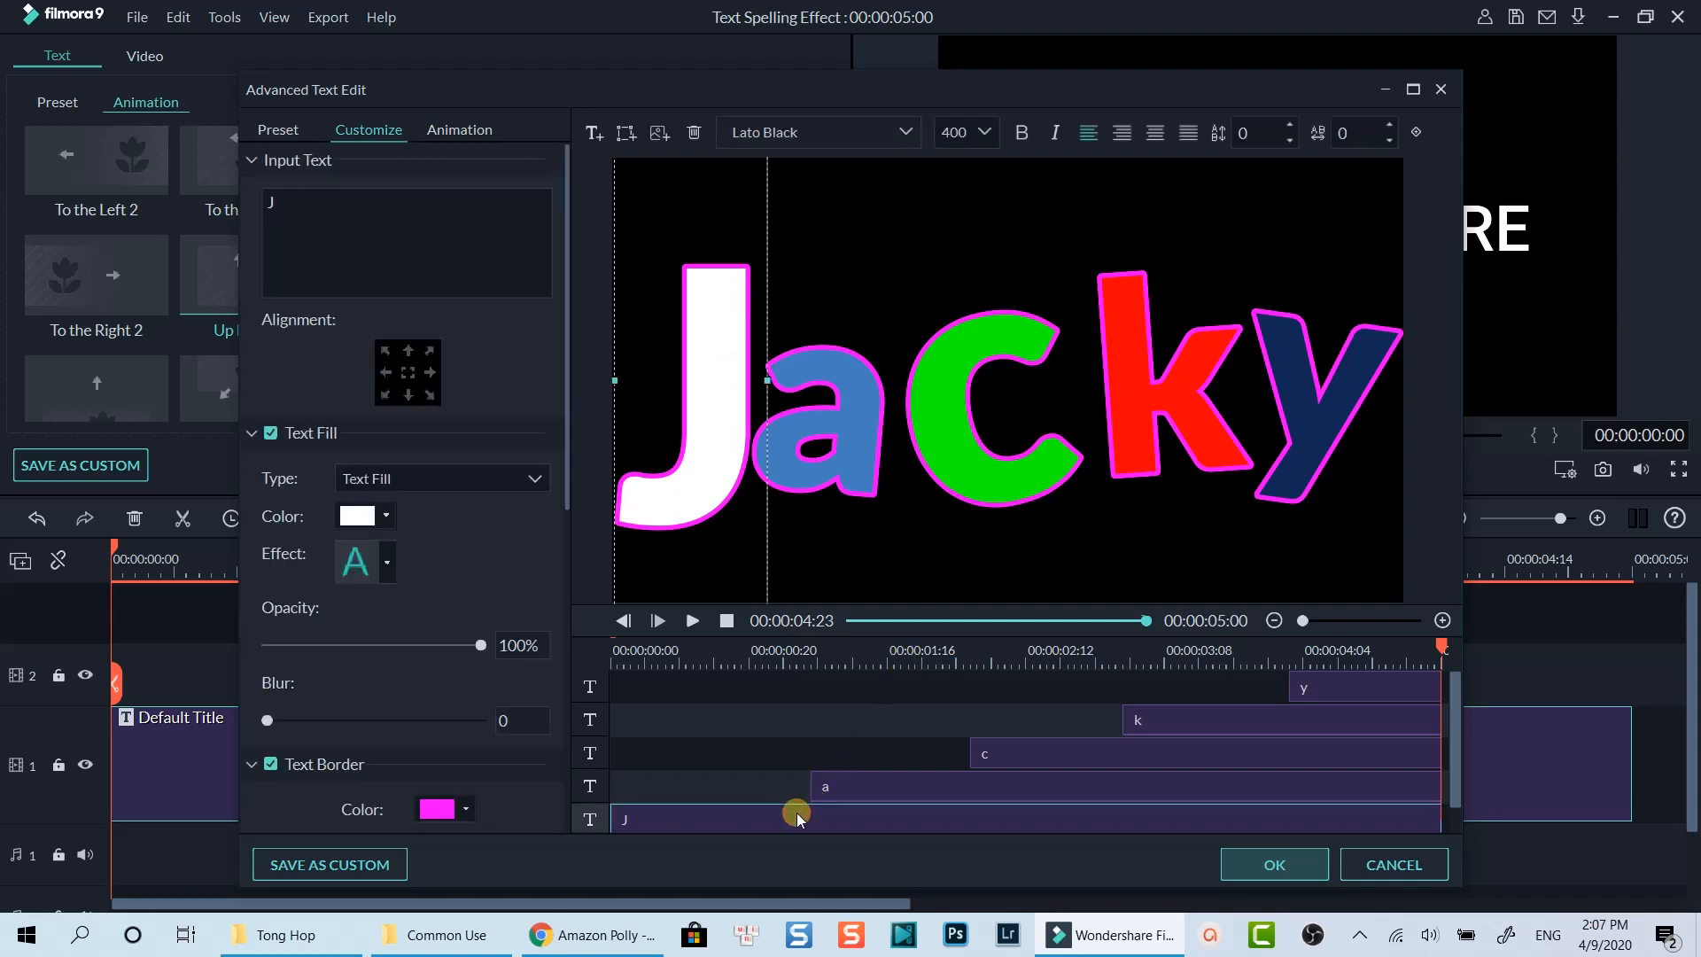
pyautogui.moveTo(743, 825)
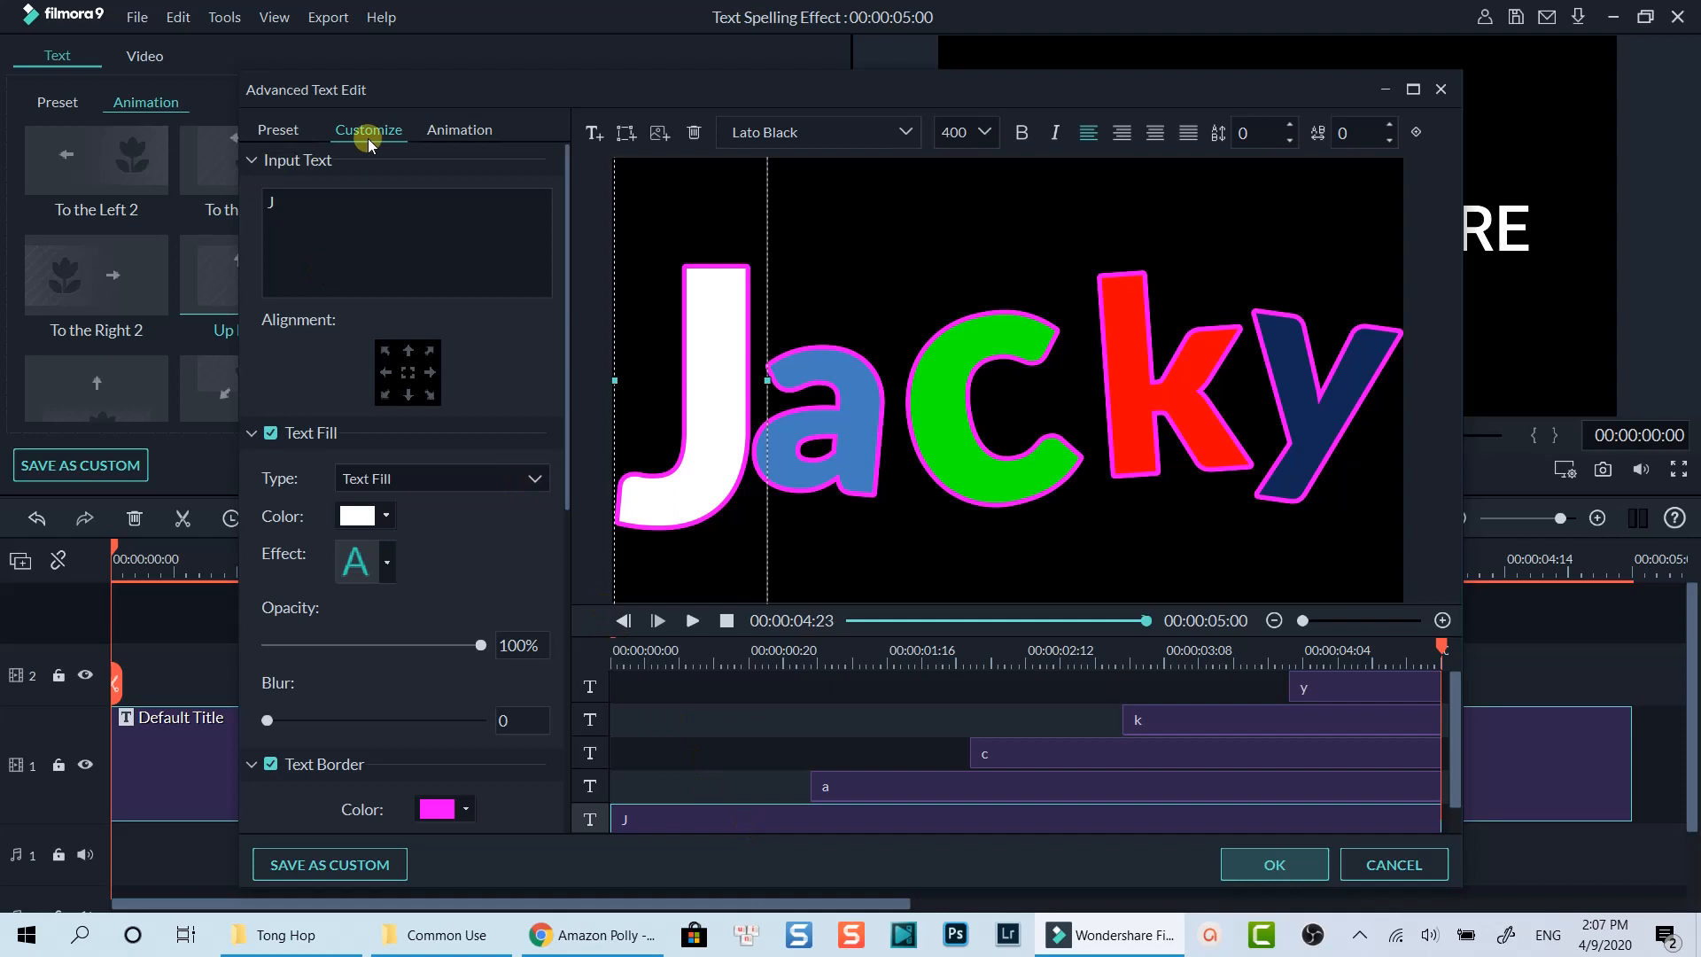
# - Apply preset text styles: gold gradient for c, pale blue for k, yellow for y
pyautogui.click(277, 130)
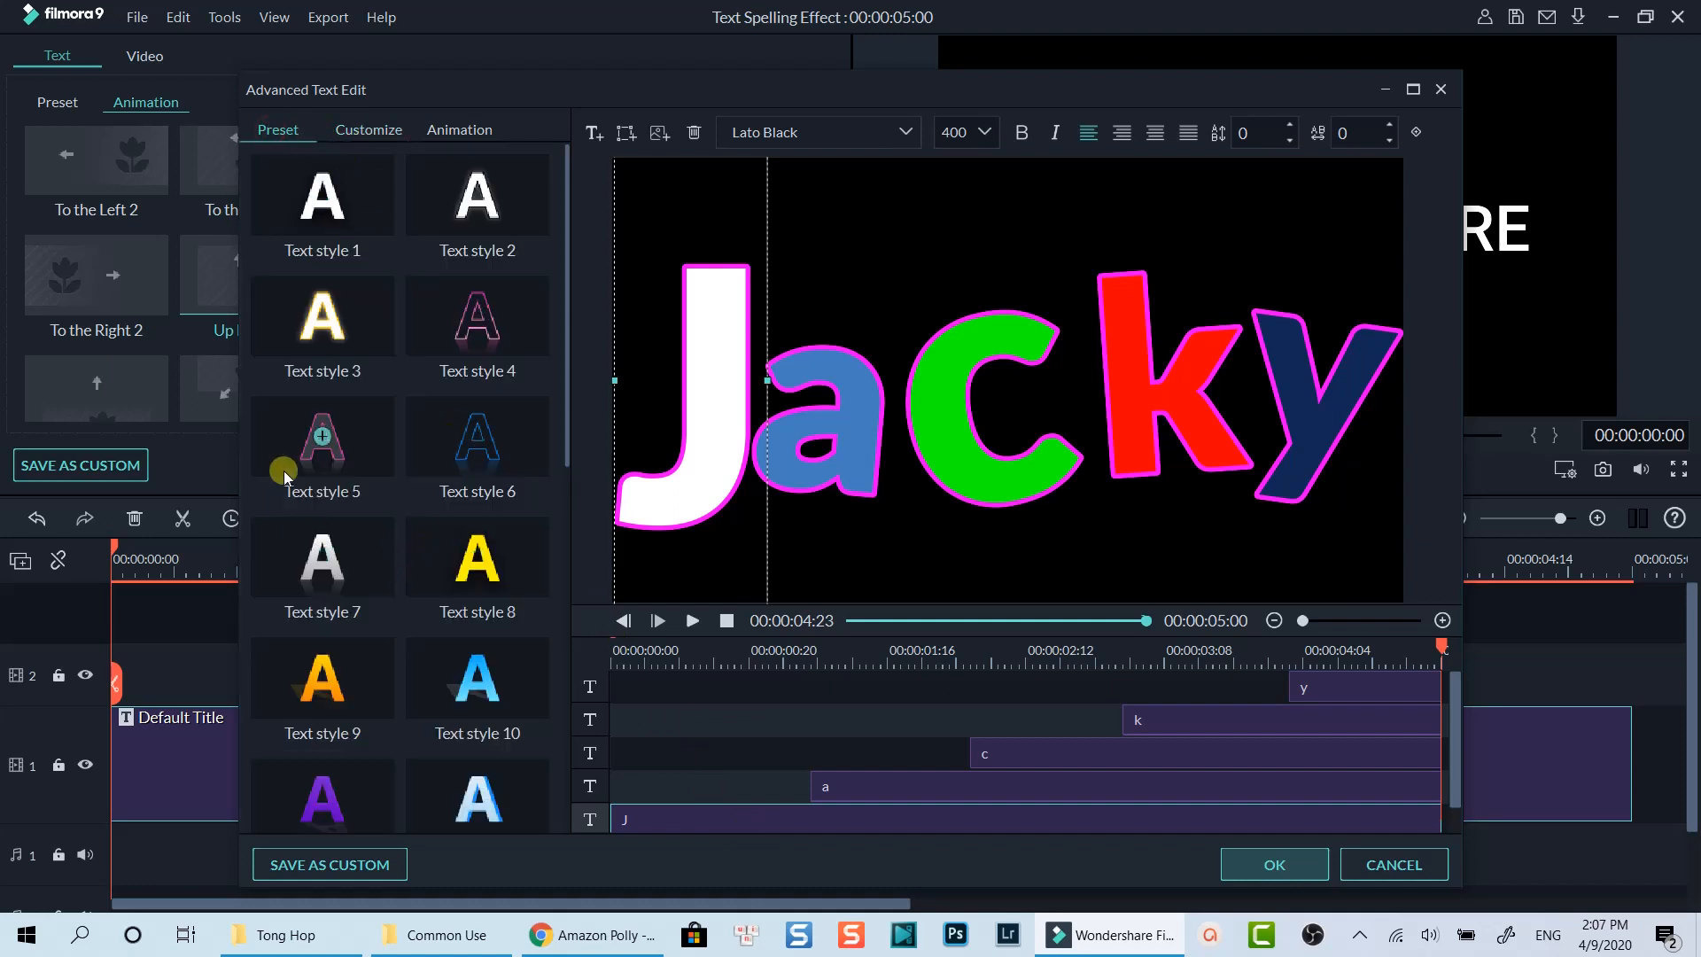
pyautogui.scroll(-3)
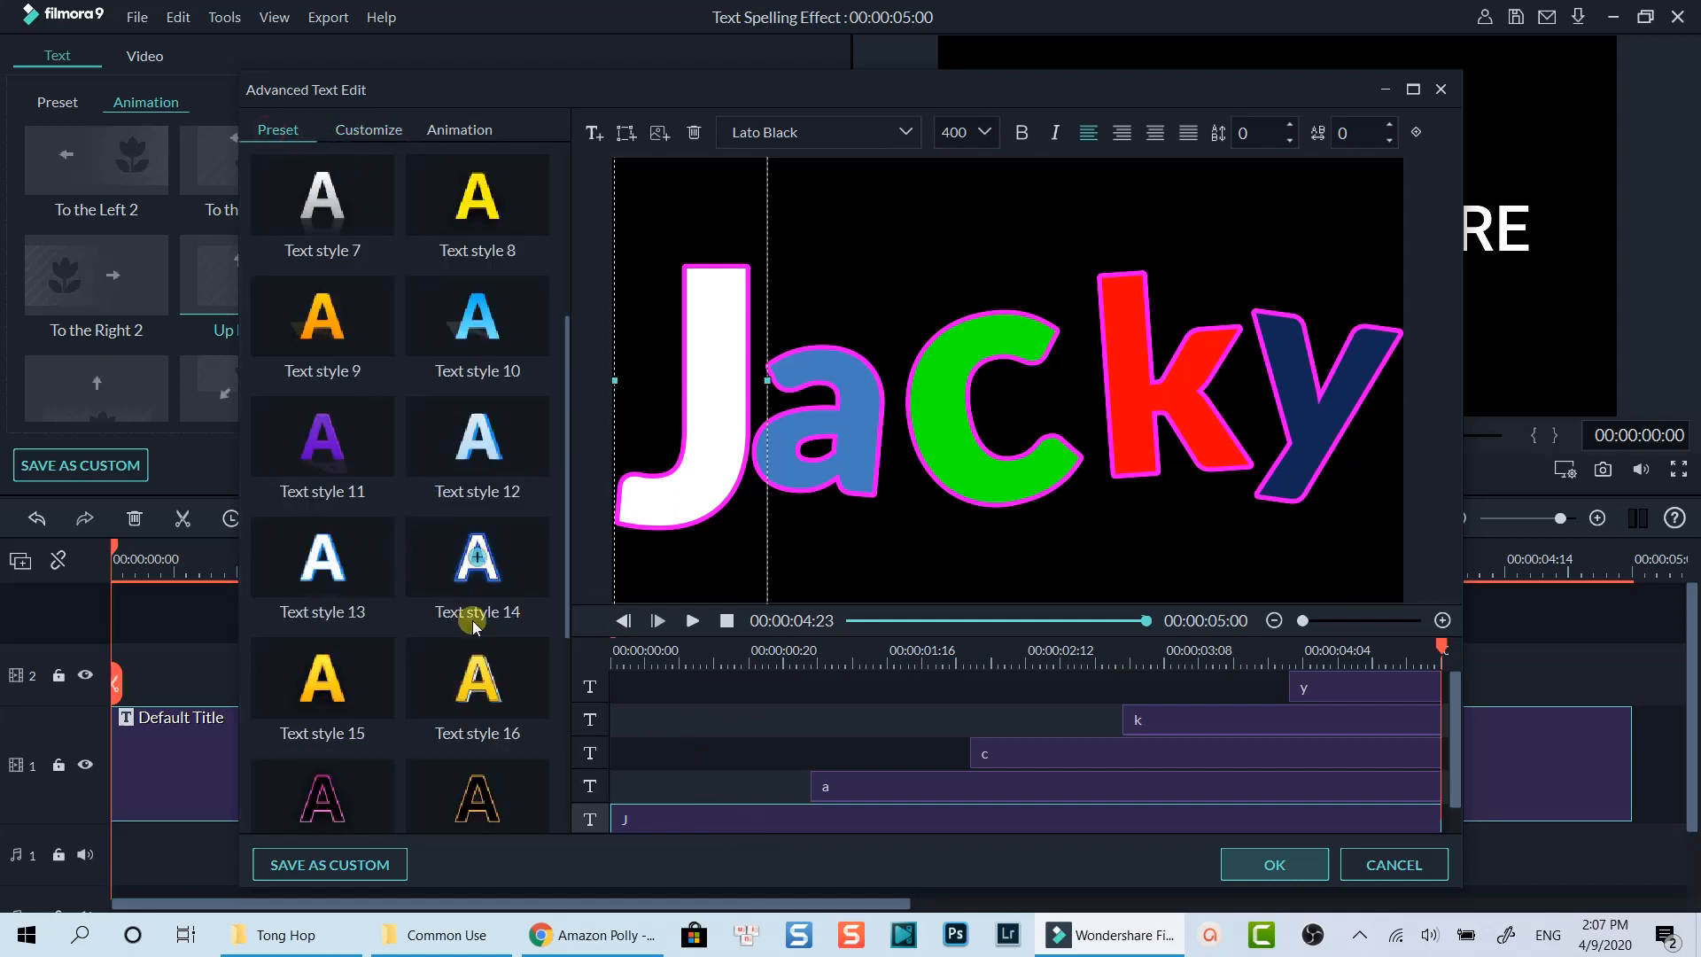
pyautogui.moveTo(507, 793)
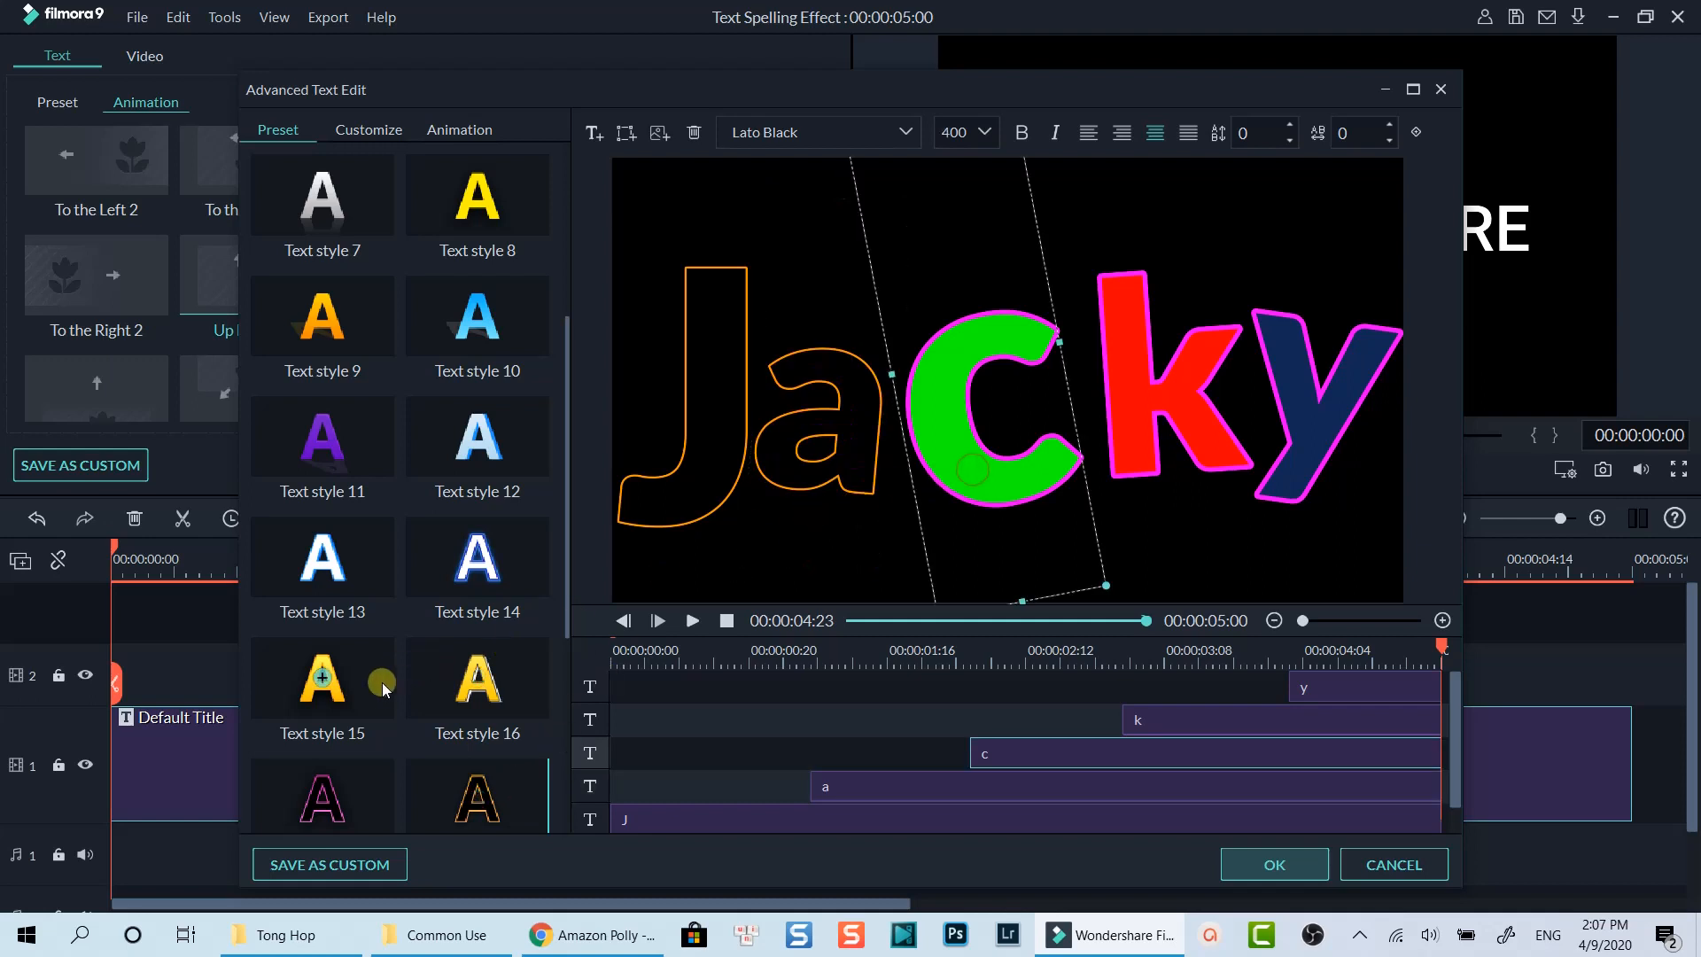
pyautogui.click(475, 678)
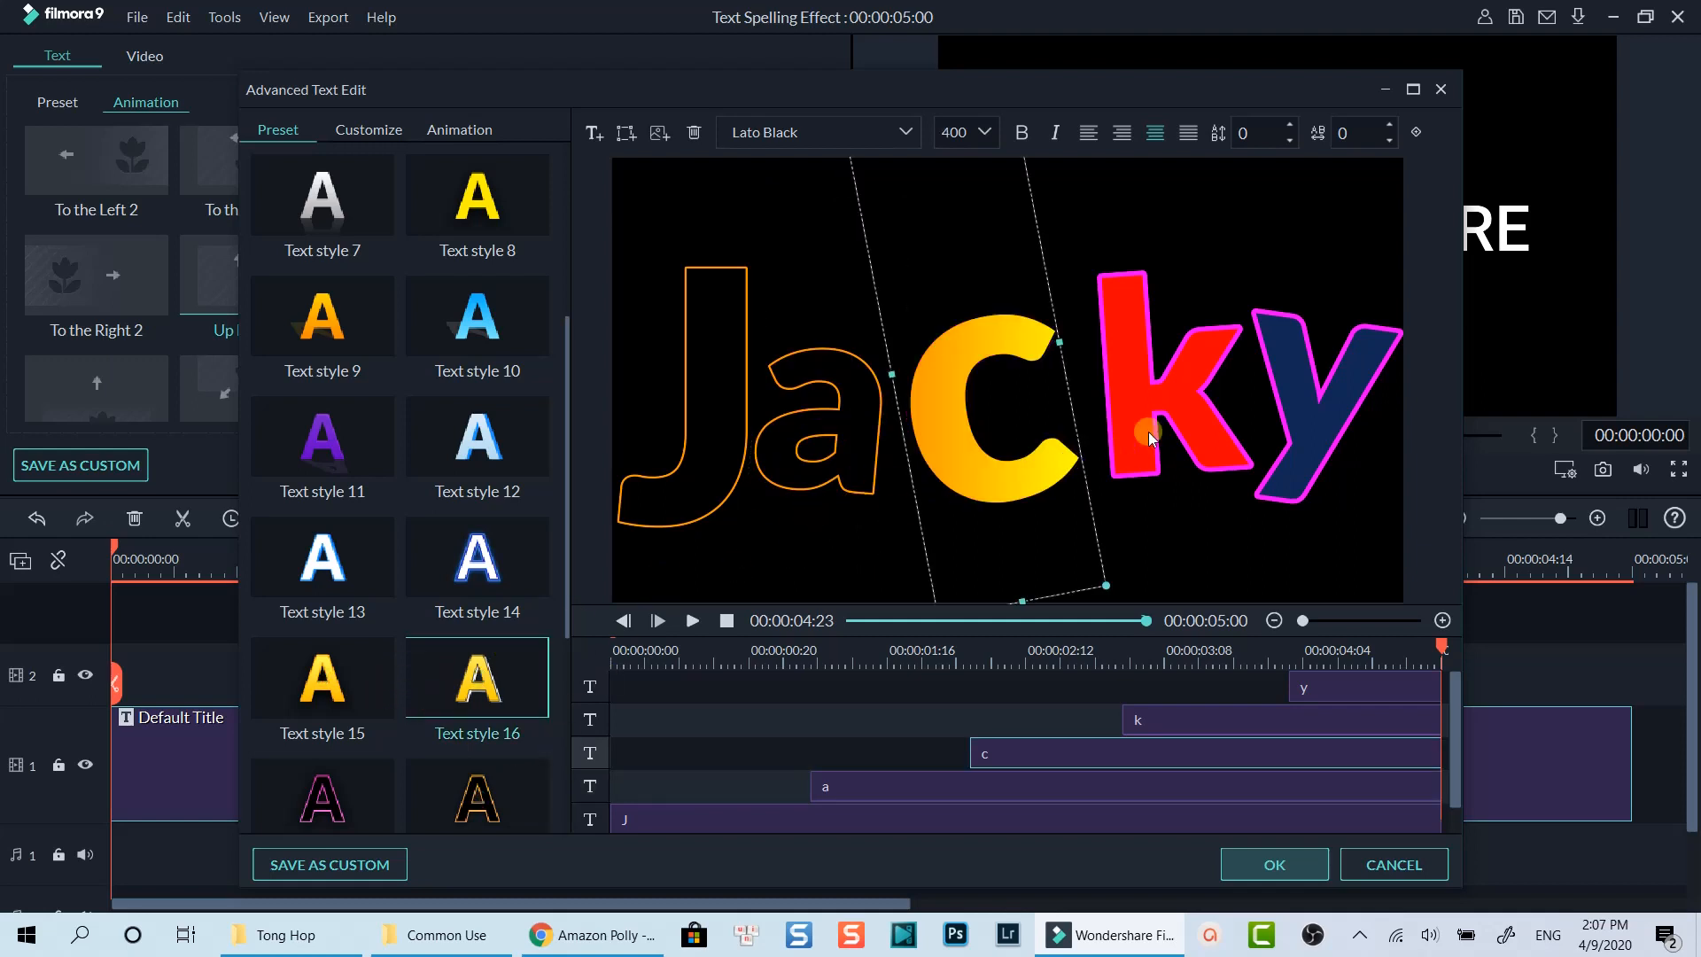
pyautogui.click(475, 439)
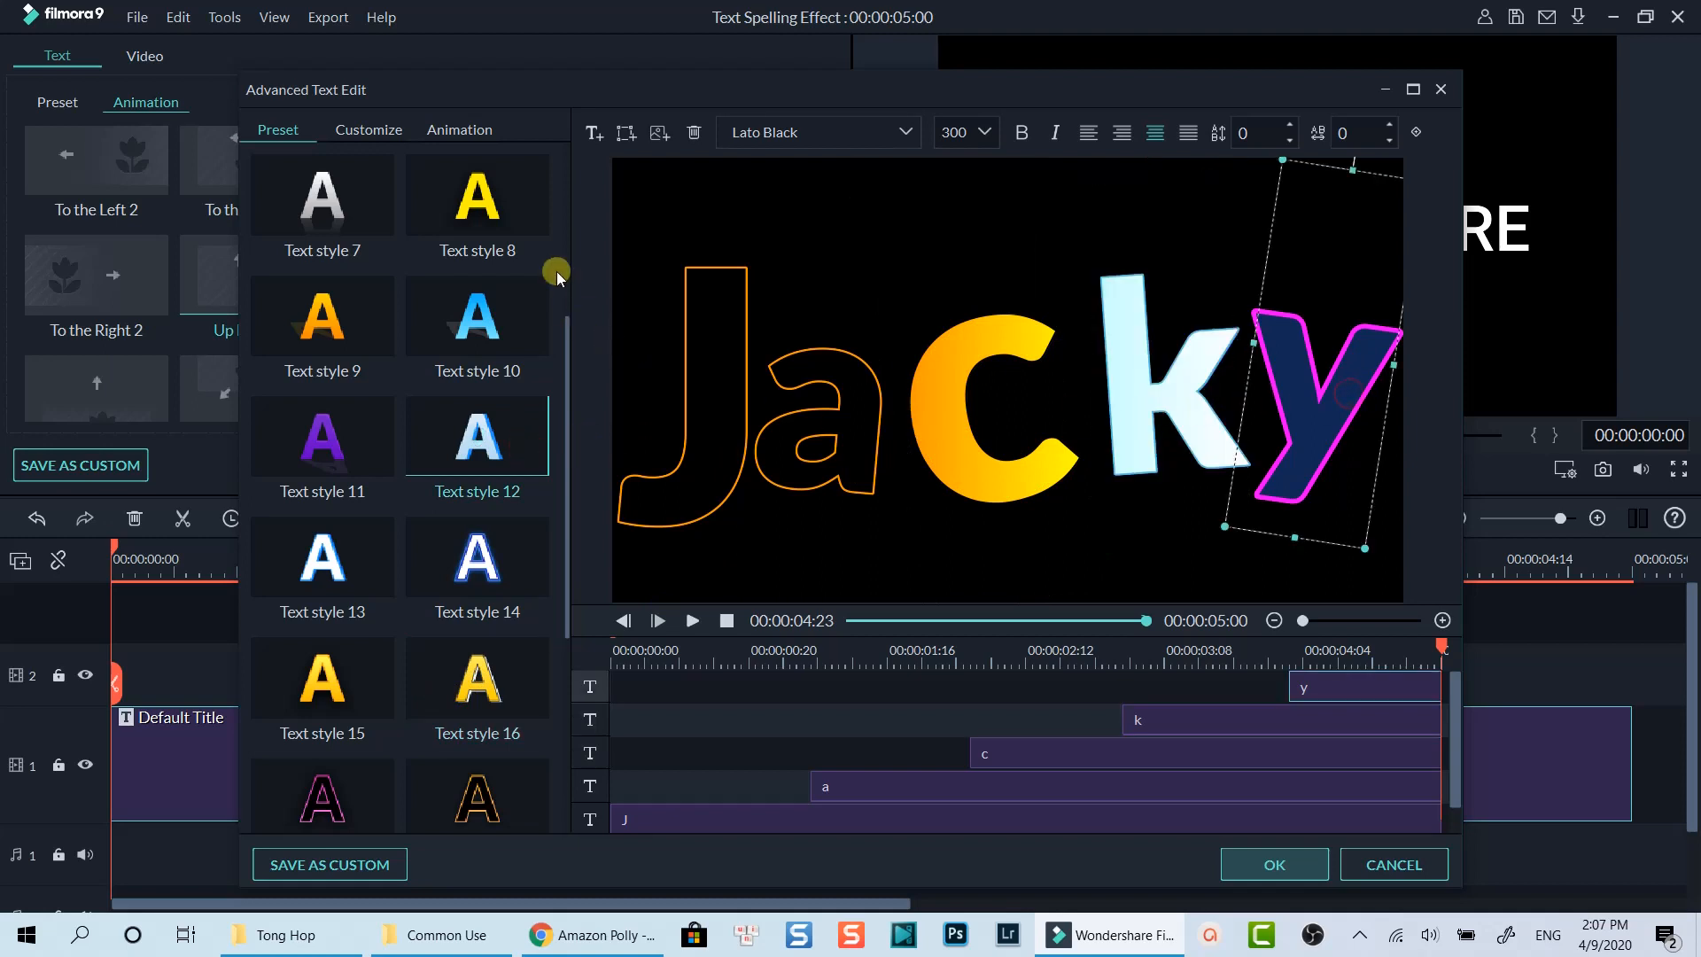
pyautogui.click(475, 197)
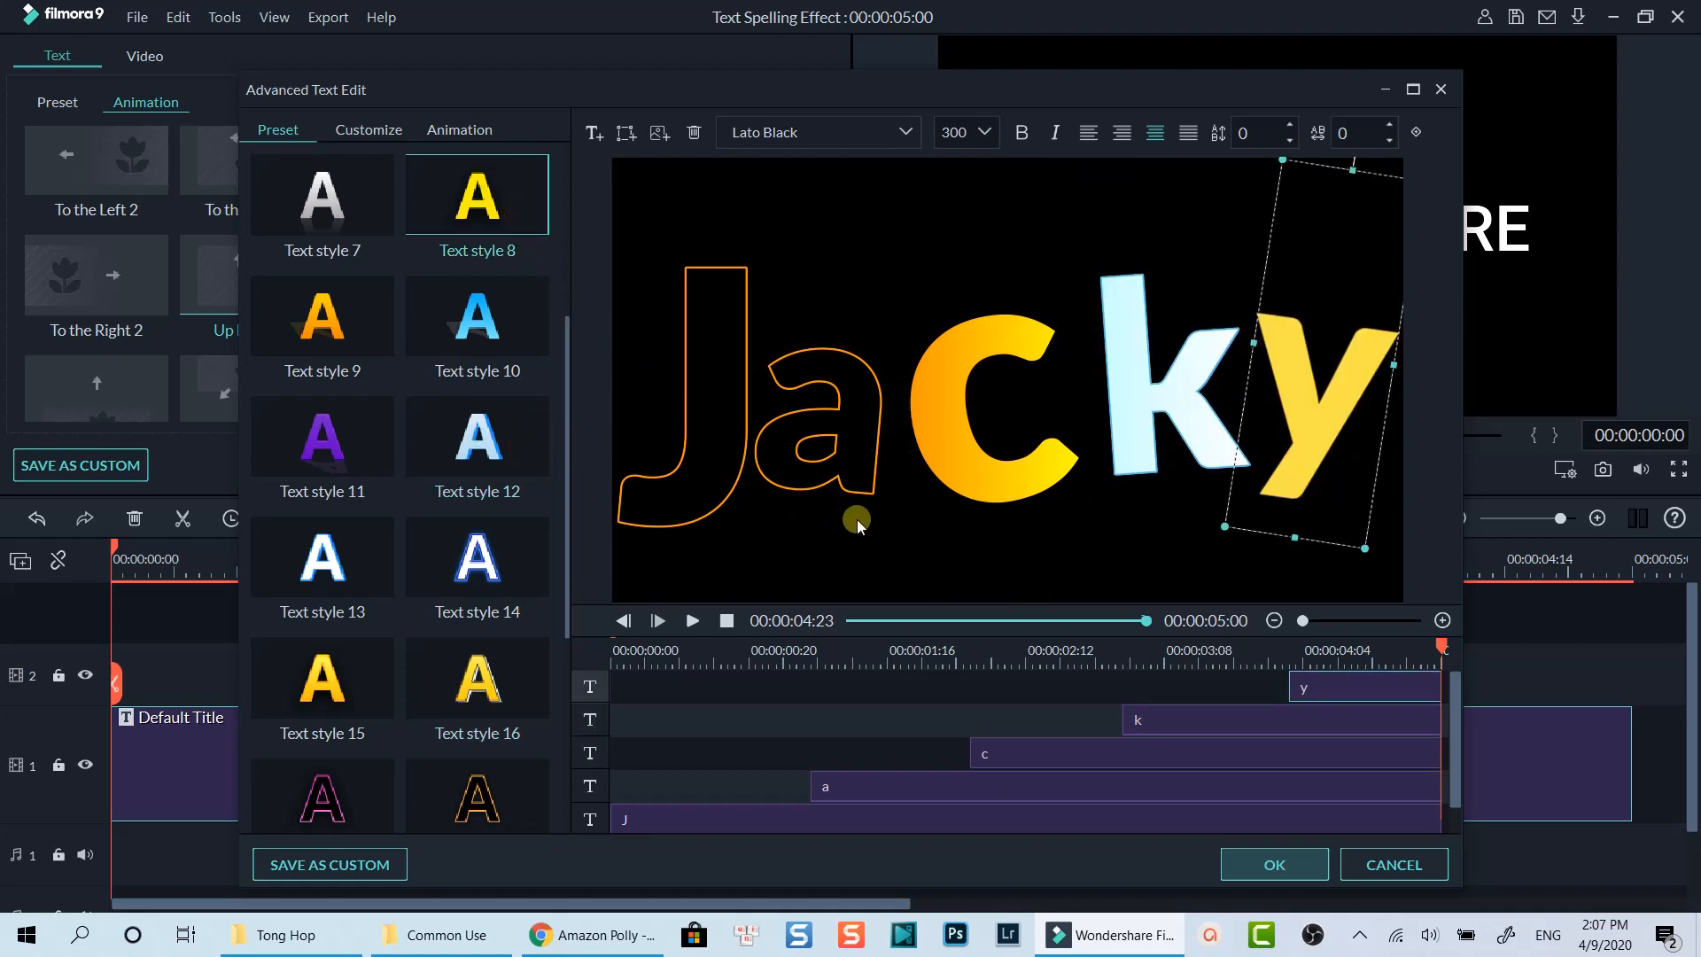
# - Browse entry animation presets such as Down Up 2 and assign one to the letter c
pyautogui.click(458, 129)
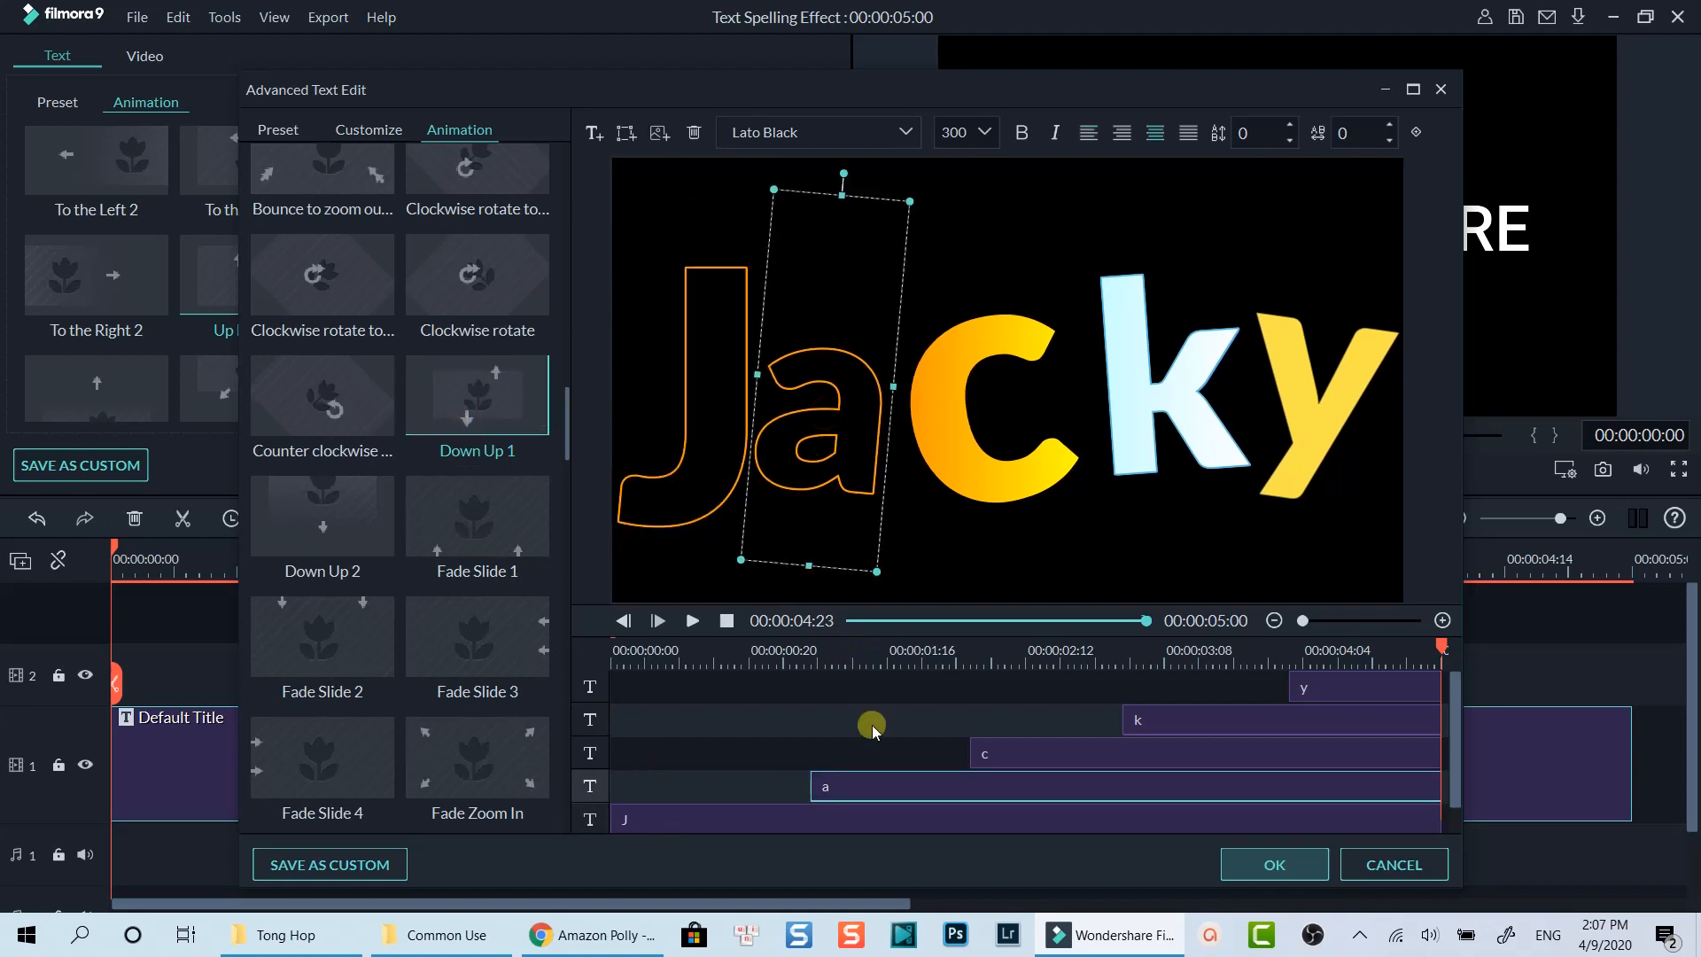
pyautogui.moveTo(321, 514)
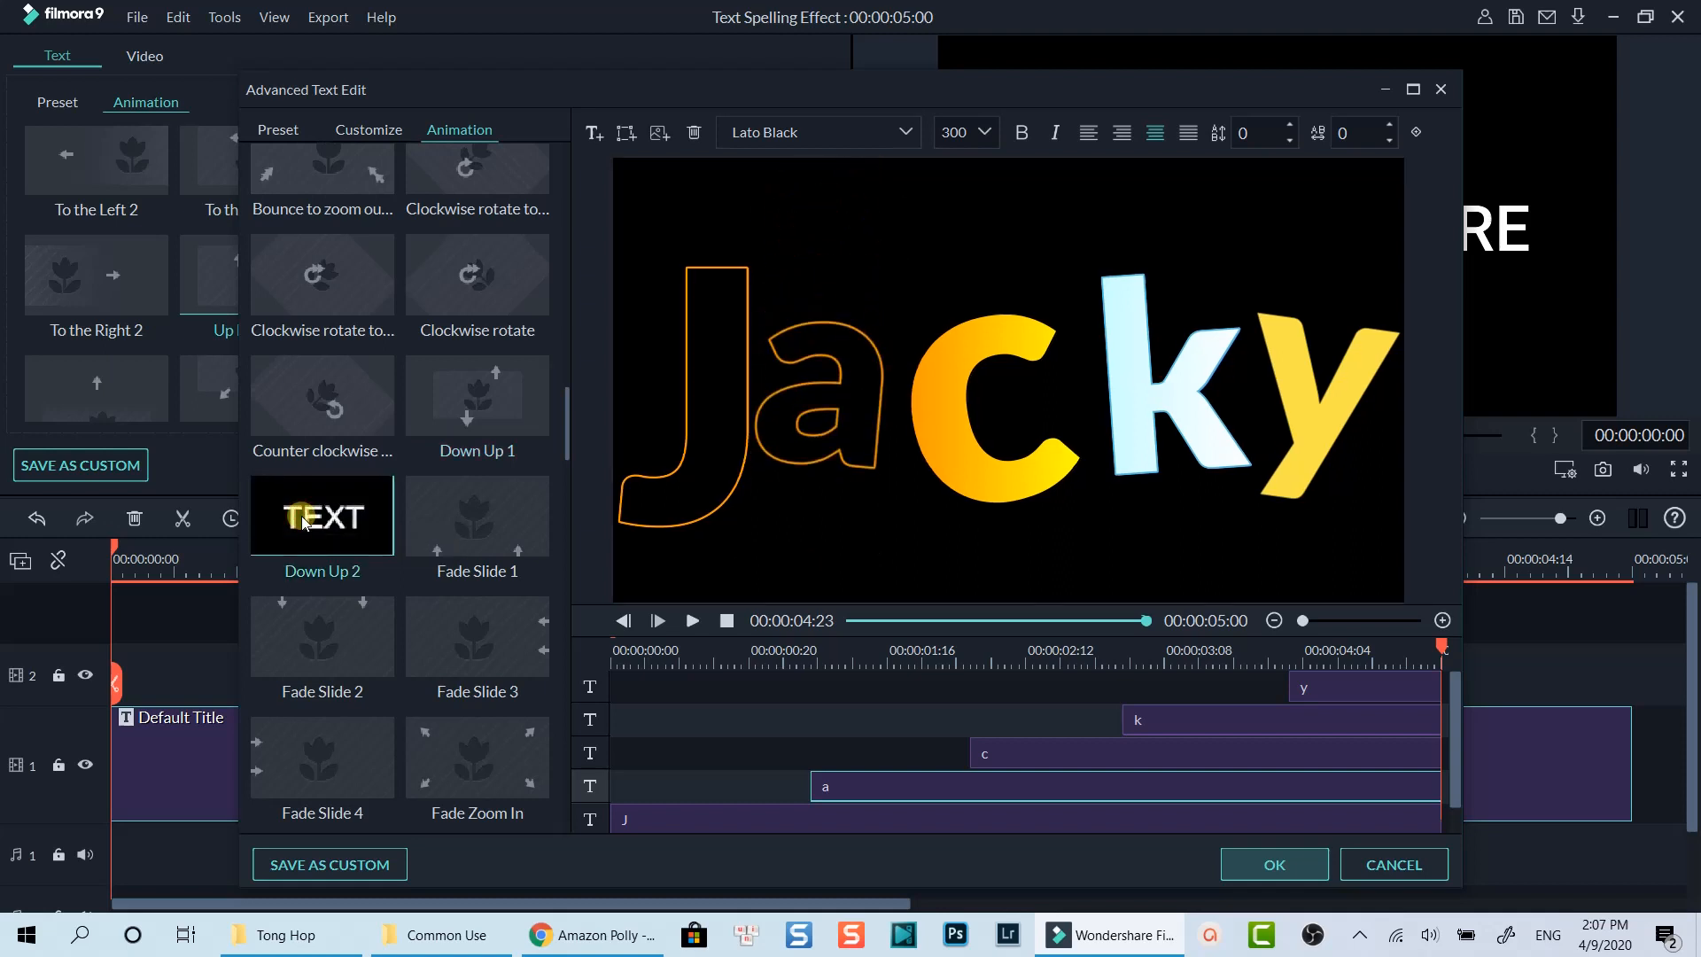
pyautogui.scroll(-3)
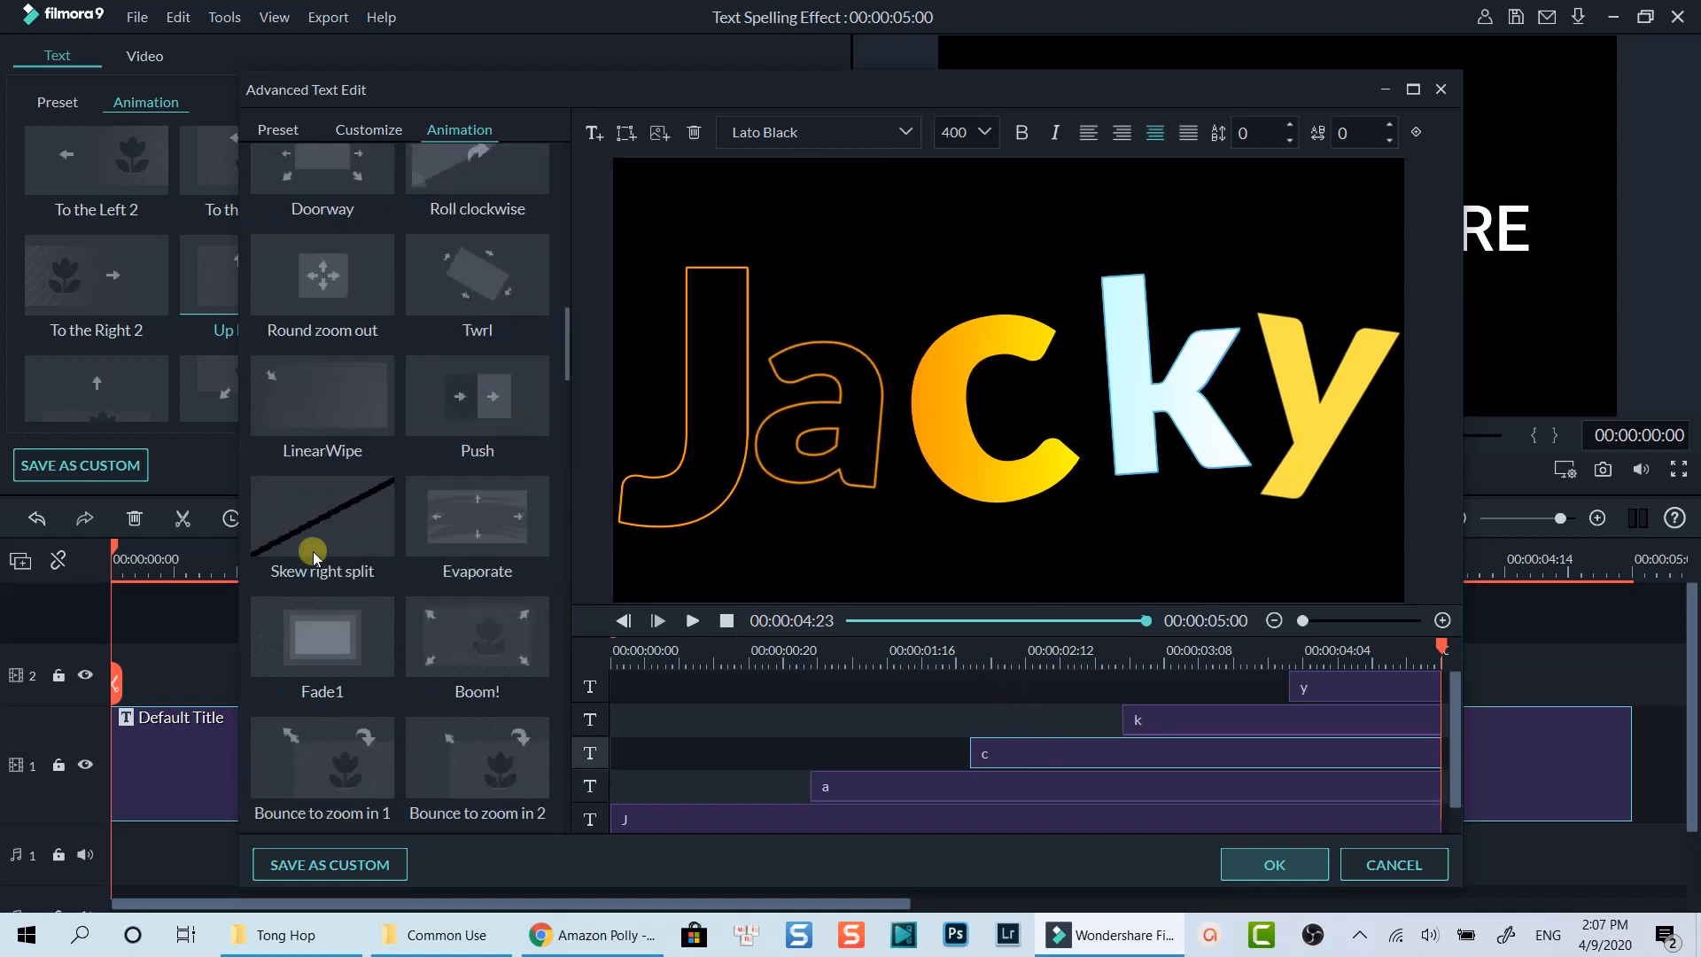
pyautogui.click(1274, 864)
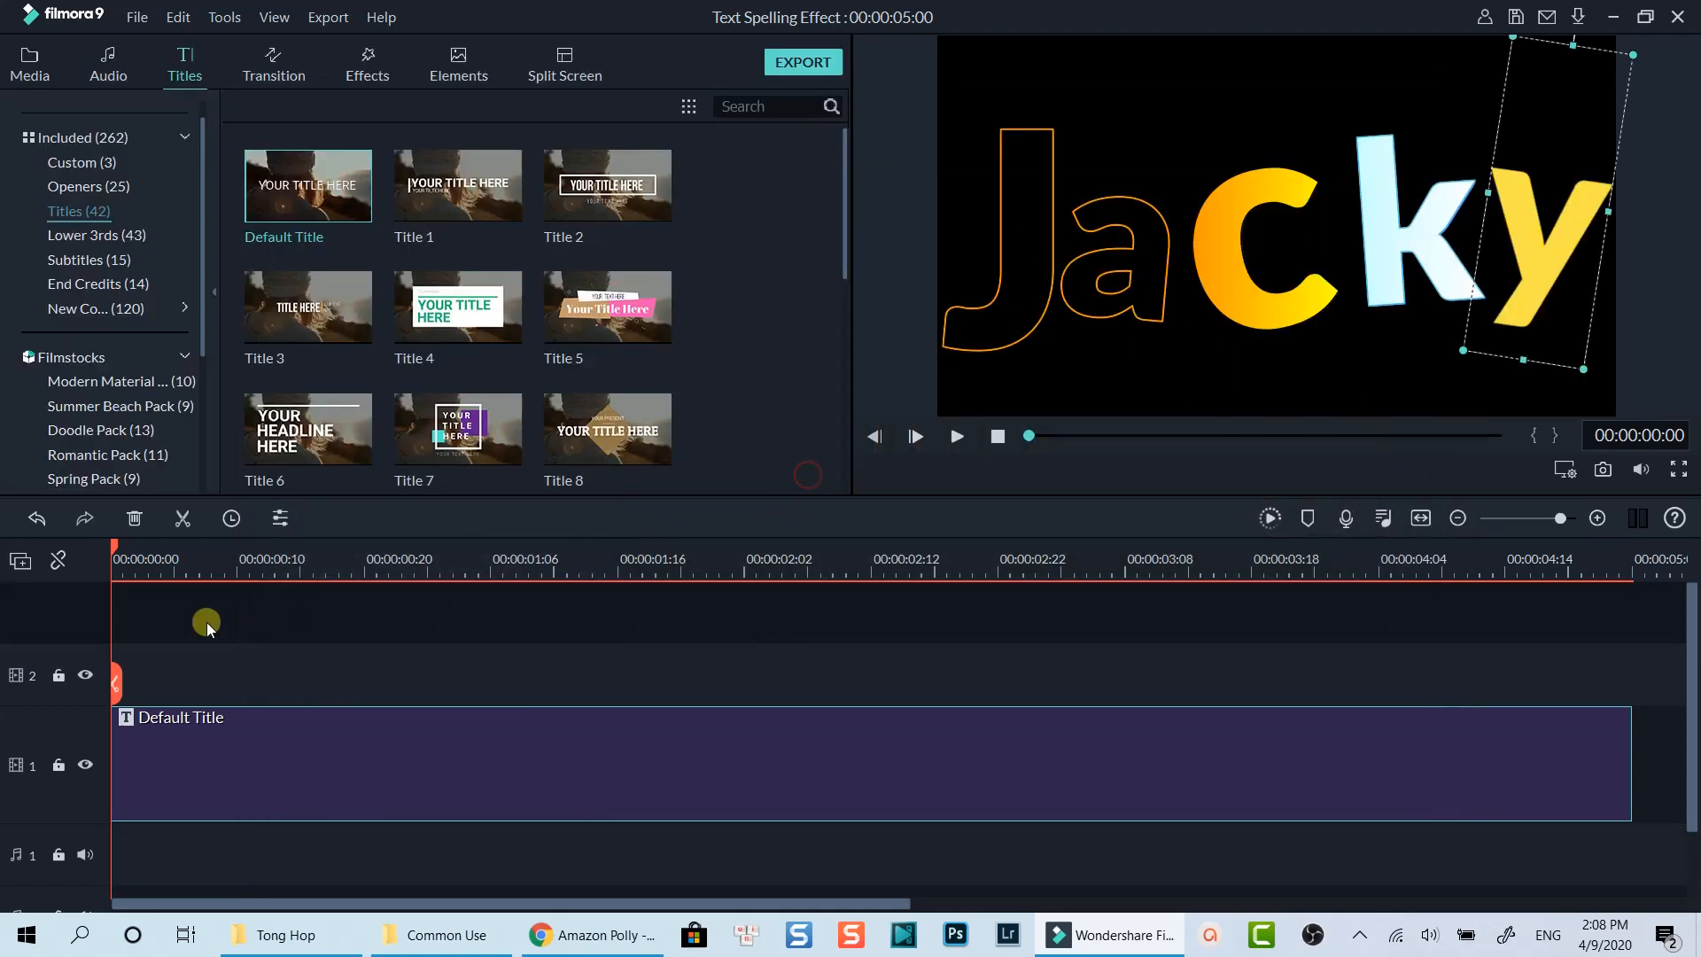
# - Play the Jacky title preview, trim the clip shorter, and return to the media library
pyautogui.click(914, 436)
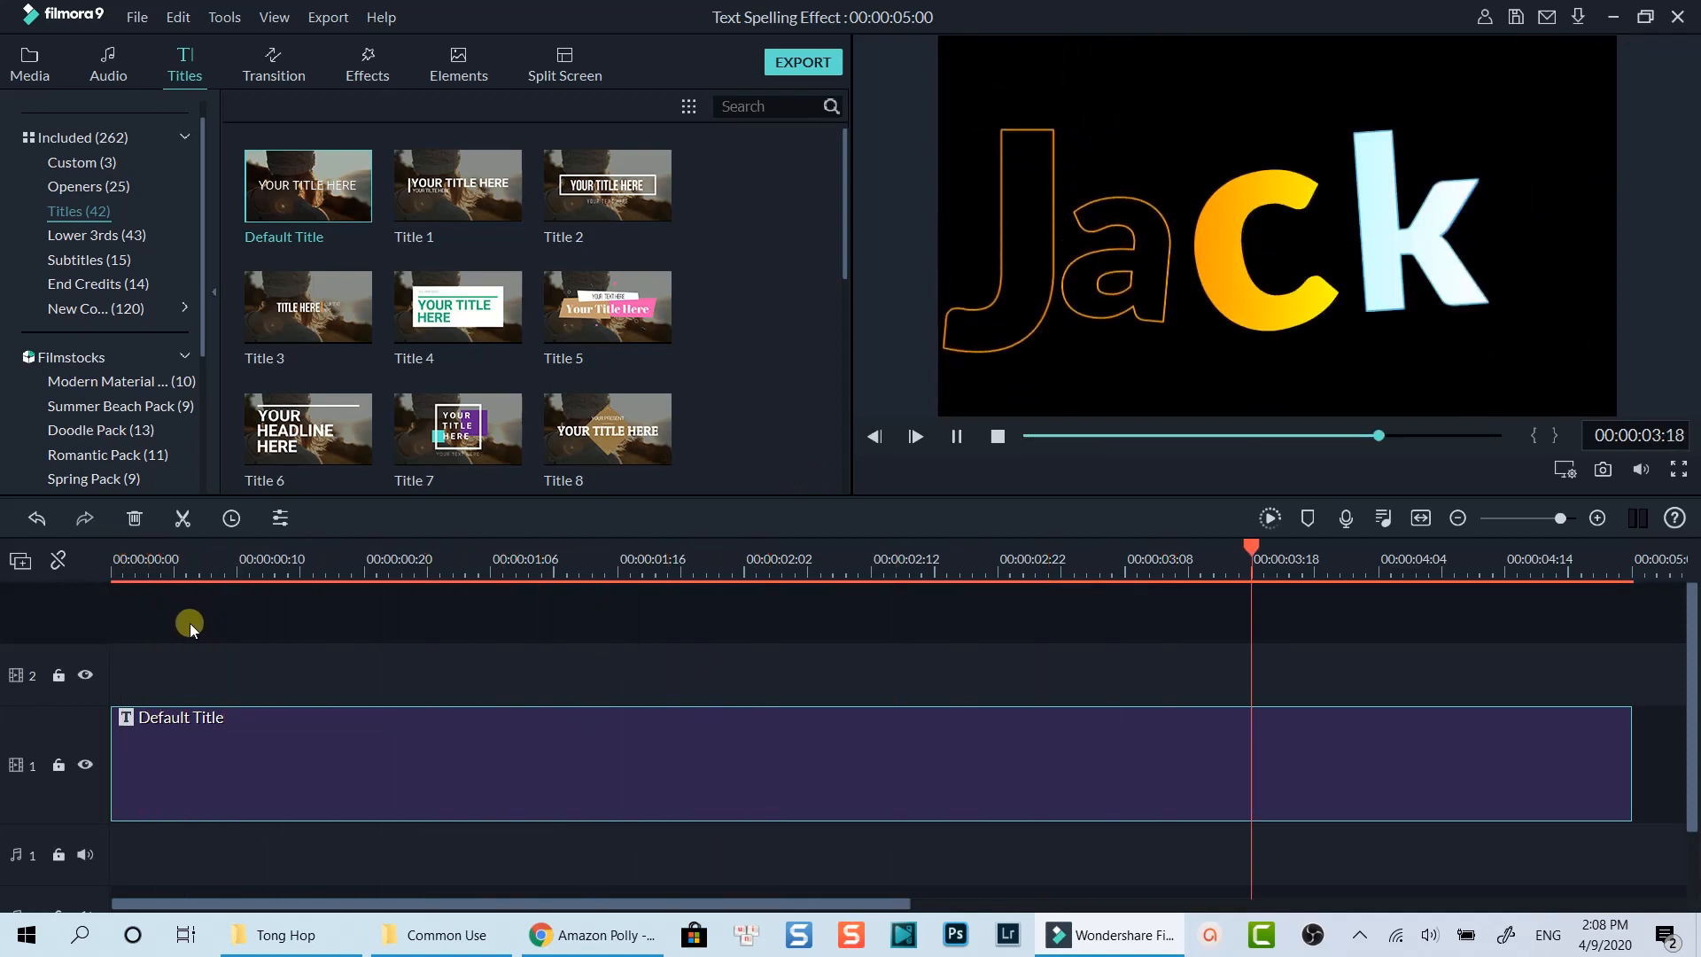
pyautogui.click(184, 559)
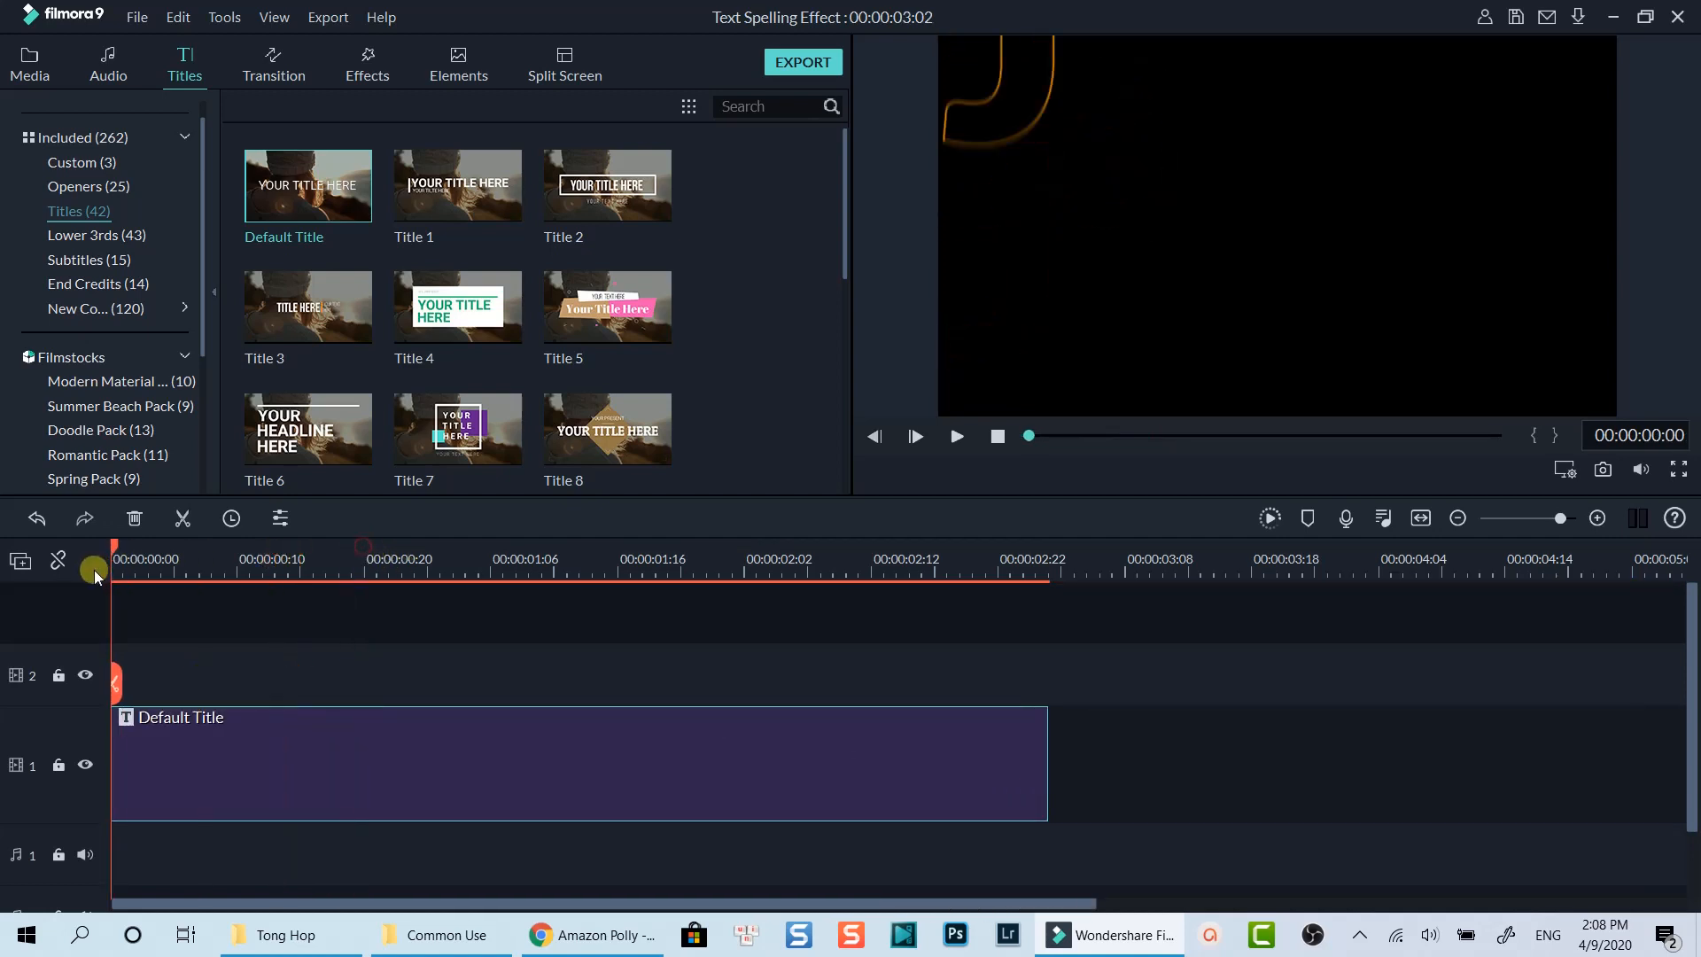
pyautogui.click(954, 435)
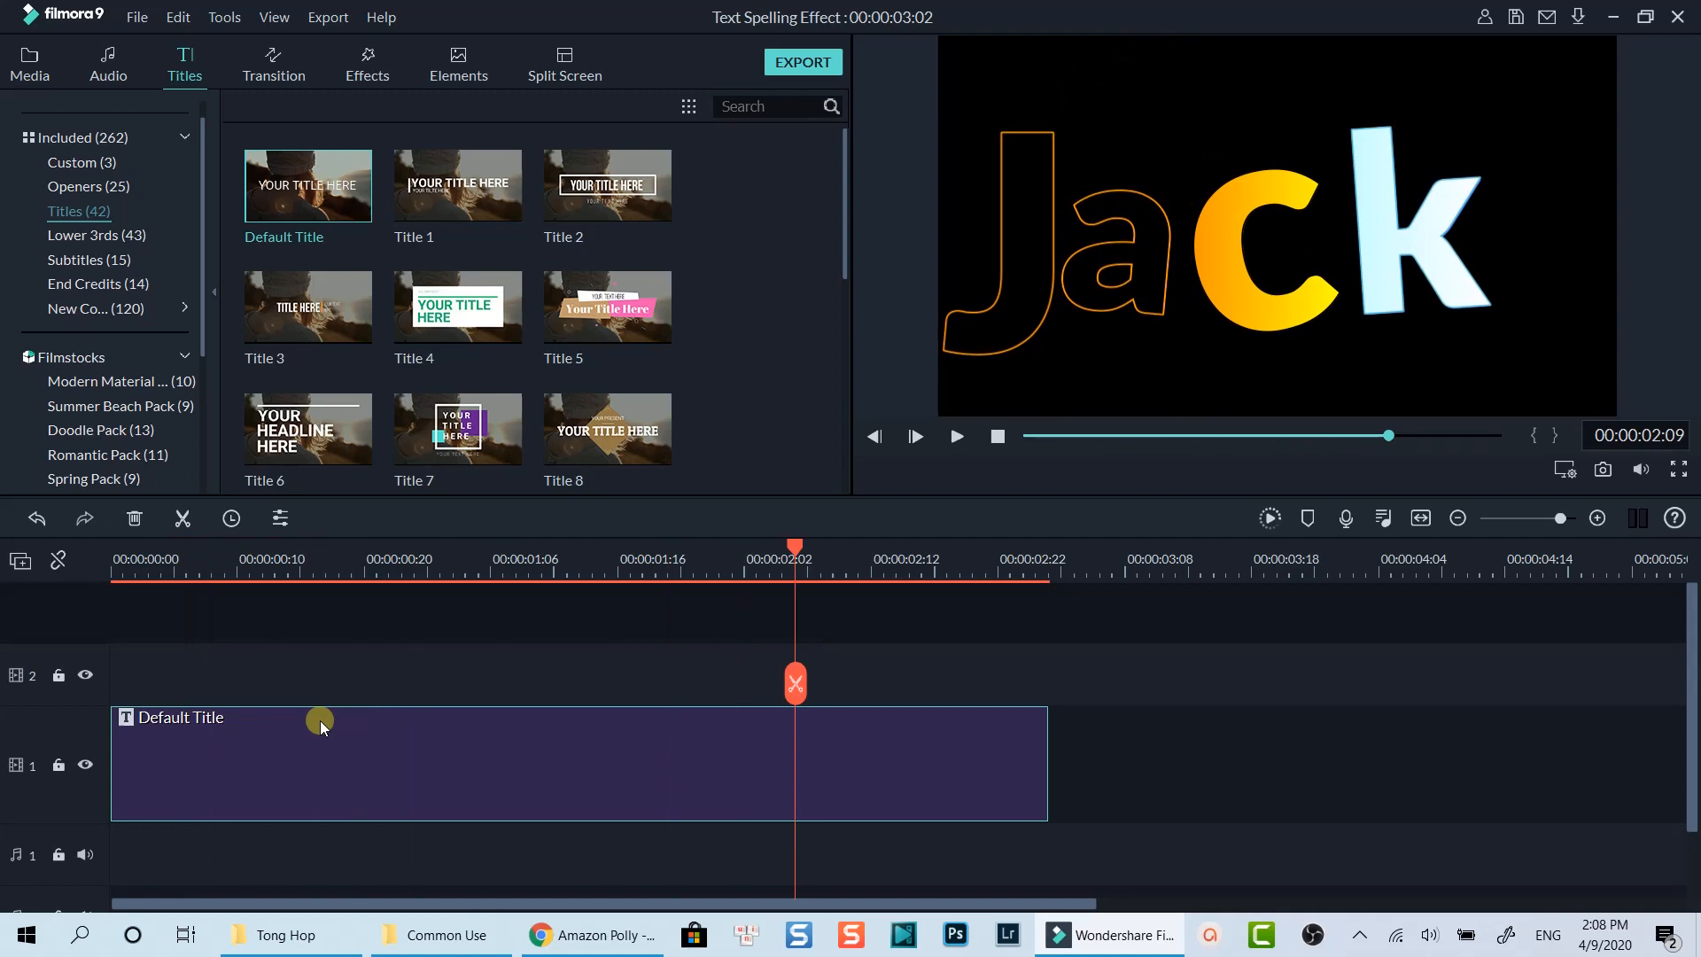
pyautogui.click(955, 436)
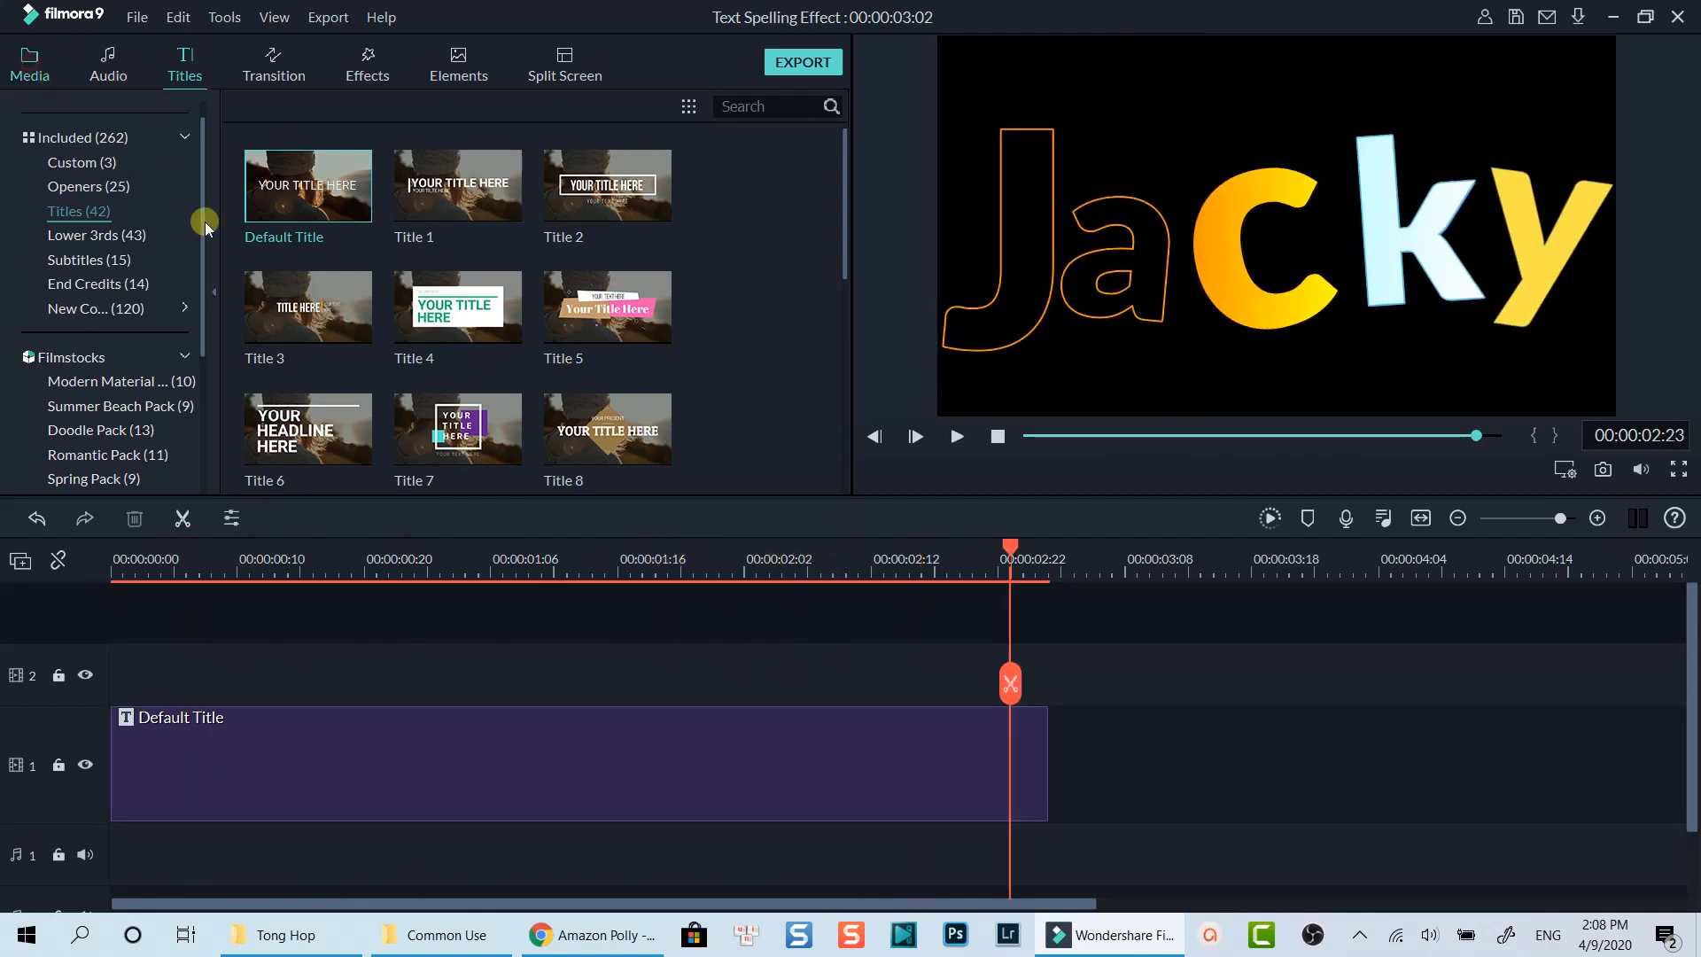
pyautogui.click(29, 63)
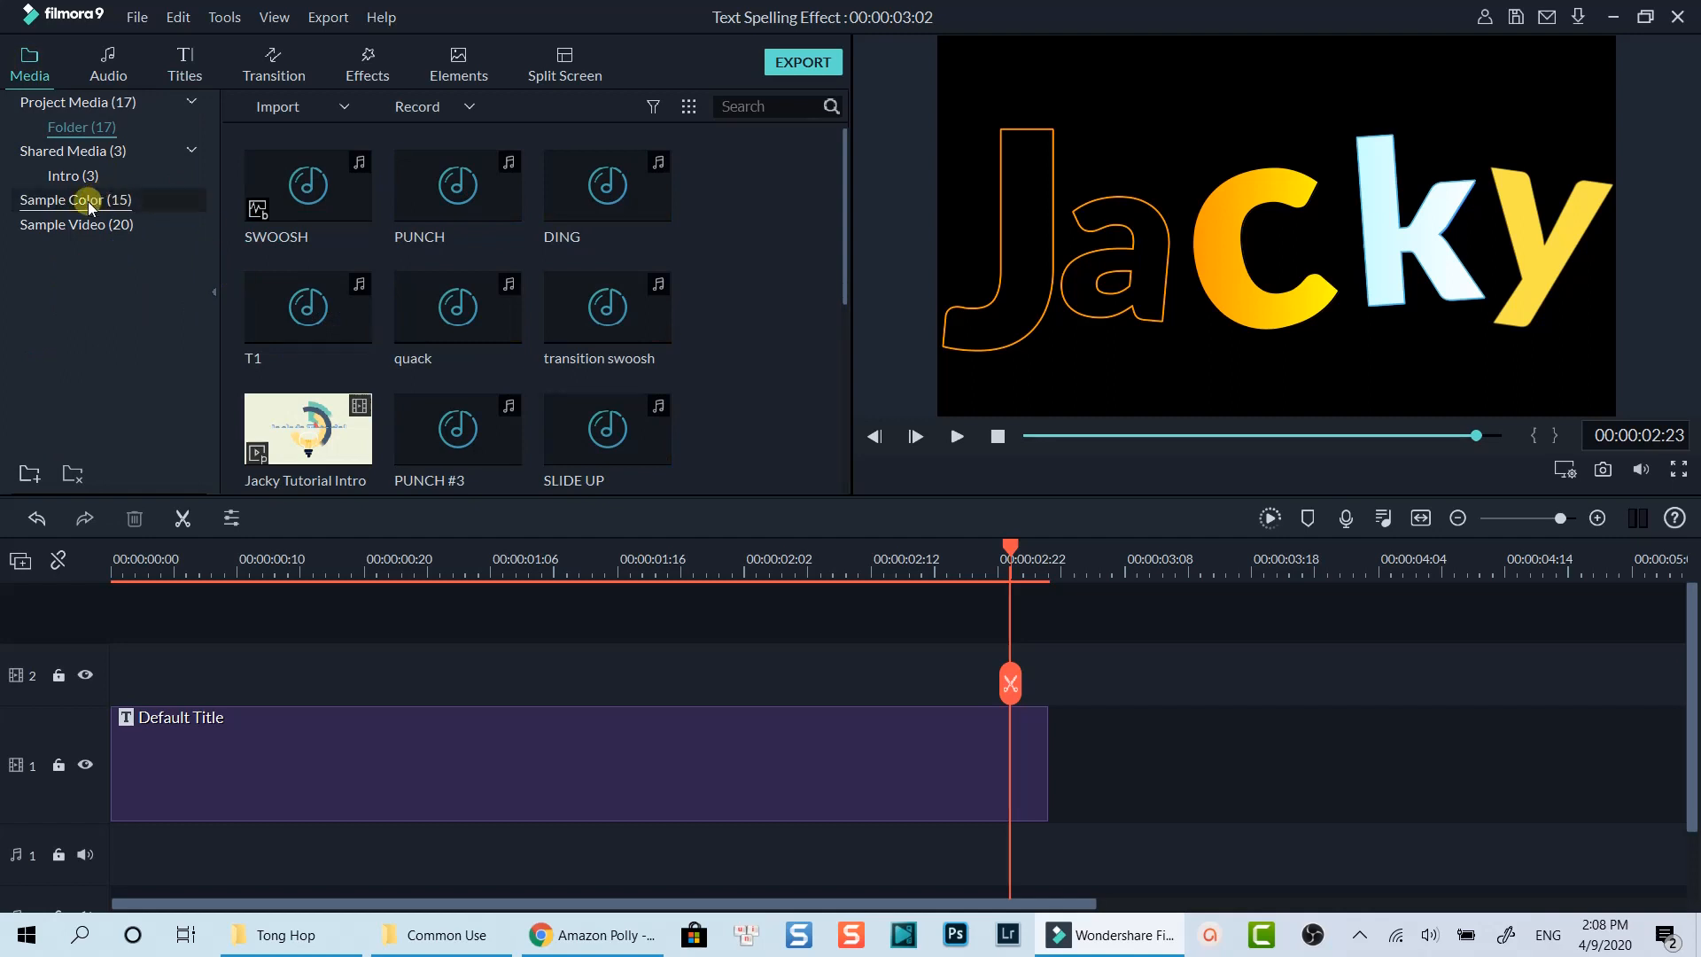
# - Place the solid Green colour clip on track 1 beneath the title, matching its length
pyautogui.click(74, 200)
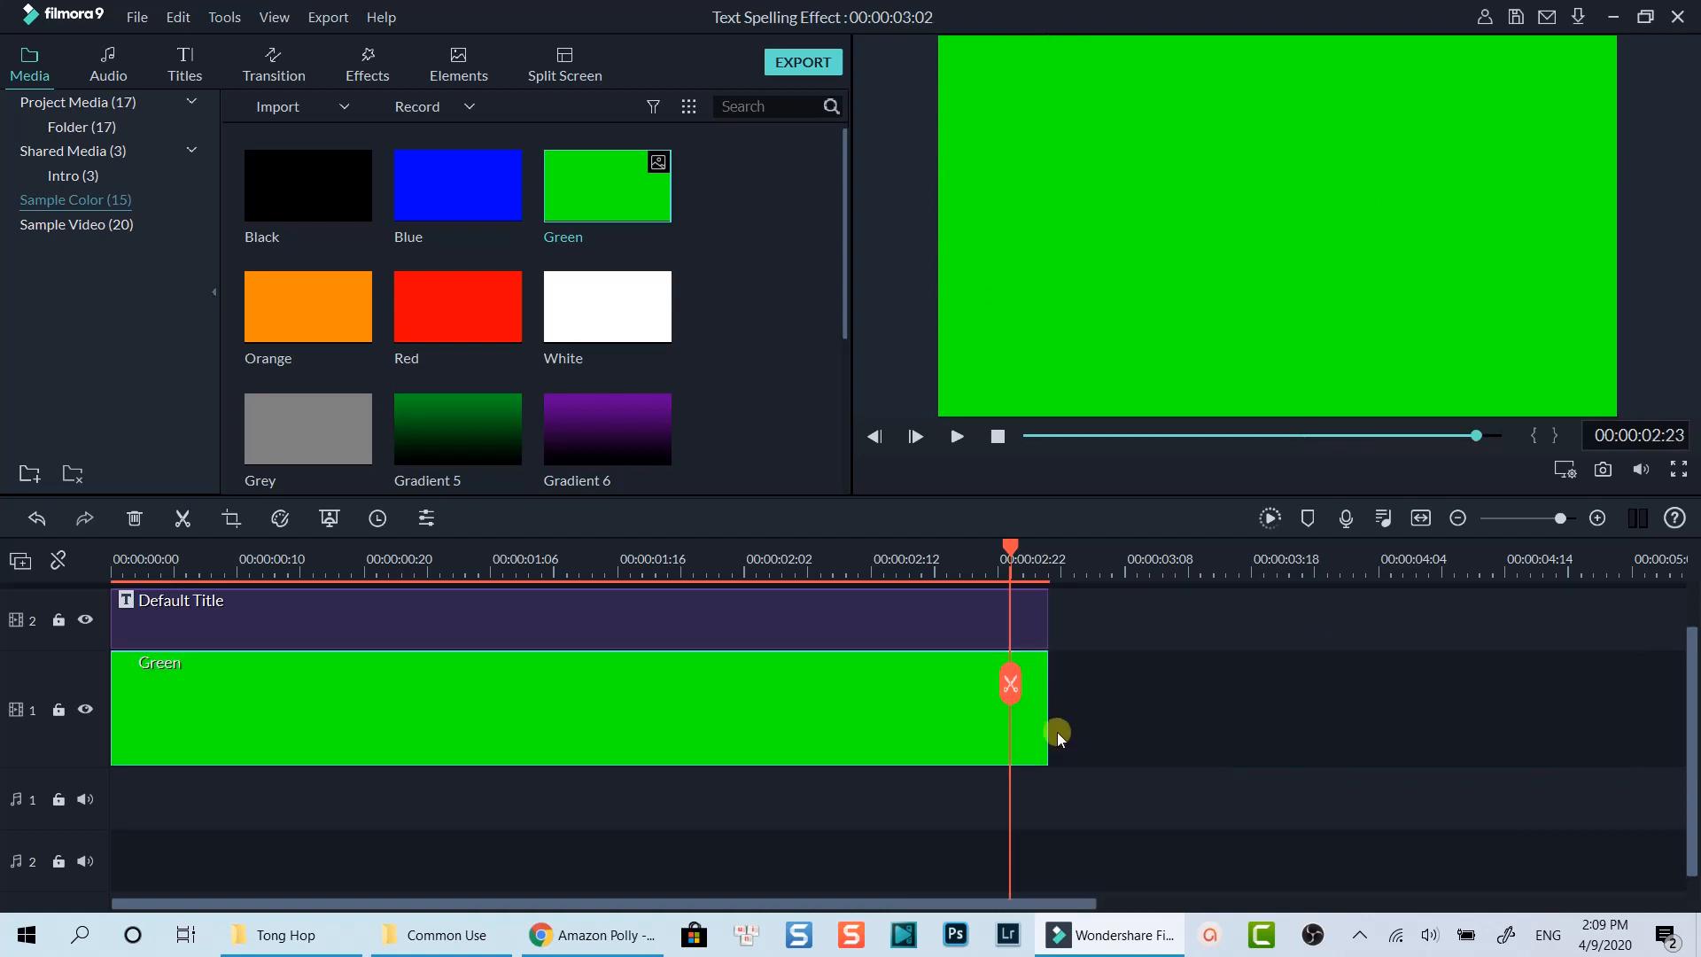
pyautogui.click(952, 436)
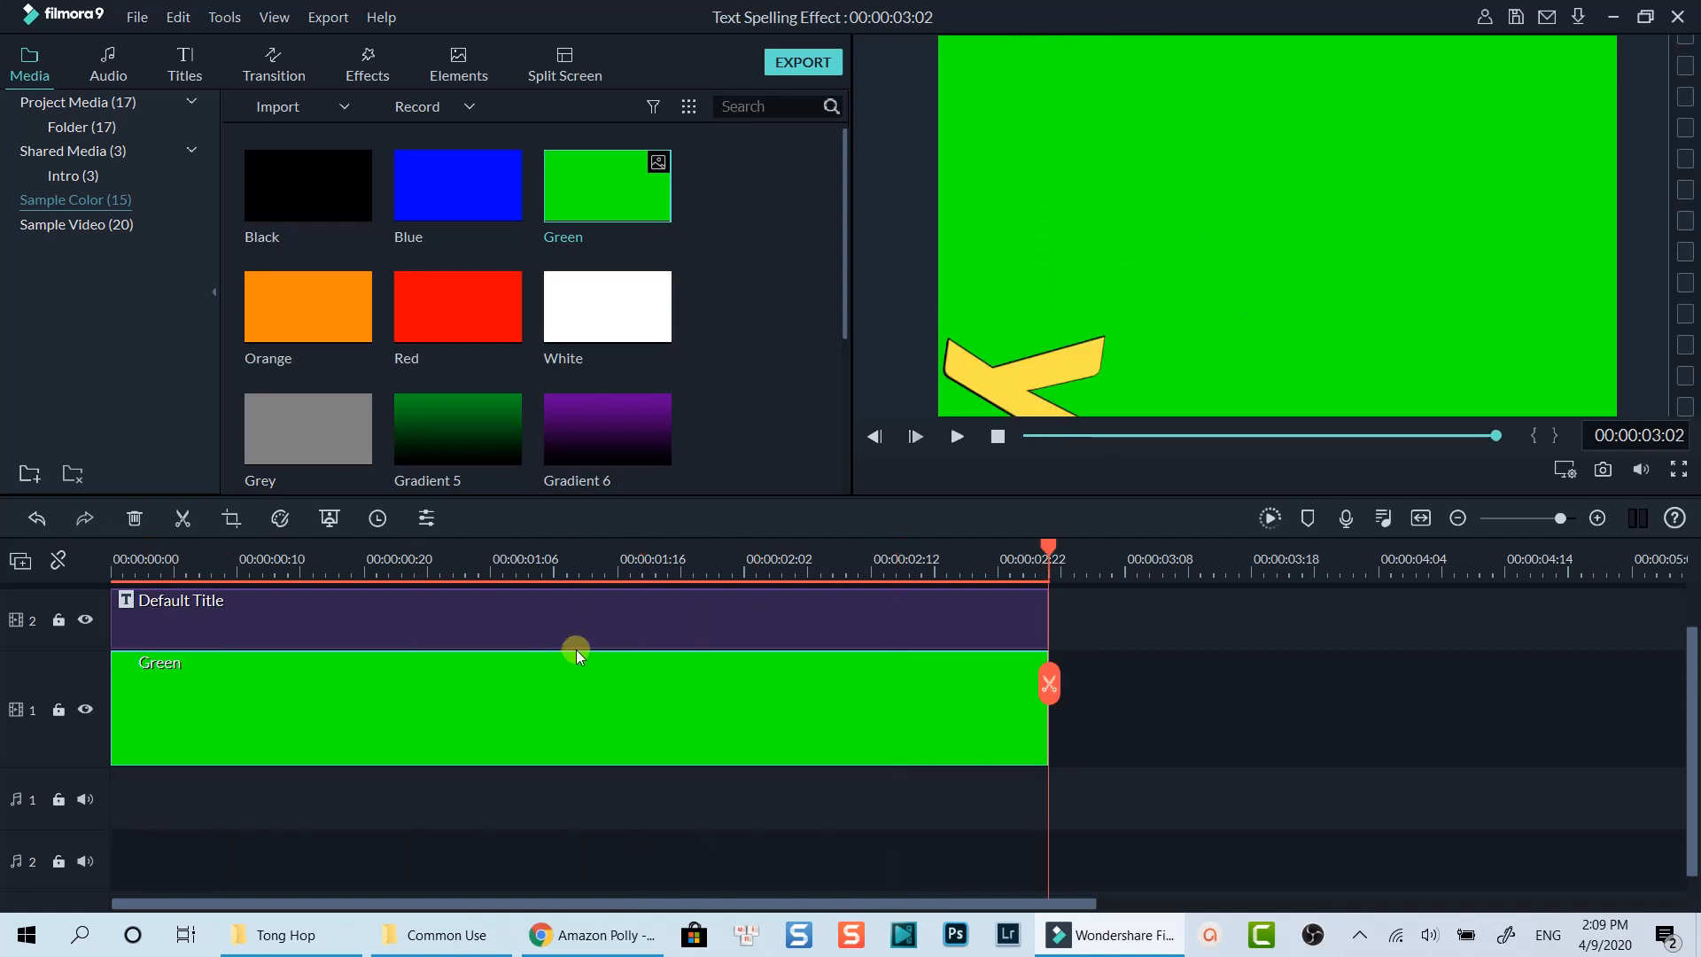
pyautogui.moveTo(802, 62)
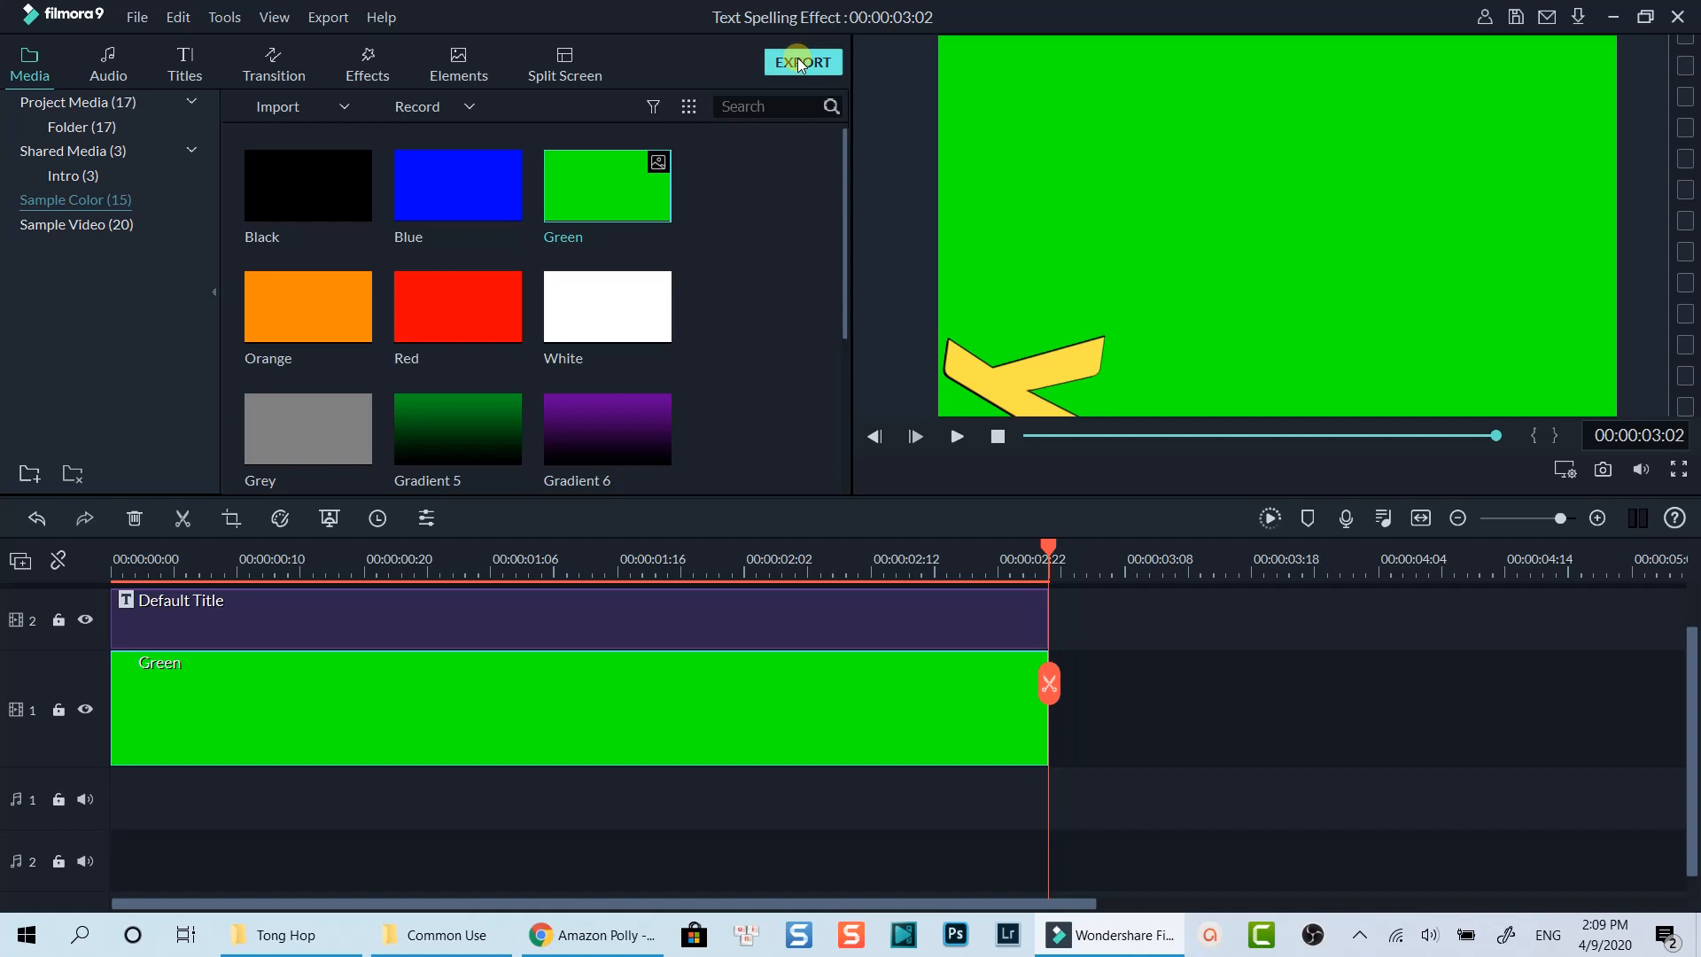
pyautogui.click(802, 62)
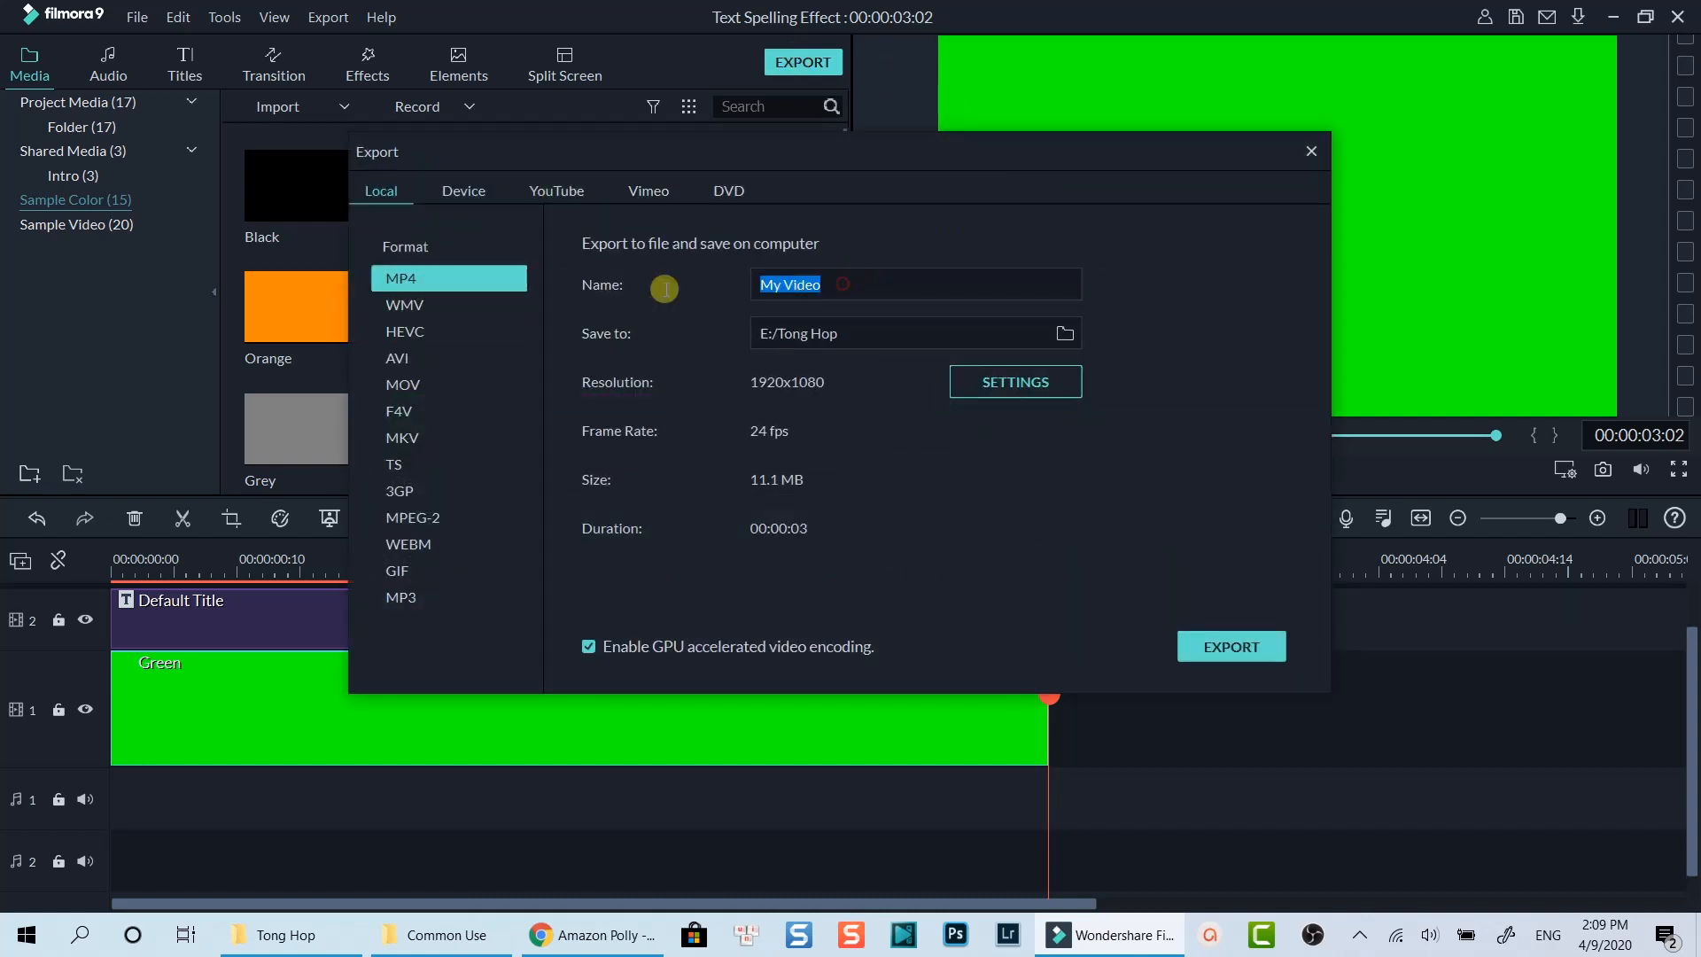
# - Name the file 'Text Spelling Effect', review encoding settings, and export the MP4
pyautogui.write('Text Spelling Effect')
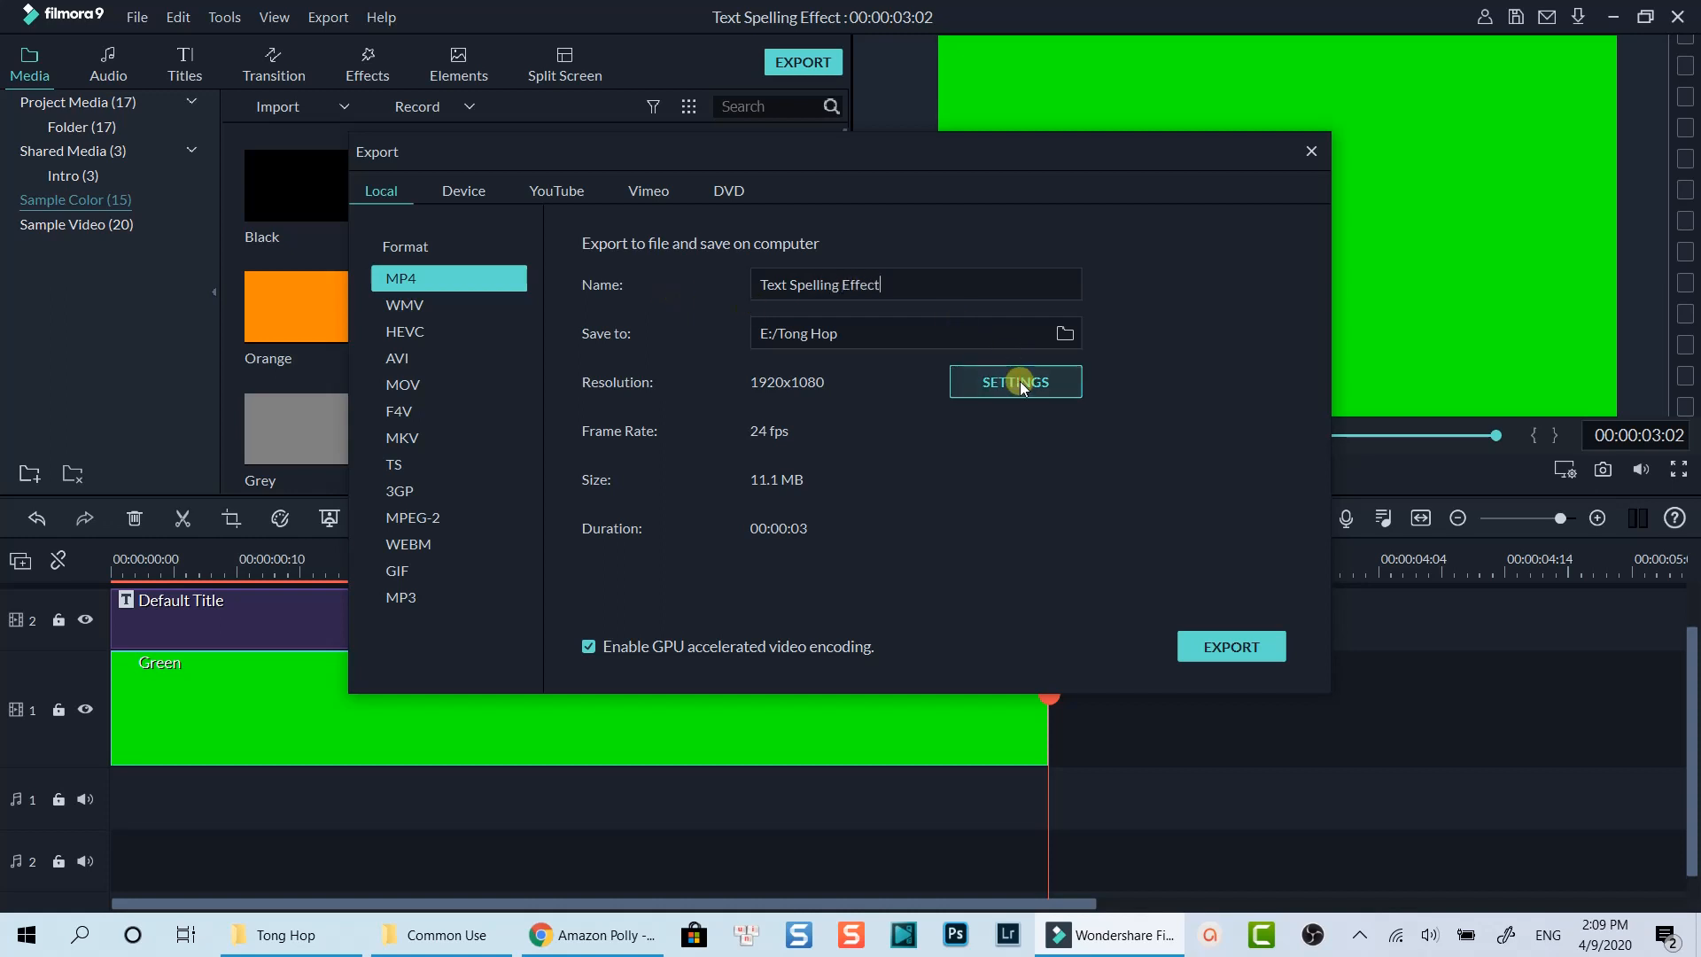
pyautogui.click(1014, 381)
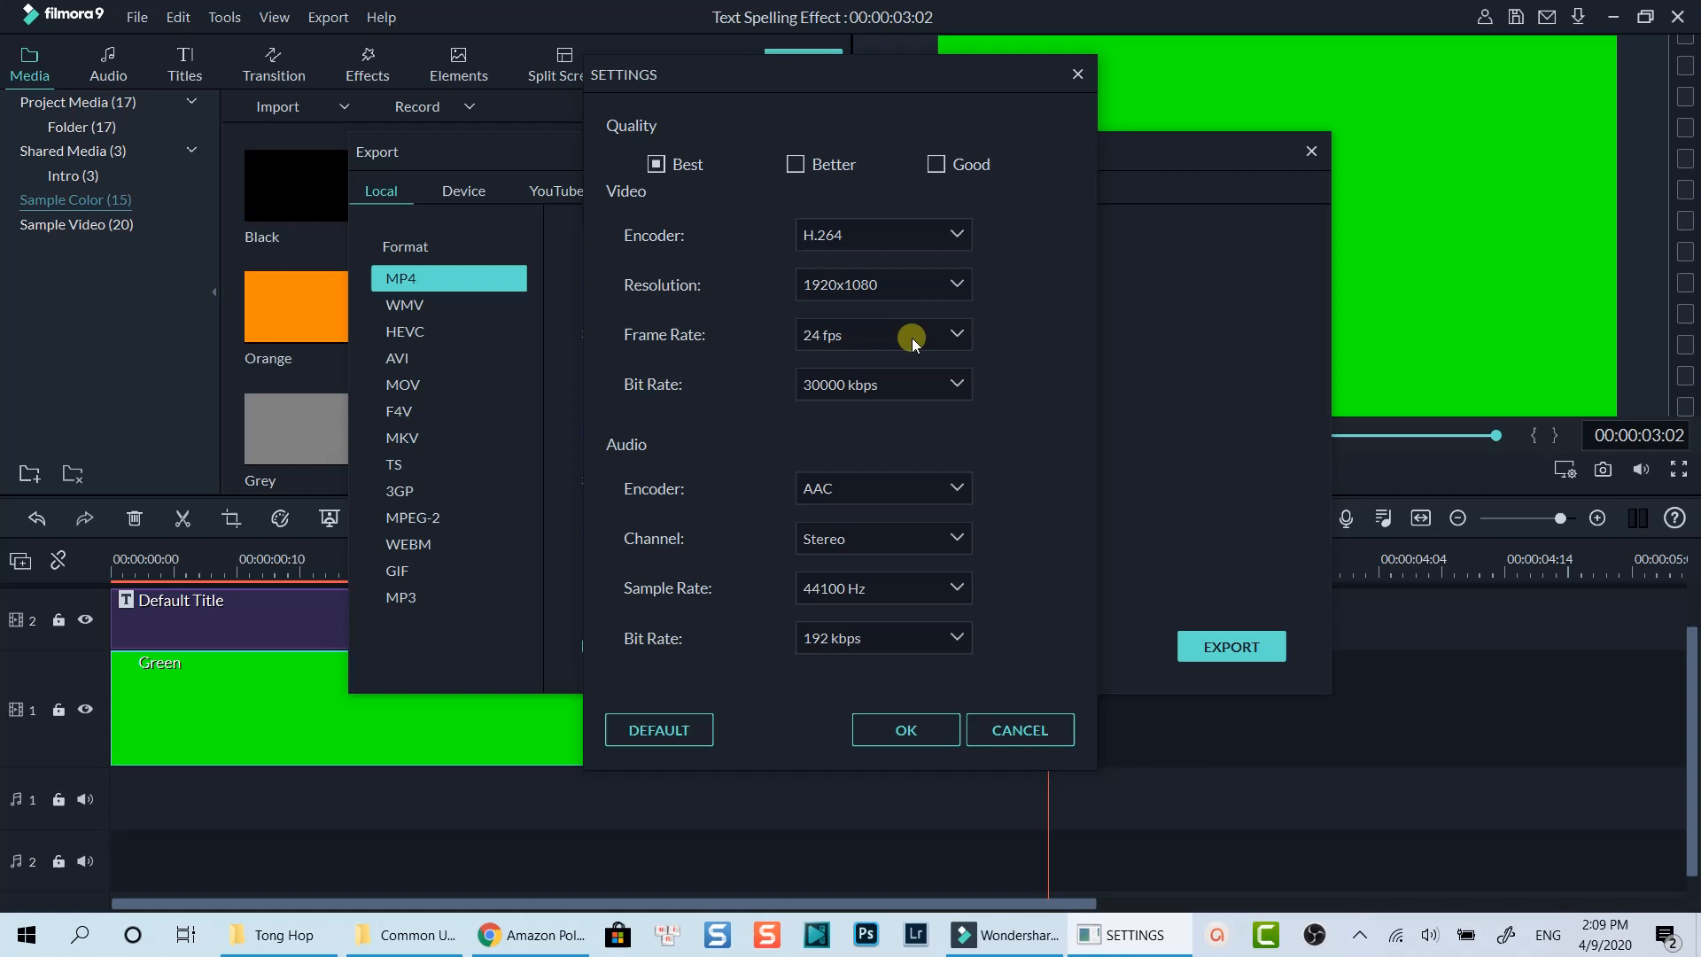
pyautogui.click(904, 729)
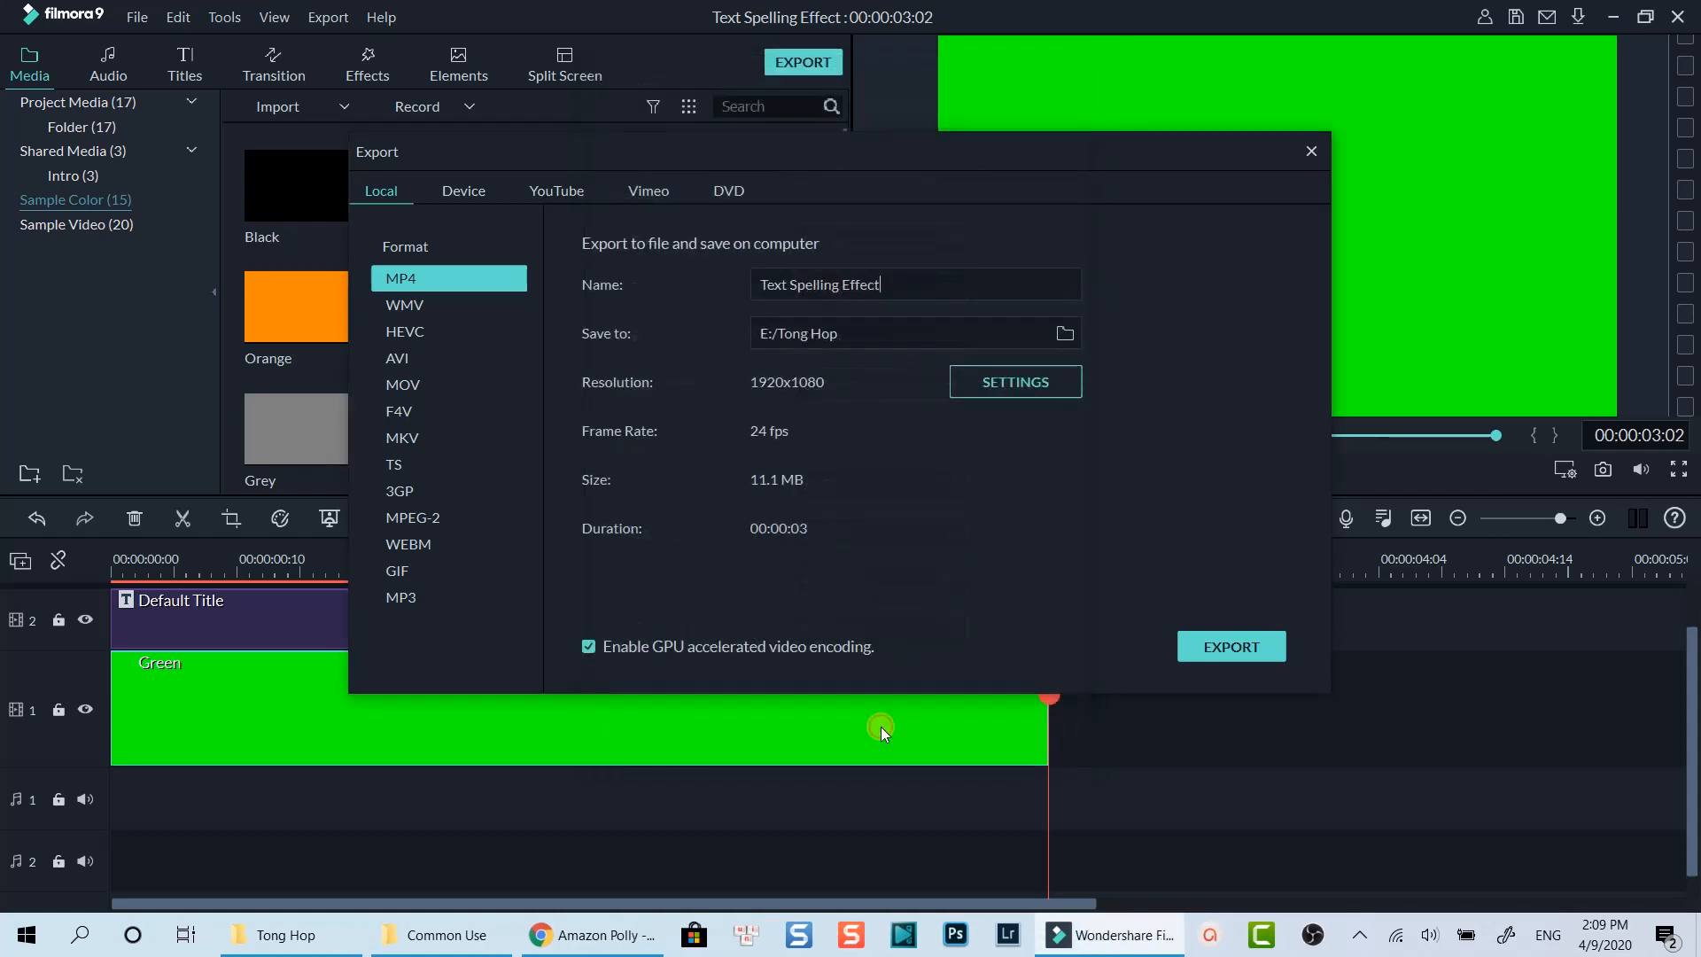
pyautogui.click(1231, 645)
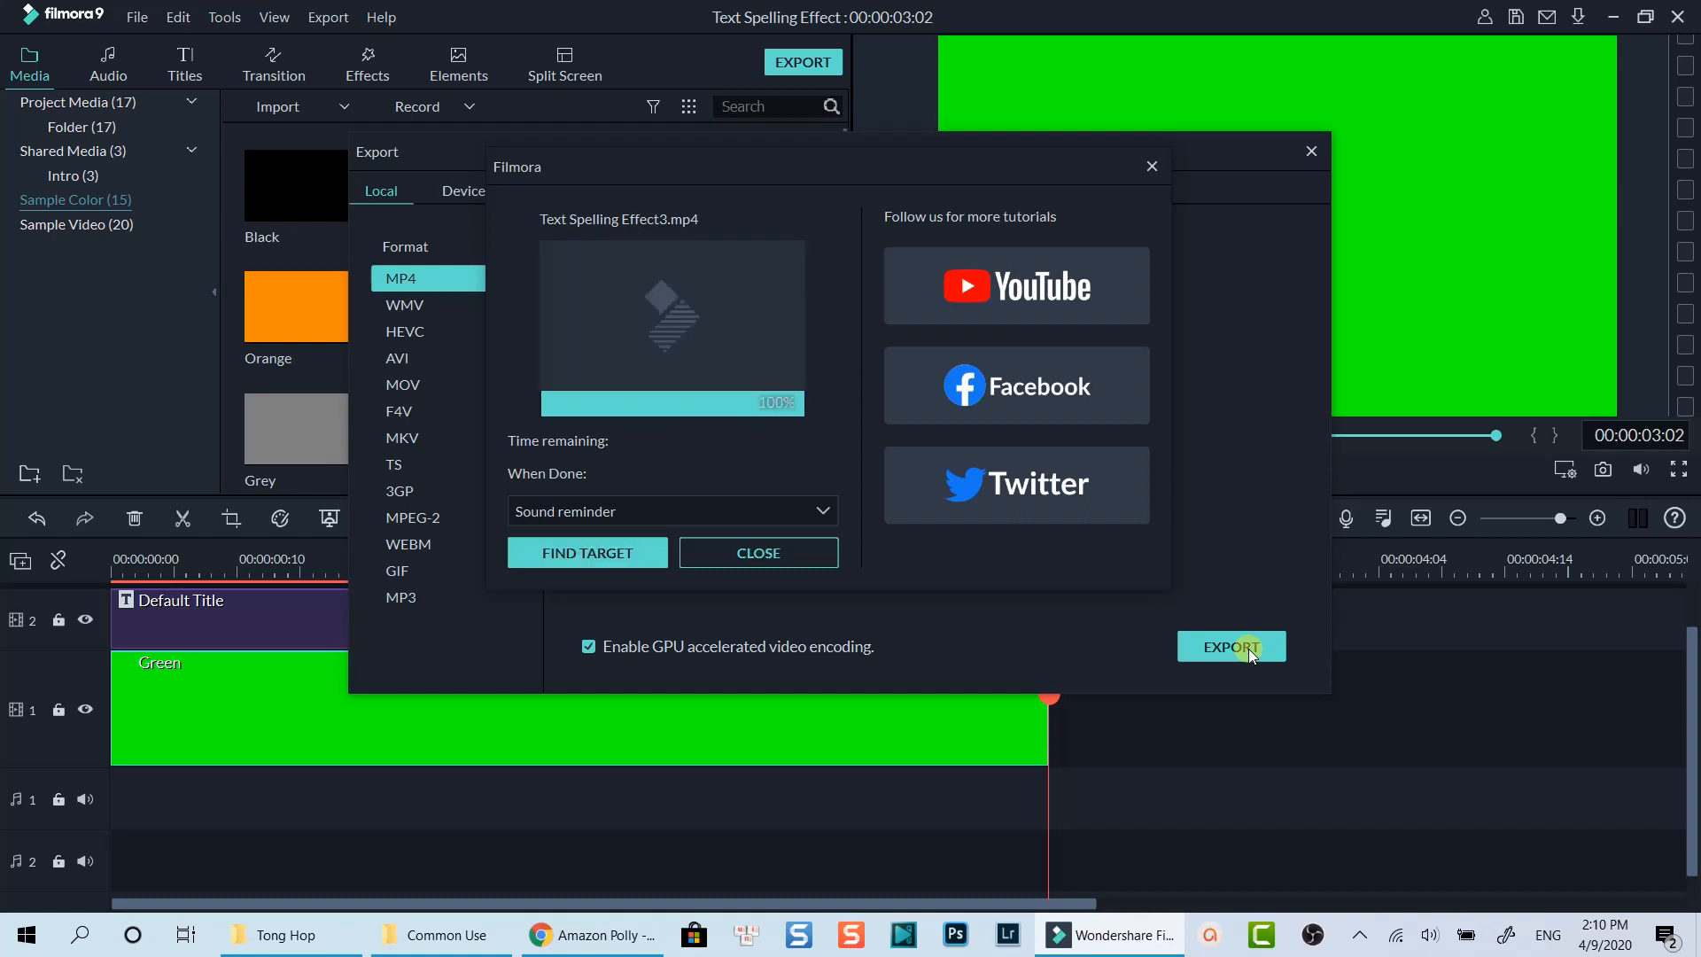
pyautogui.moveTo(657, 552)
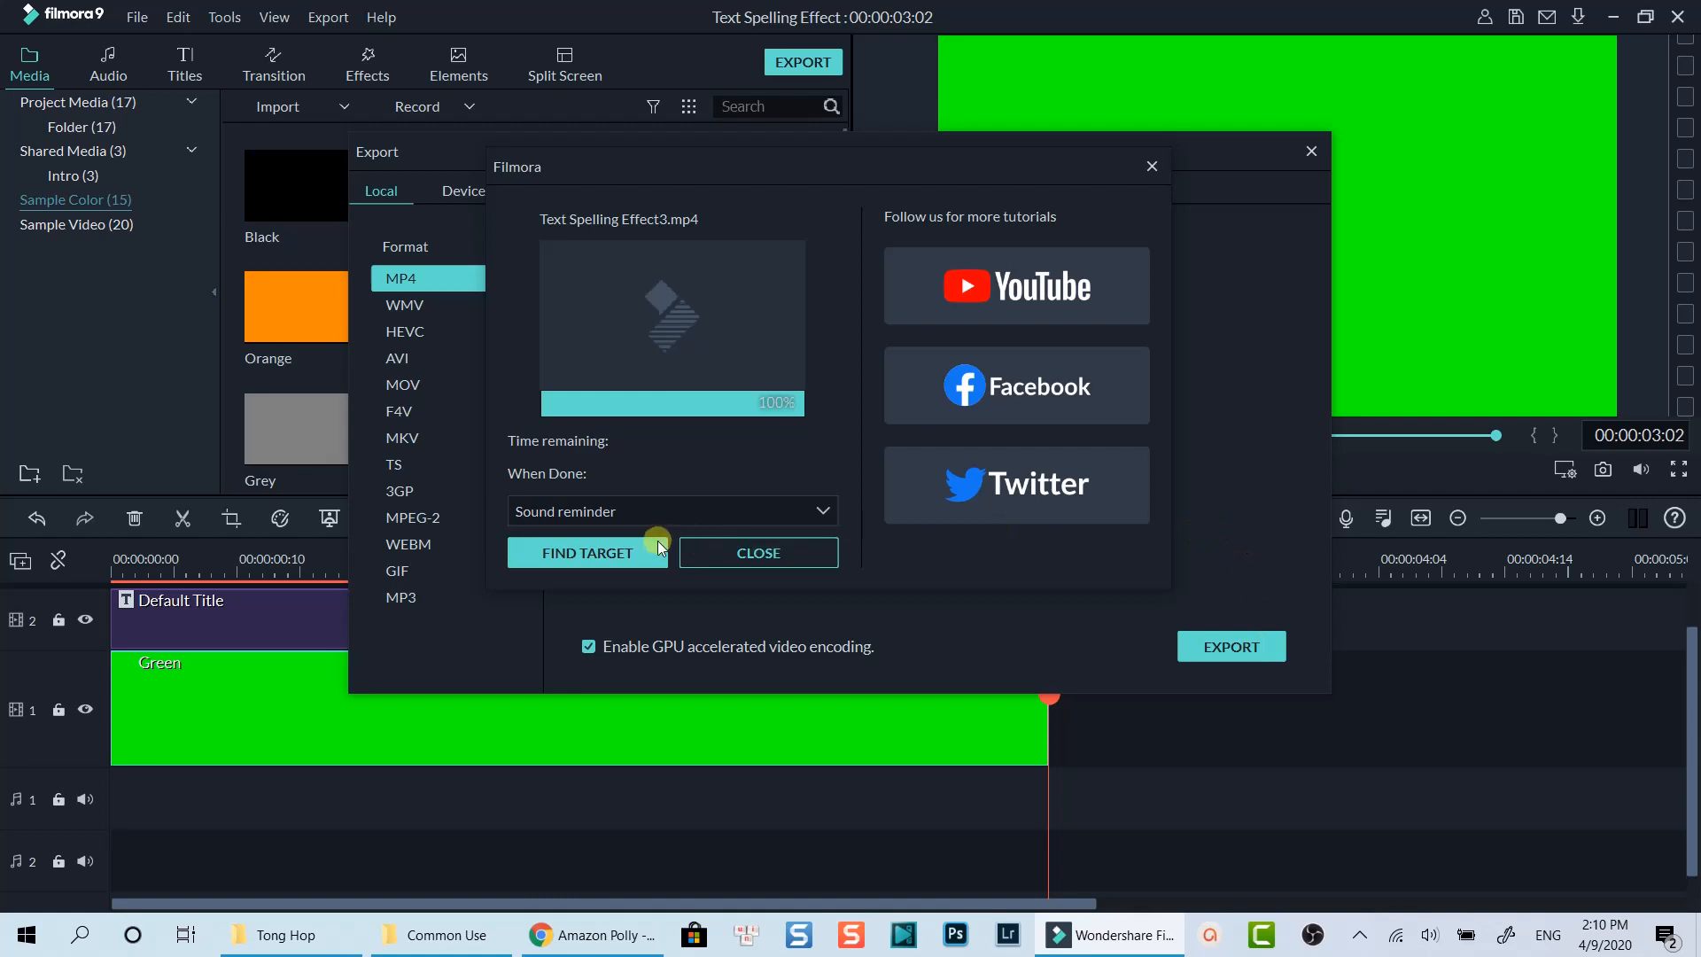
# - Locate Text Spelling Effect3.mp4 in the Tong Hop folder and import it into the project media
pyautogui.click(758, 552)
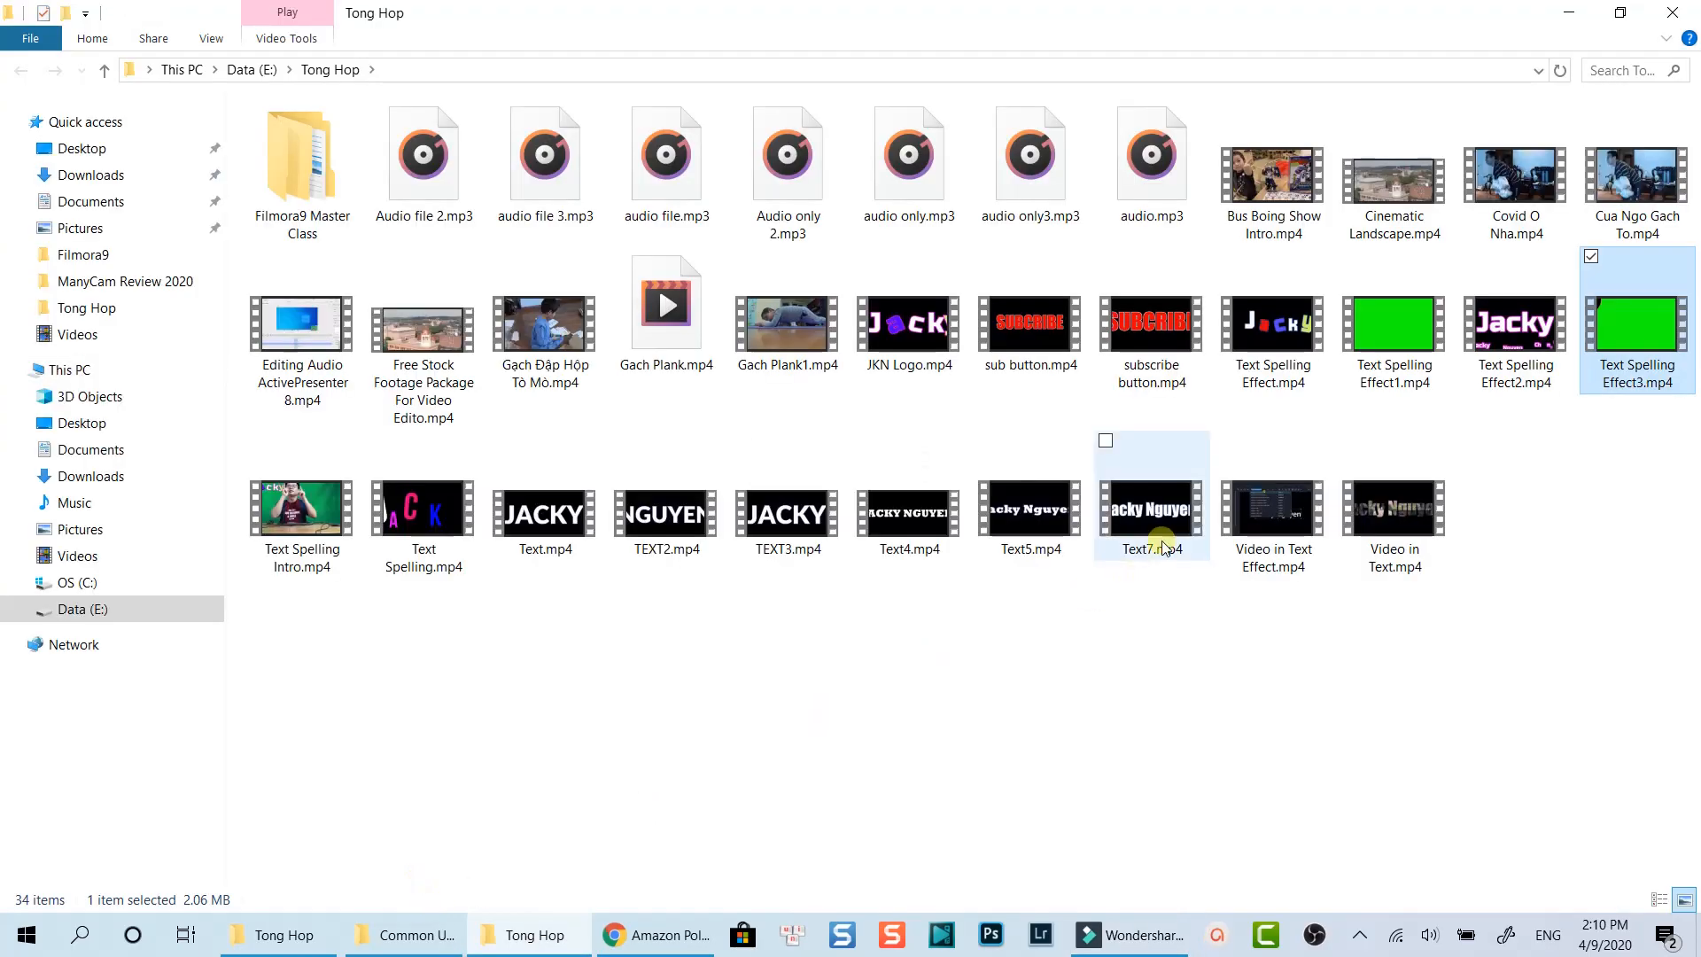
pyautogui.click(1128, 933)
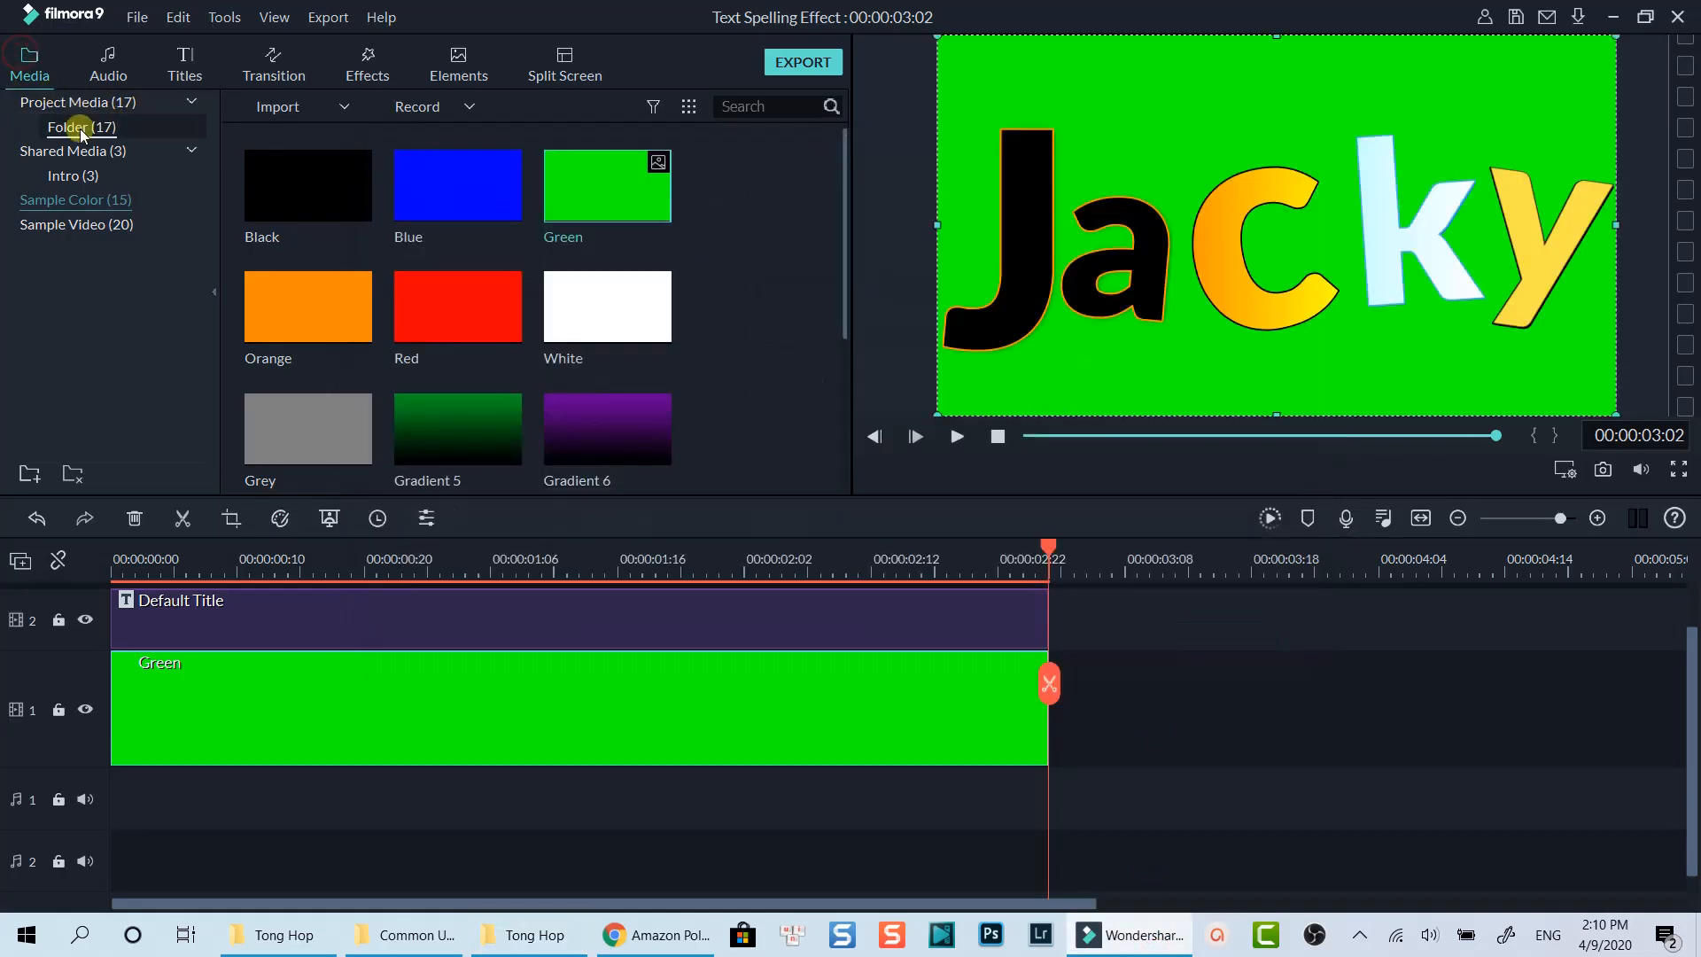
pyautogui.click(70, 127)
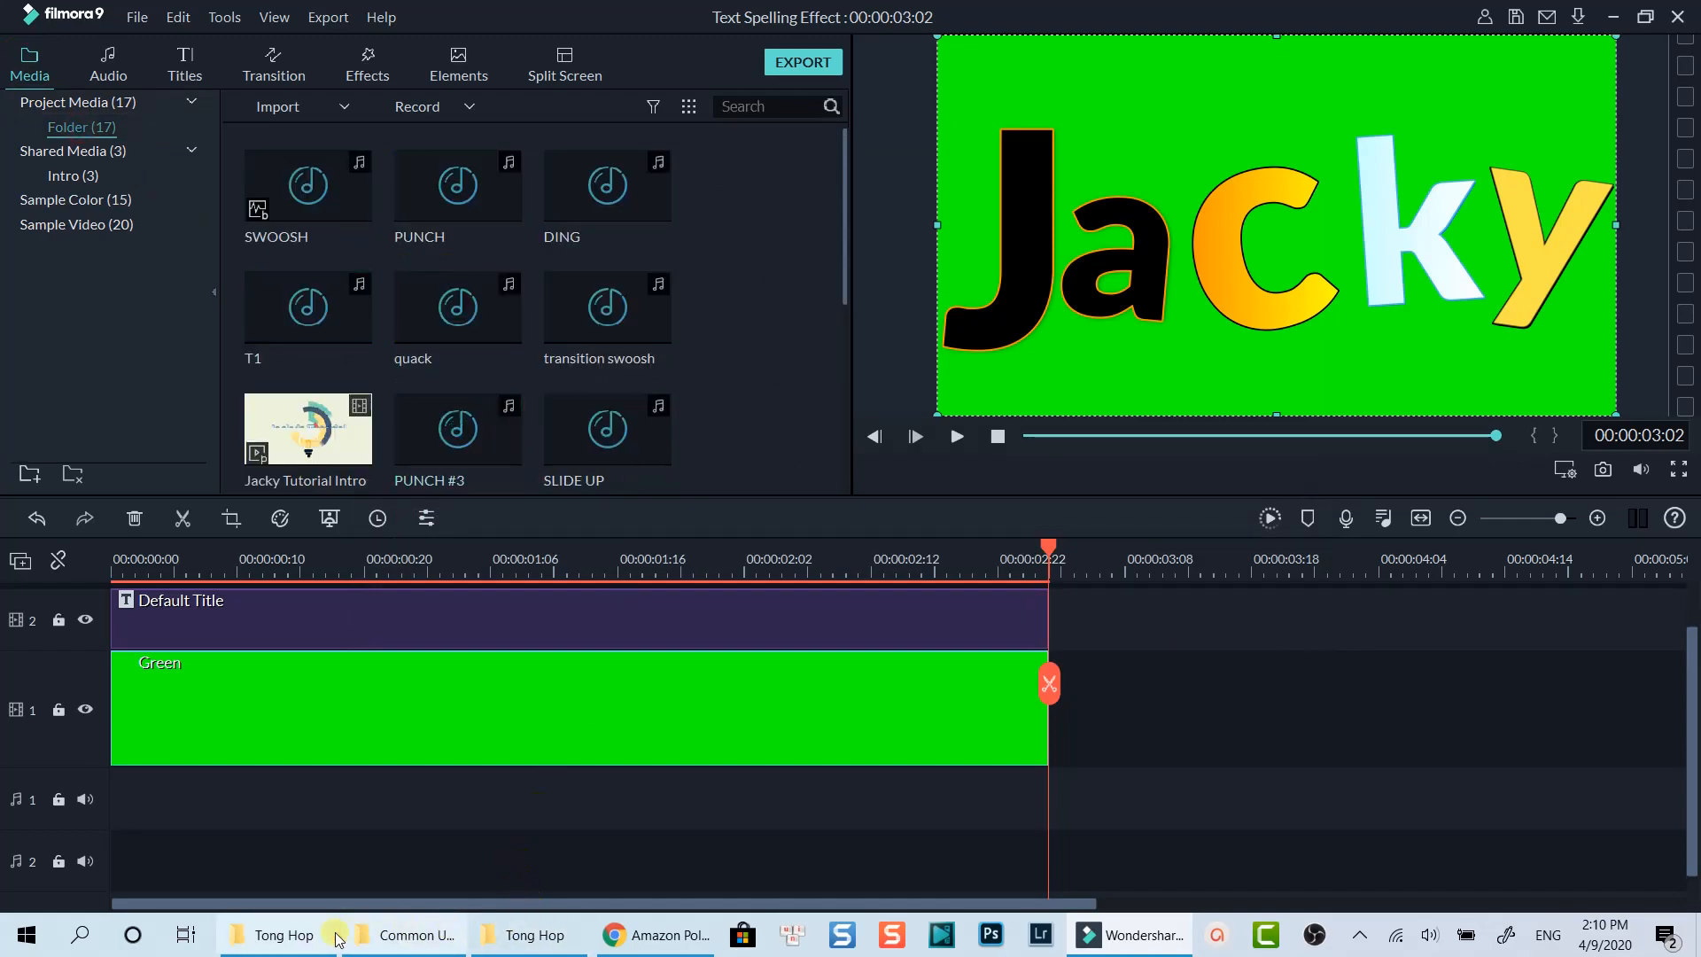
pyautogui.click(277, 934)
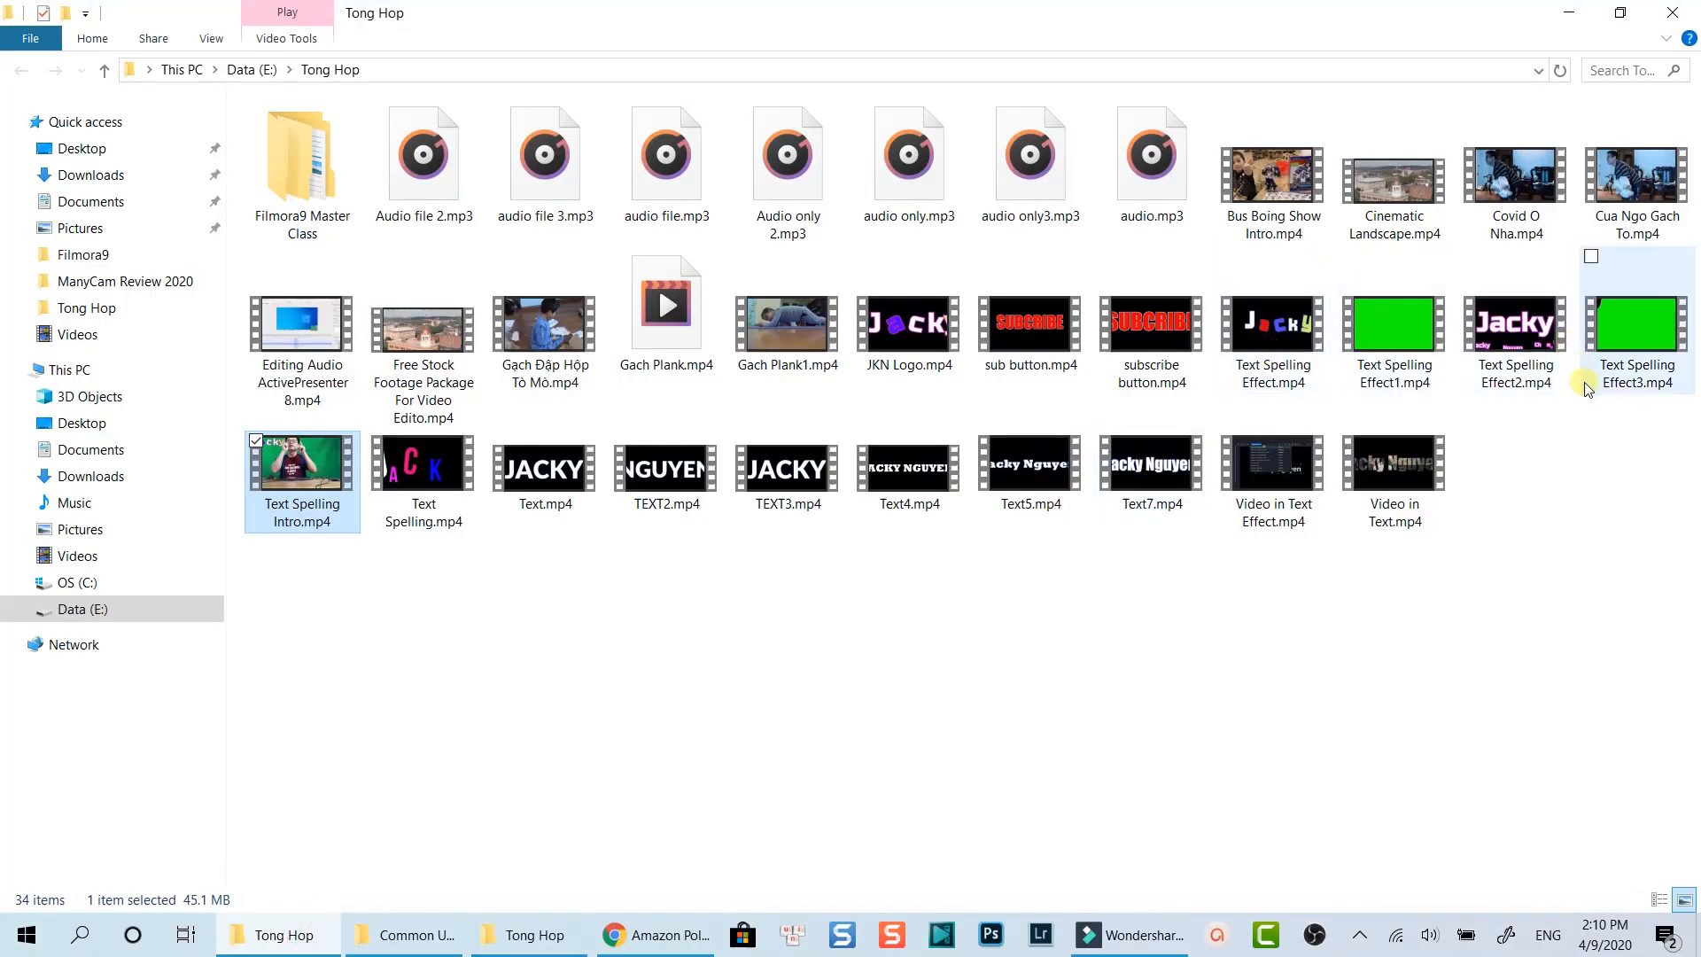
pyautogui.click(1636, 325)
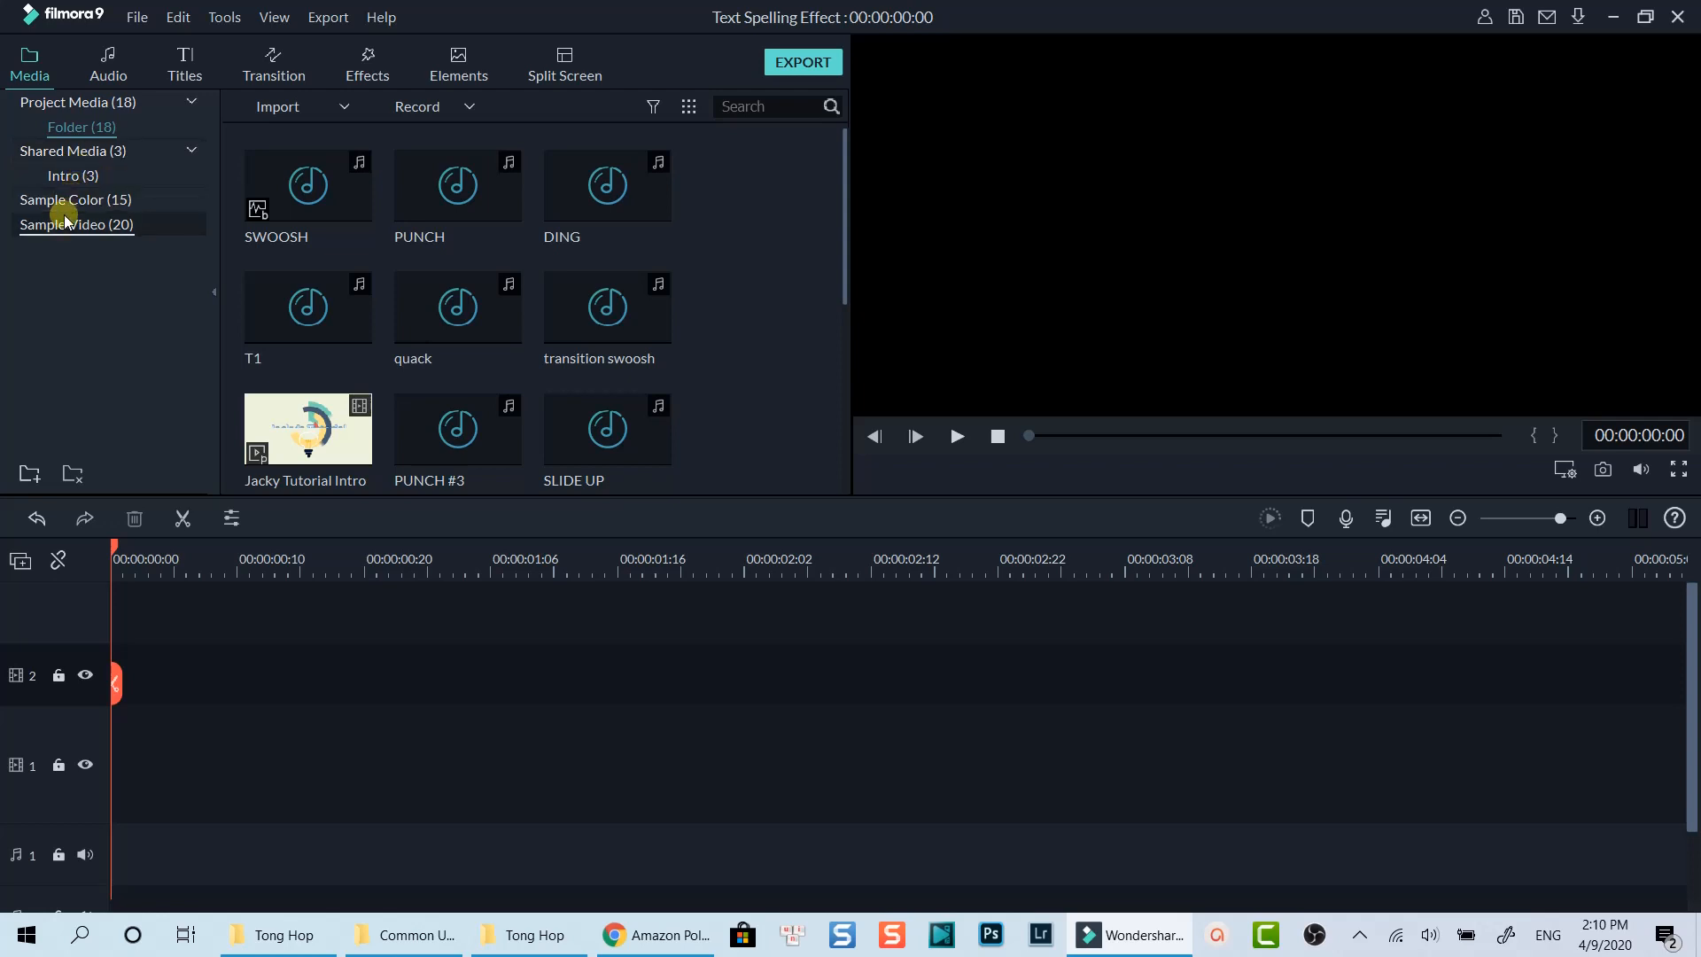
# - Place the Islands sample clip on track 1 matching its settings, with Text Spelling Effect3 above
pyautogui.click(76, 224)
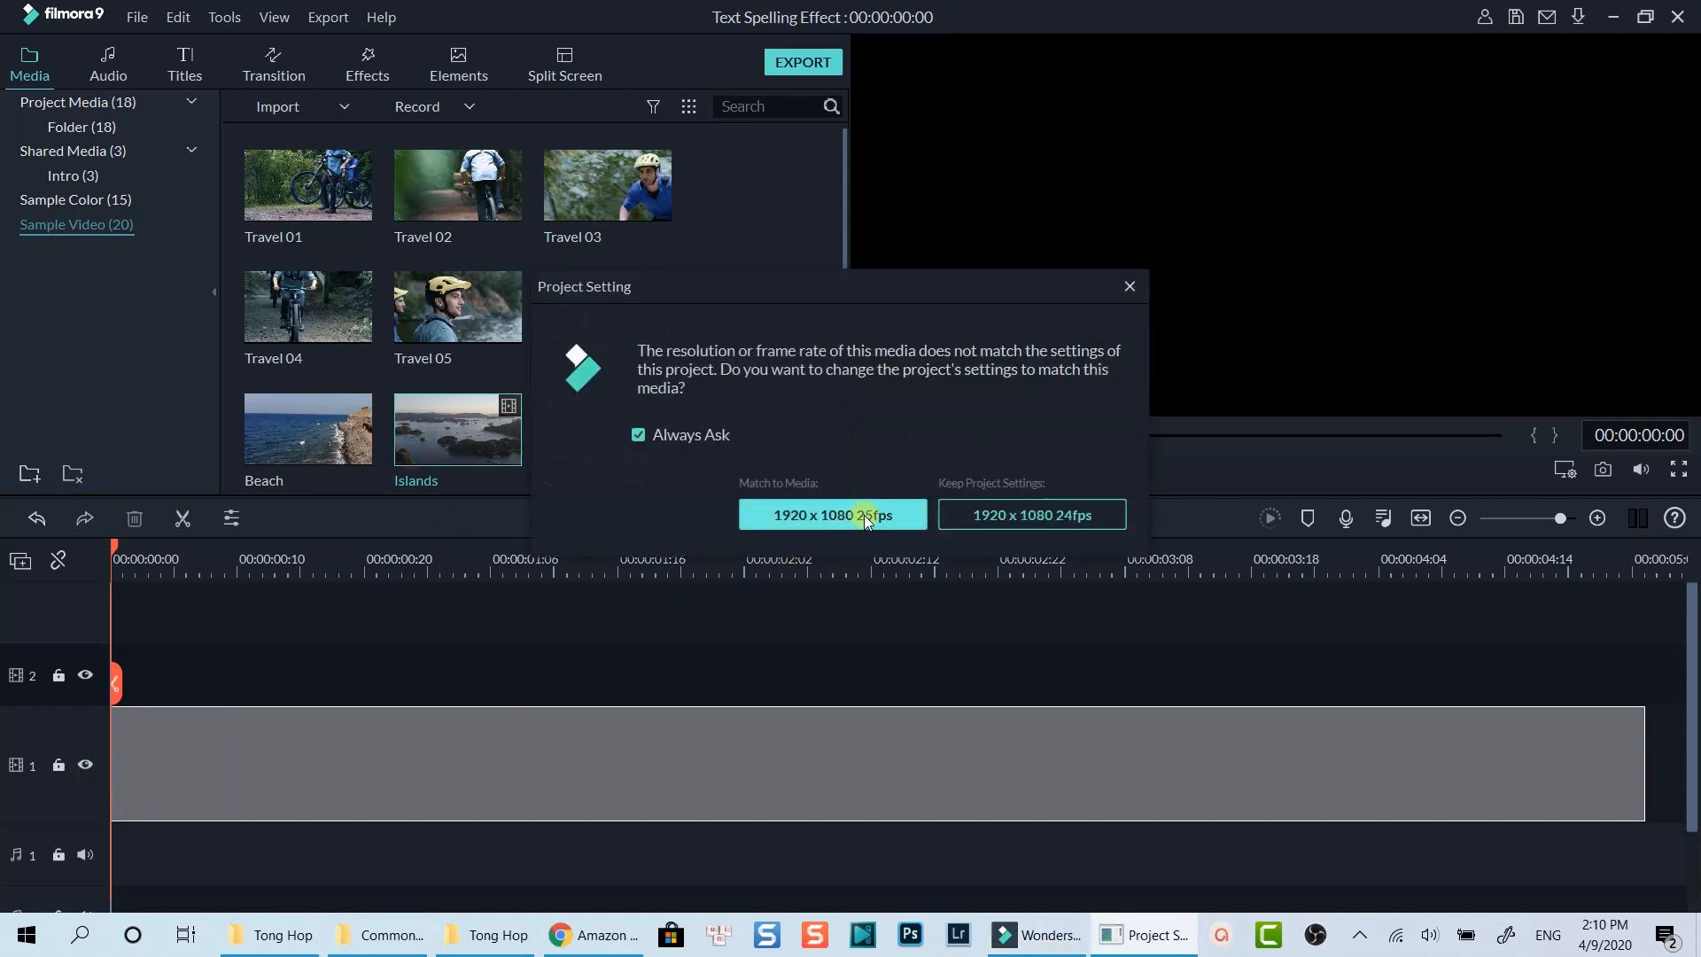
pyautogui.click(831, 514)
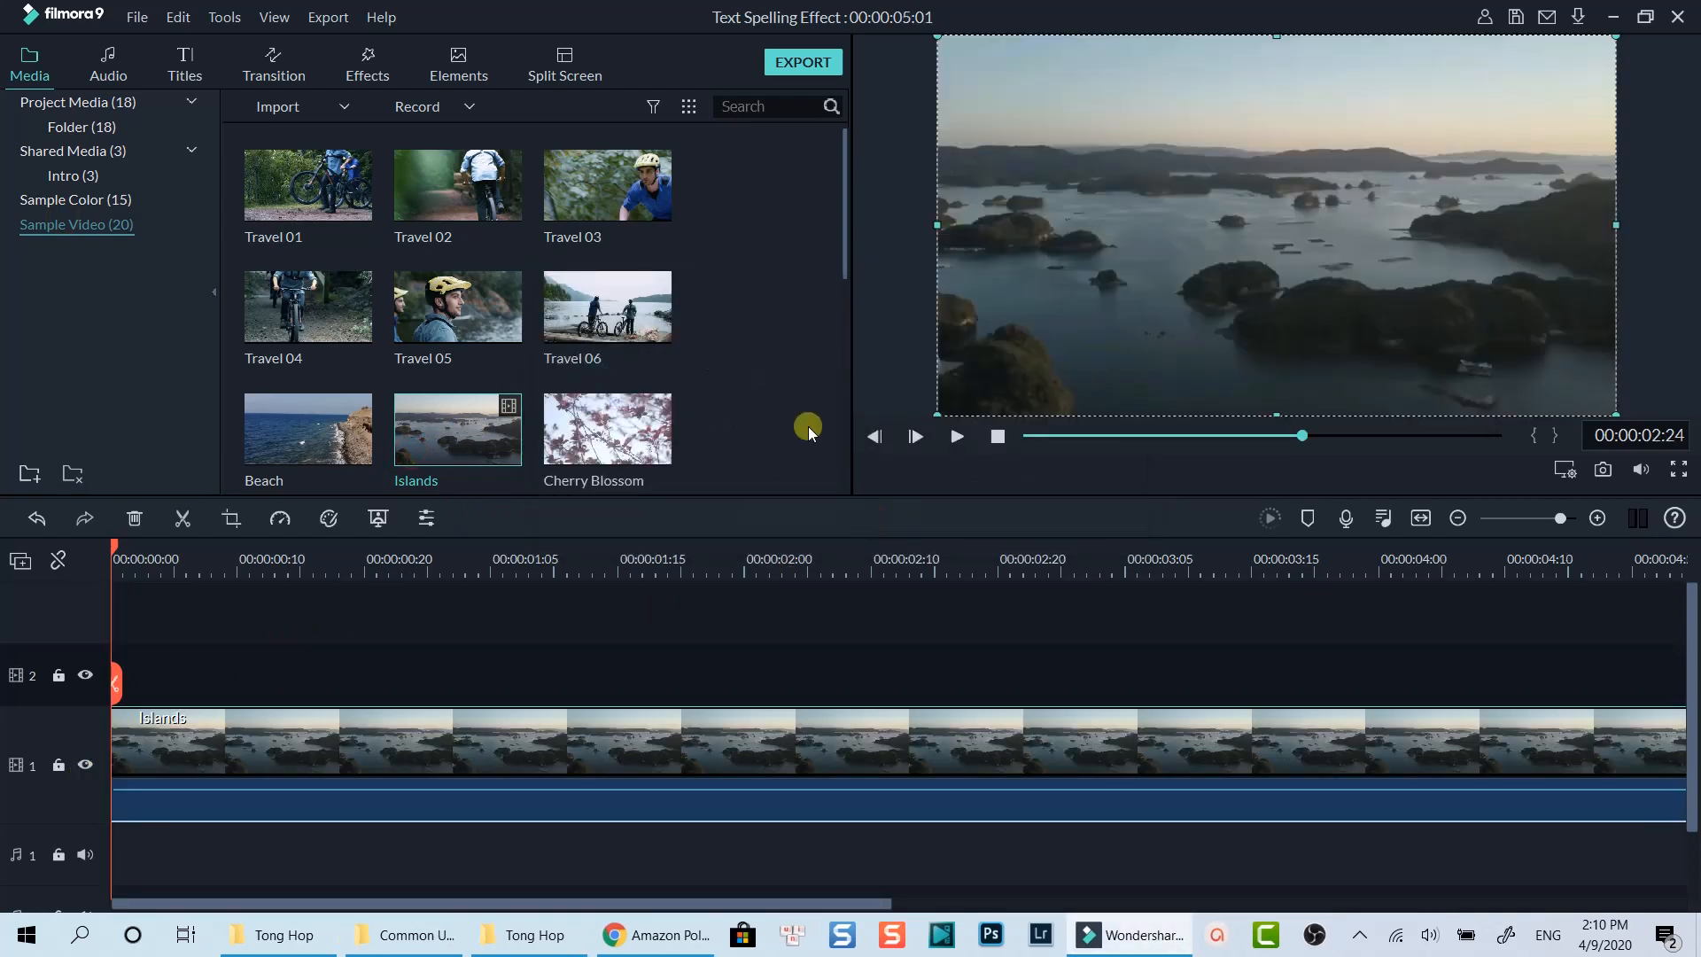
pyautogui.click(81, 126)
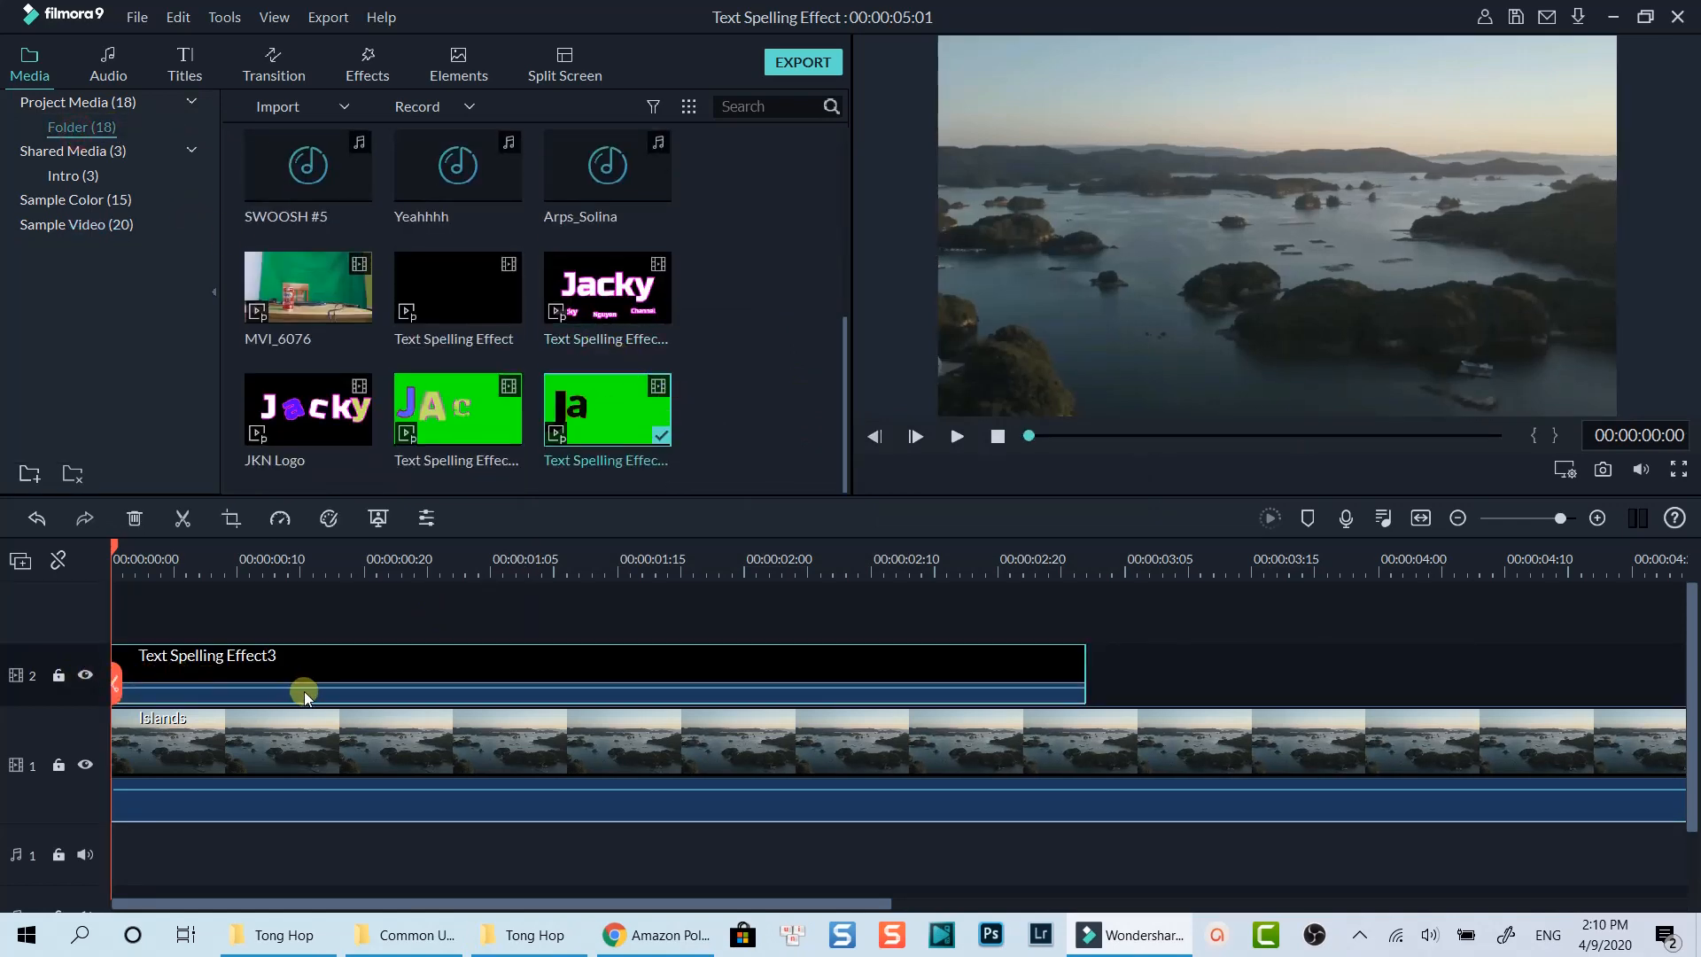
# - Apply a green Chroma Key to the Text Spelling Effect3 clip and check a later frame
pyautogui.click(913, 435)
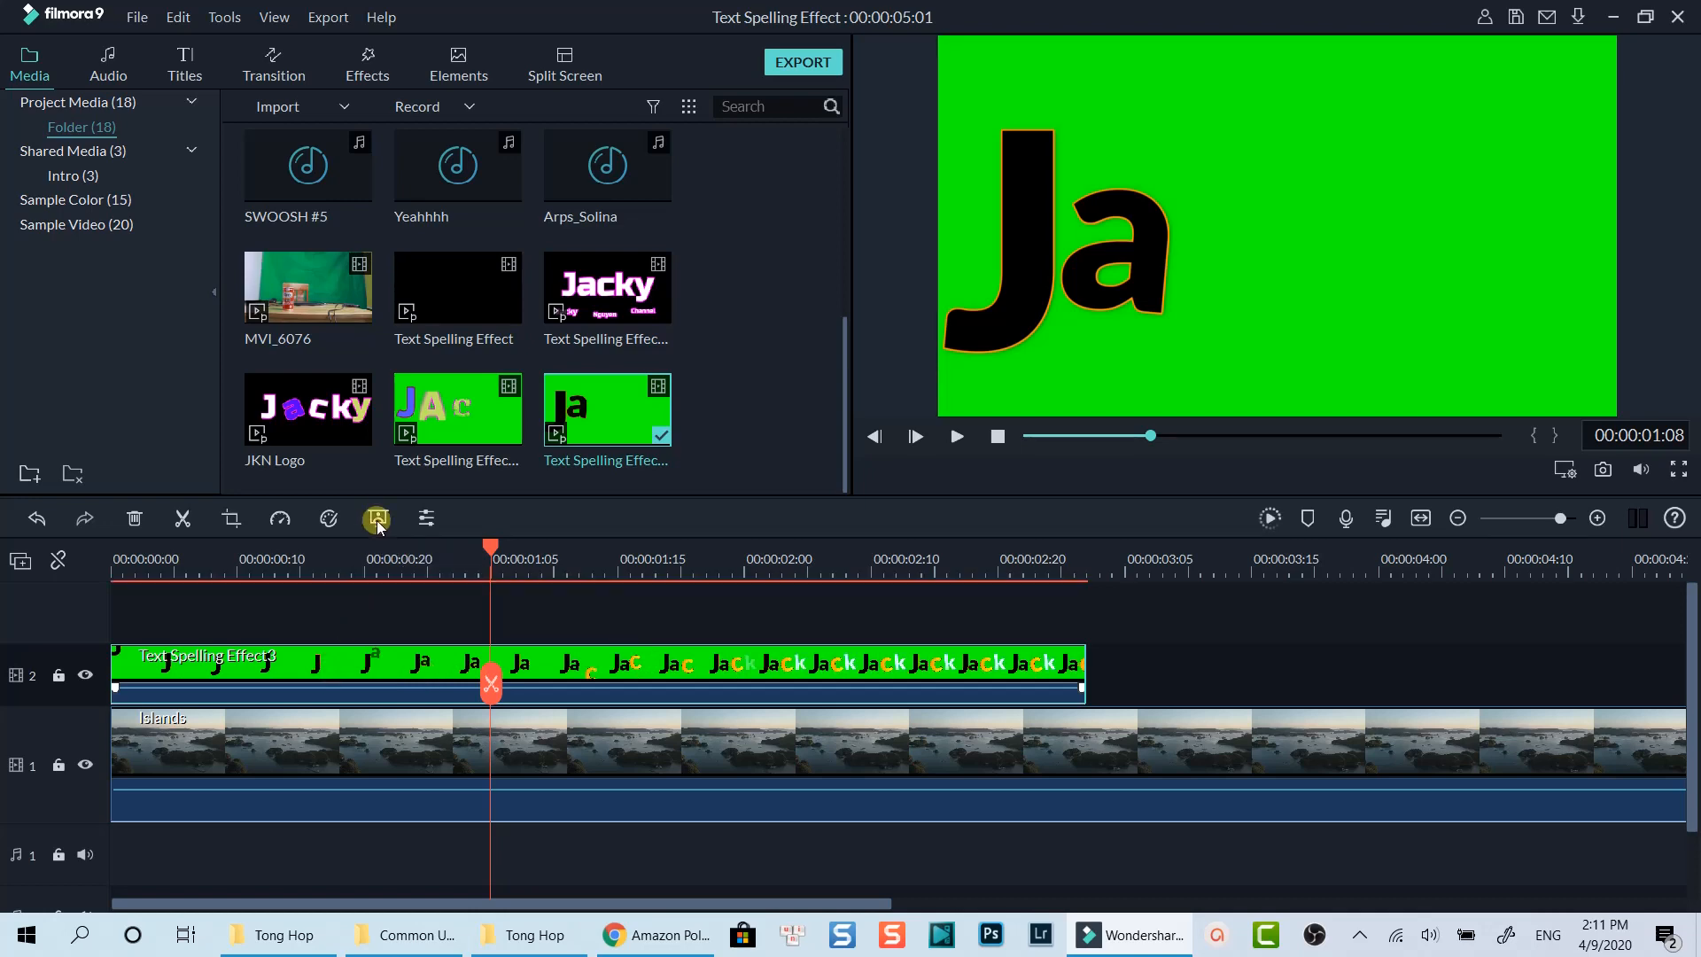
pyautogui.click(377, 518)
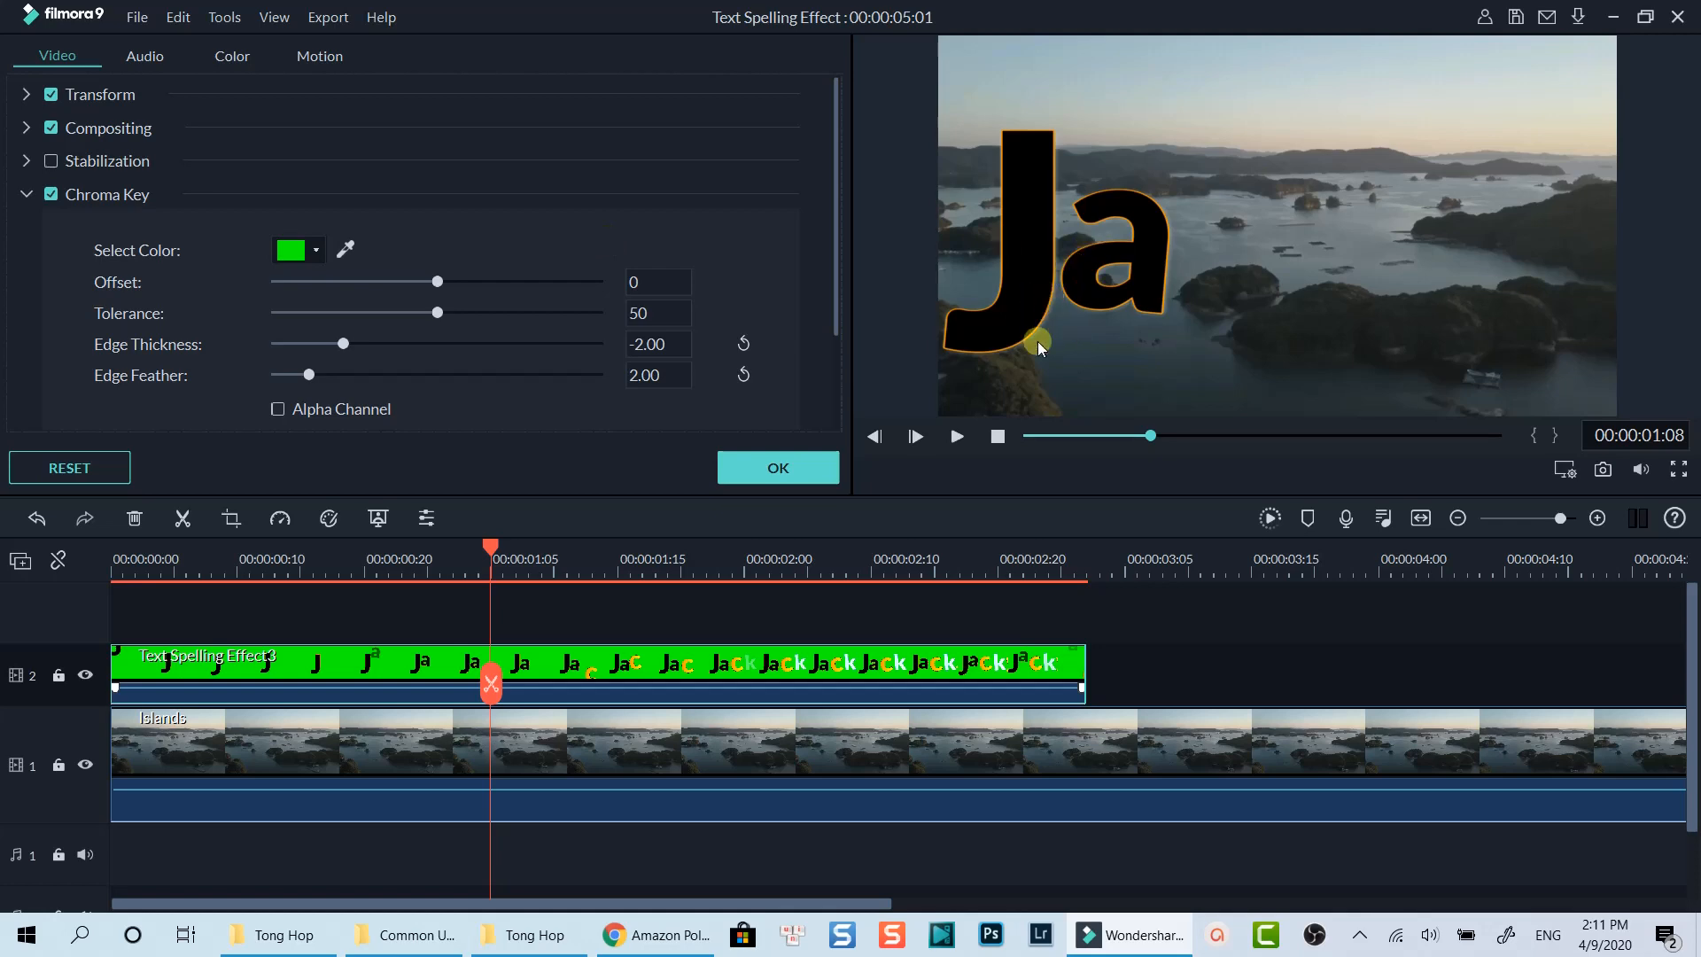
pyautogui.click(777, 468)
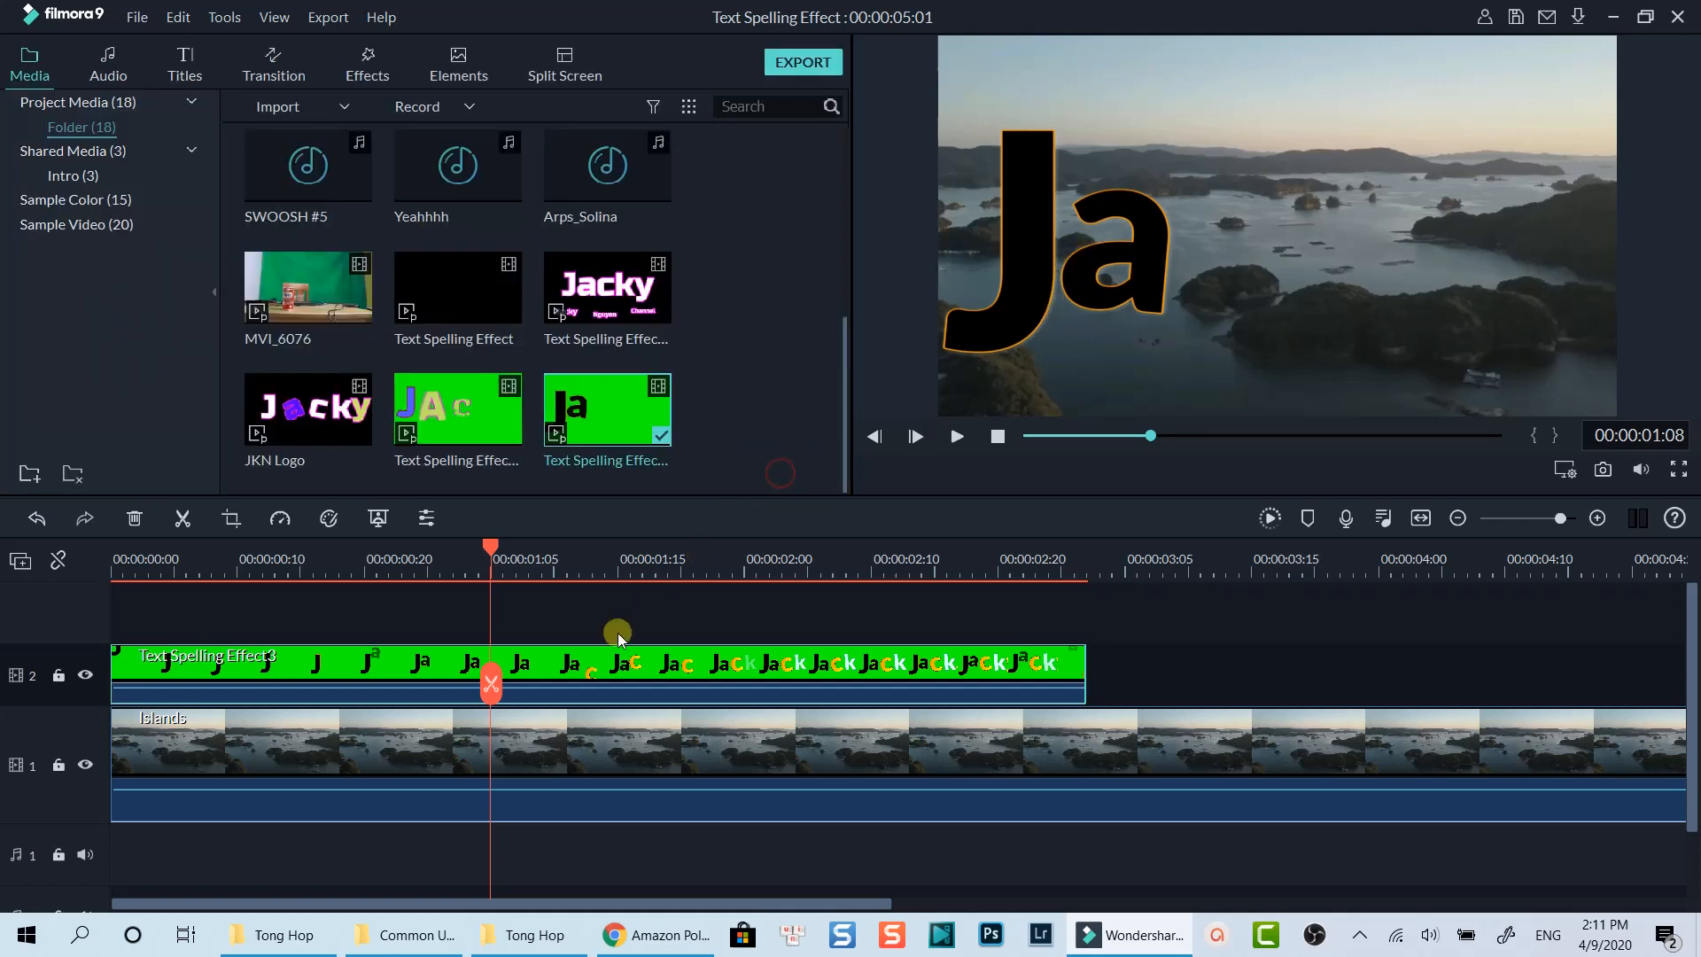
pyautogui.click(956, 436)
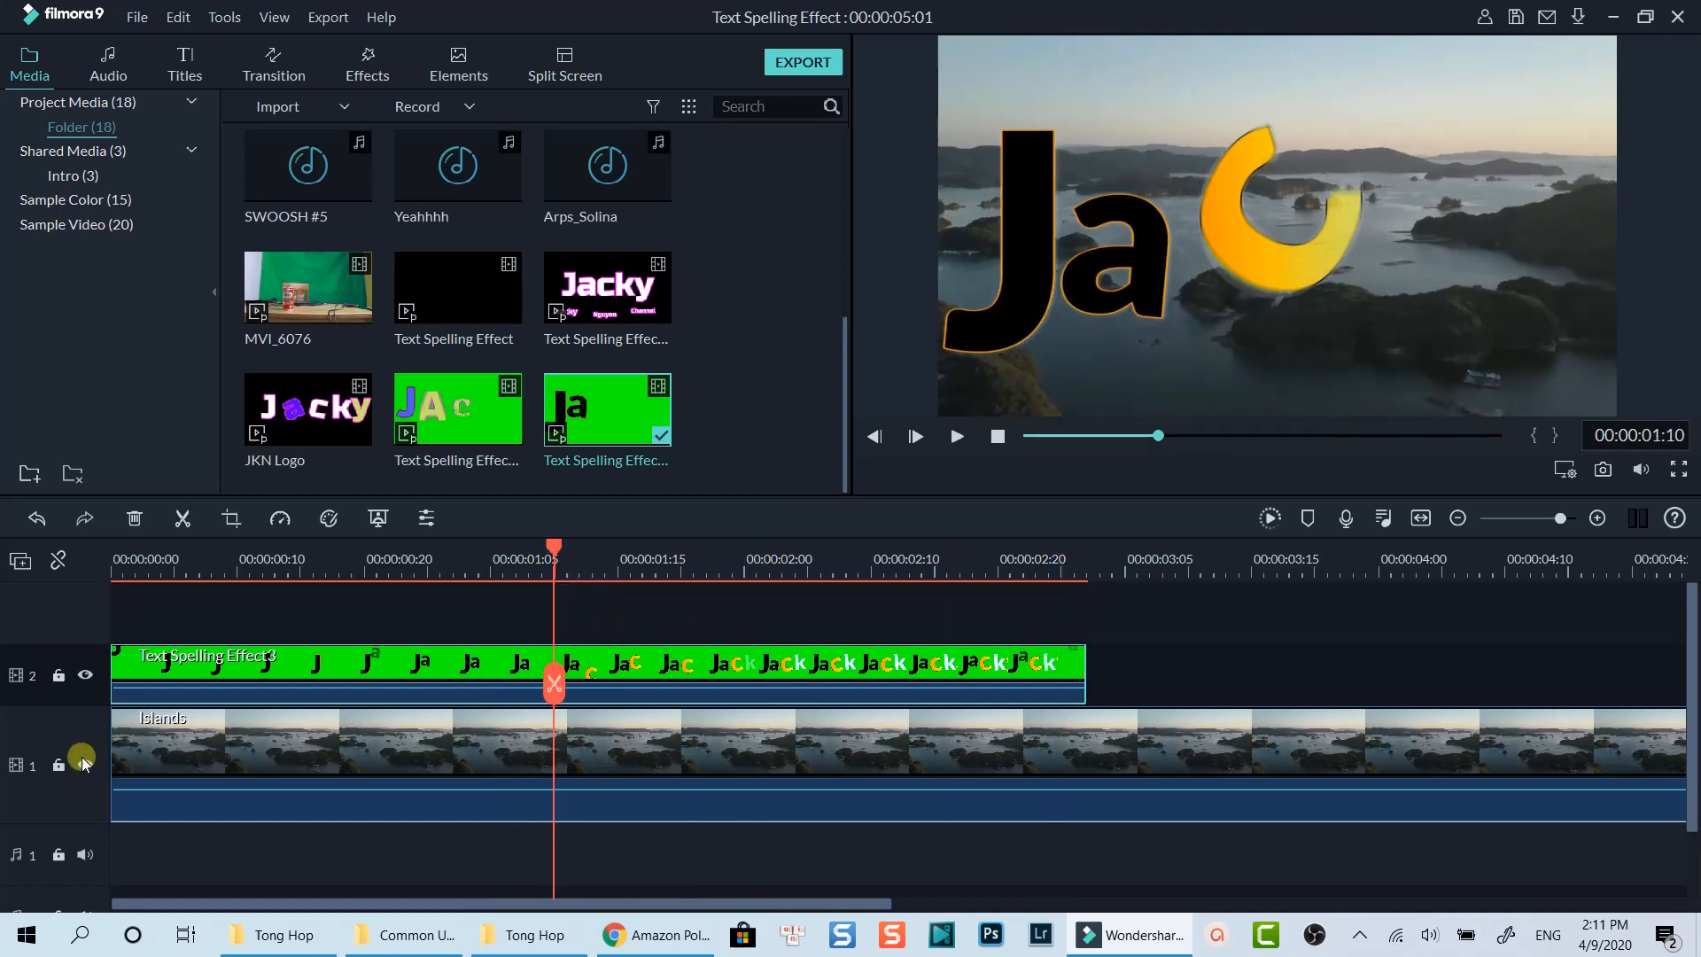
# - Lock the Islands track and scale the Jacky title into the top-left corner
pyautogui.click(745, 662)
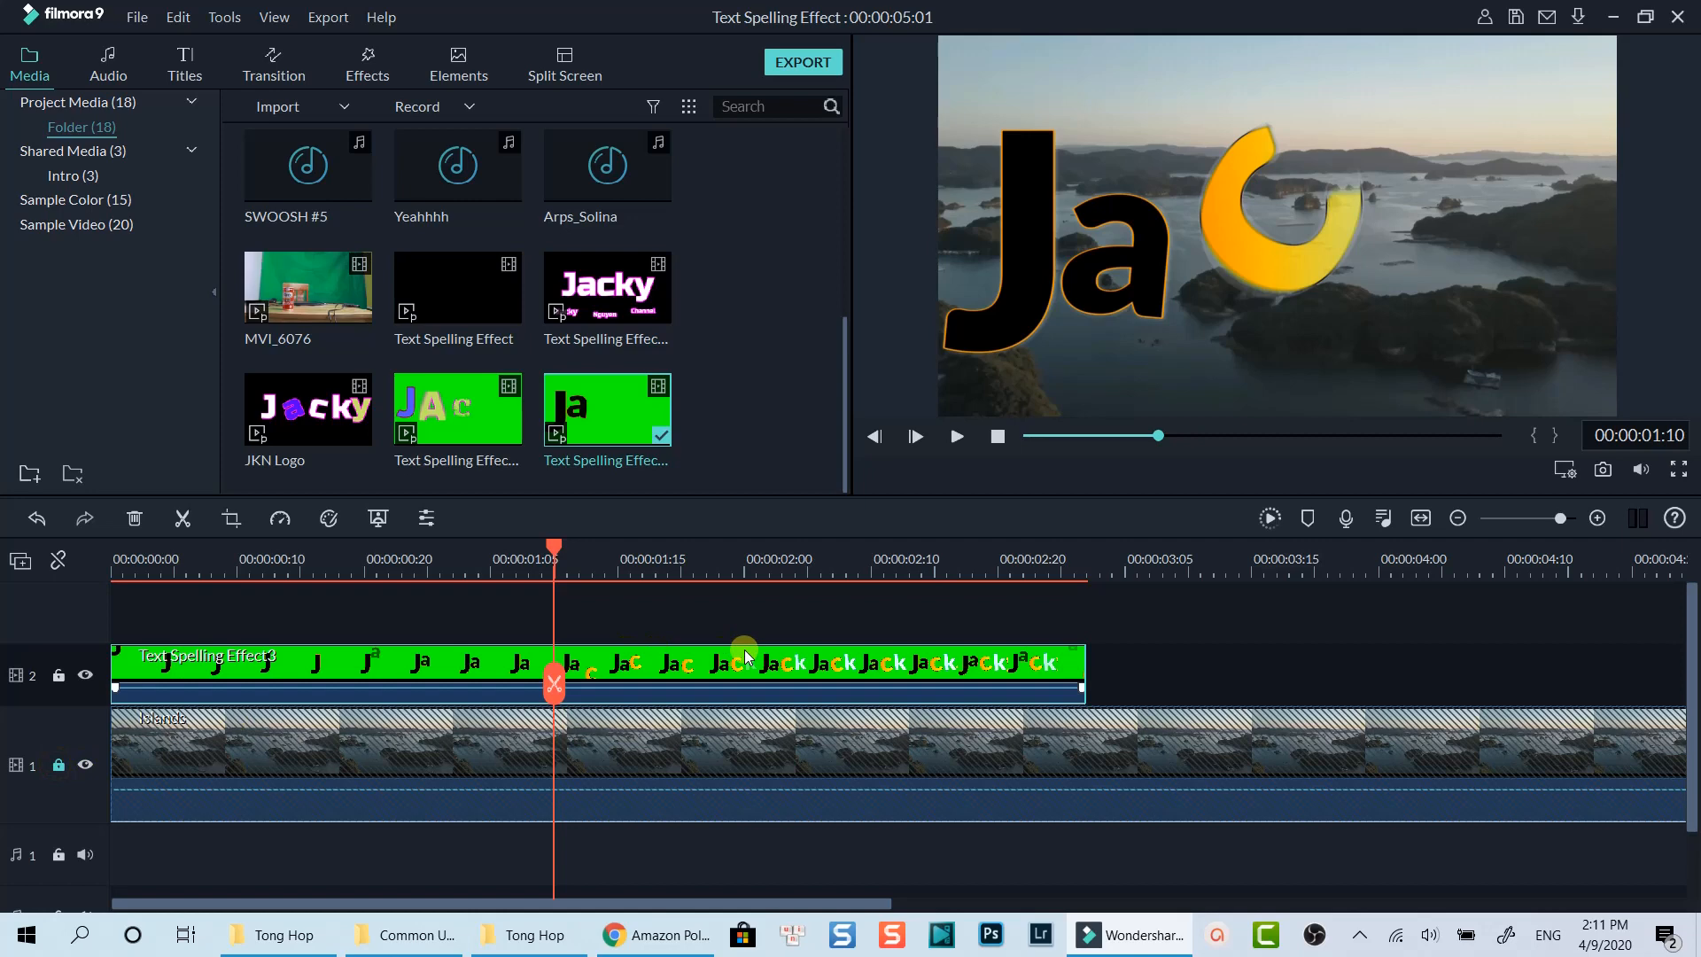
pyautogui.click(1266, 291)
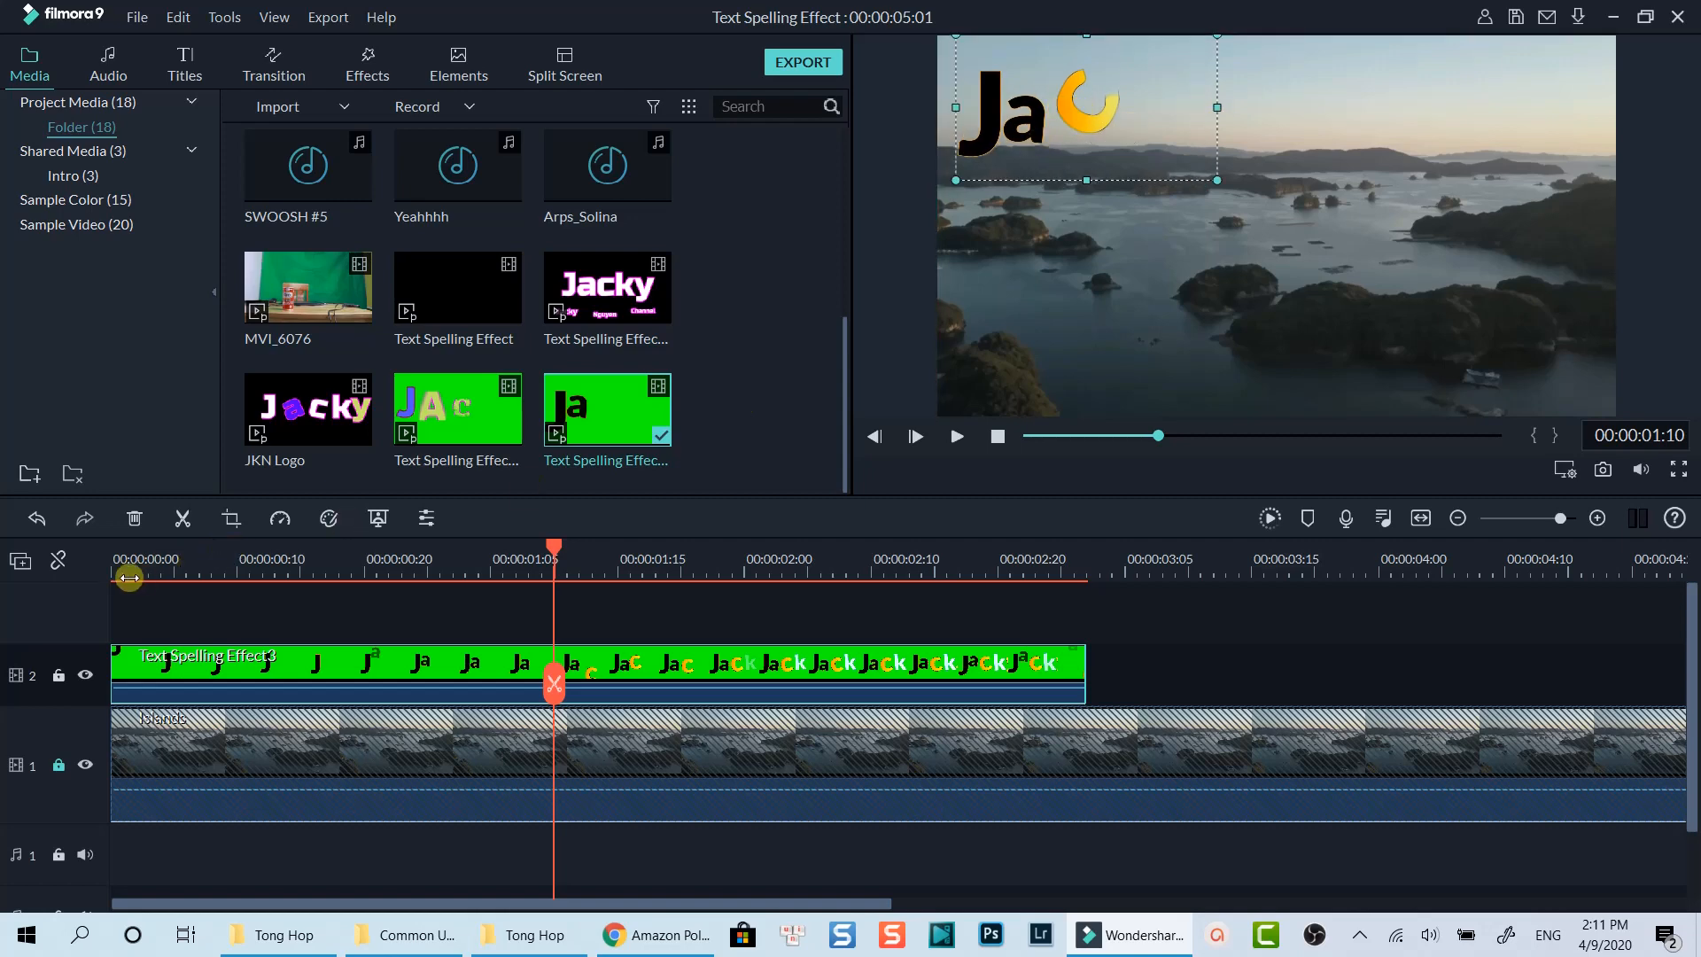
pyautogui.click(953, 436)
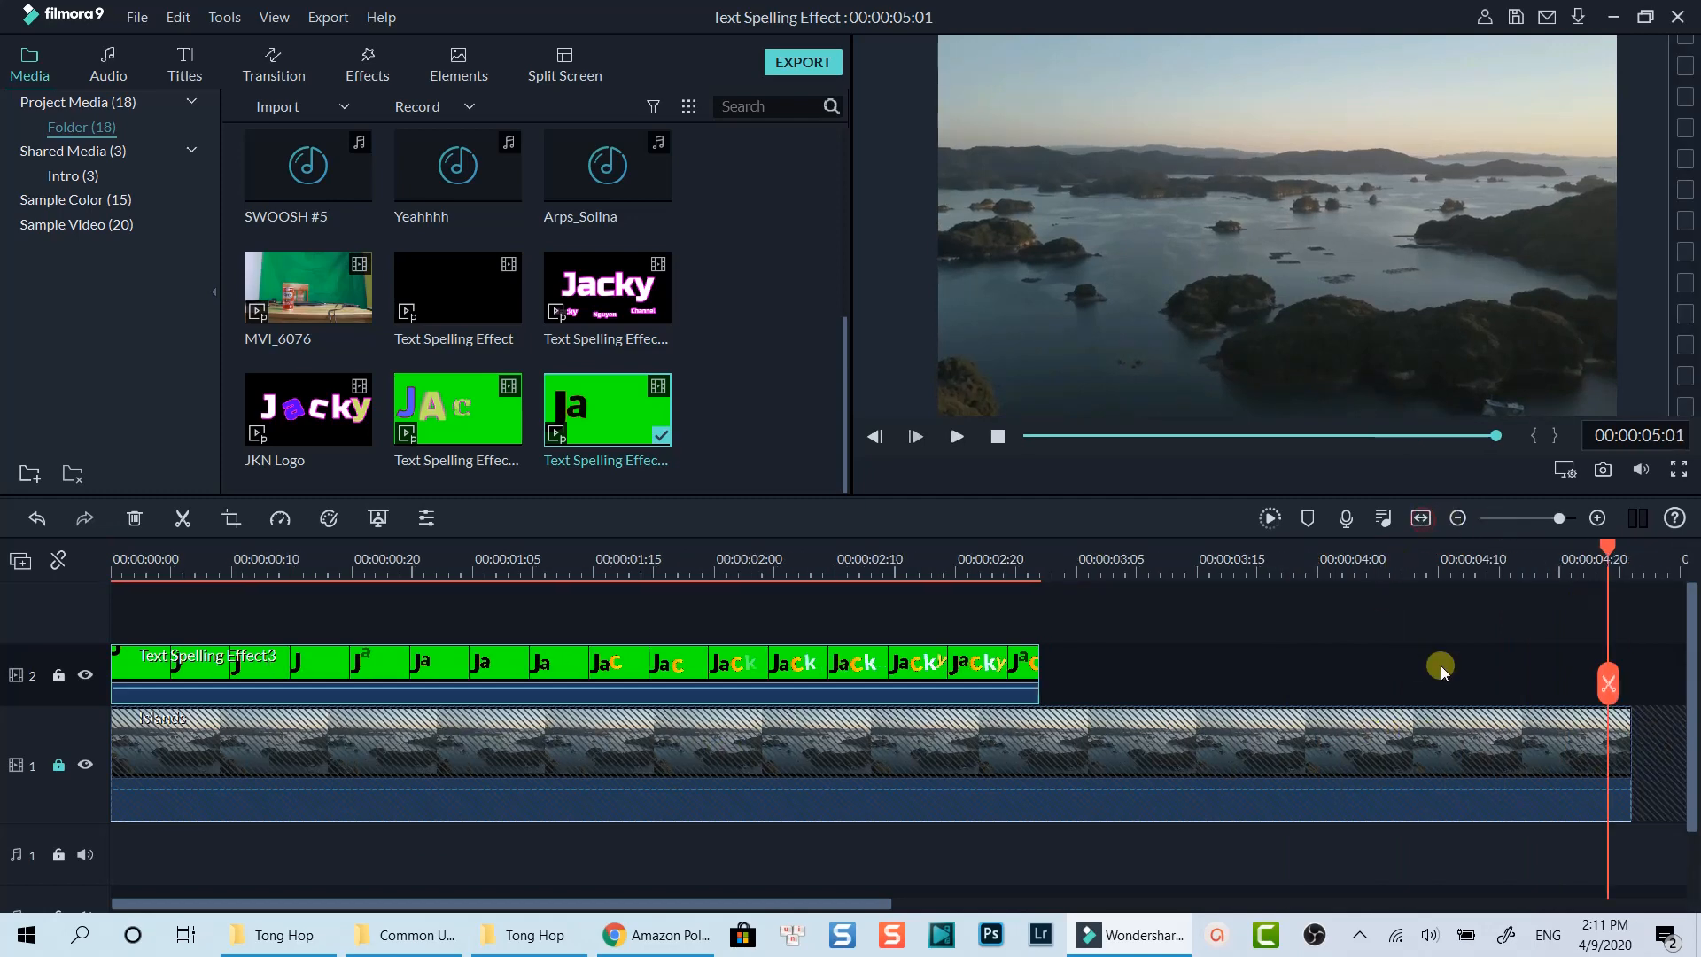
pyautogui.moveTo(1169, 548)
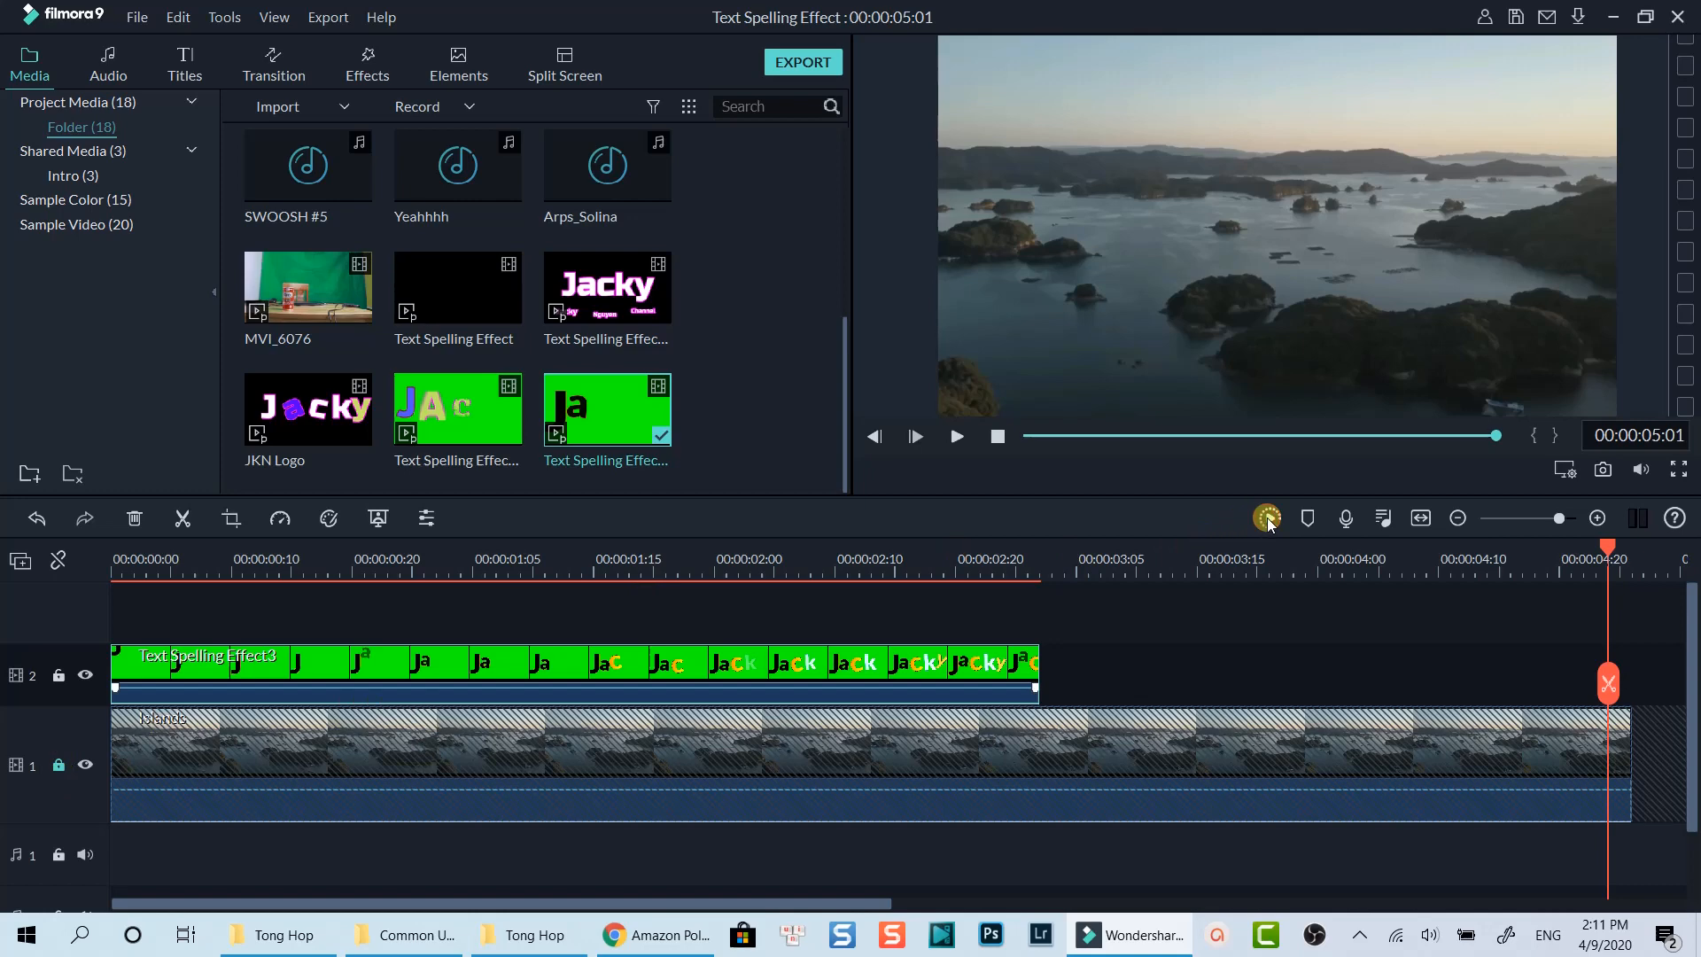
# - Render the timeline preview and play the composite from the start
pyautogui.click(1266, 517)
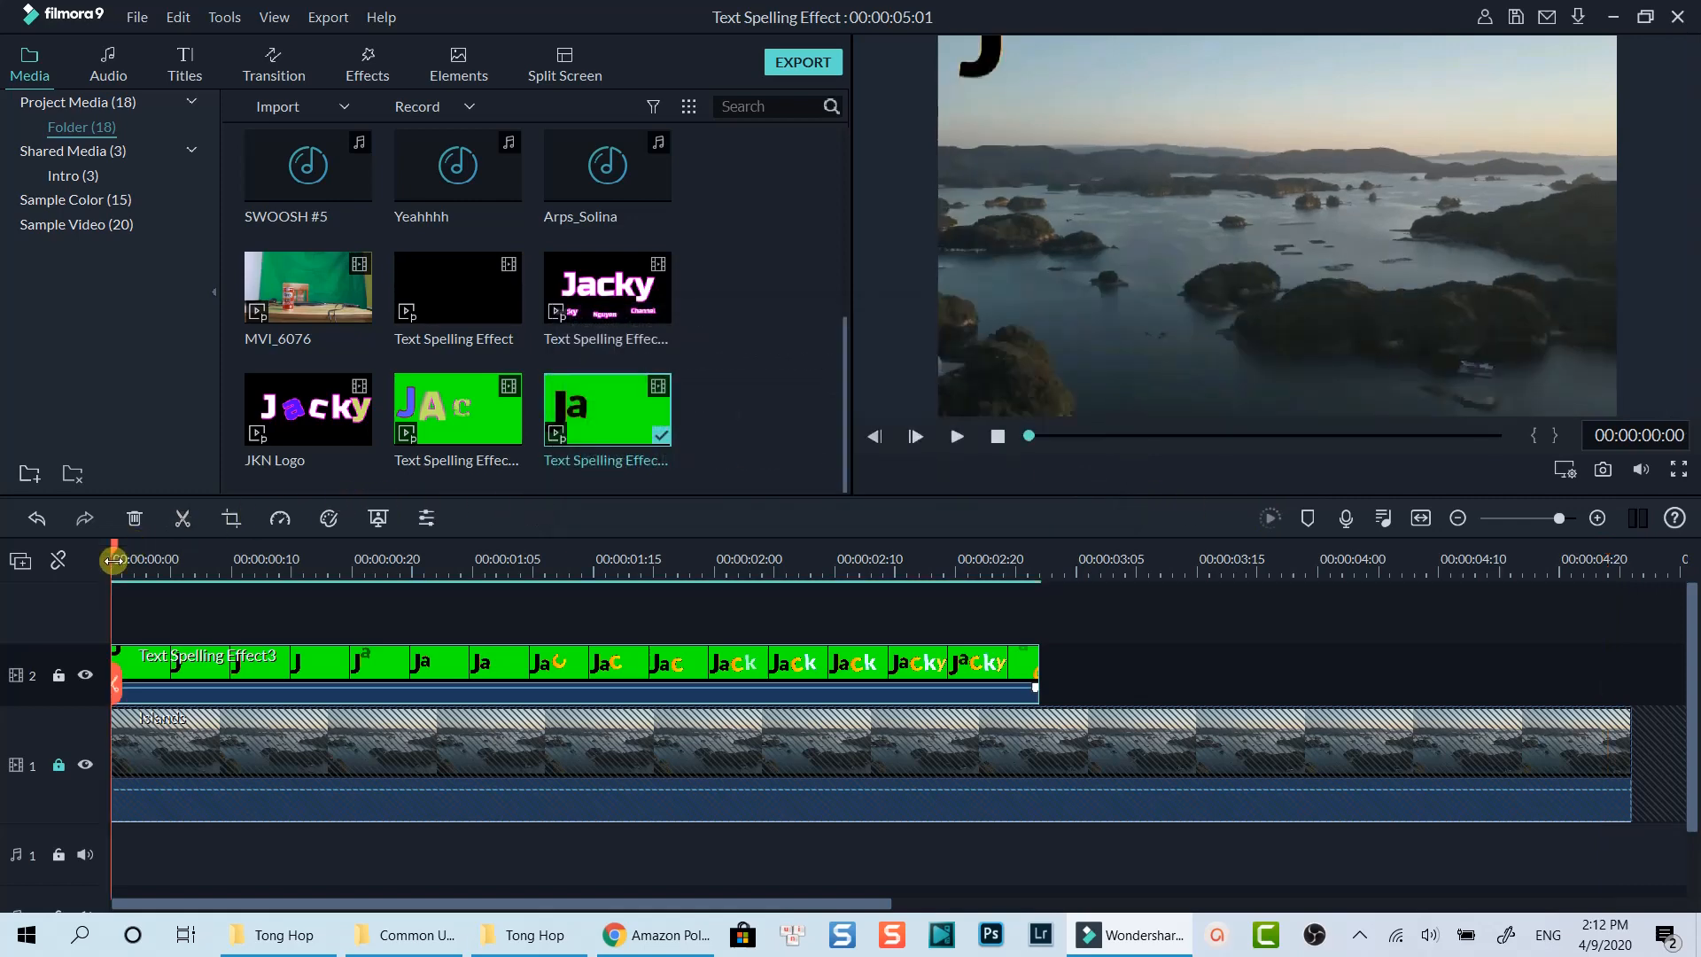
pyautogui.click(954, 435)
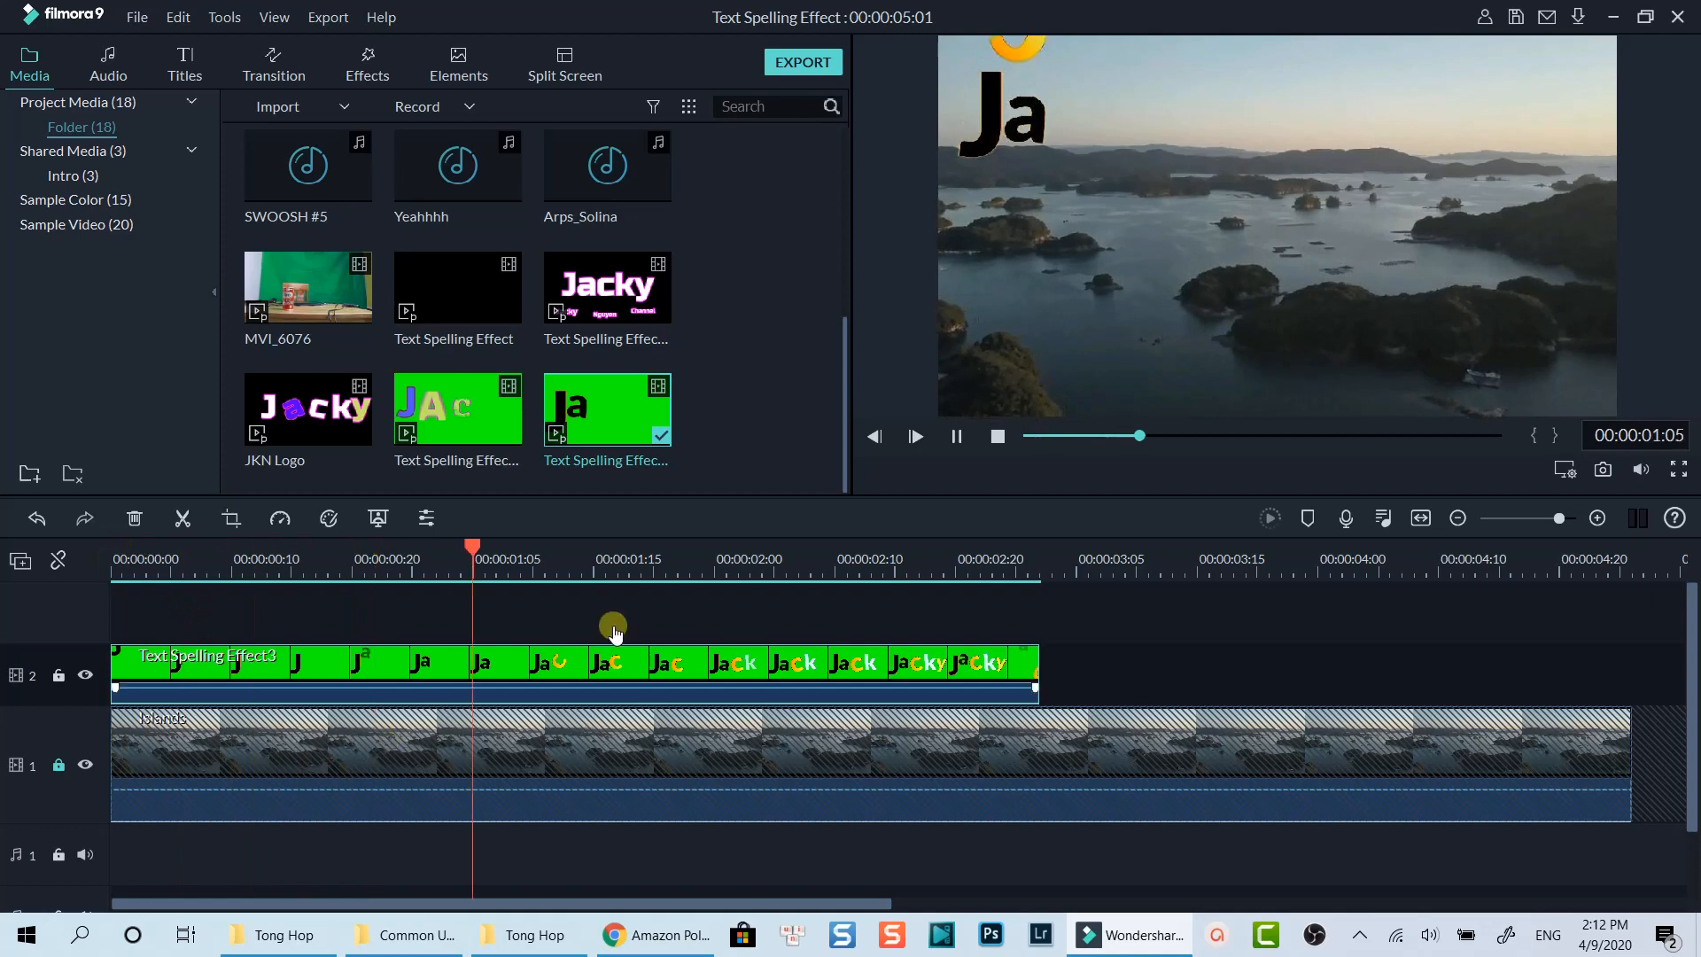